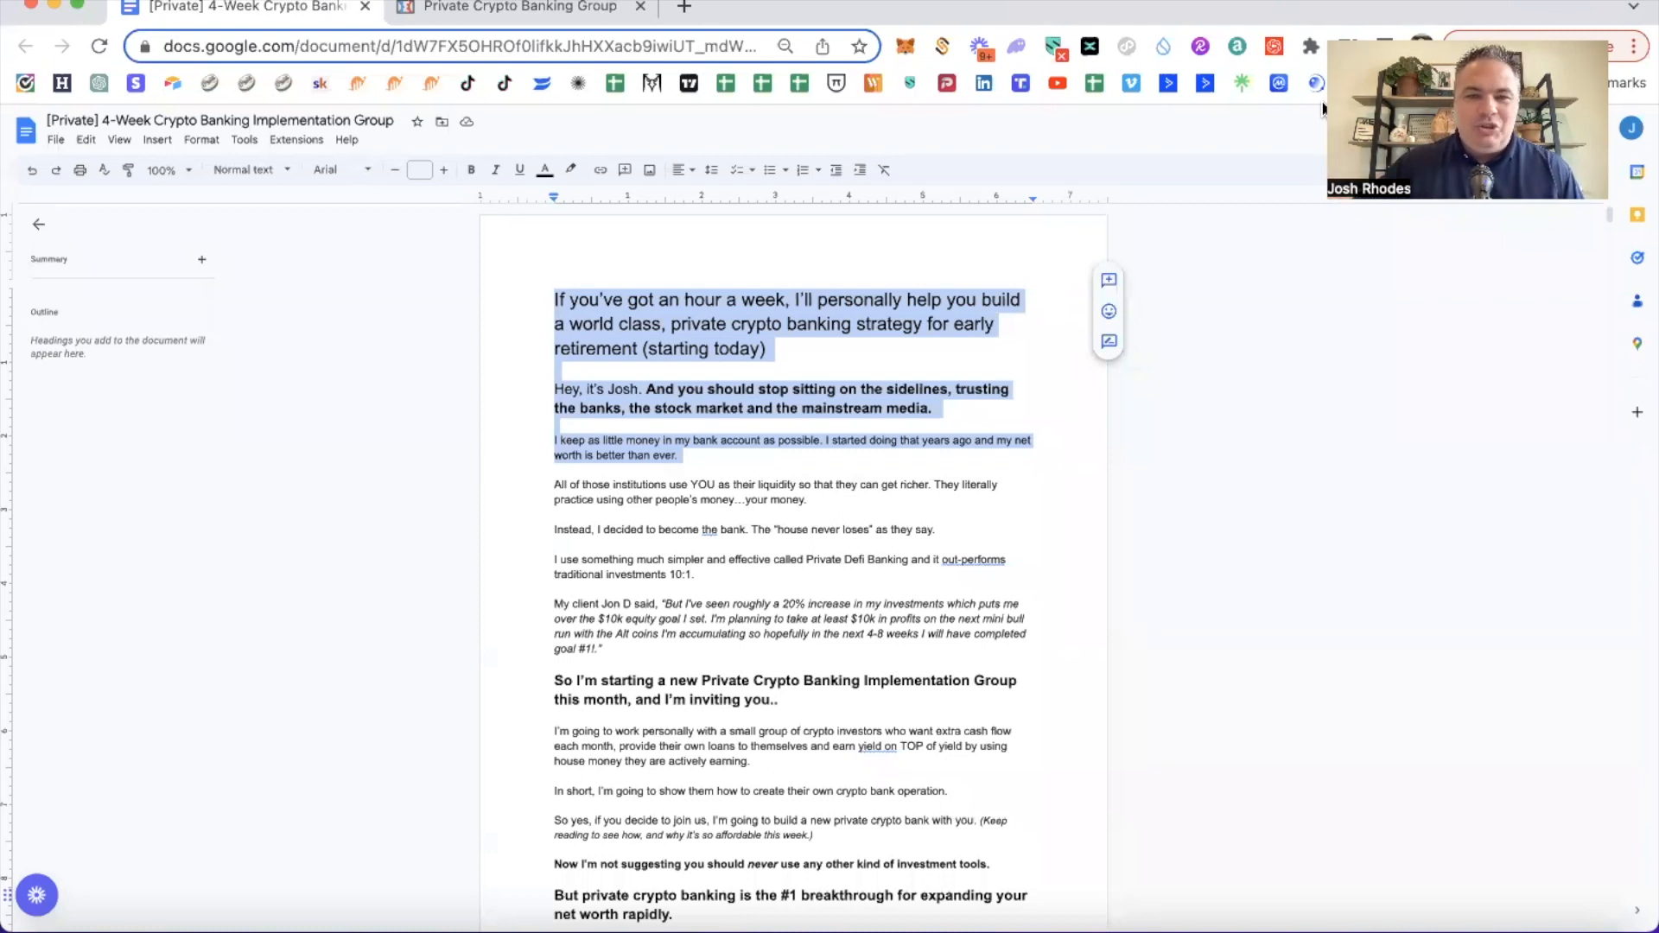
mouse_move(1125, 235)
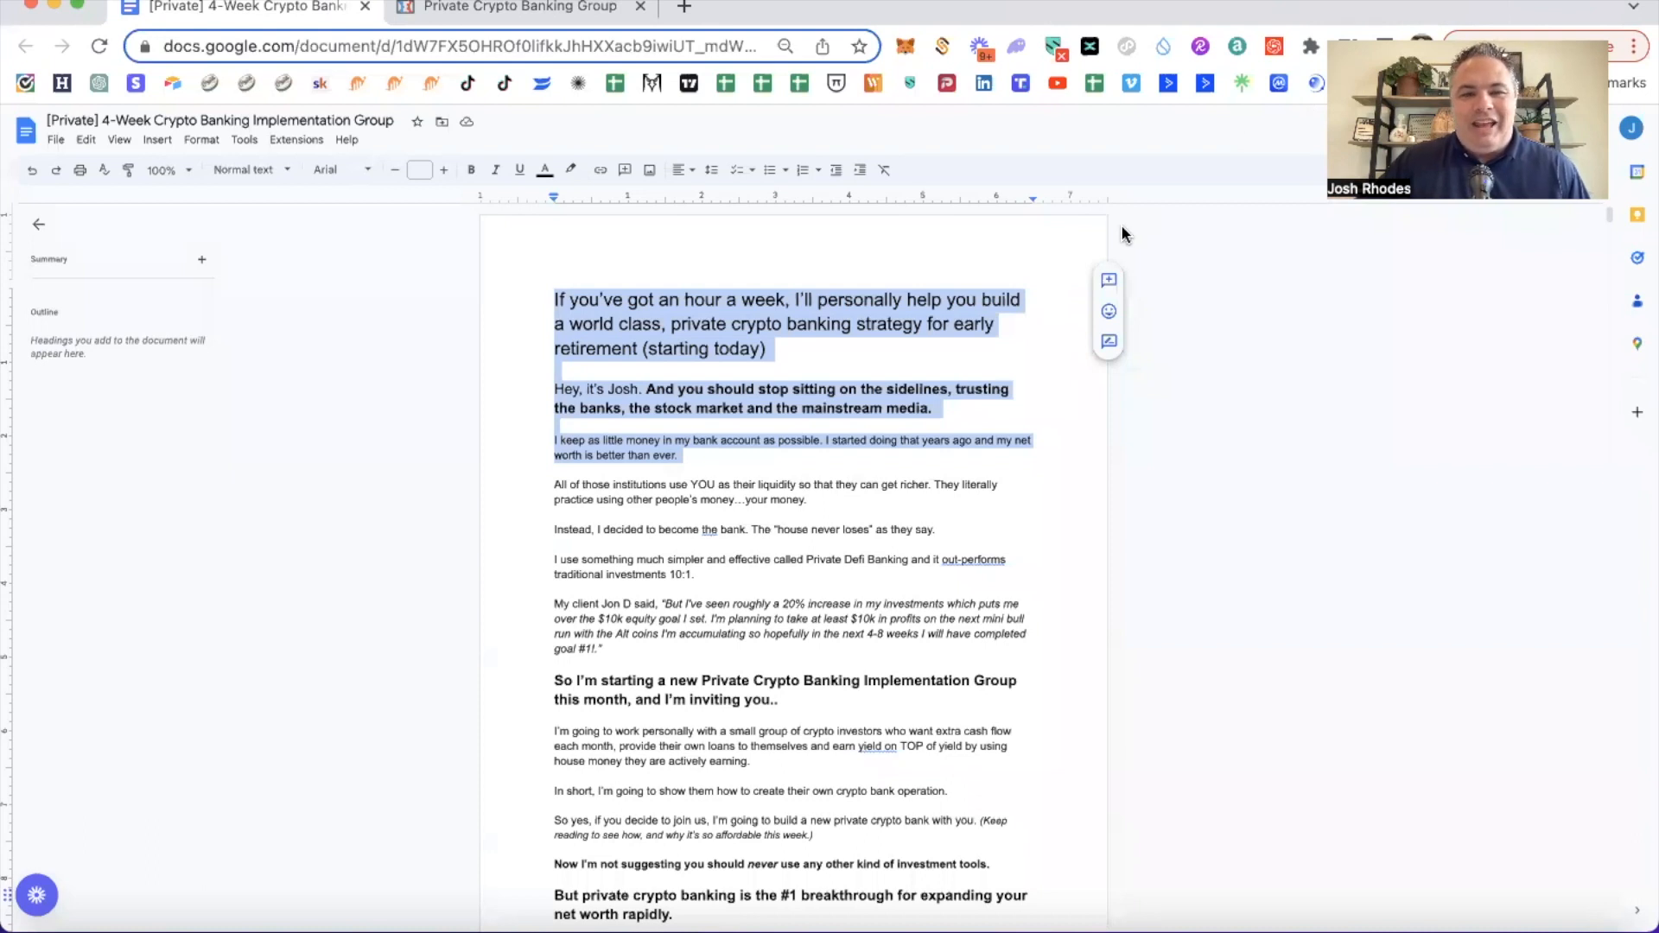
mouse_move(1011, 307)
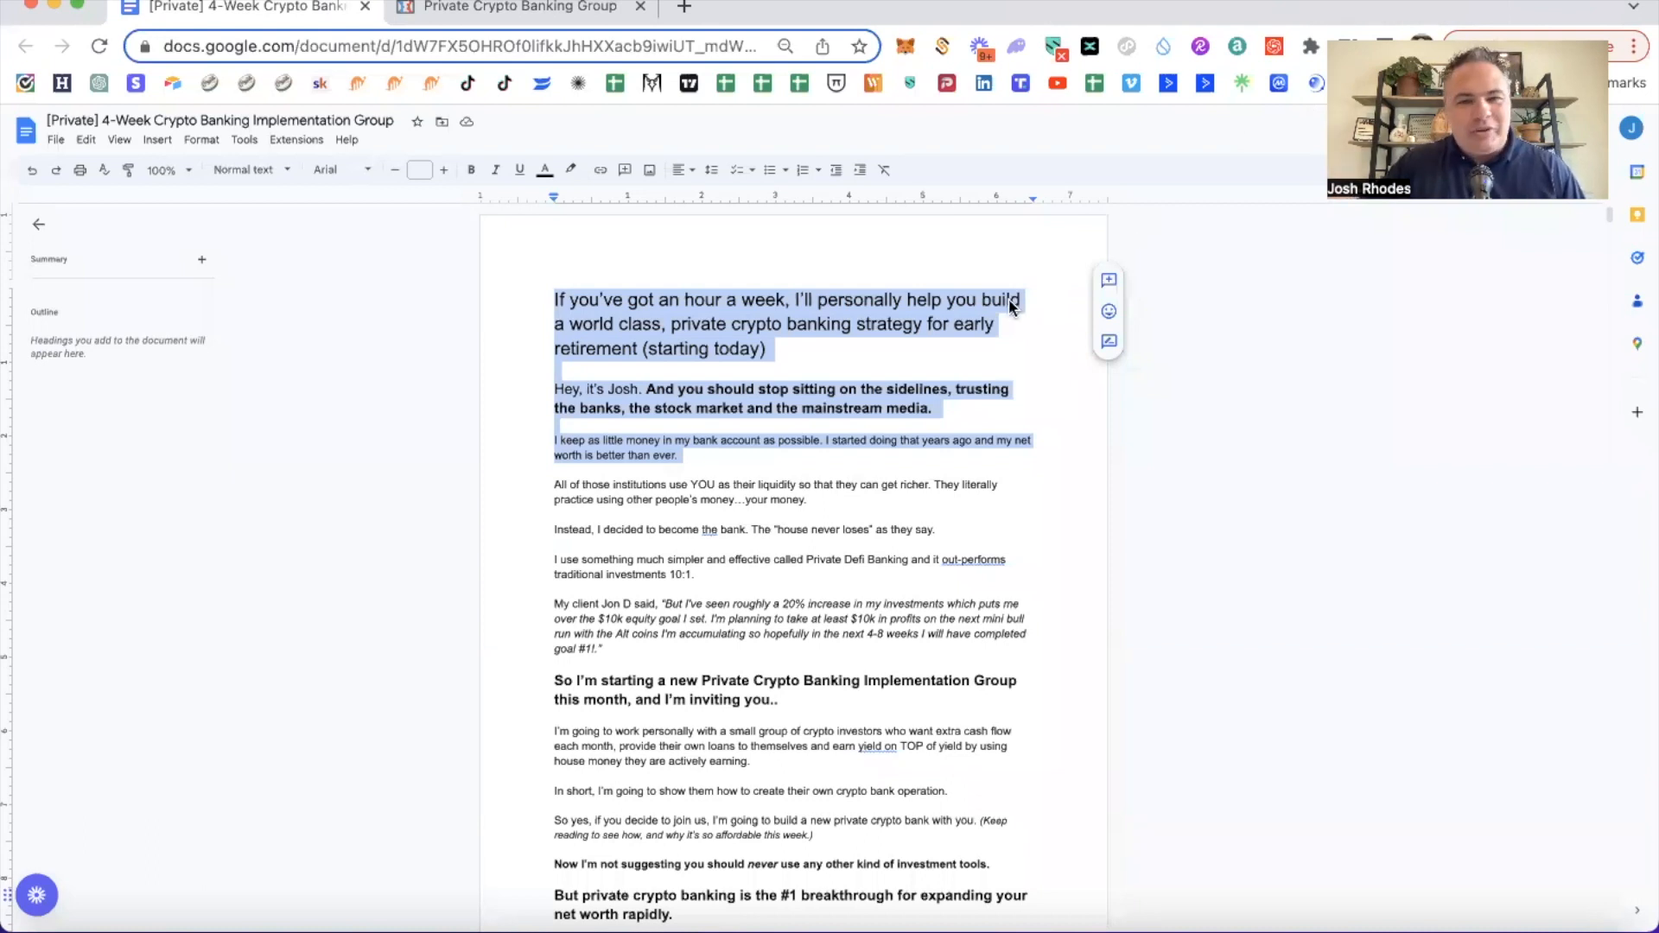
Read and highlight the out-performing-investments sentence, the invitation to join, and the #1 breakthrough heading.
scroll(down, 3)
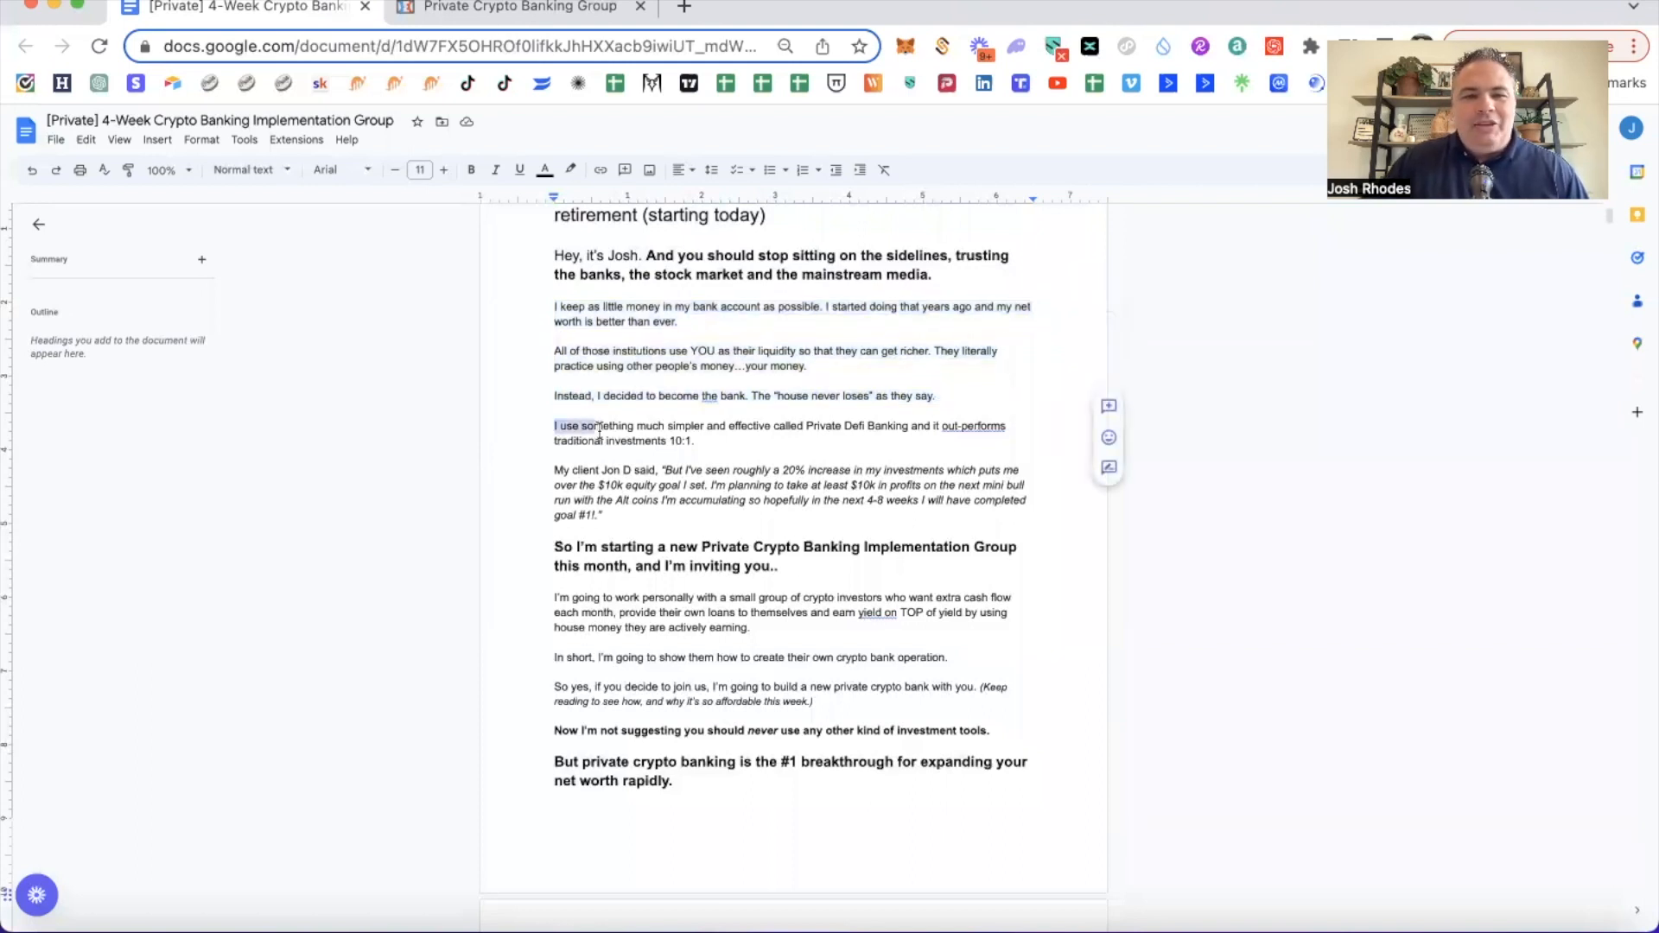
drag(553, 425, 694, 440)
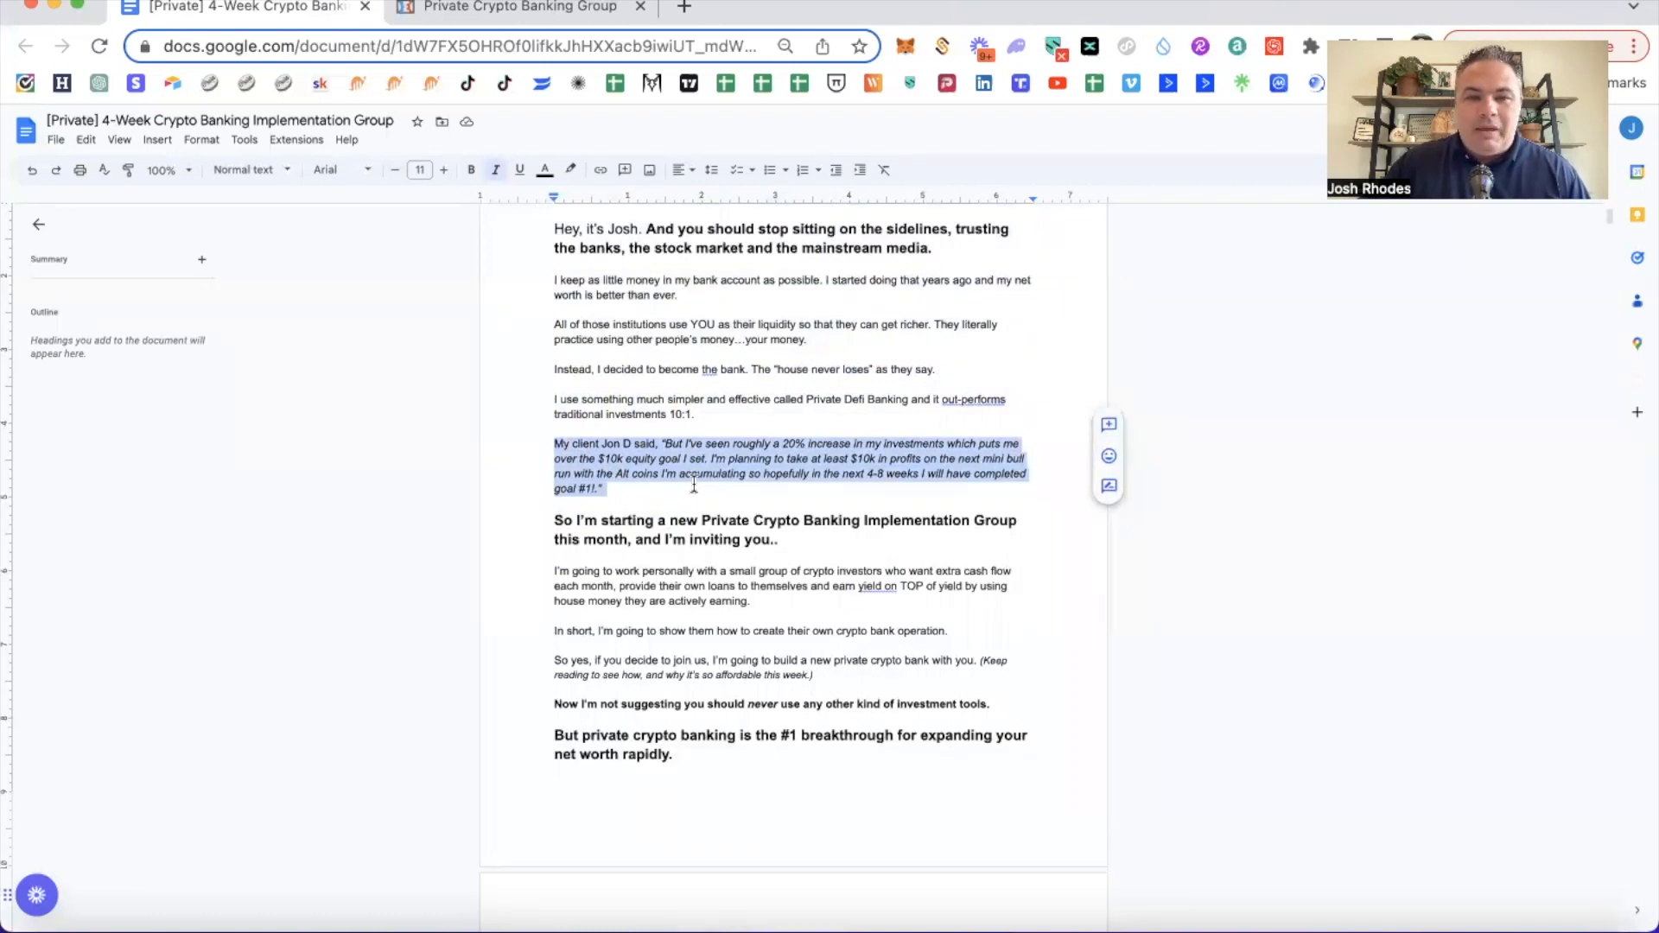
mouse_move(712, 488)
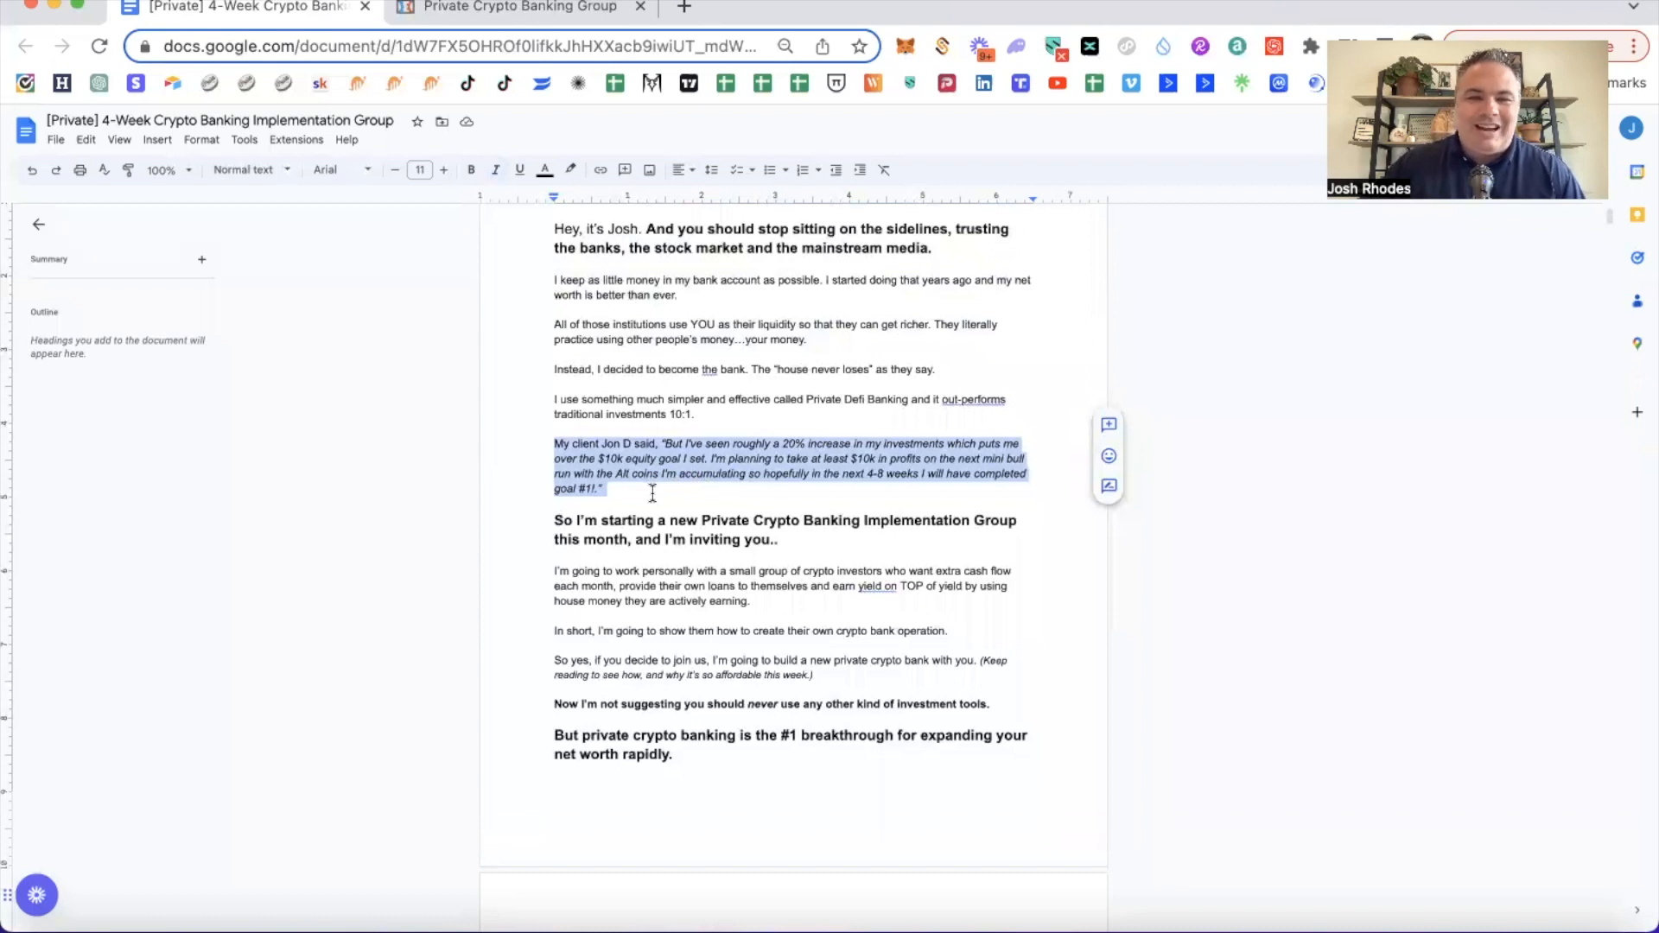
scroll(down, 3)
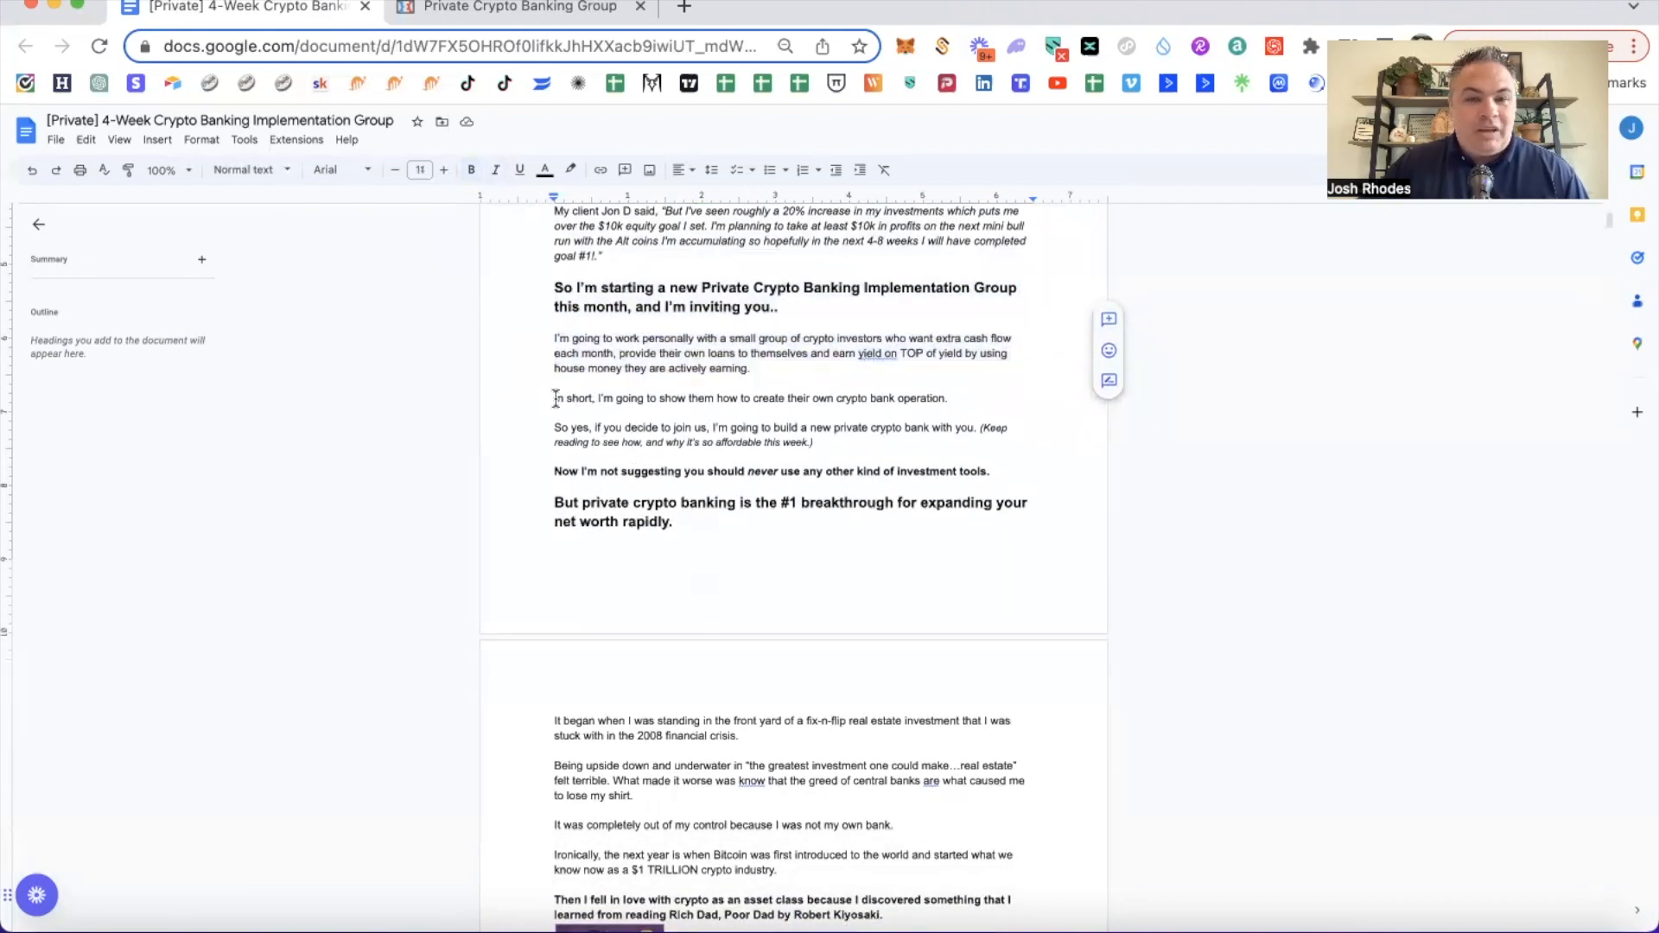
drag(553, 397, 951, 398)
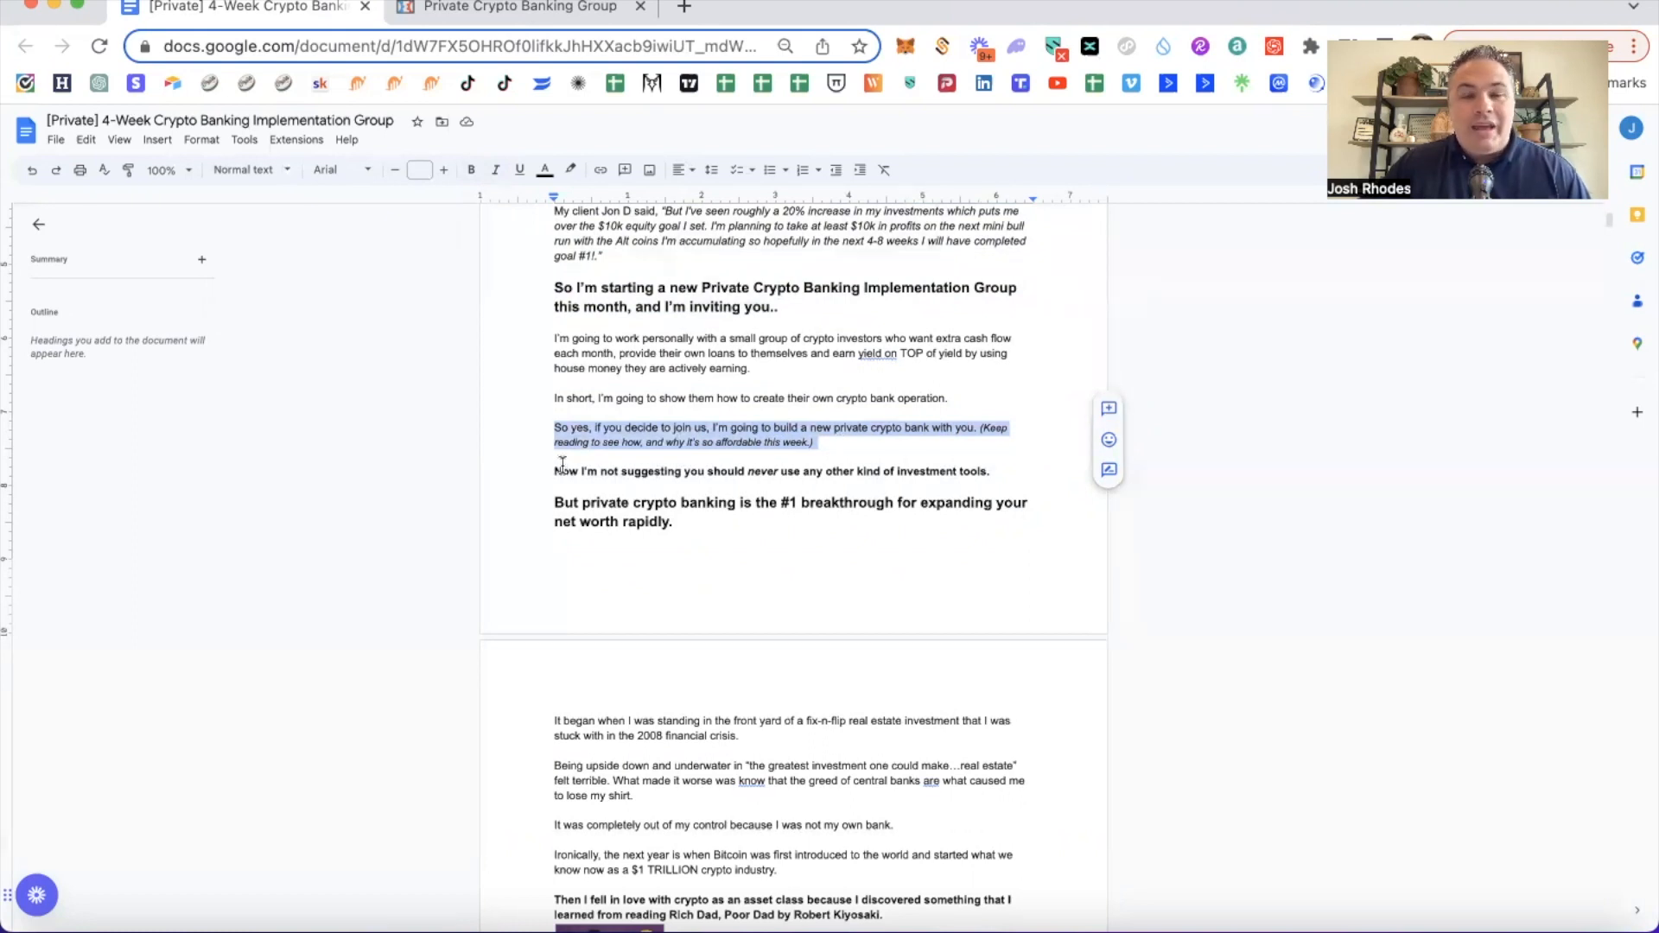
click(553, 470)
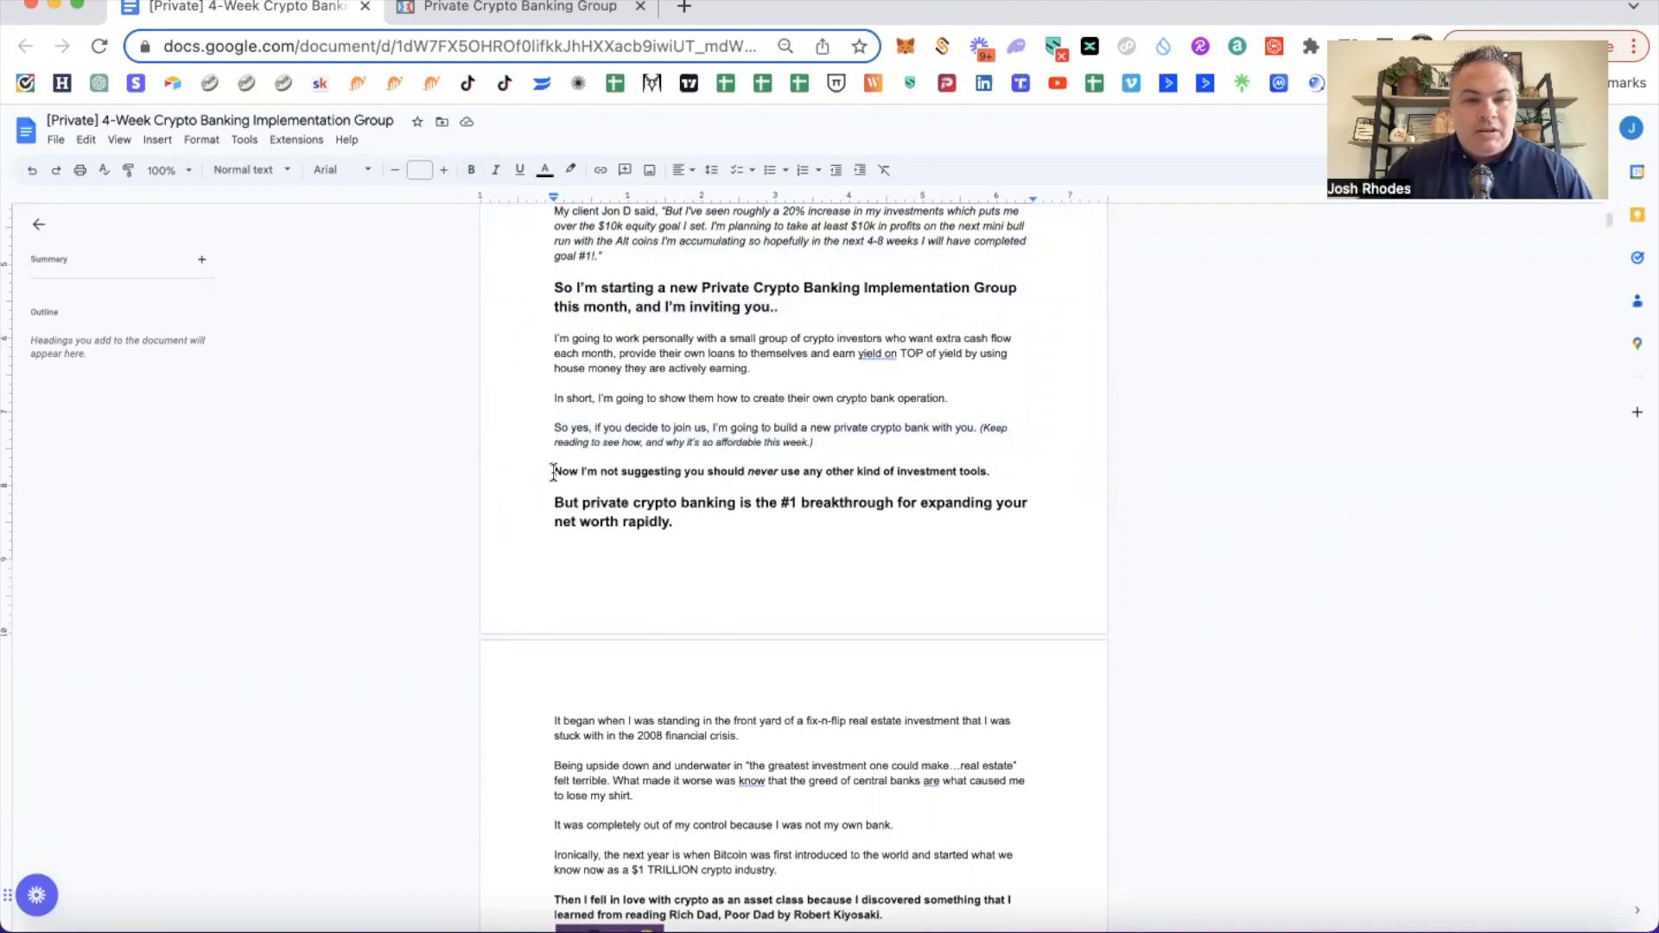
drag(553, 470, 988, 470)
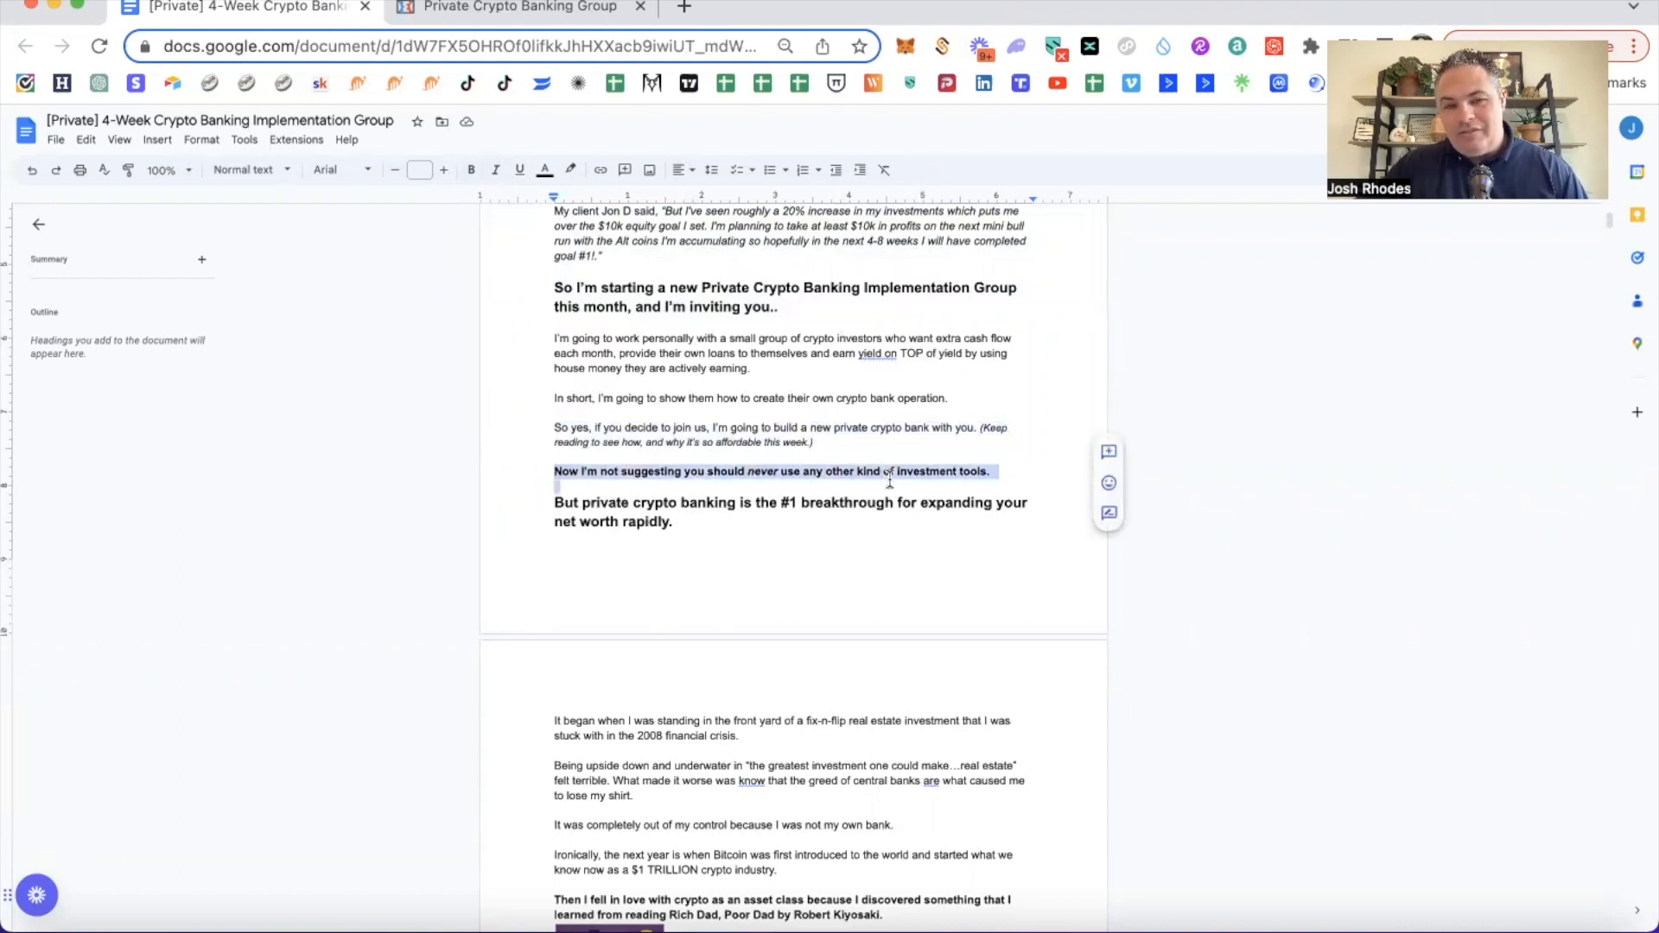
drag(553, 470, 914, 503)
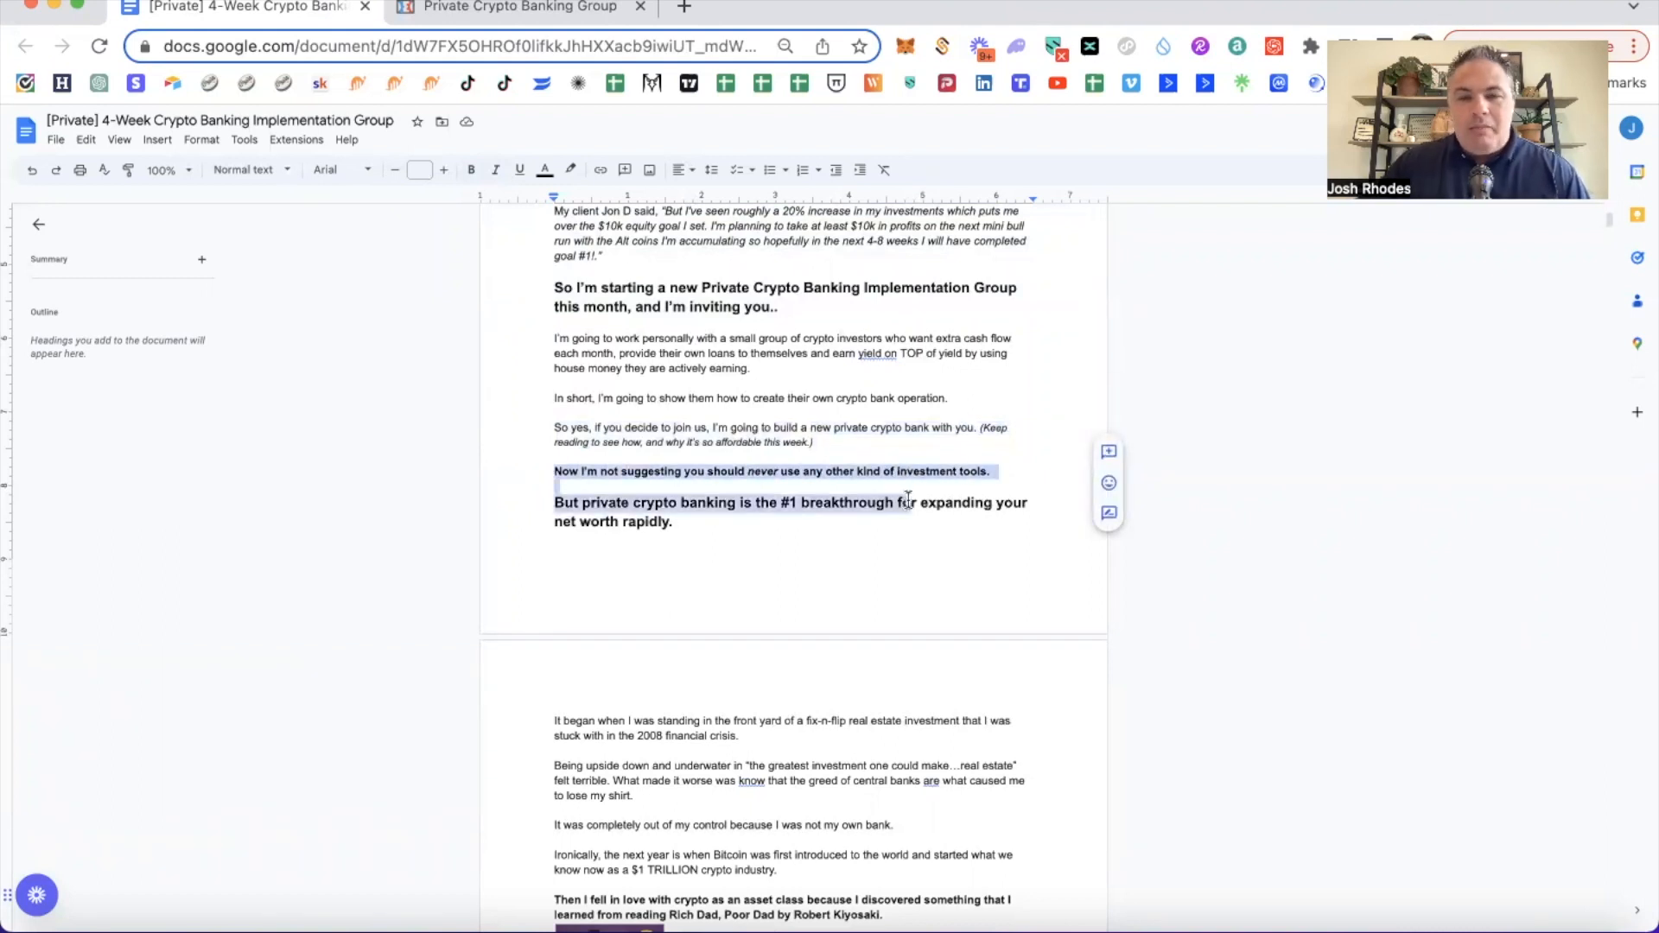
Read down through the paragraphs about not being your own bank, highlighting them.
scroll(down, 3)
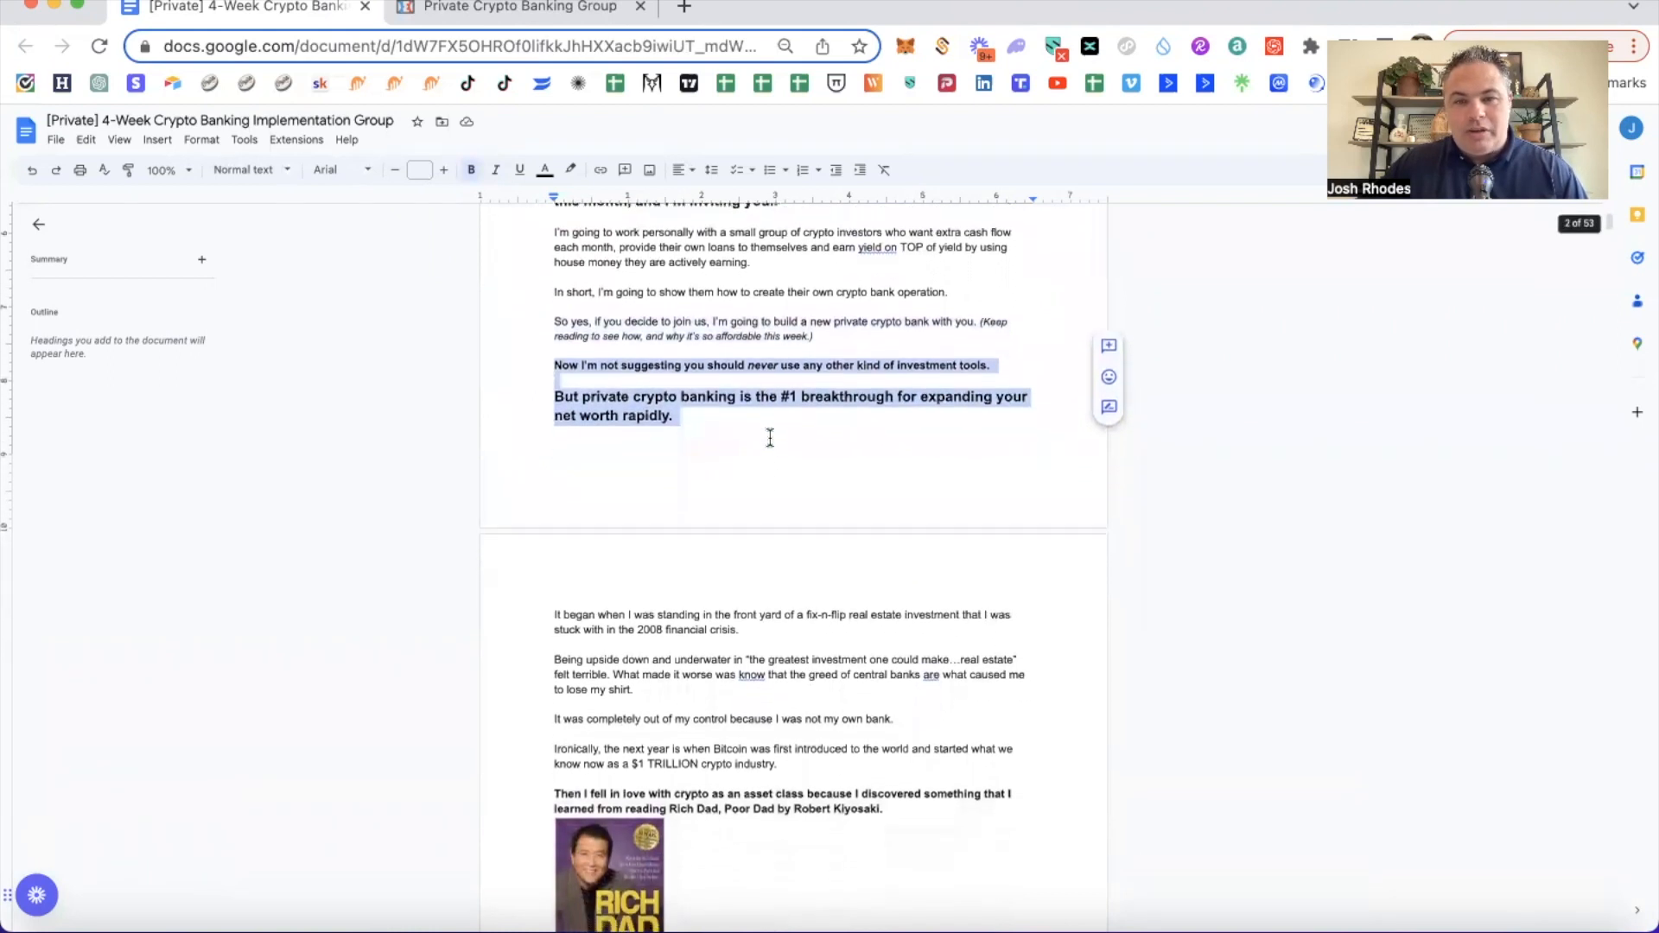
scroll(down, 3)
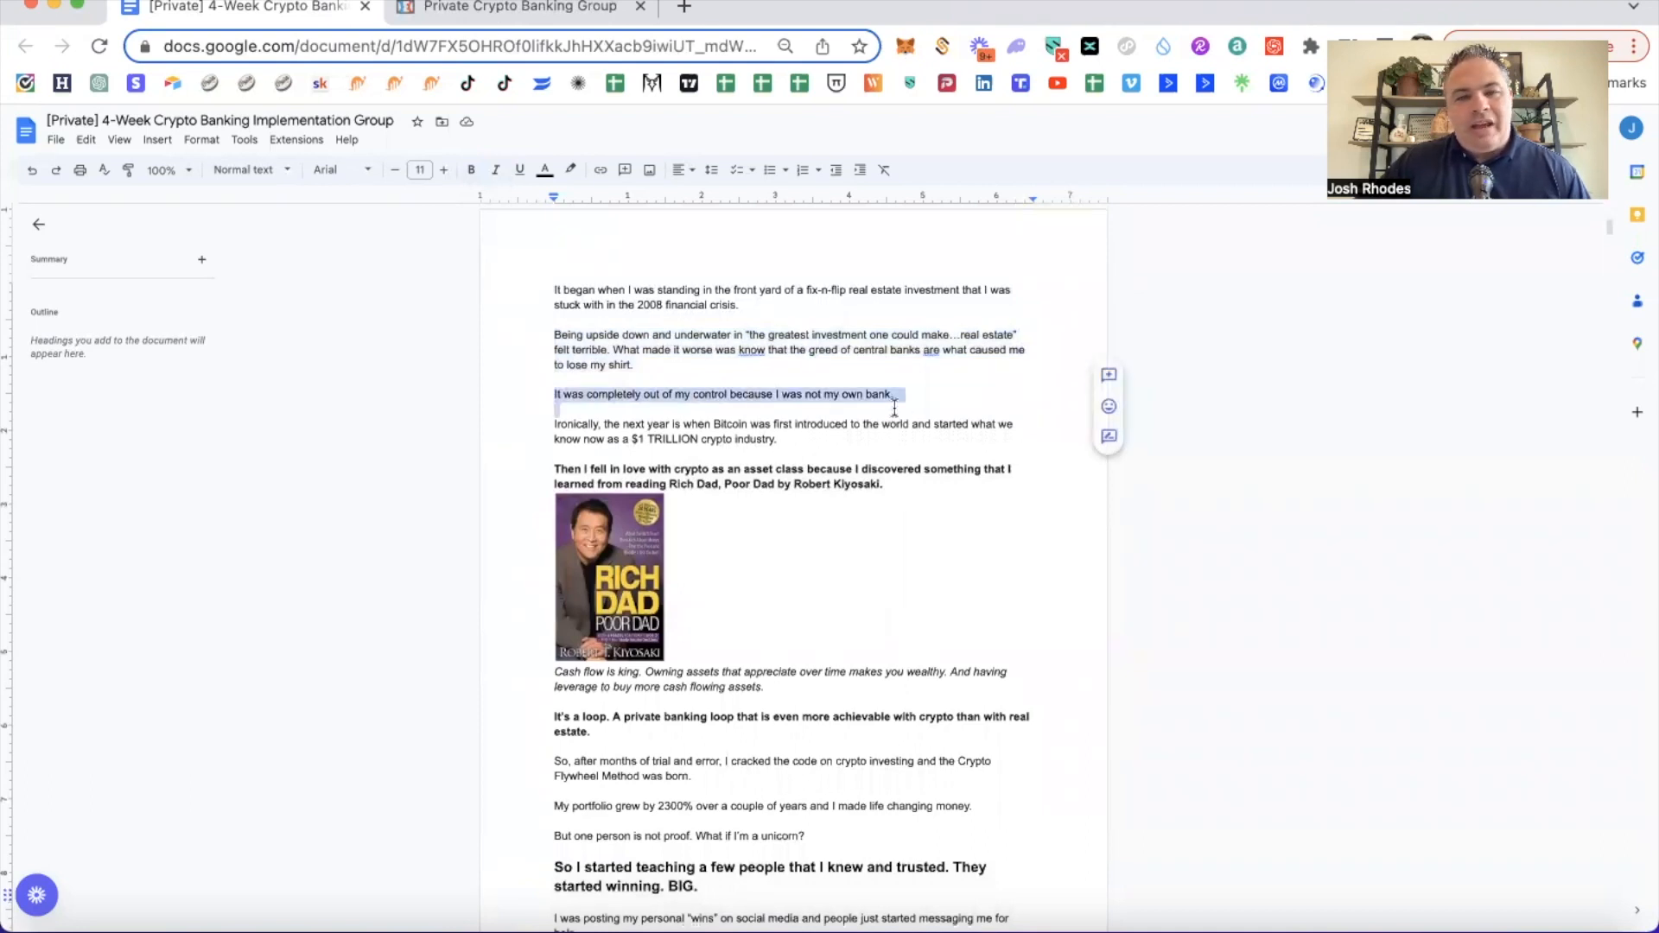
drag(893, 394, 778, 438)
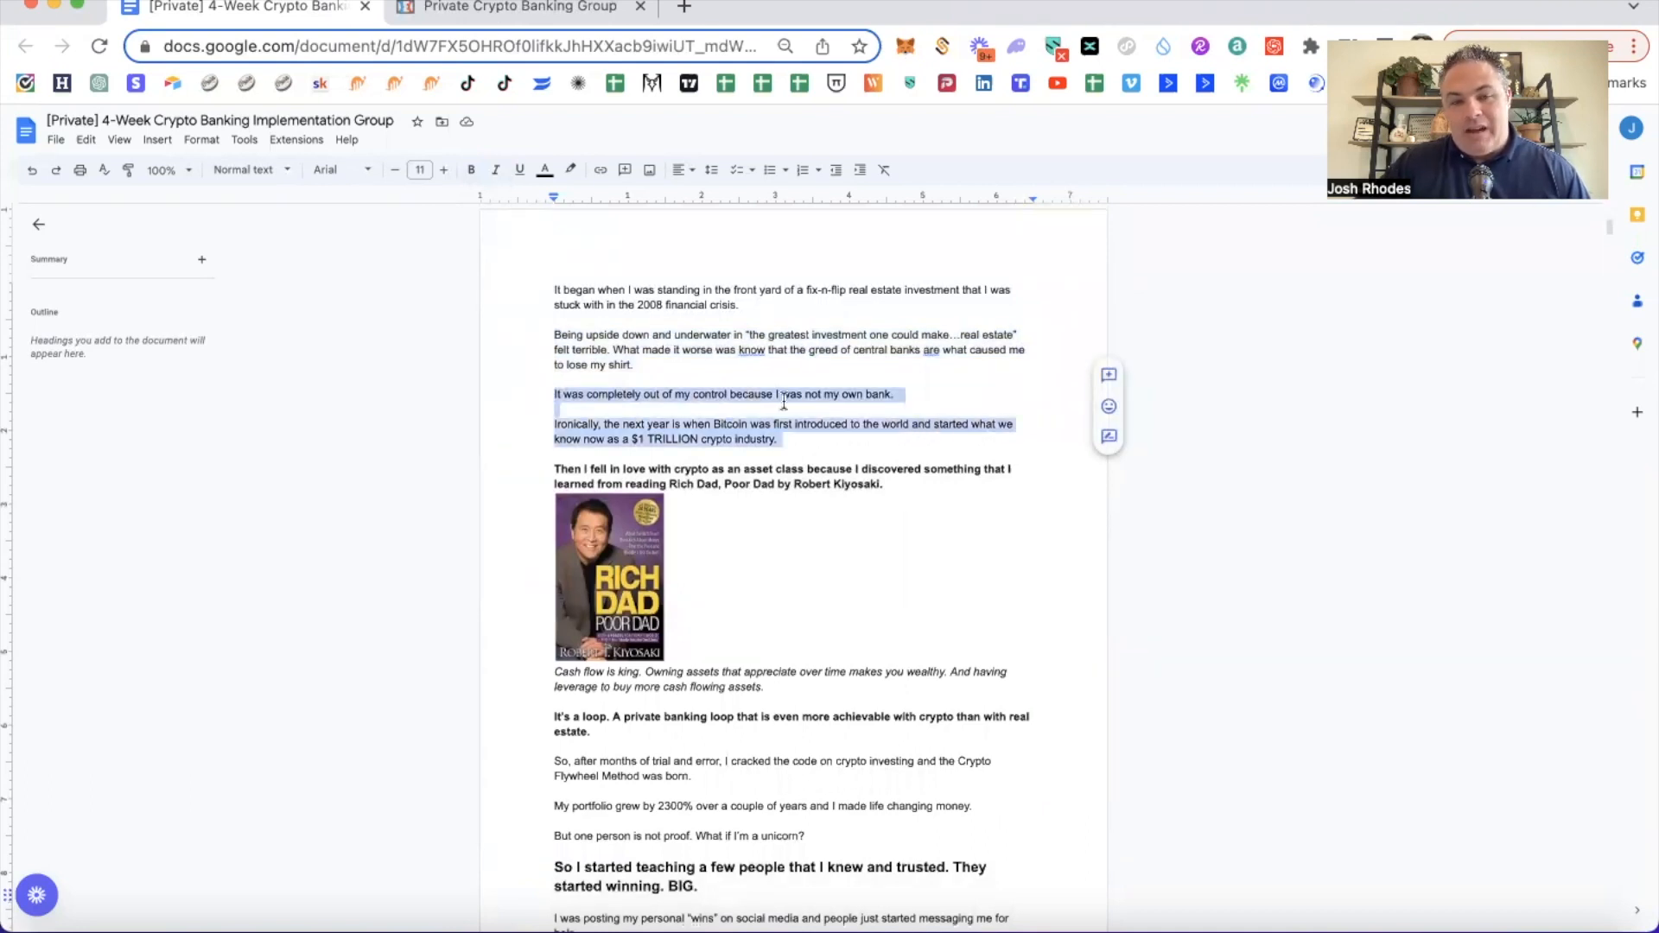
scroll(down, 3)
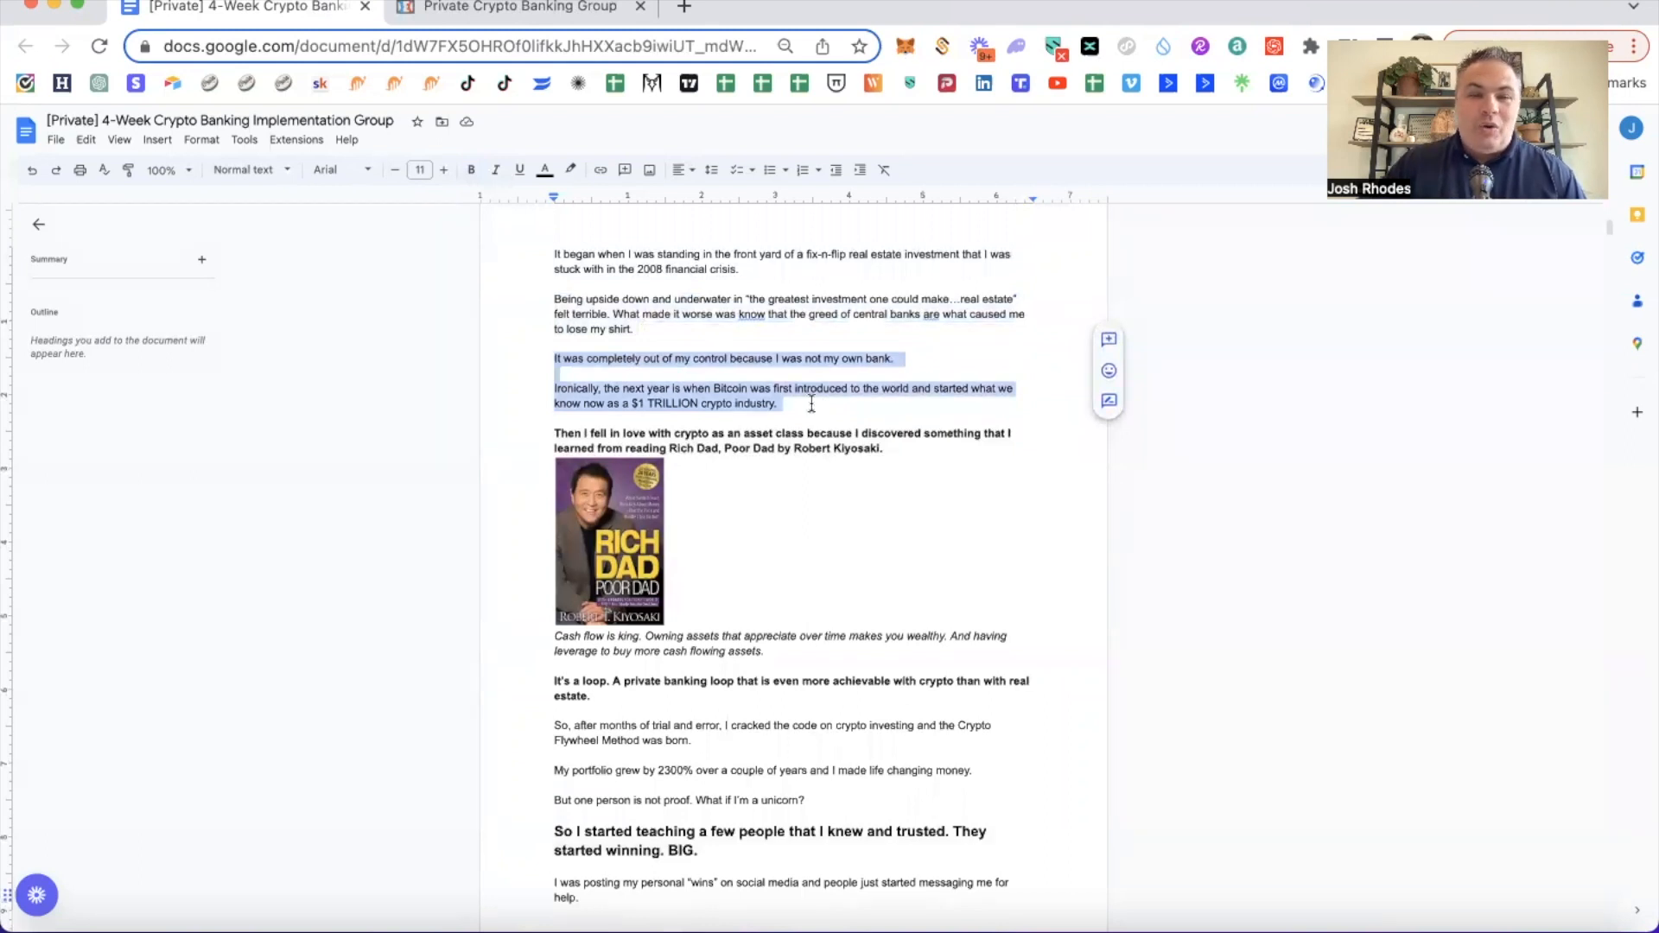
scroll(down, 3)
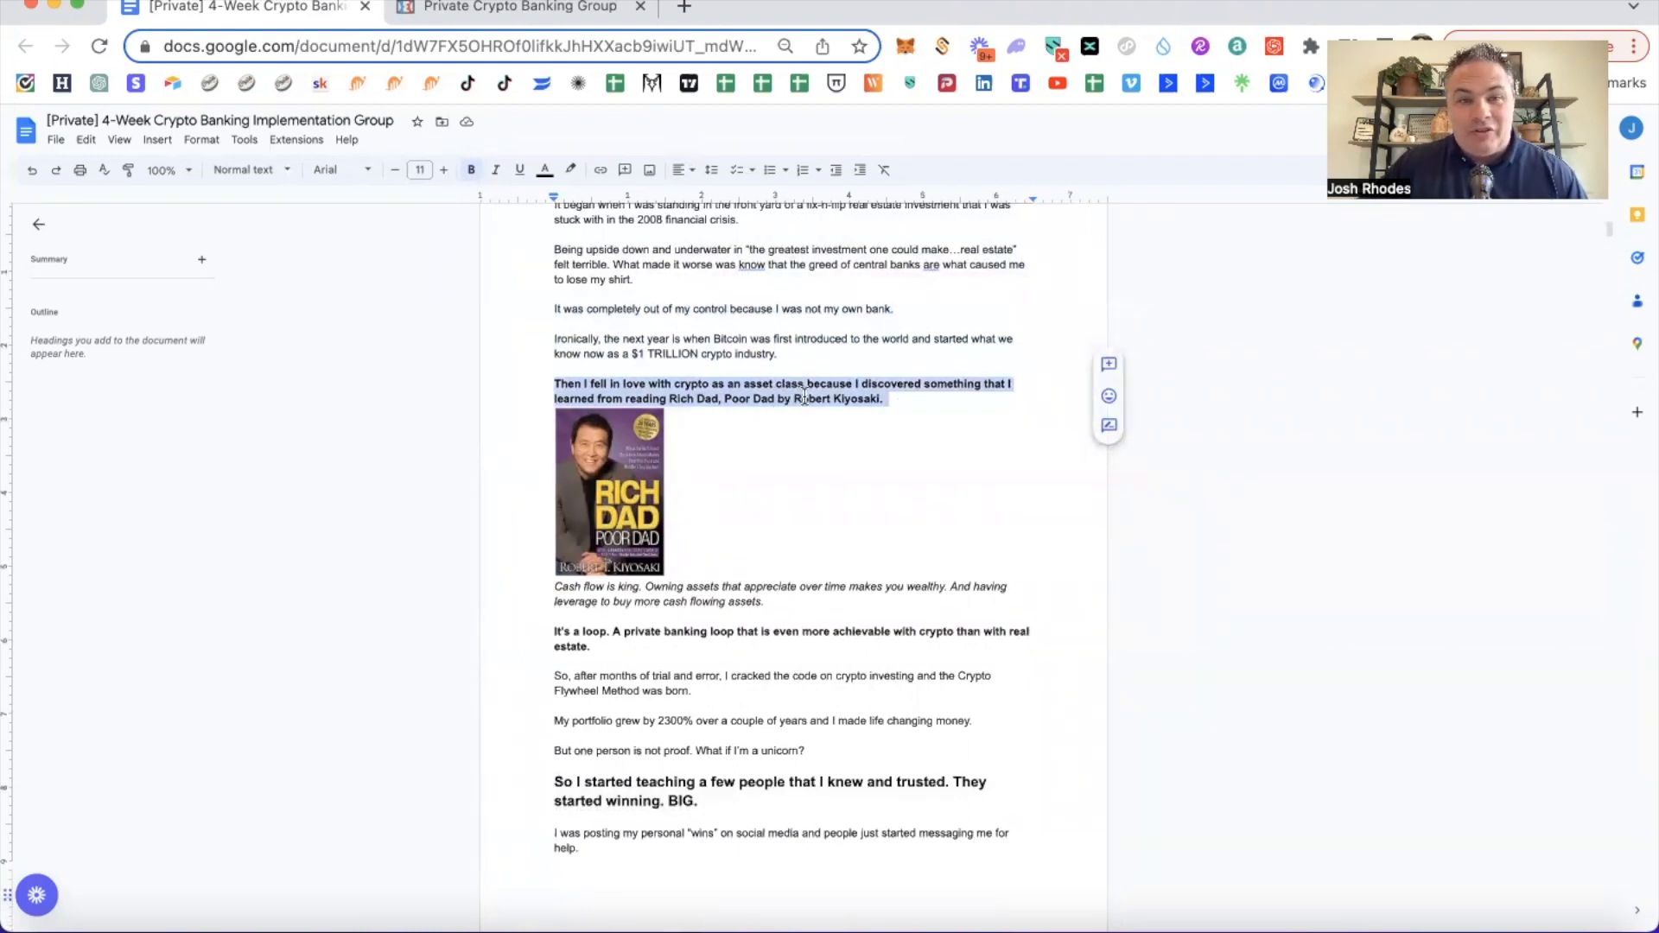
scroll(down, 3)
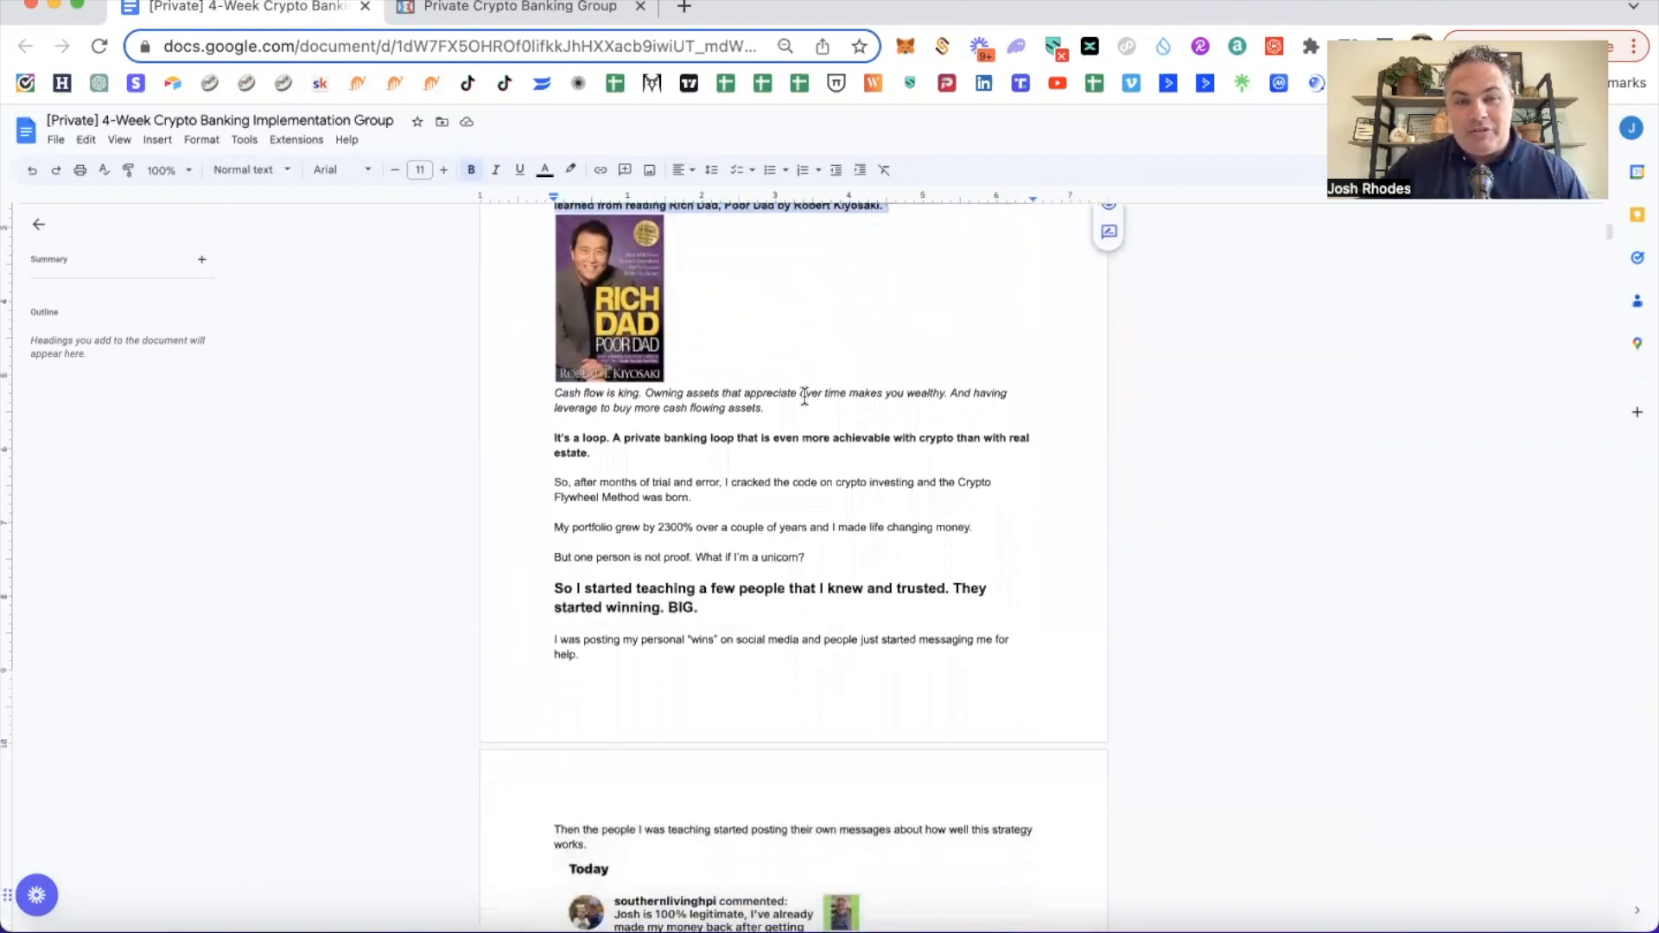
scroll(down, 3)
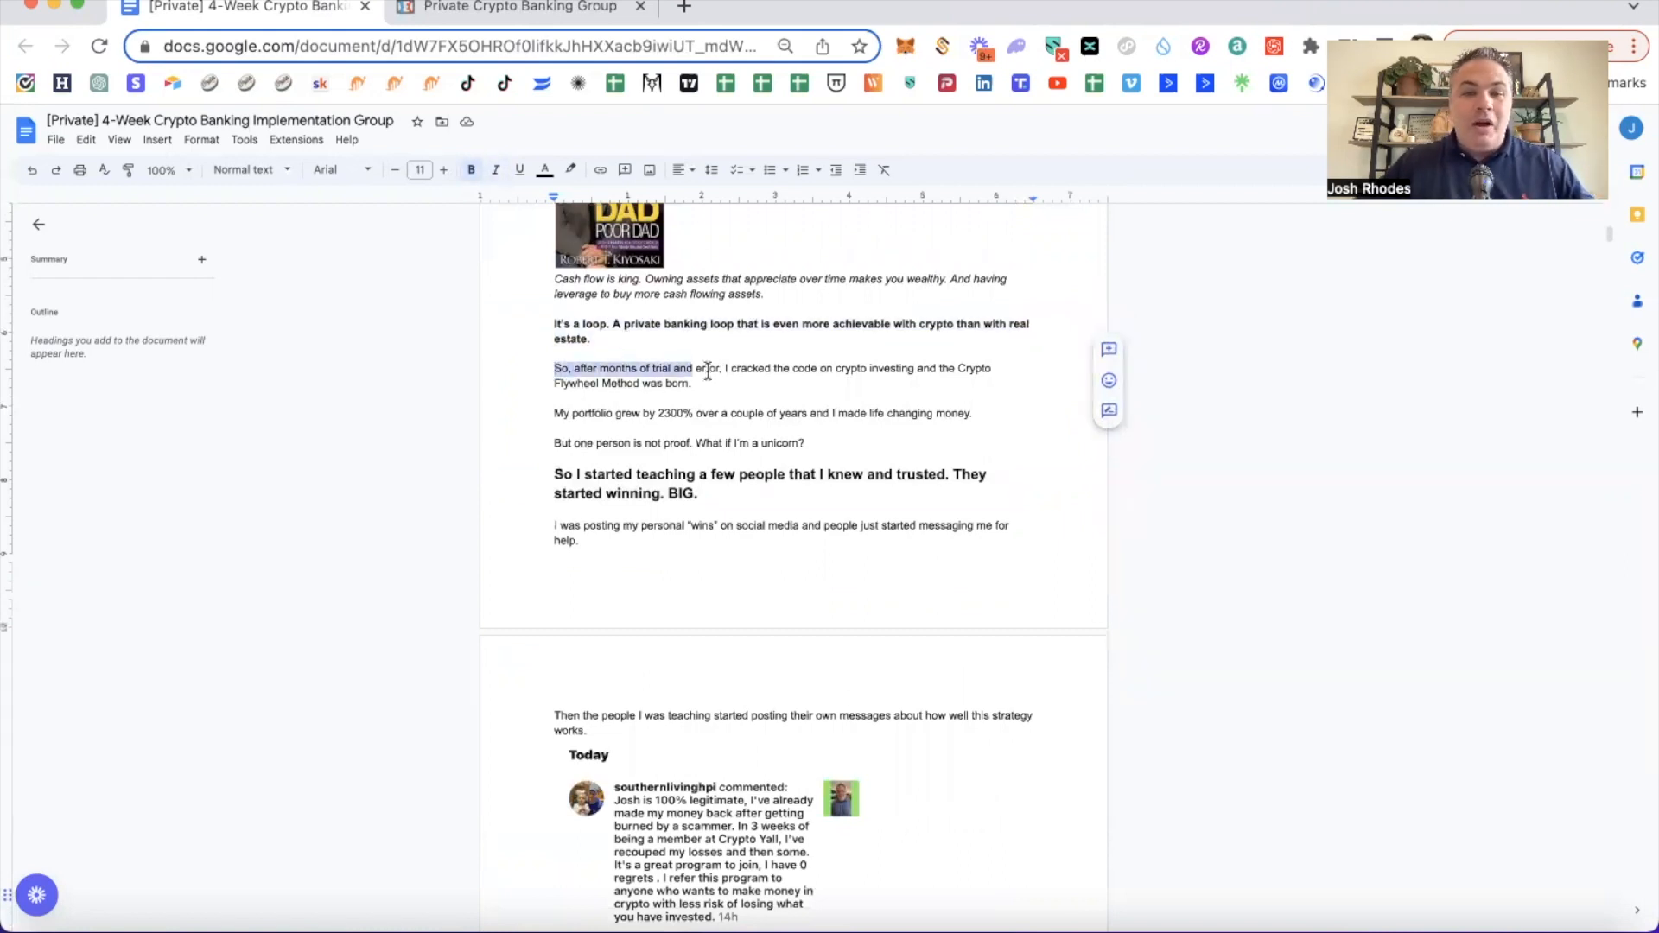
Highlight the trial-and-error phrase, the personal-wins paragraph, and the student success intro while reading.
drag(553, 366, 693, 384)
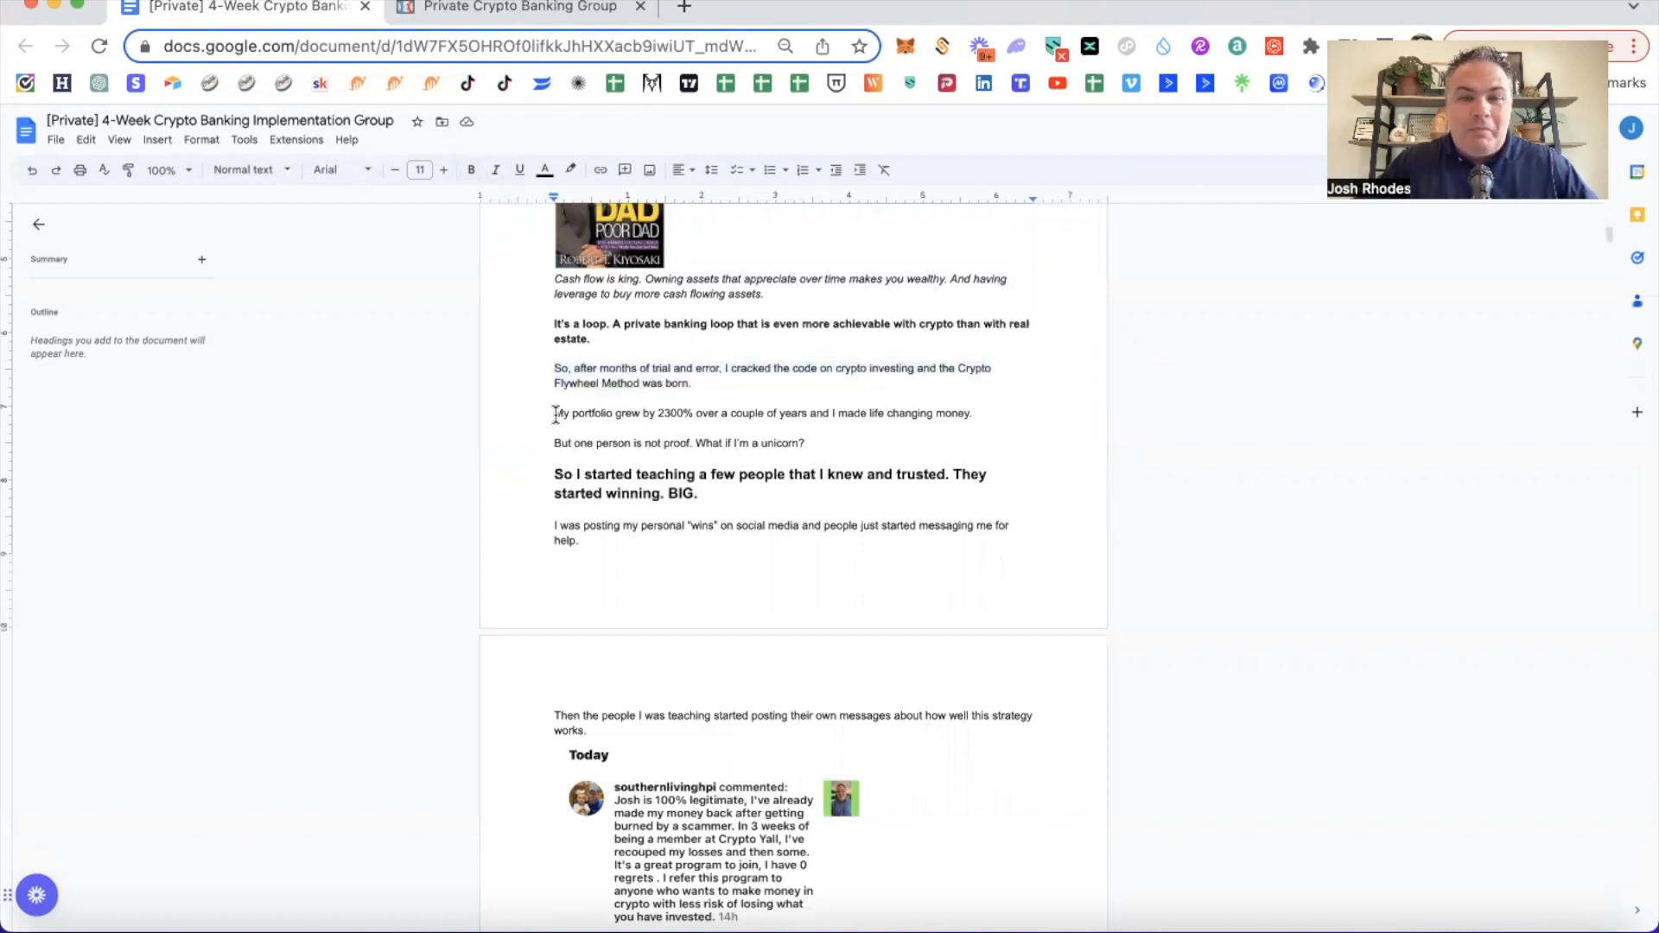
drag(555, 413, 971, 413)
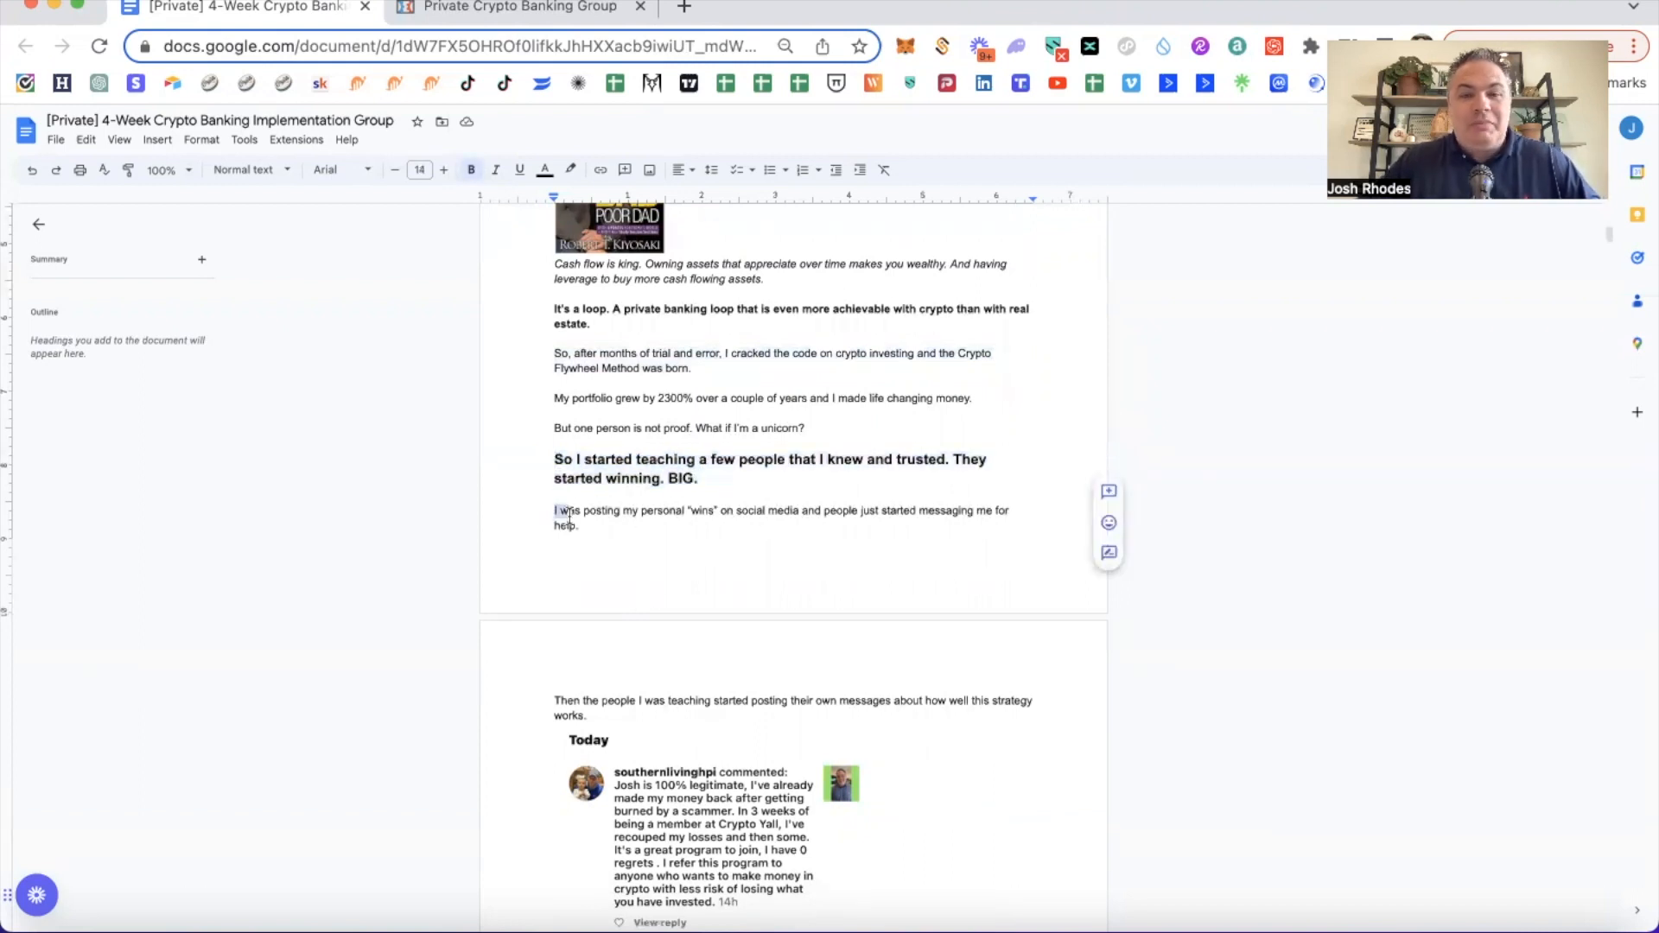
drag(553, 510, 581, 526)
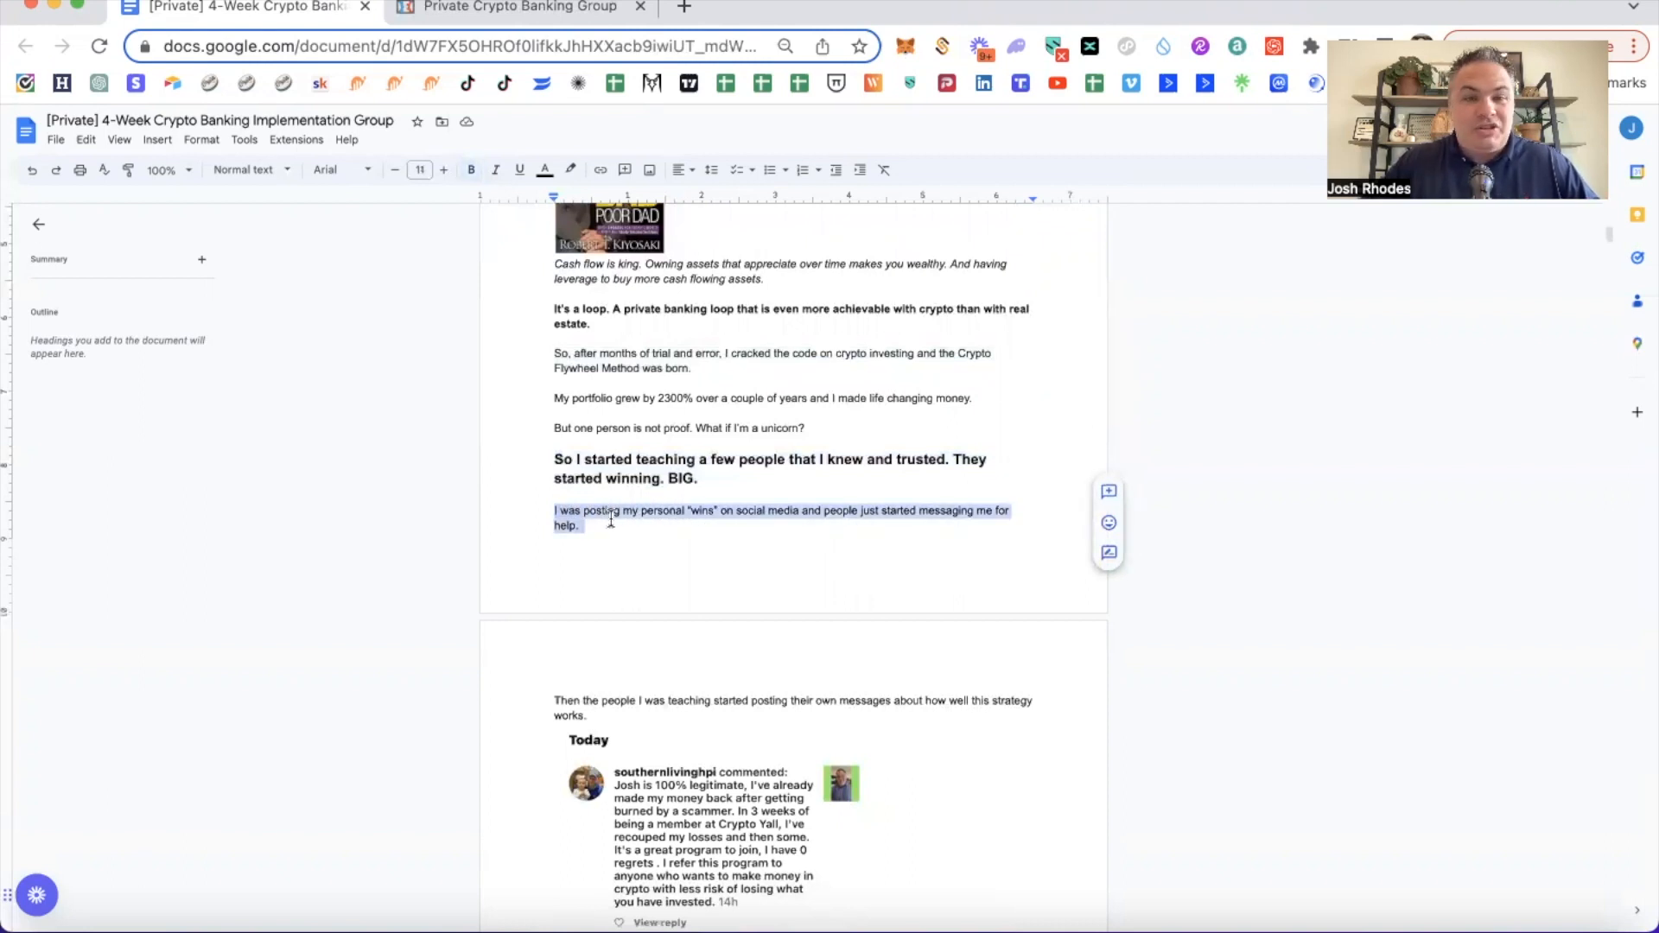
scroll(down, 3)
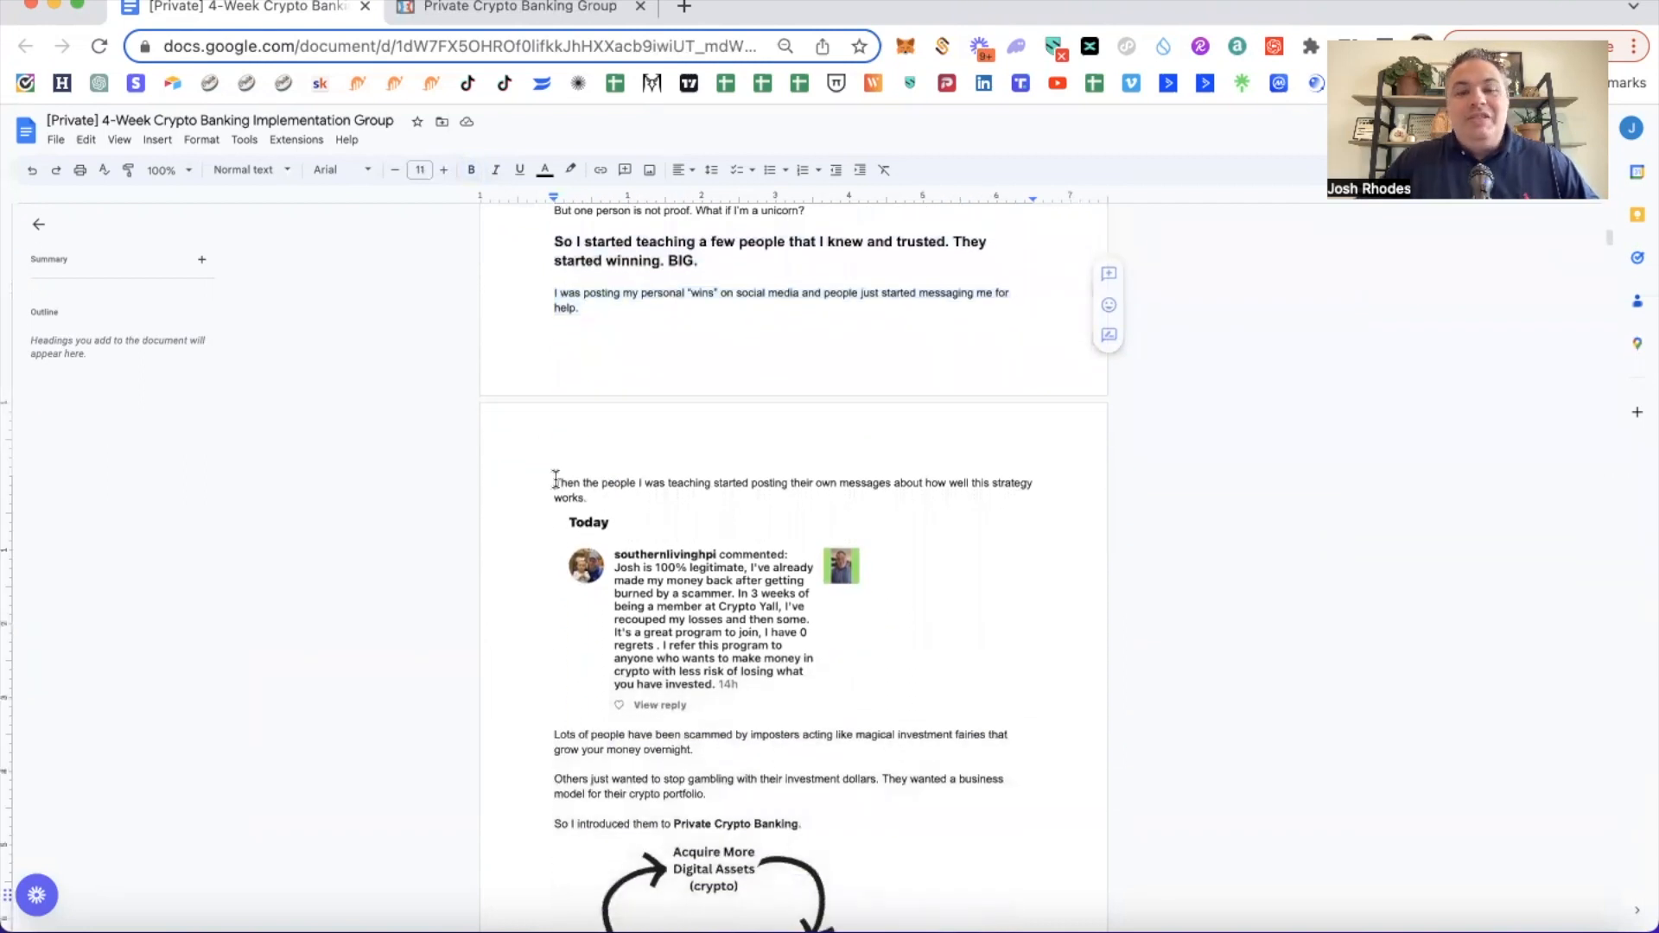
drag(553, 482, 624, 489)
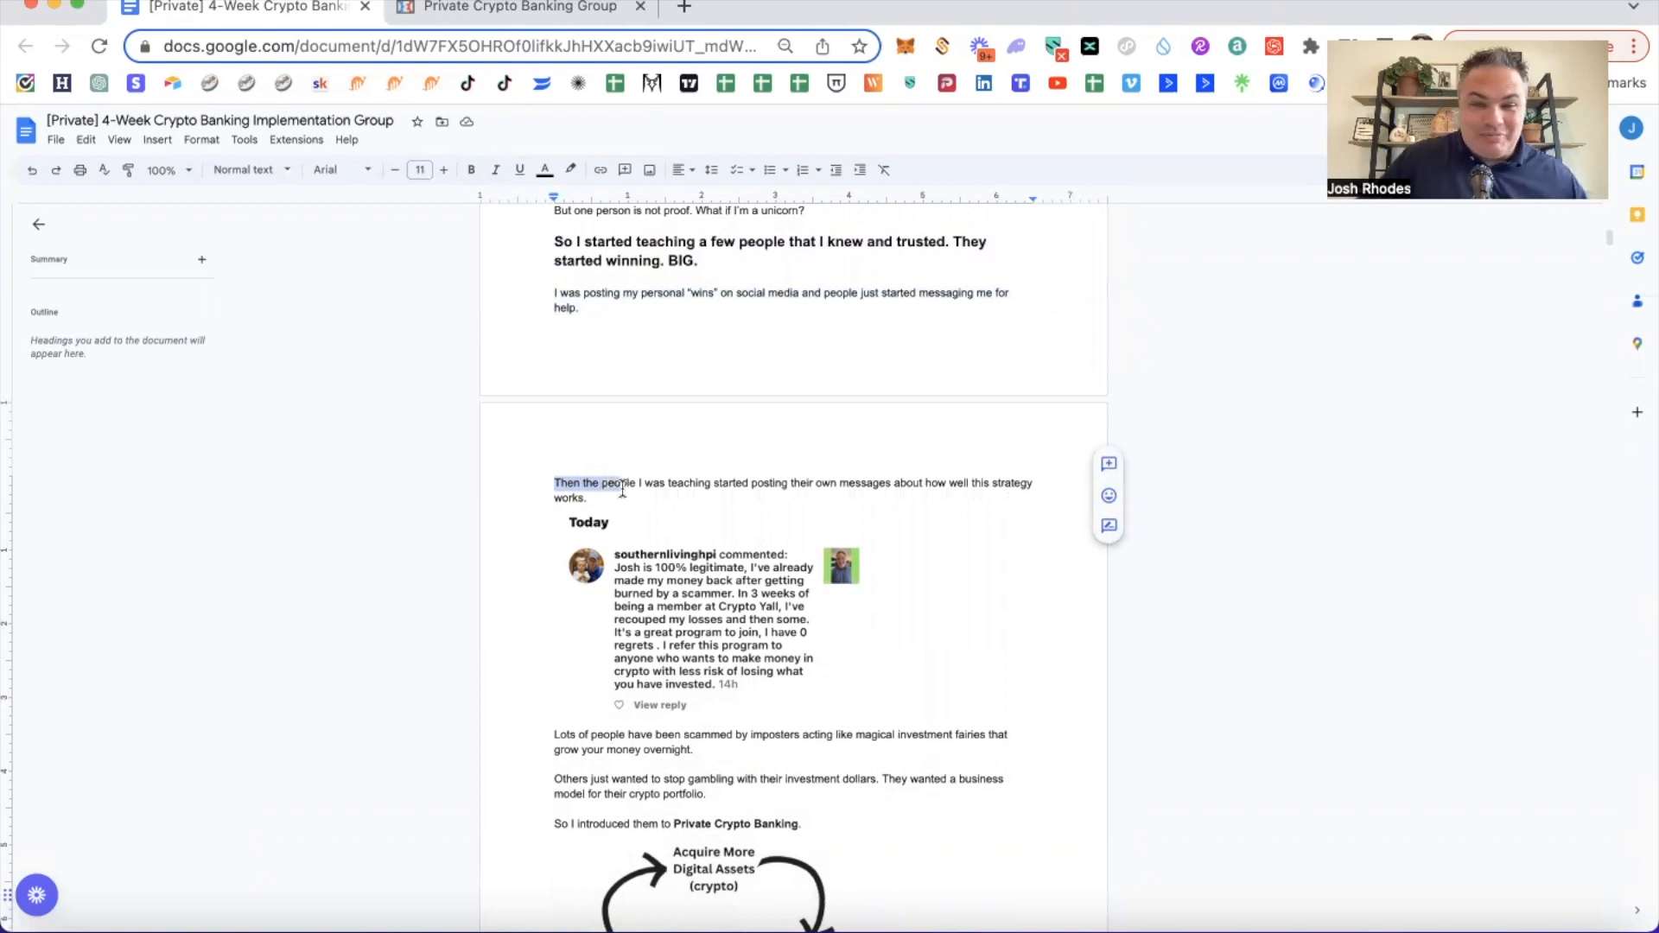
Scroll past the testimonial and the 'Is this legit?' heading to the actively-investing paragraph.
scroll(down, 3)
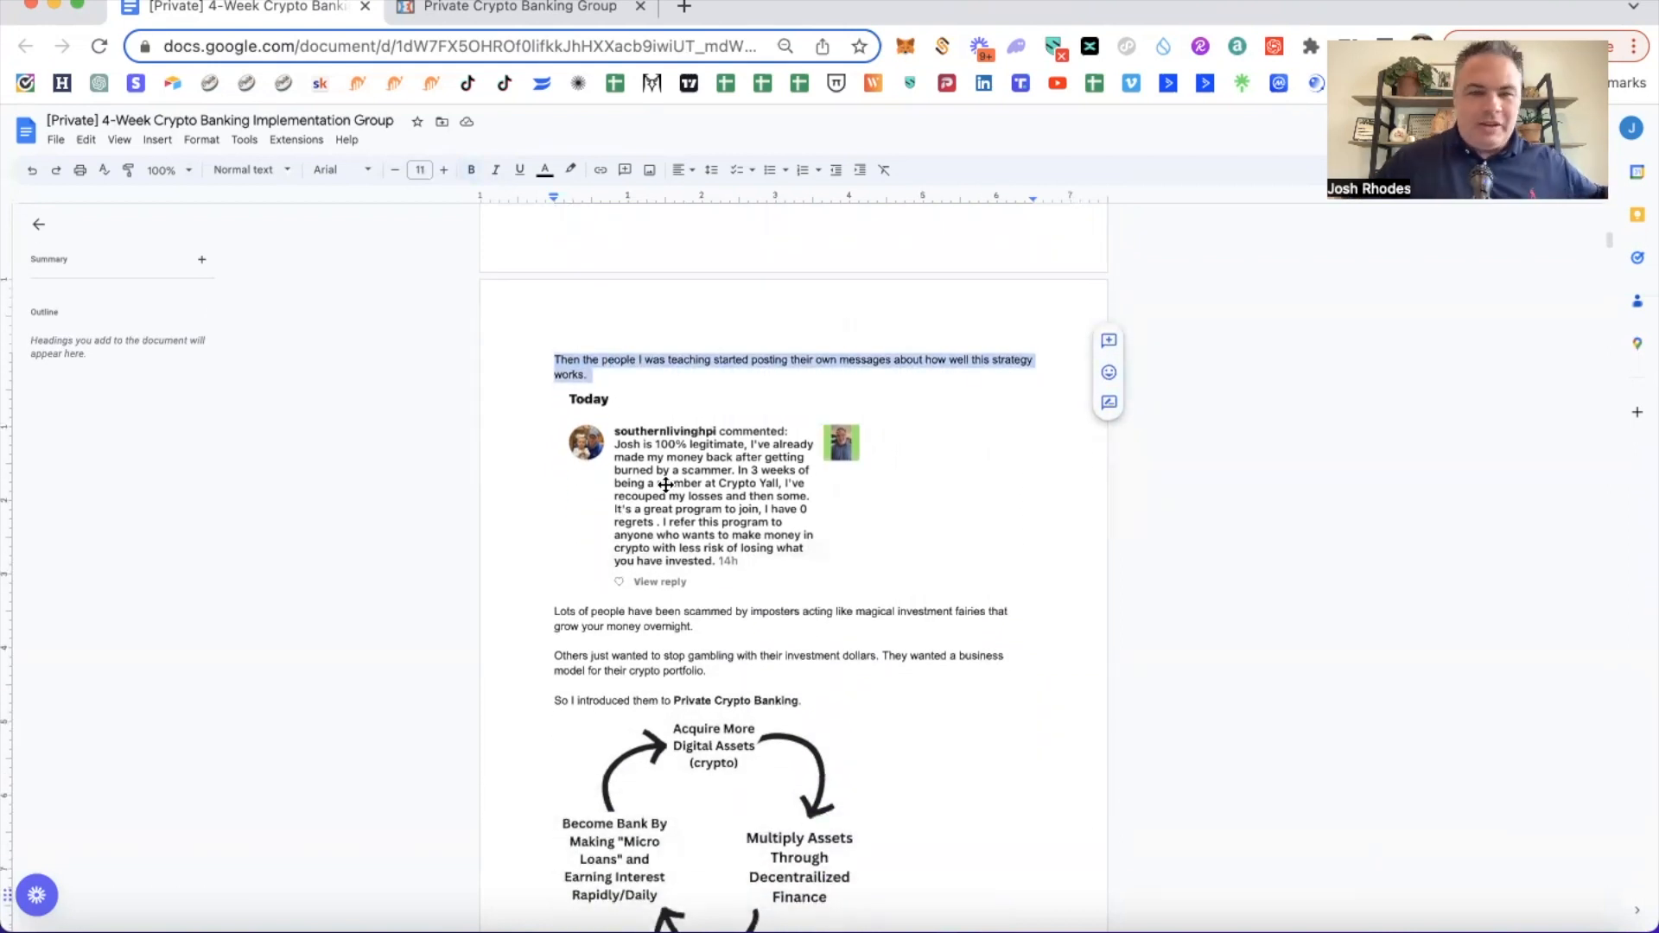
scroll(down, 3)
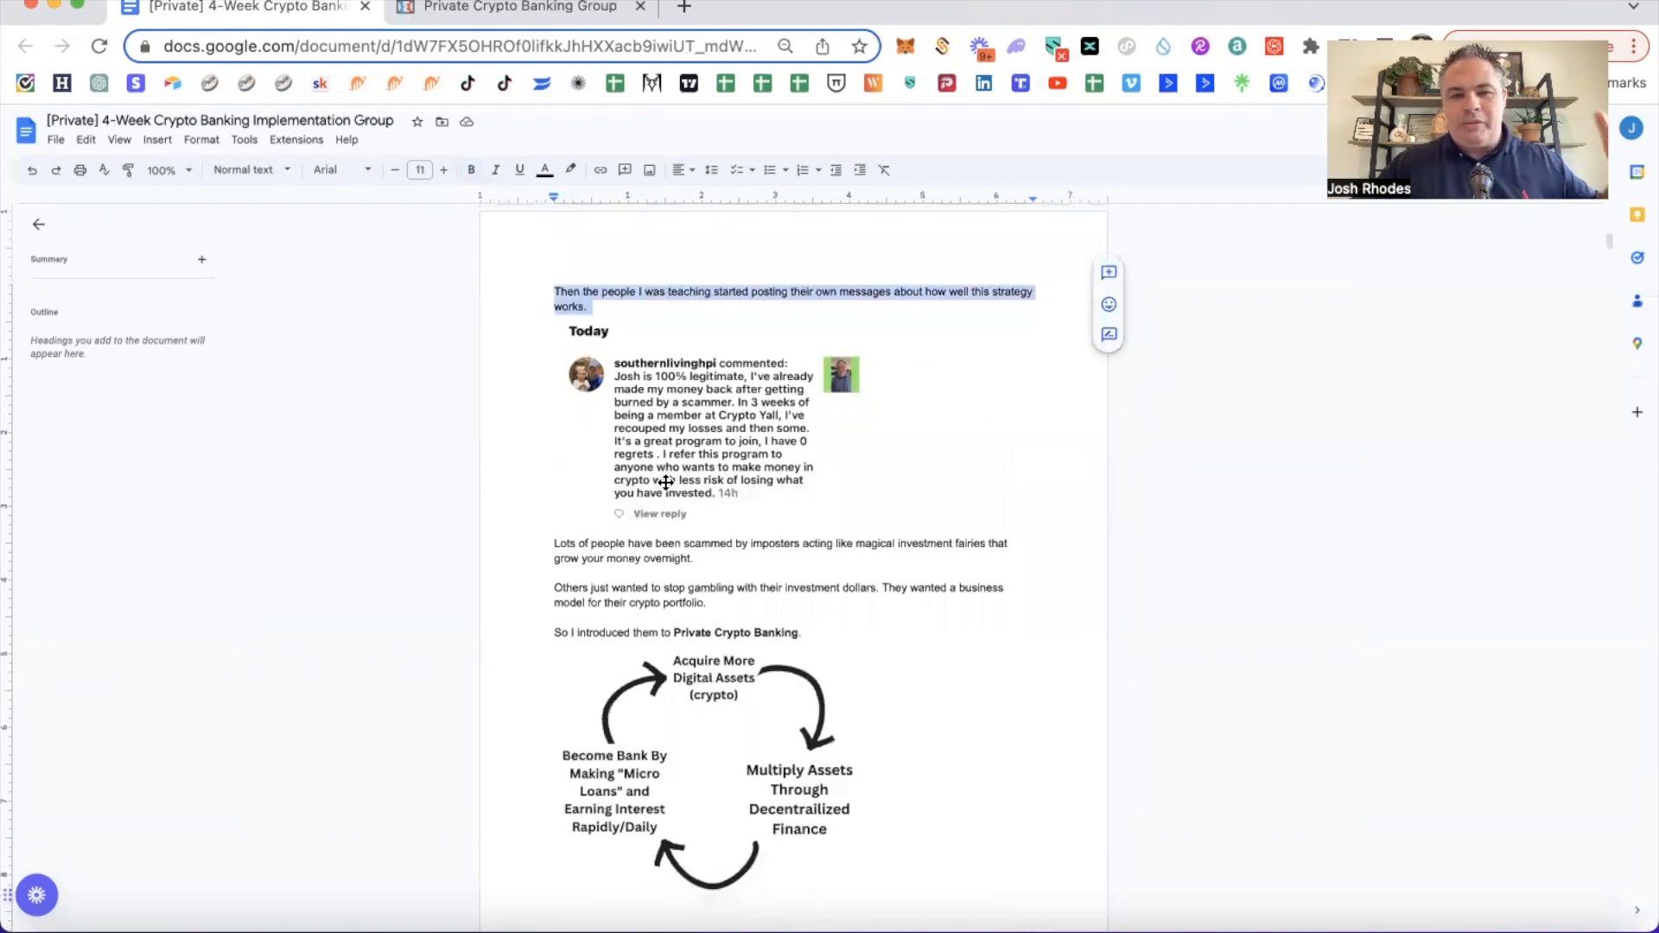
scroll(down, 3)
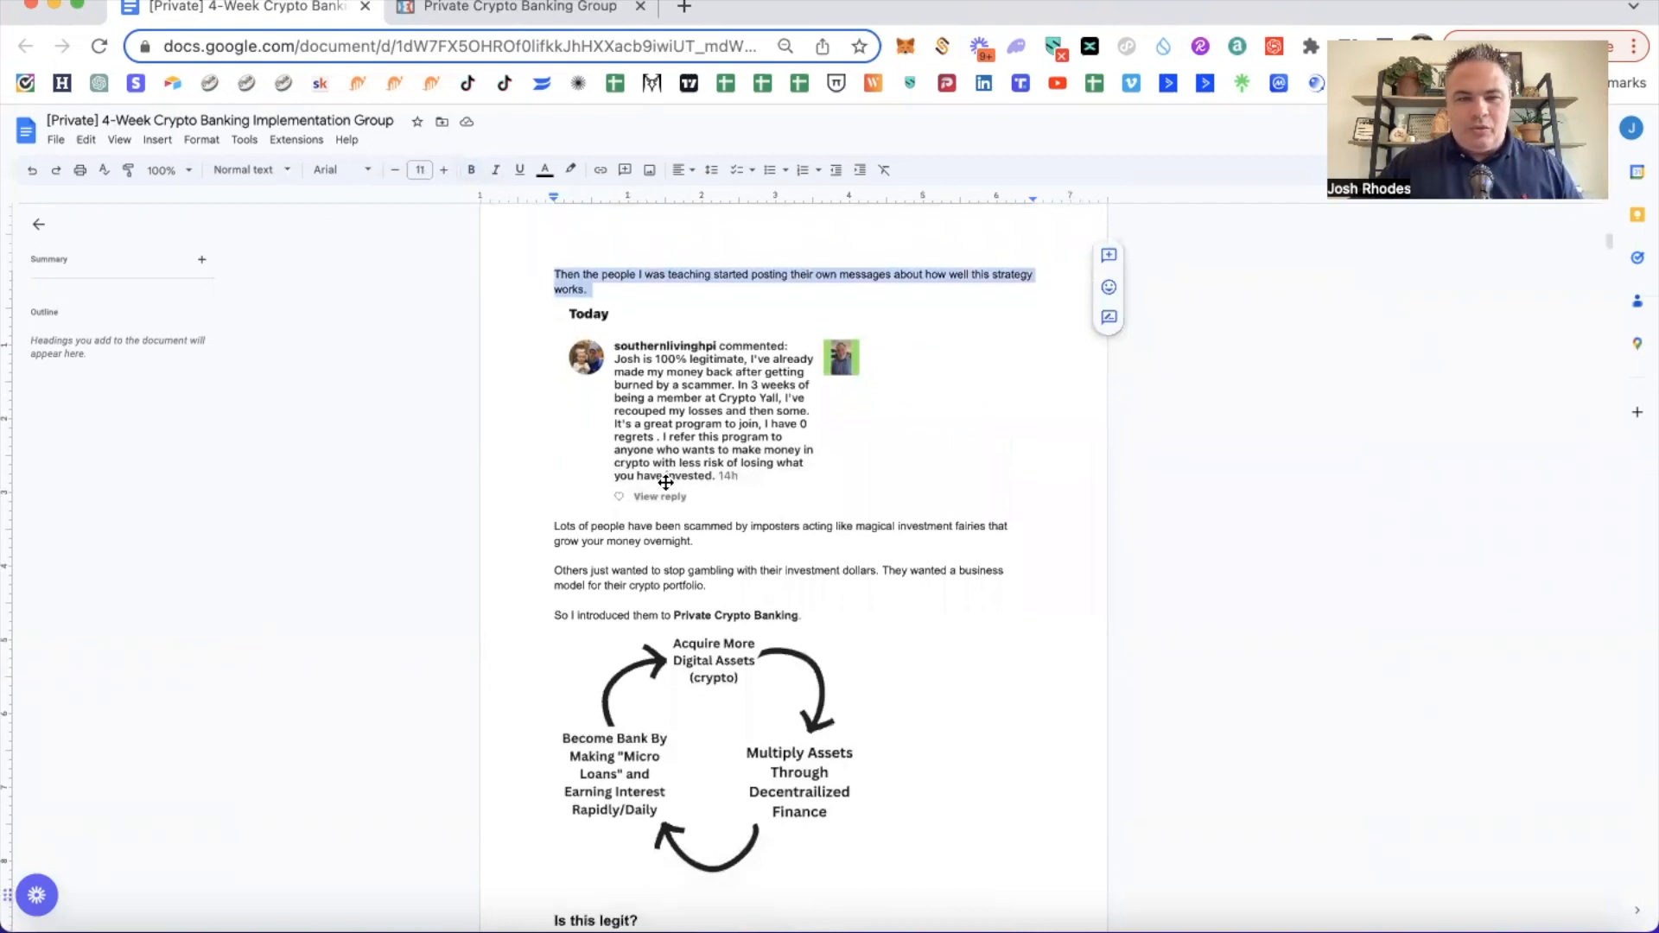
scroll(down, 3)
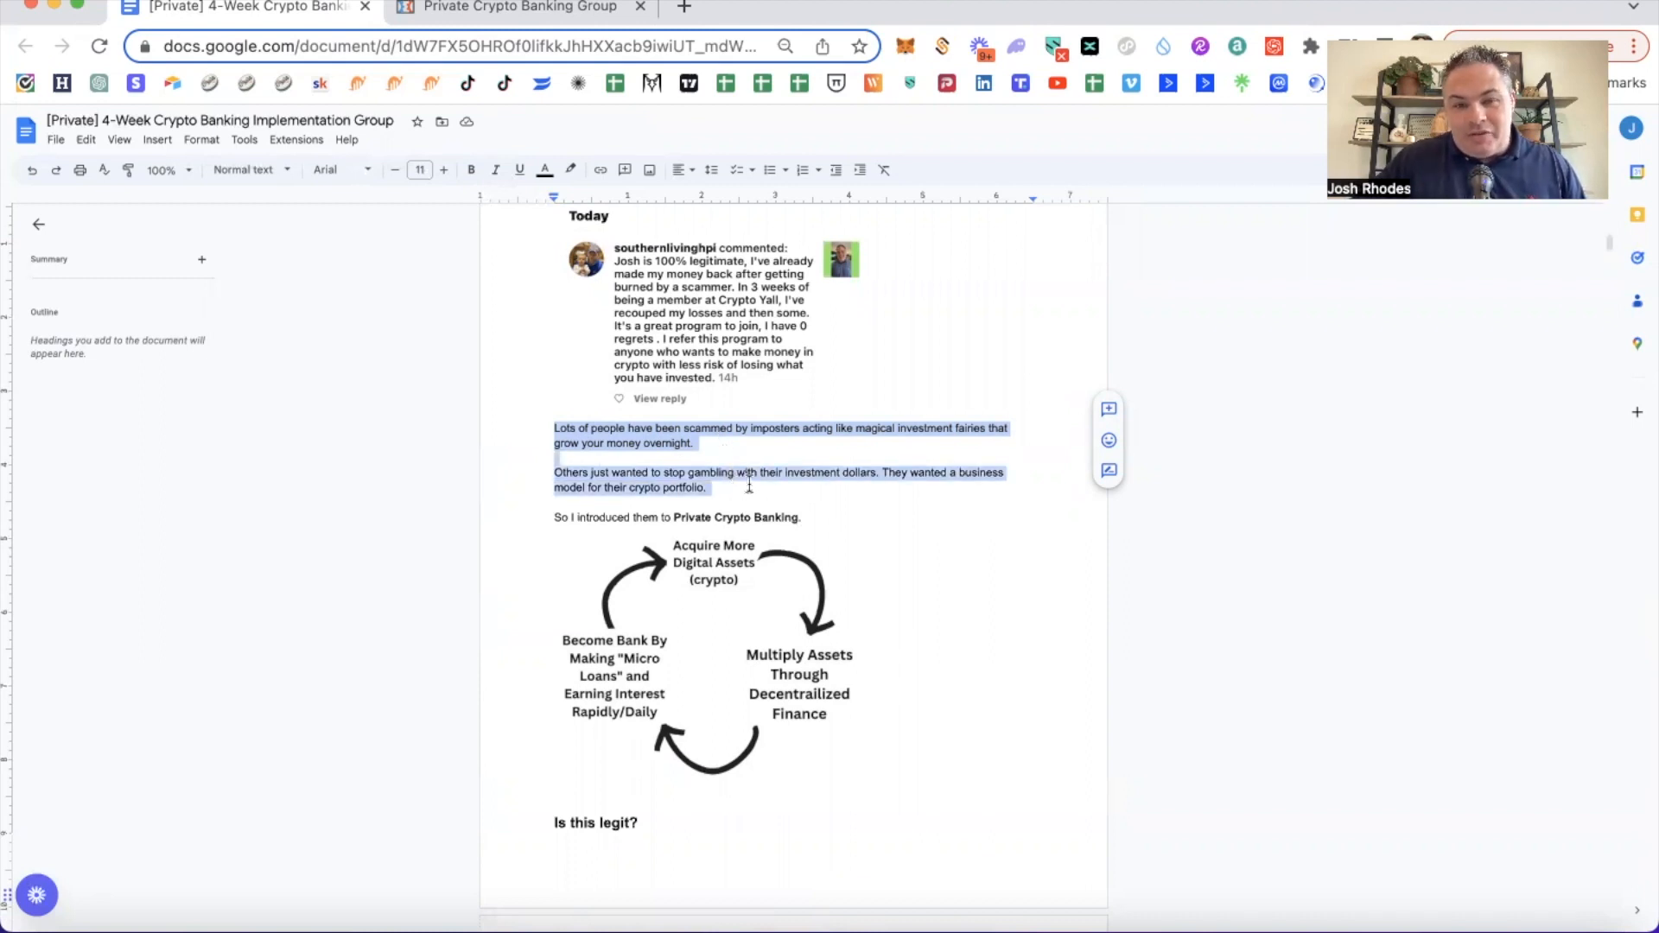
scroll(down, 3)
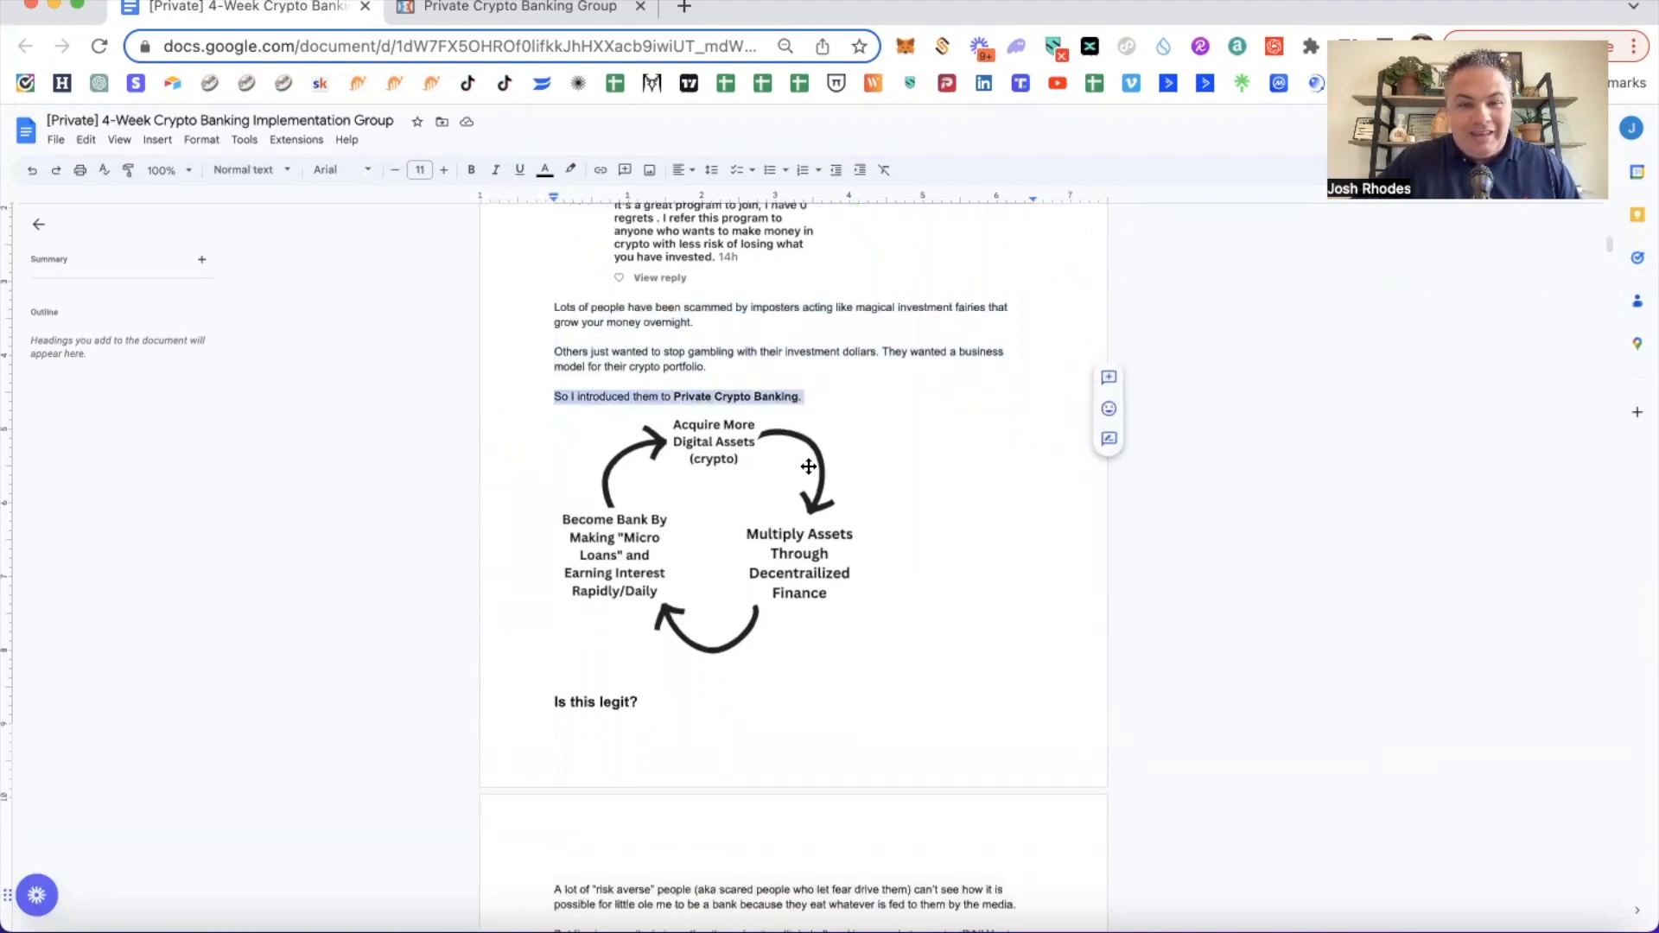
scroll(down, 3)
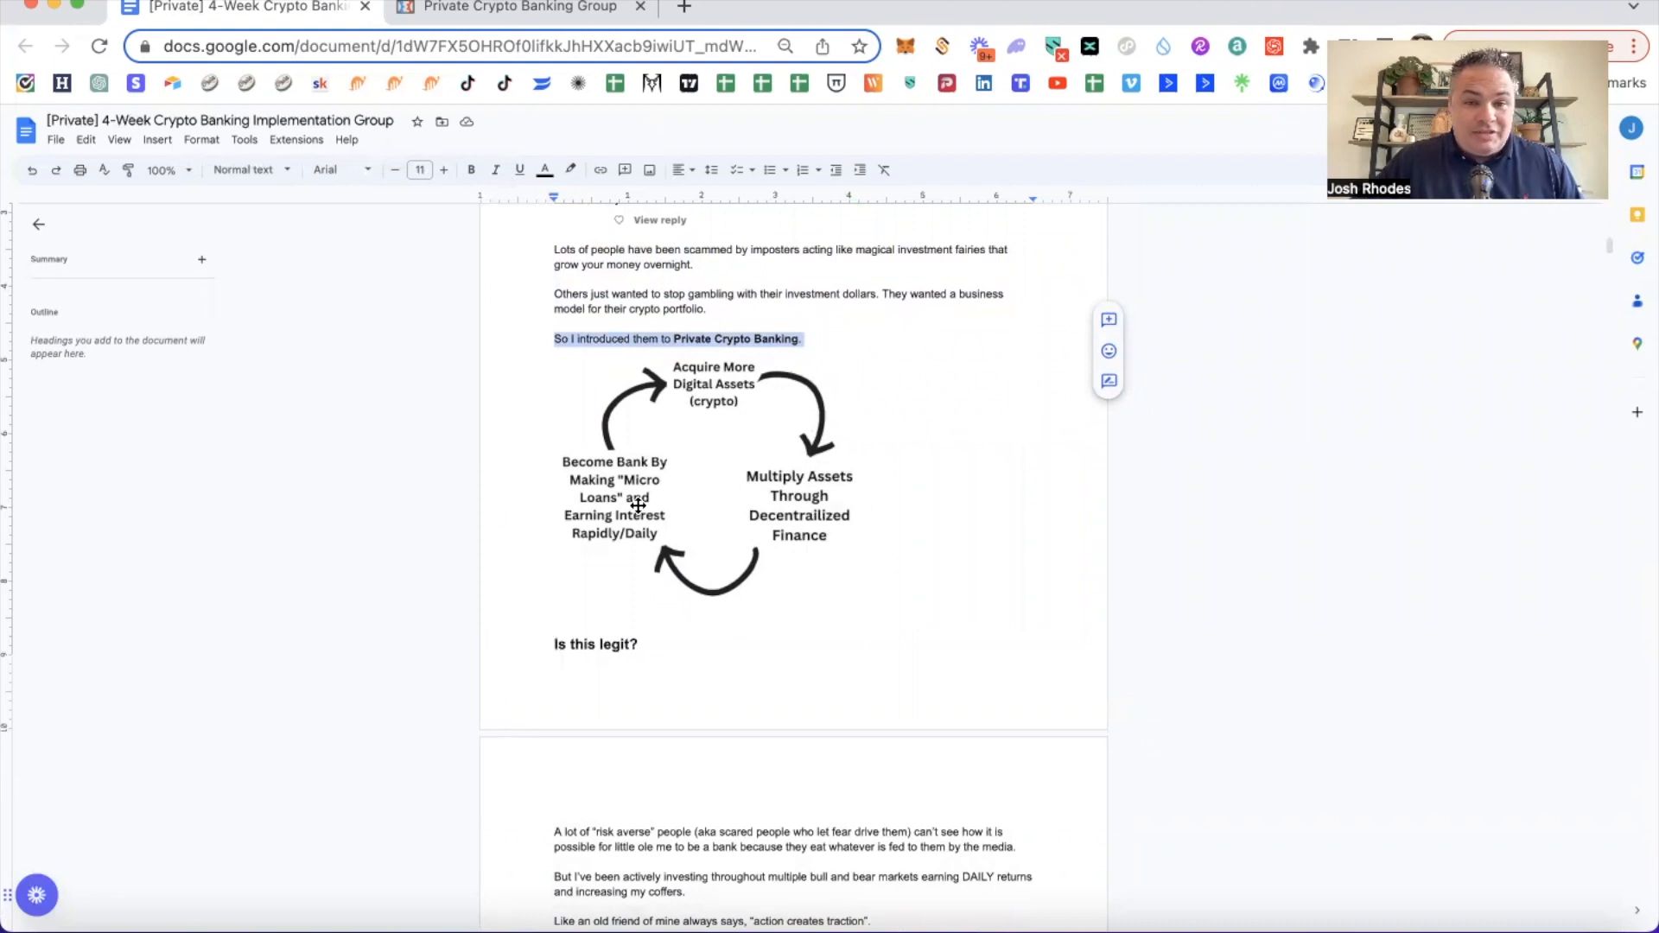
mouse_move(621, 502)
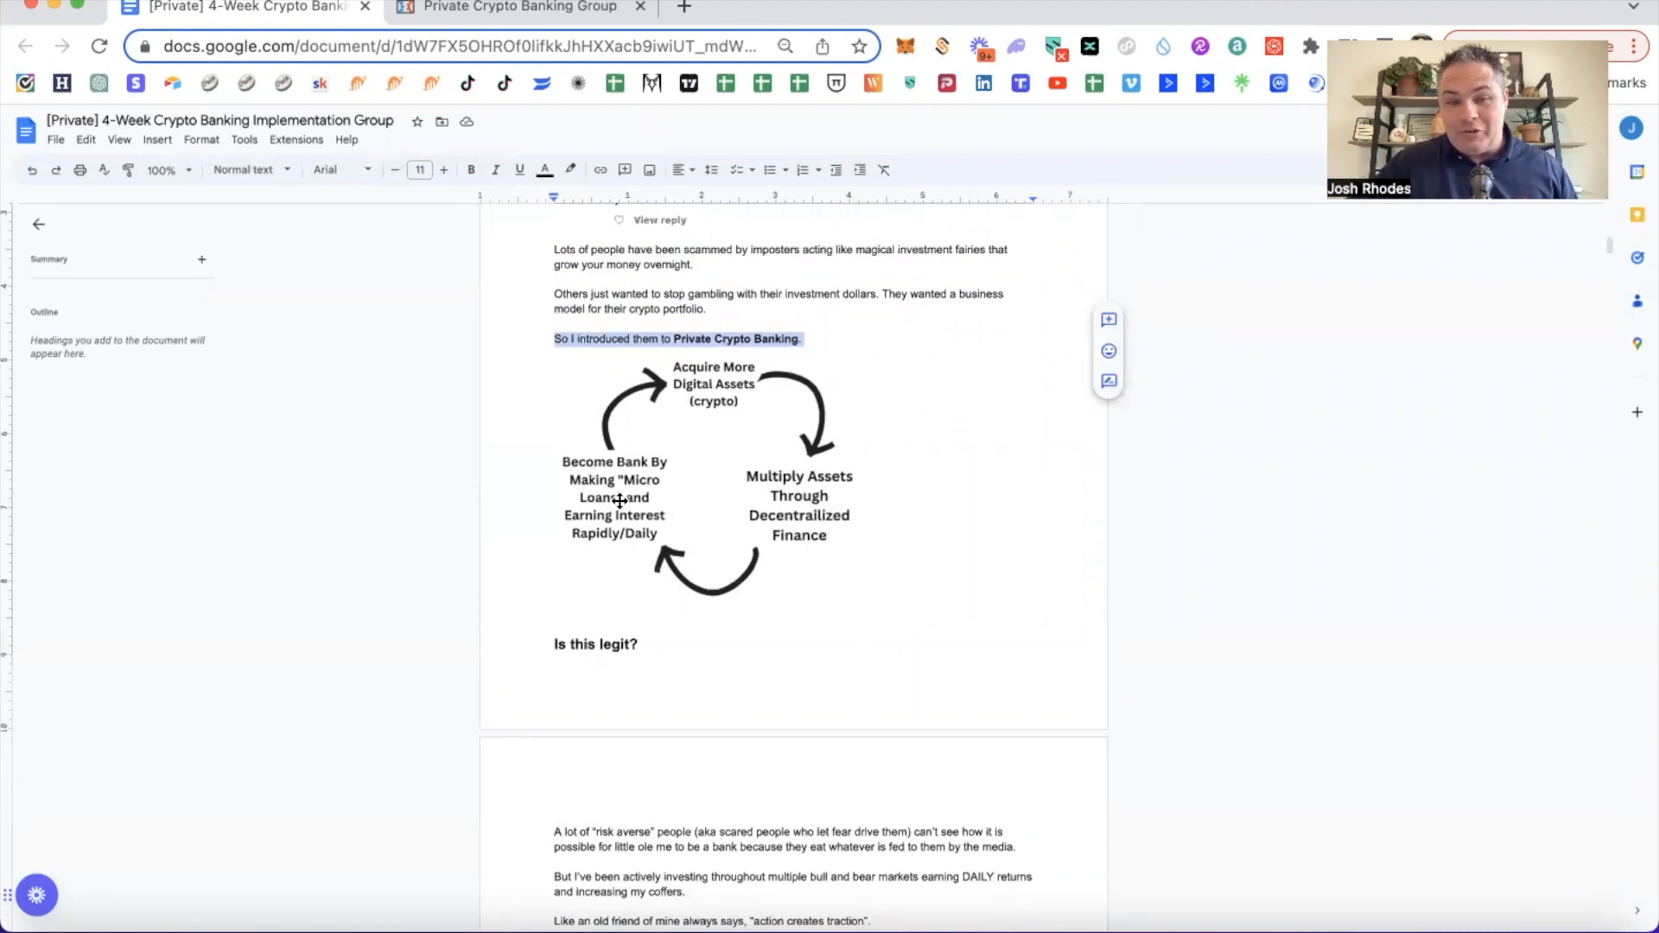
scroll(down, 3)
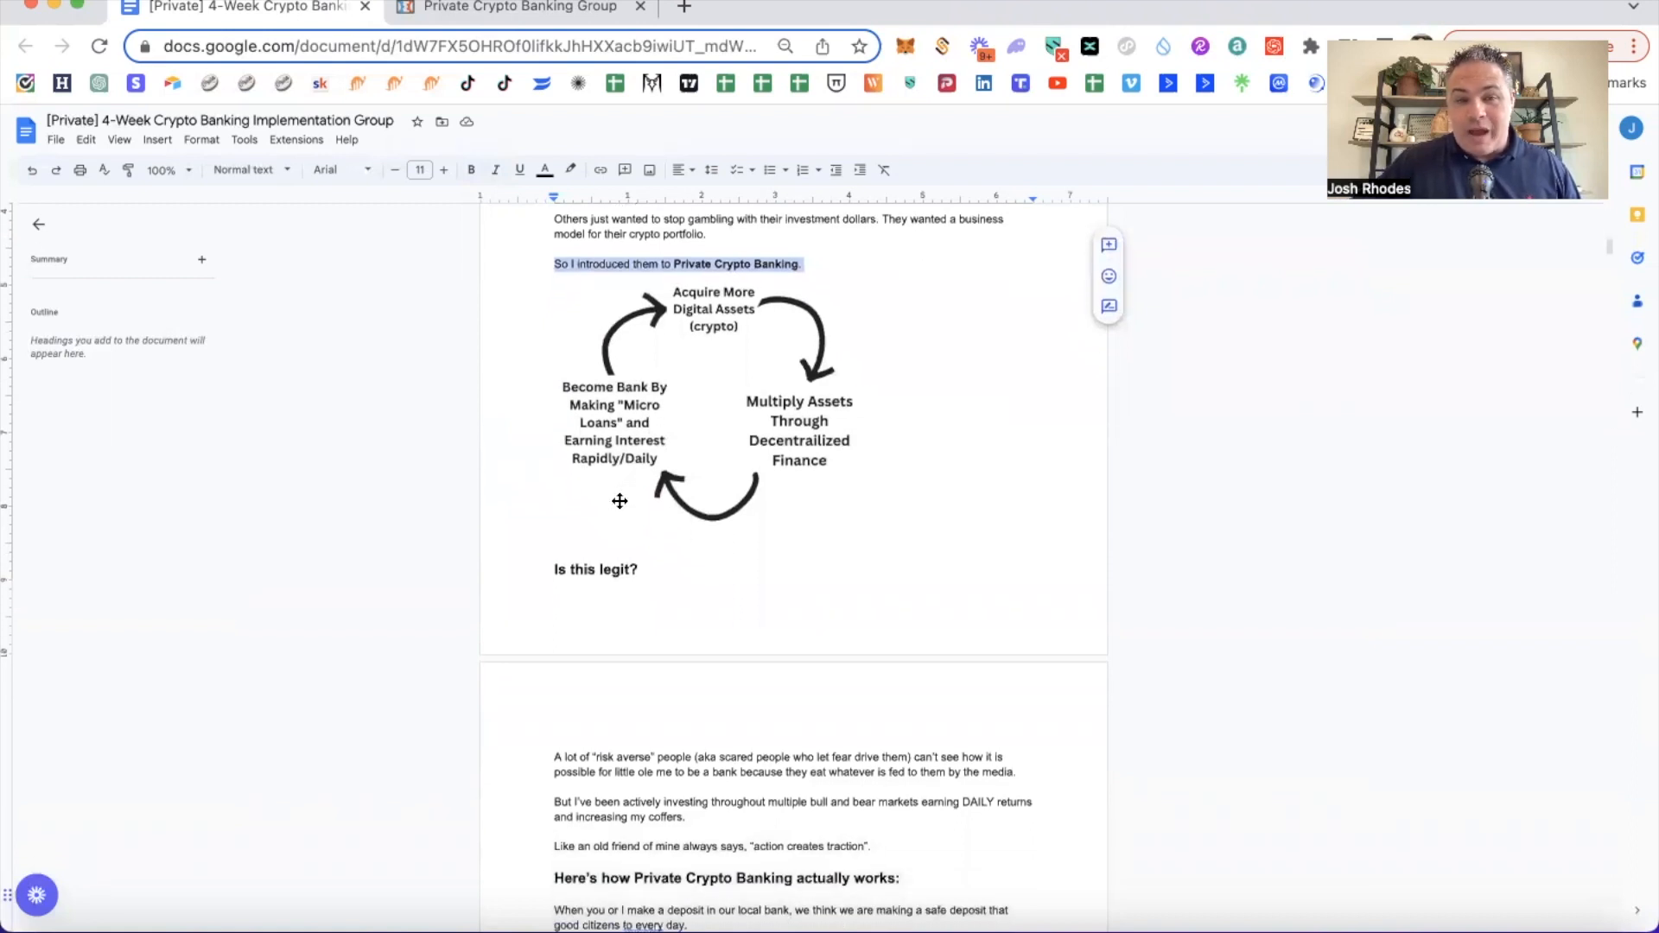
scroll(down, 3)
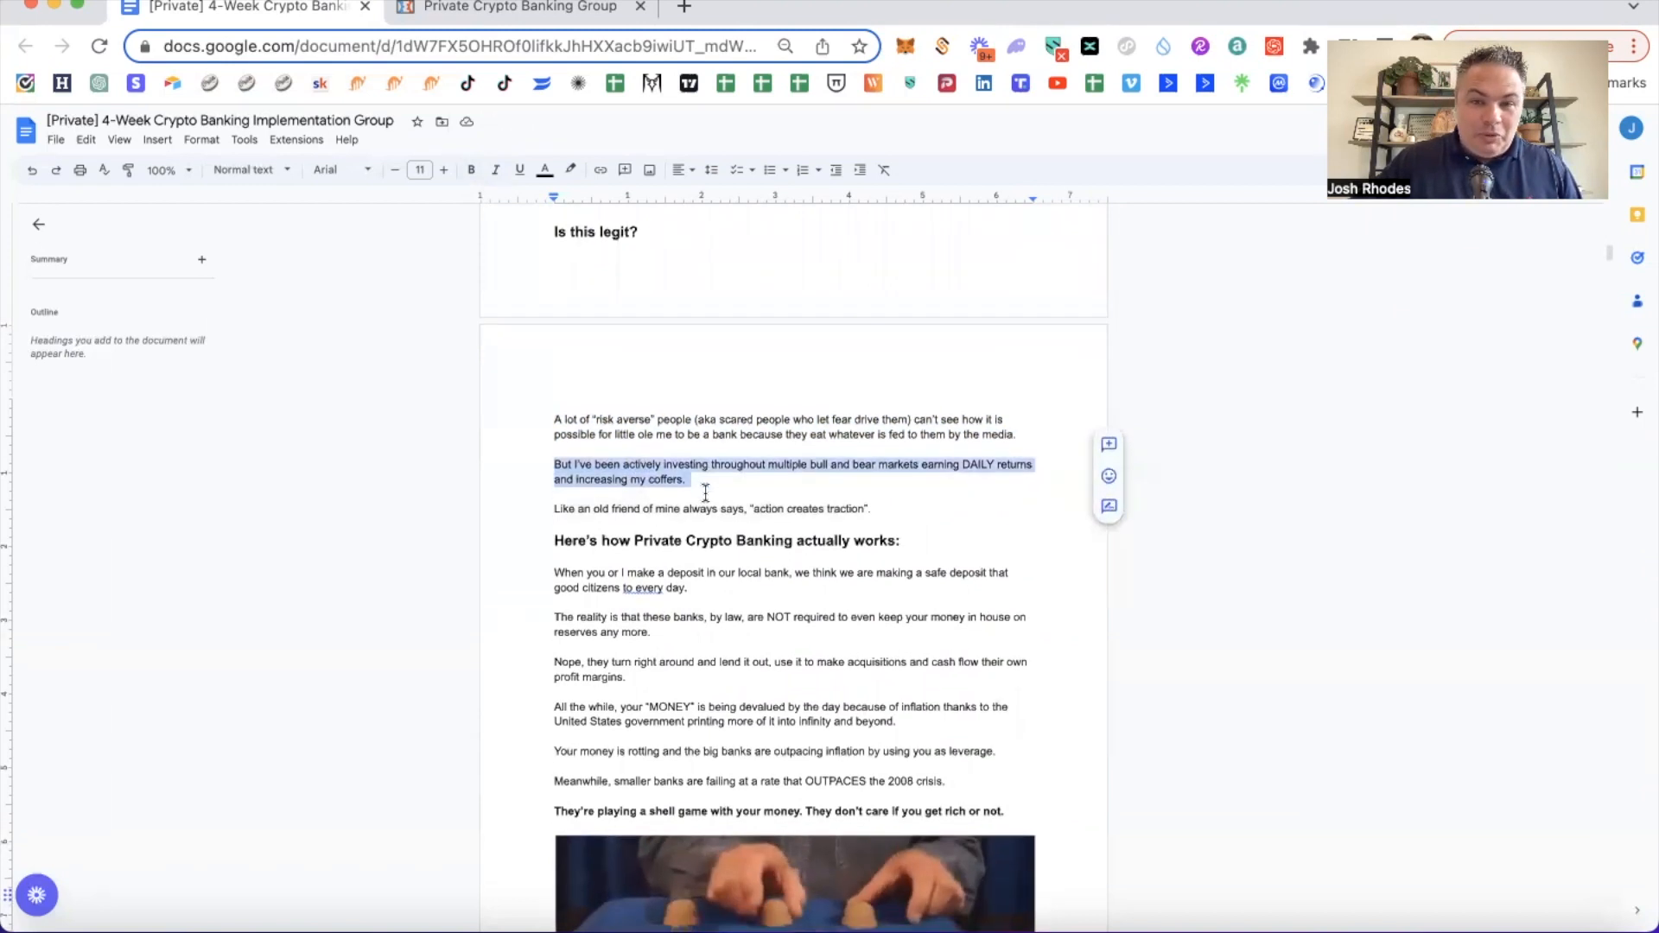
Highlight the action-creates-traction sentence, the how-it-works heading, and the banks-lending paragraph while reading.
scroll(down, 3)
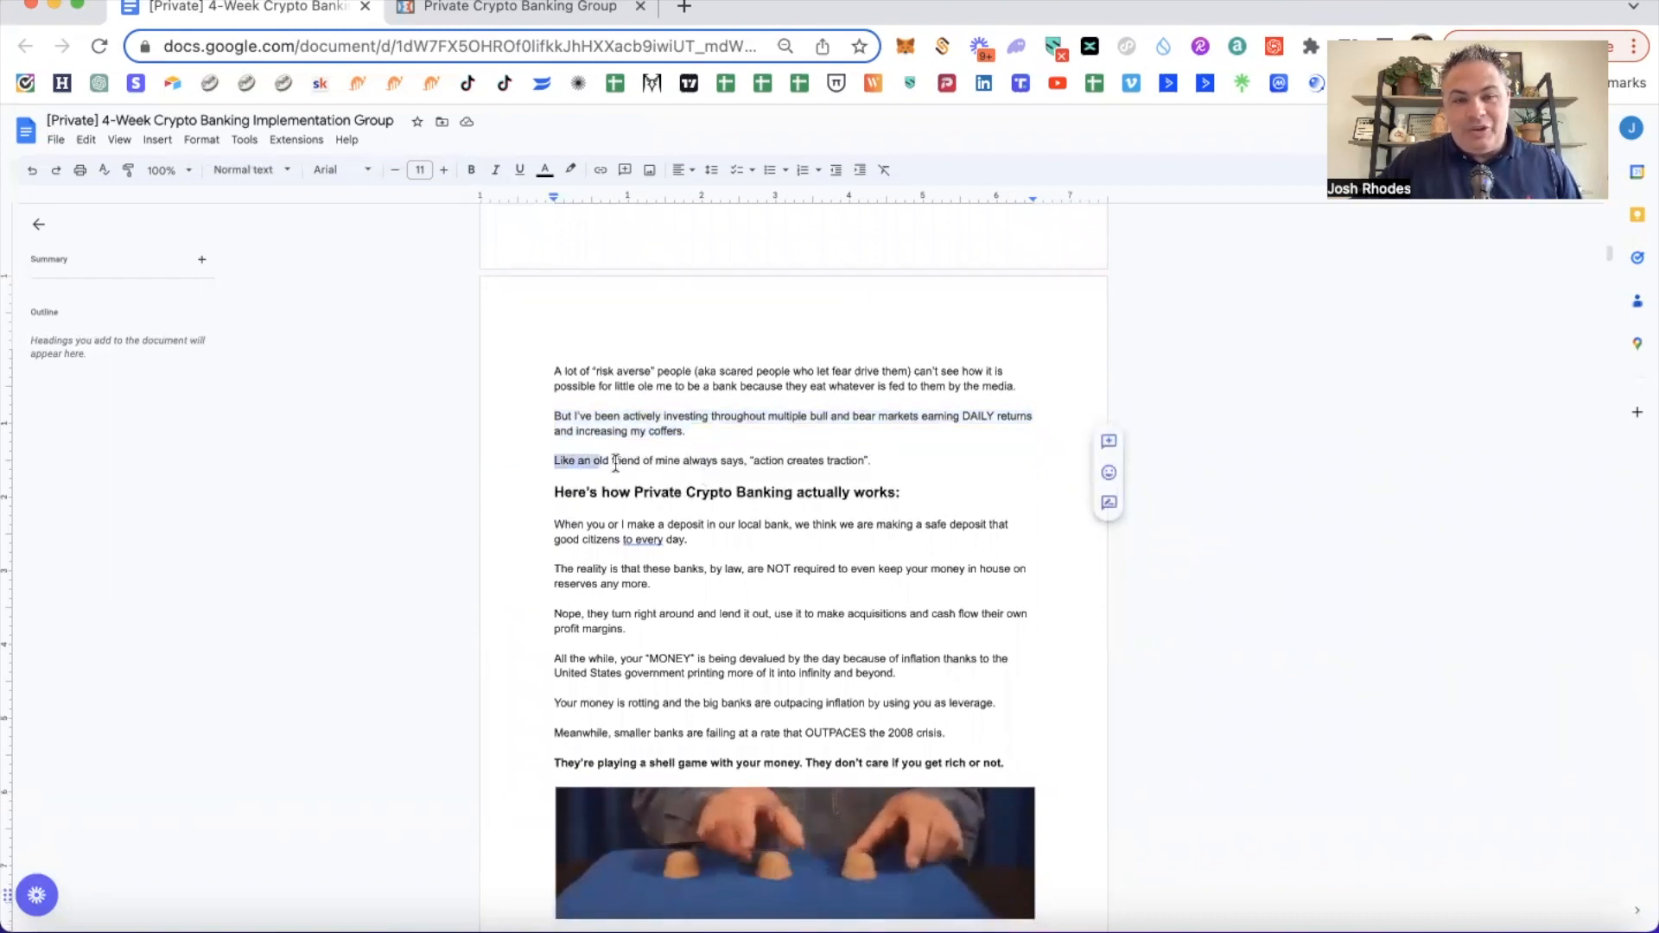
drag(553, 459, 873, 460)
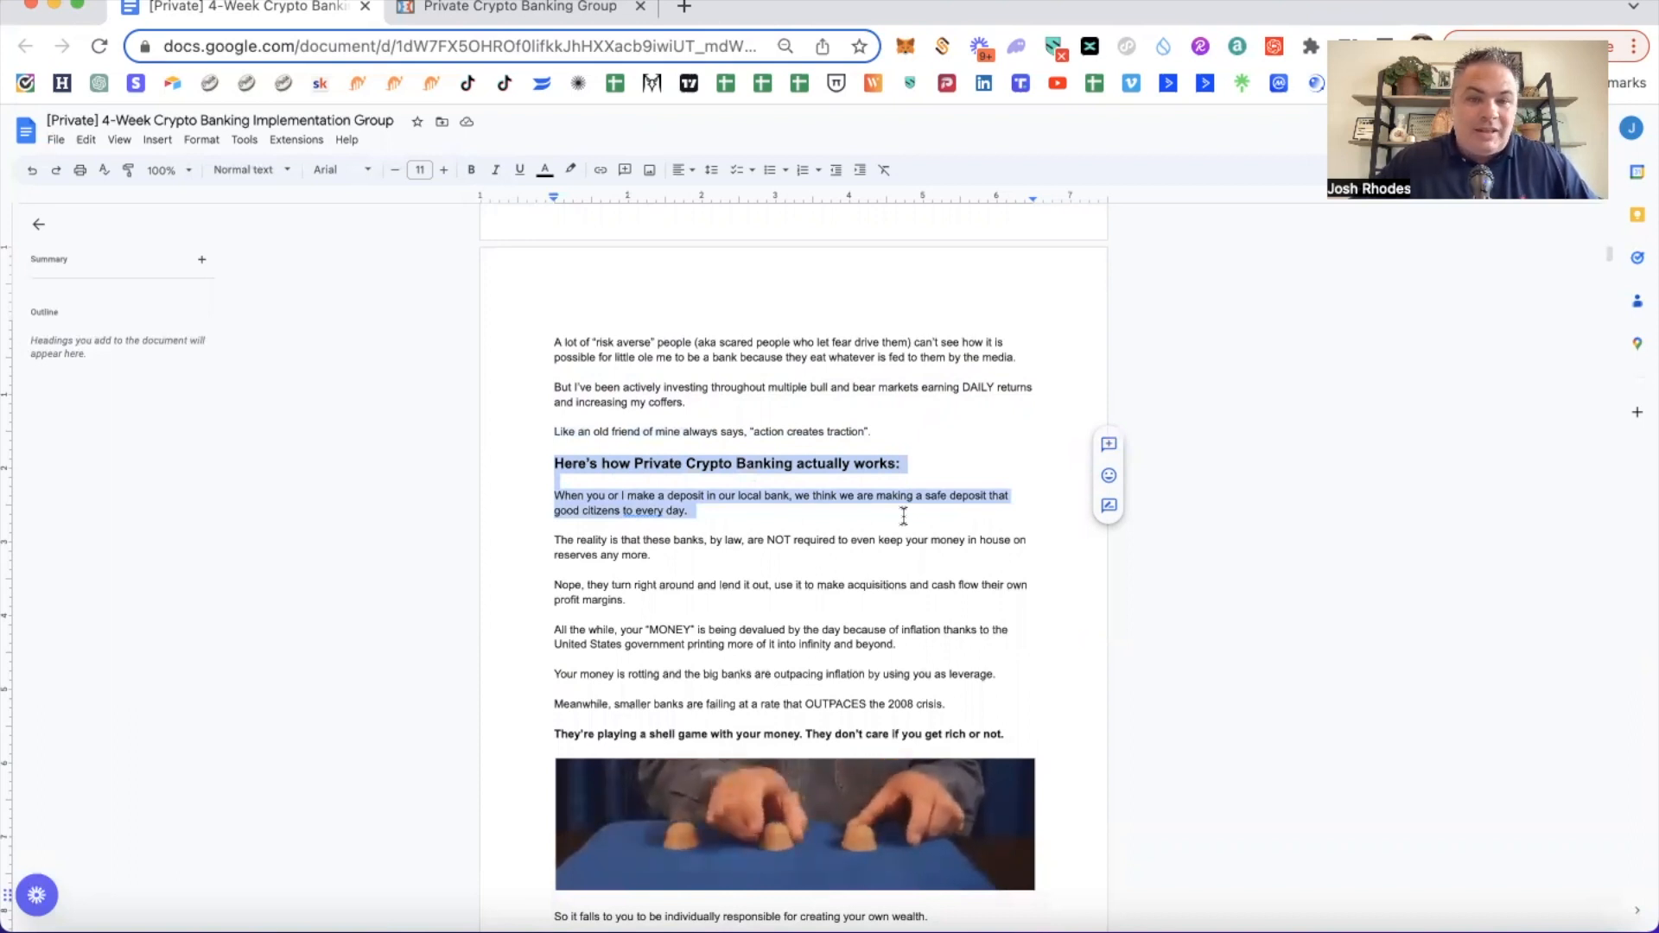
drag(904, 515, 898, 553)
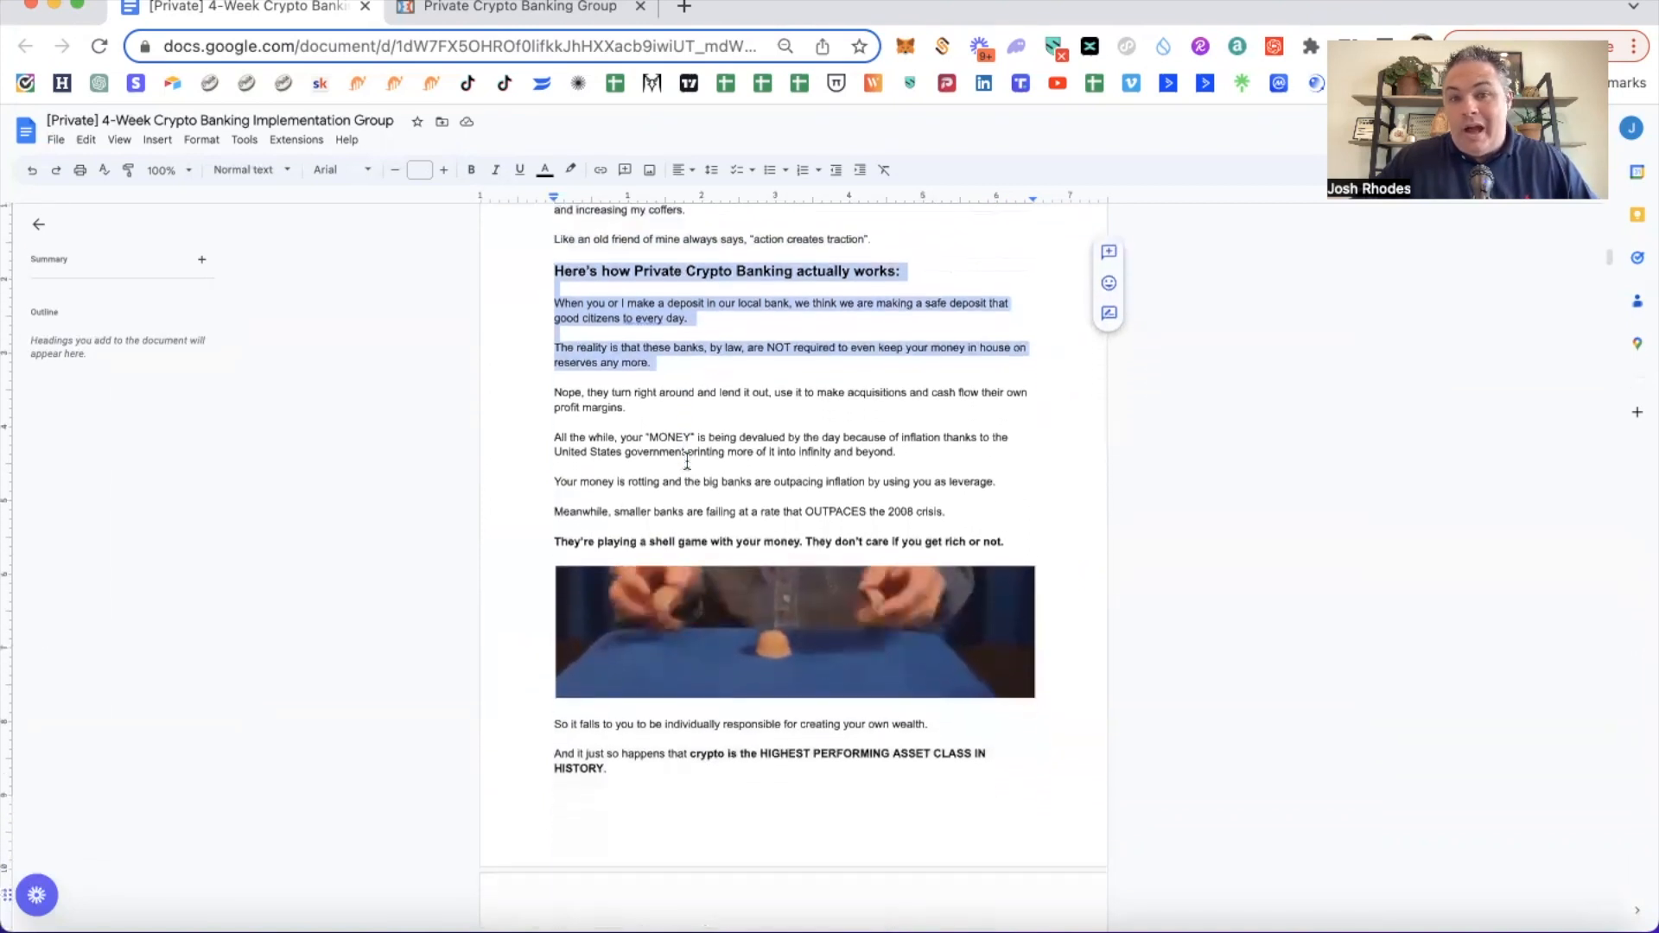
scroll(down, 3)
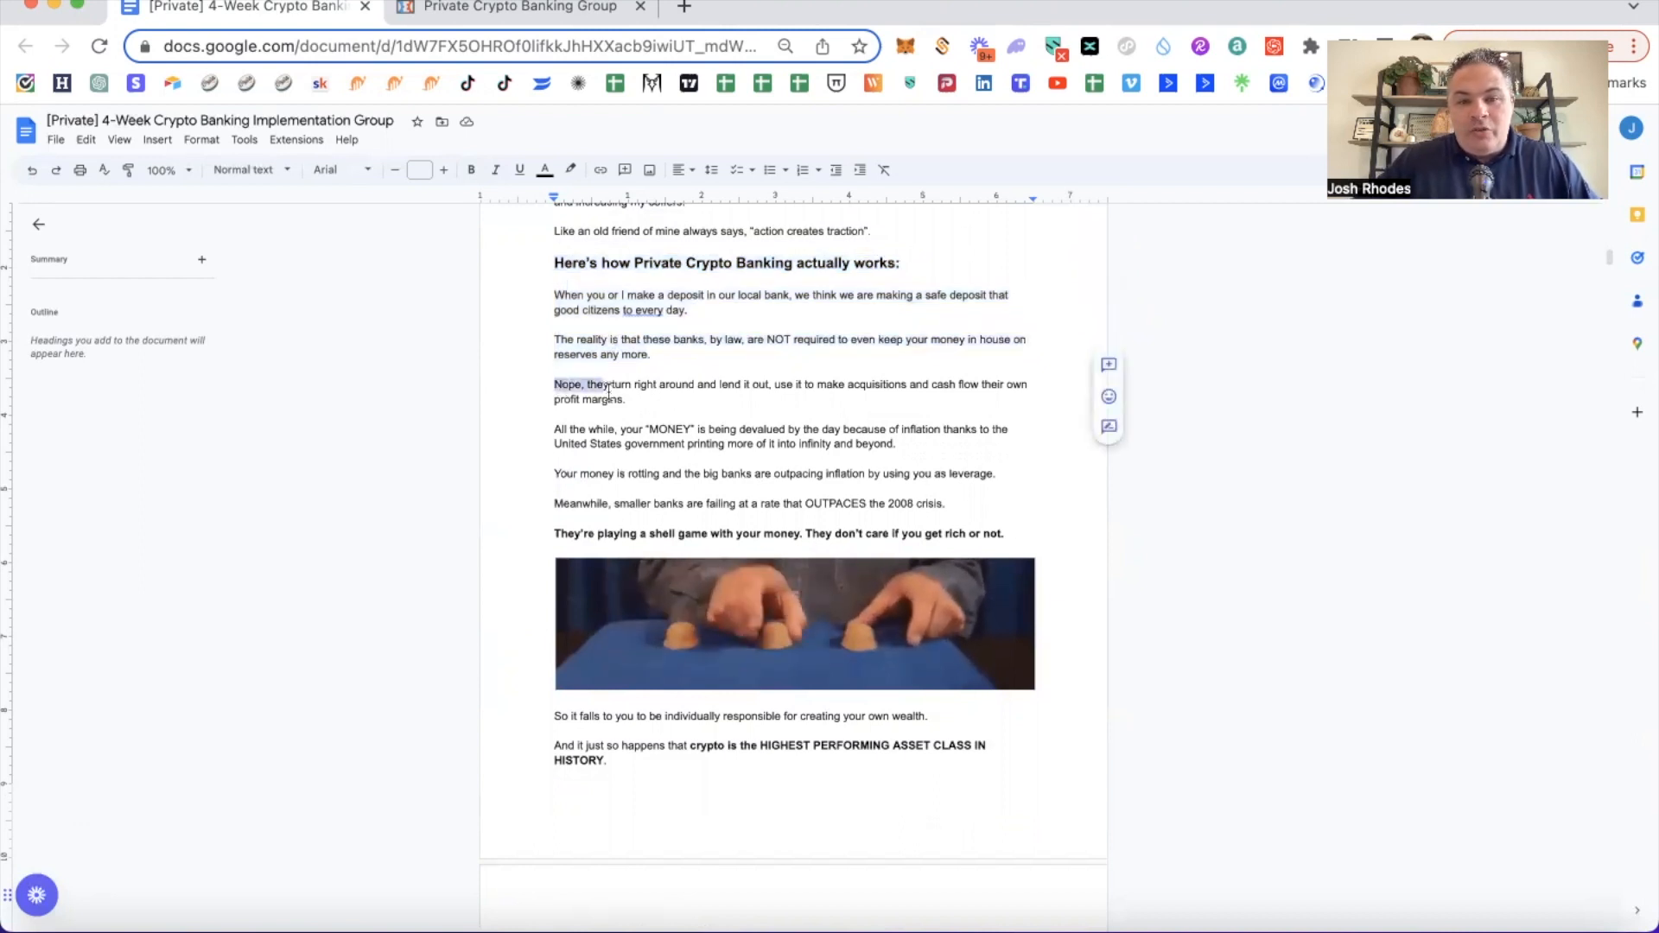
drag(553, 383, 624, 399)
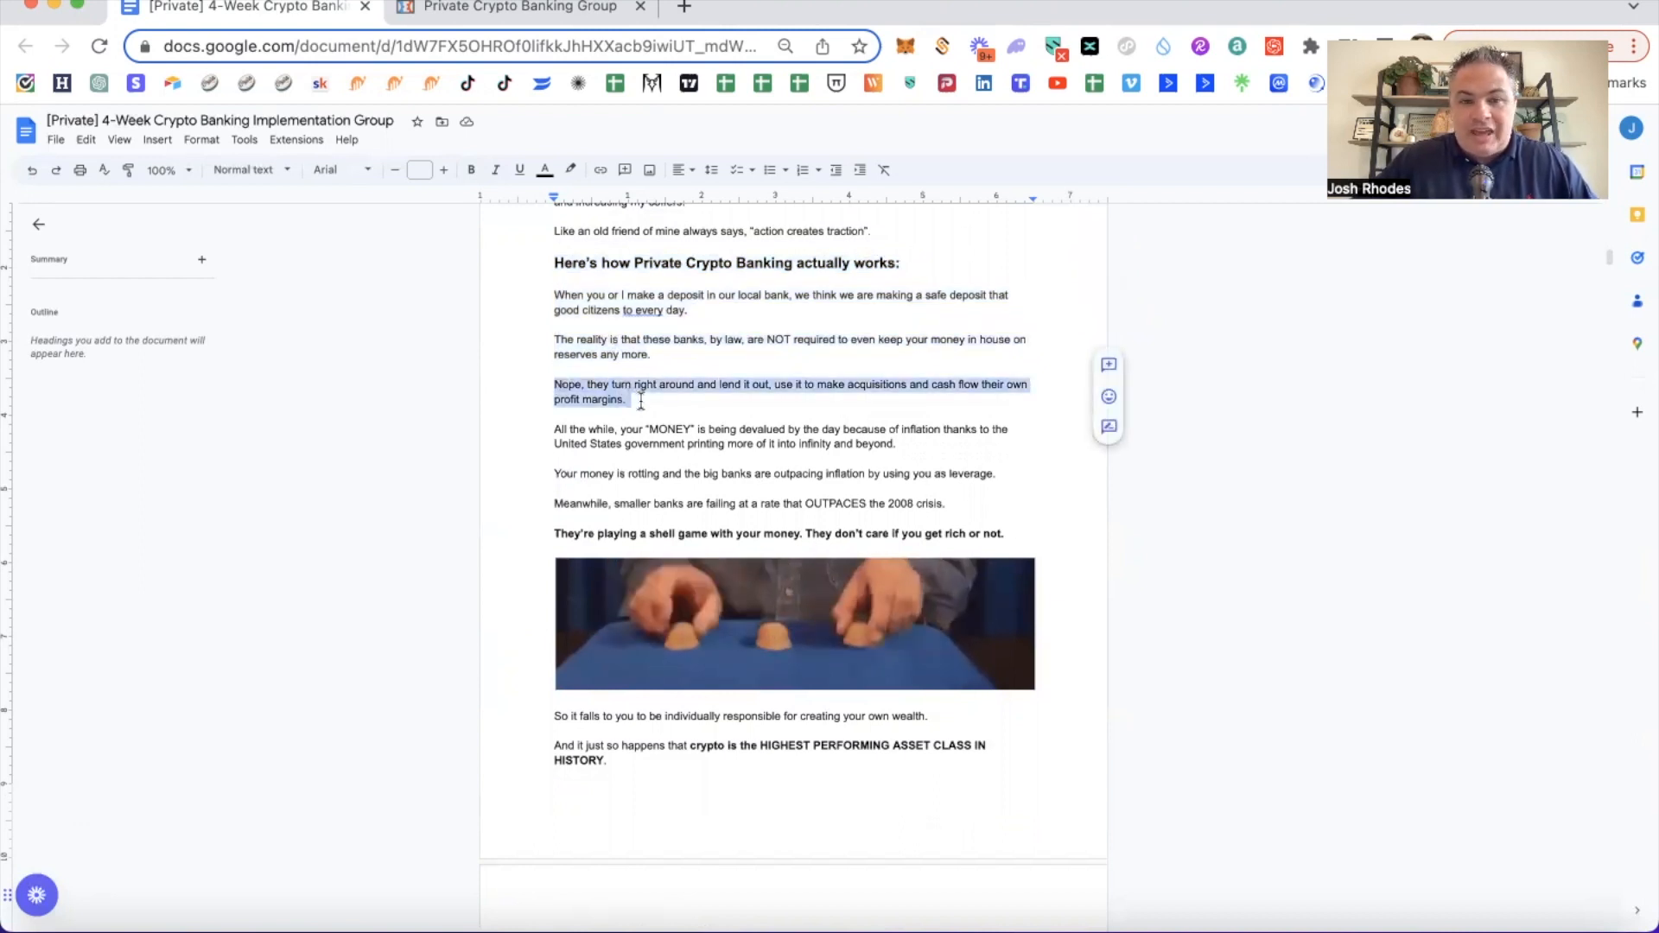
Scroll down to the highest performing asset class claim and its performance chart.
scroll(down, 3)
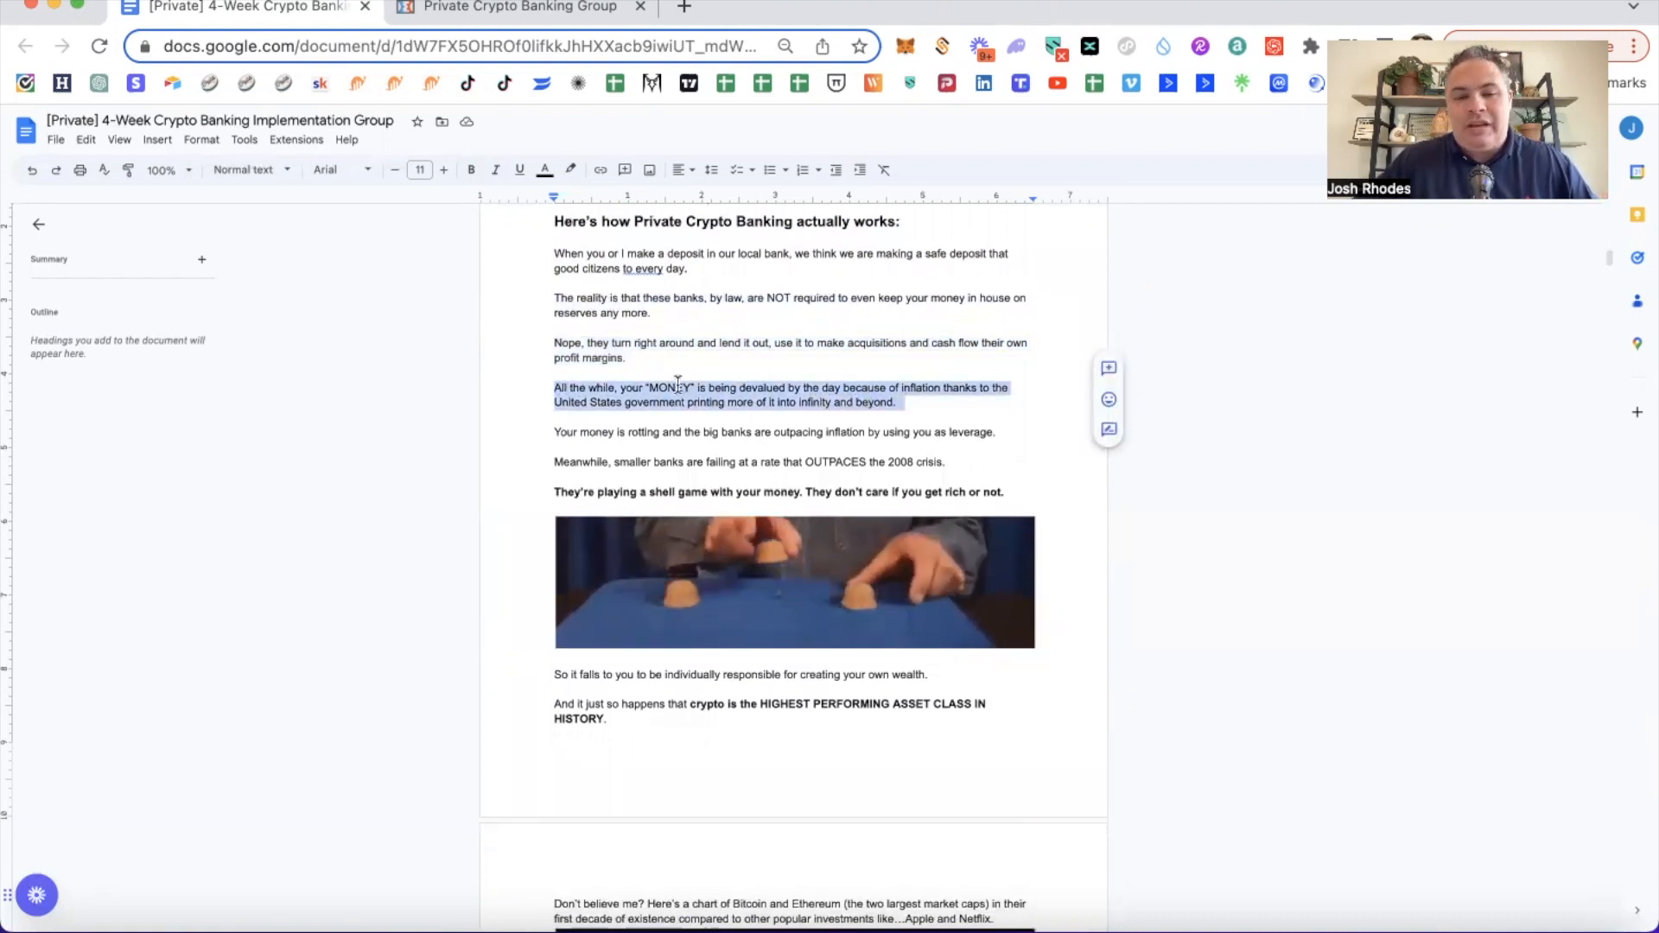
scroll(down, 3)
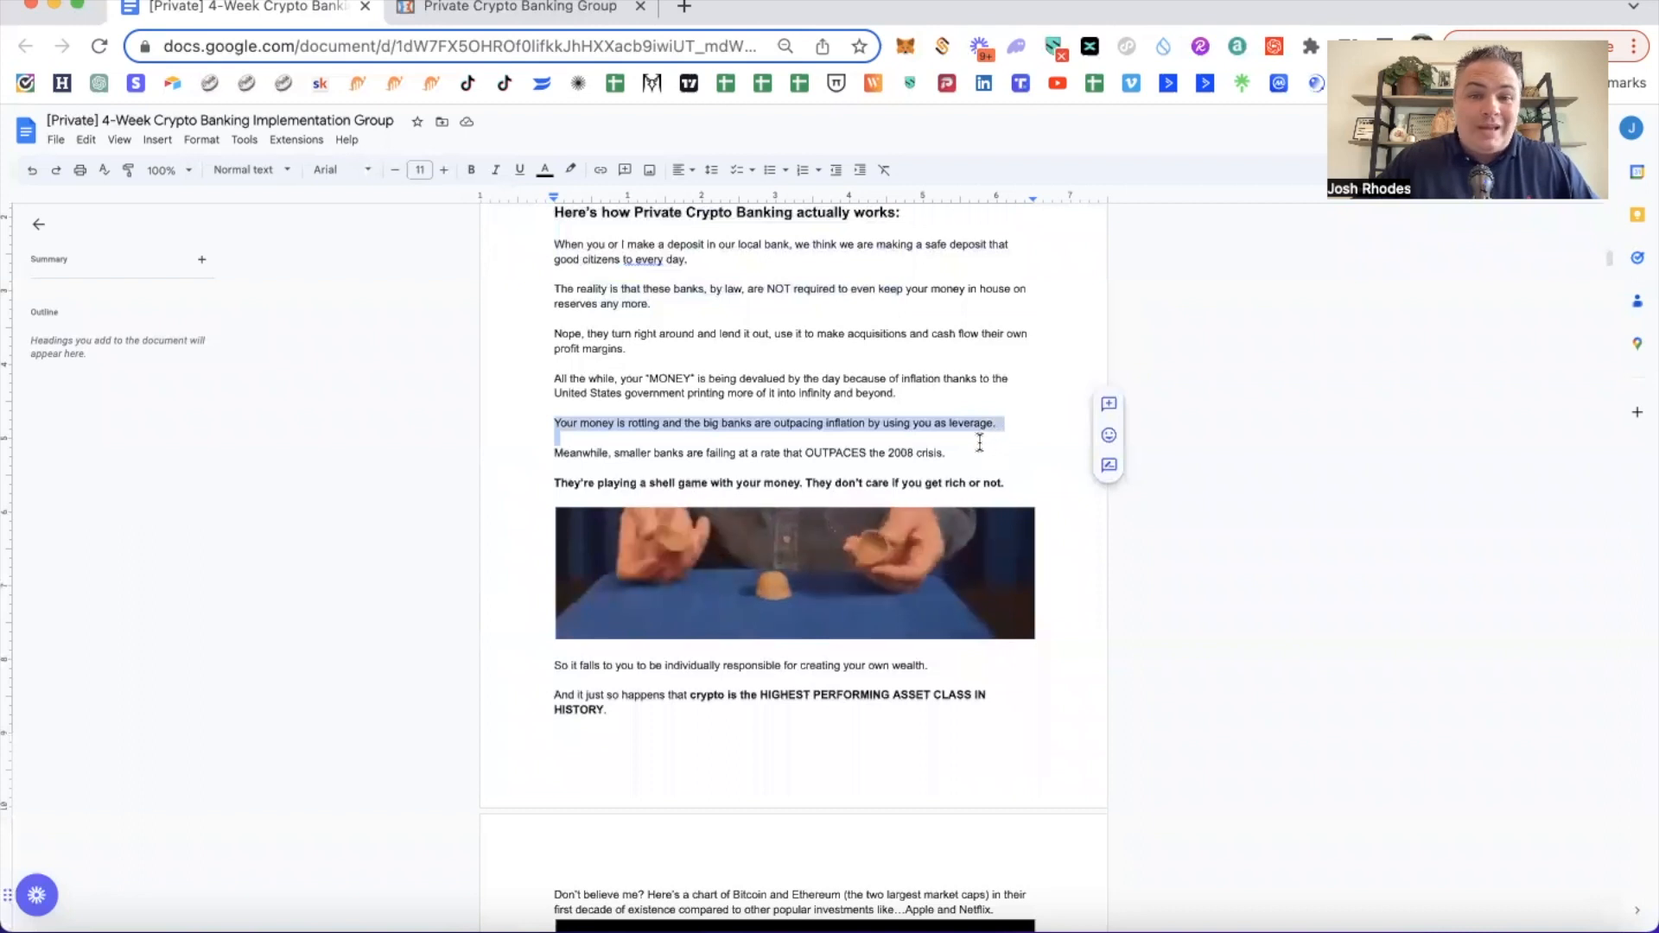
scroll(down, 3)
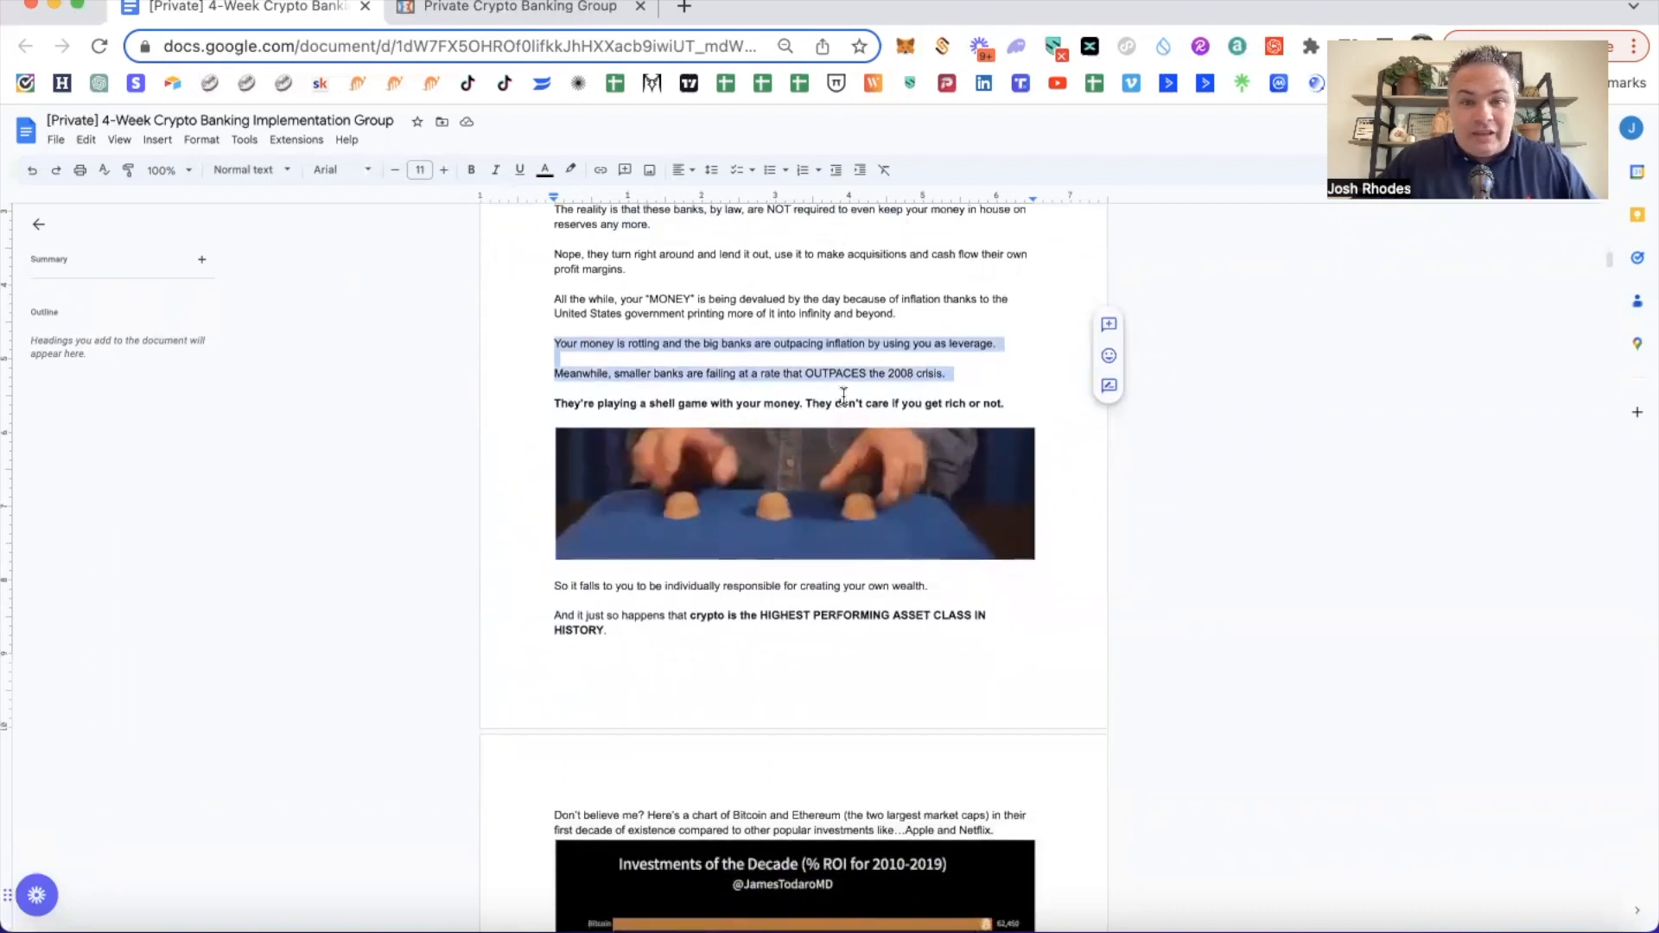
scroll(down, 3)
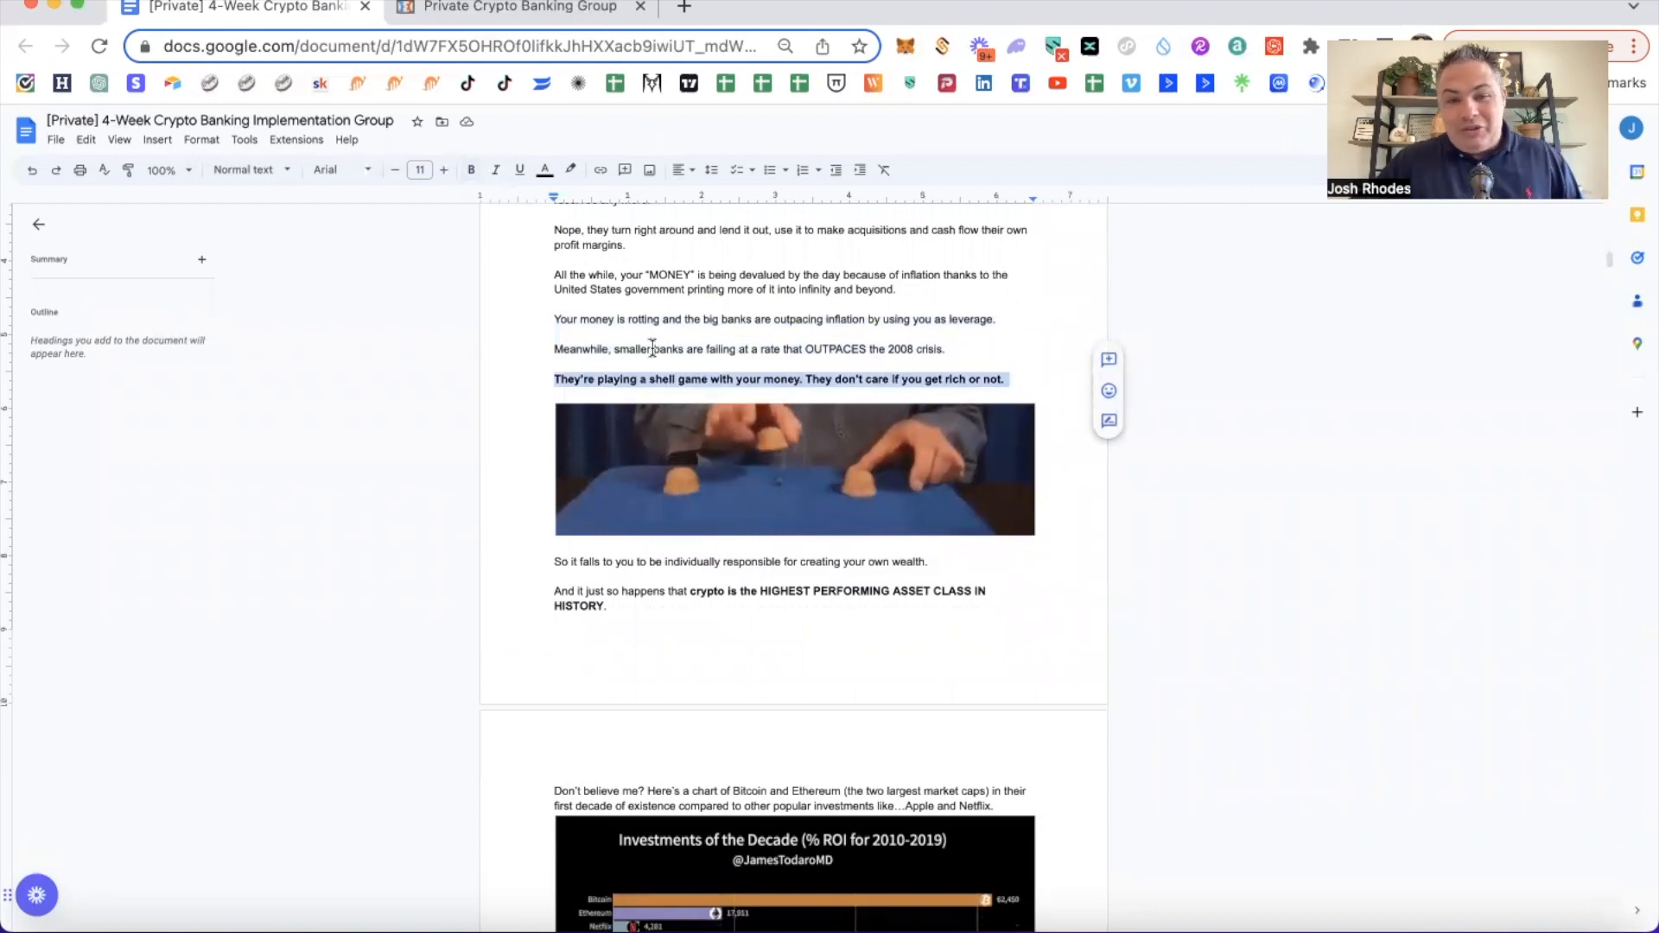
scroll(down, 3)
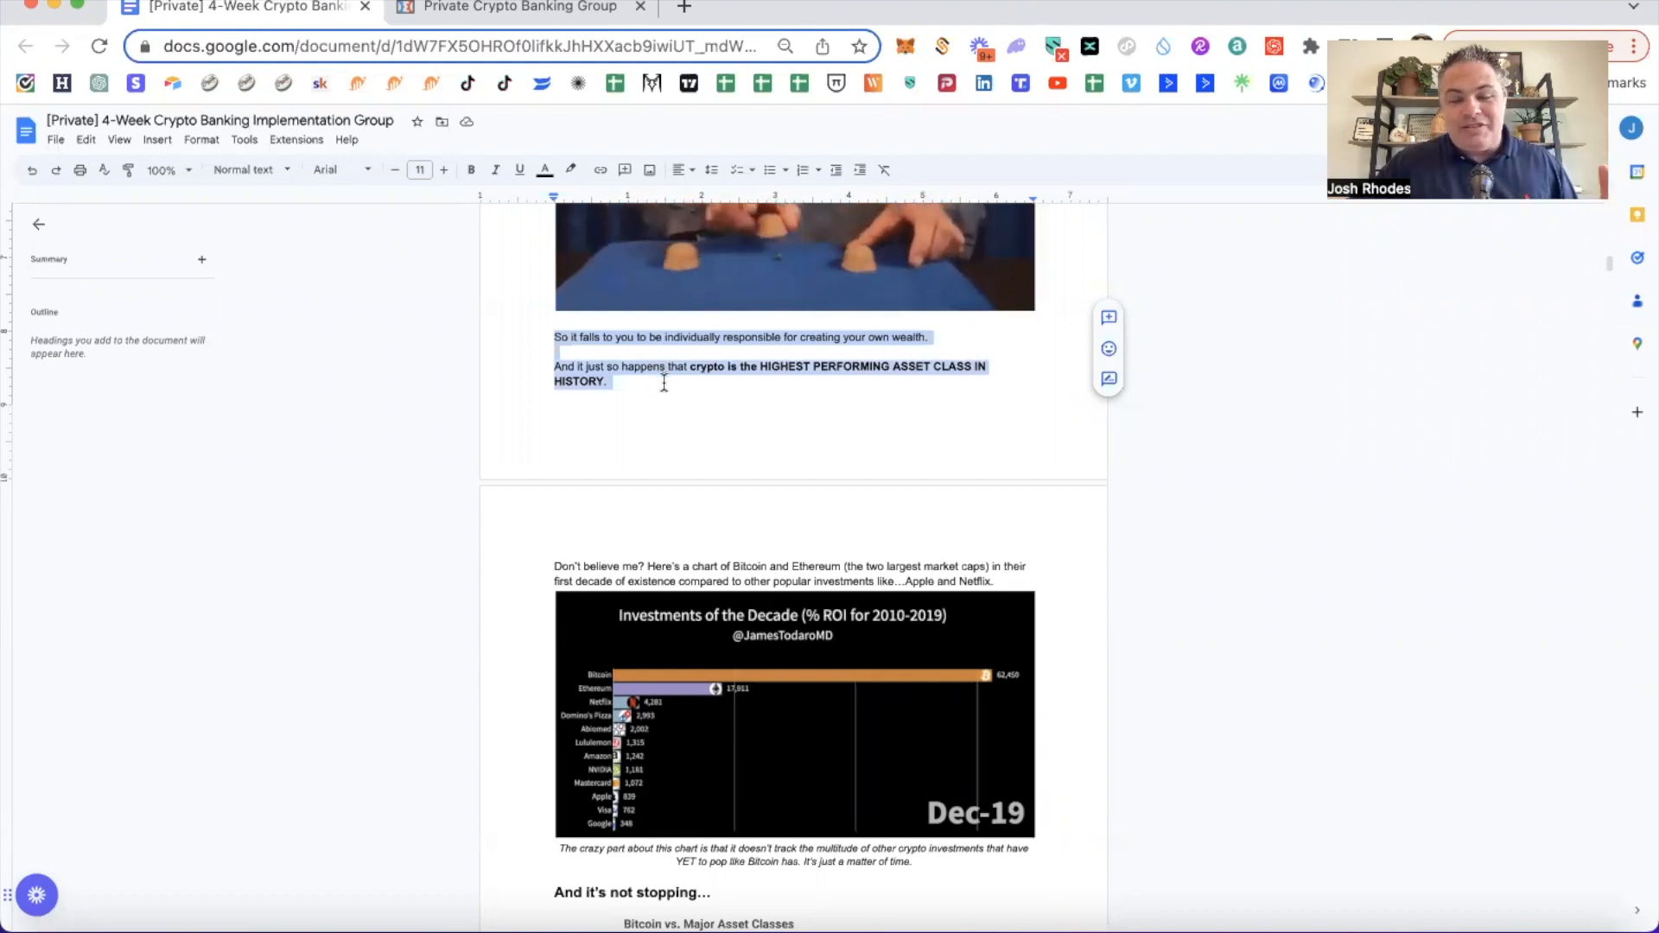
Read past the Investments of the Decade and Bitcoin vs. Major Asset Classes charts, briefly selecting the bar chart.
scroll(down, 3)
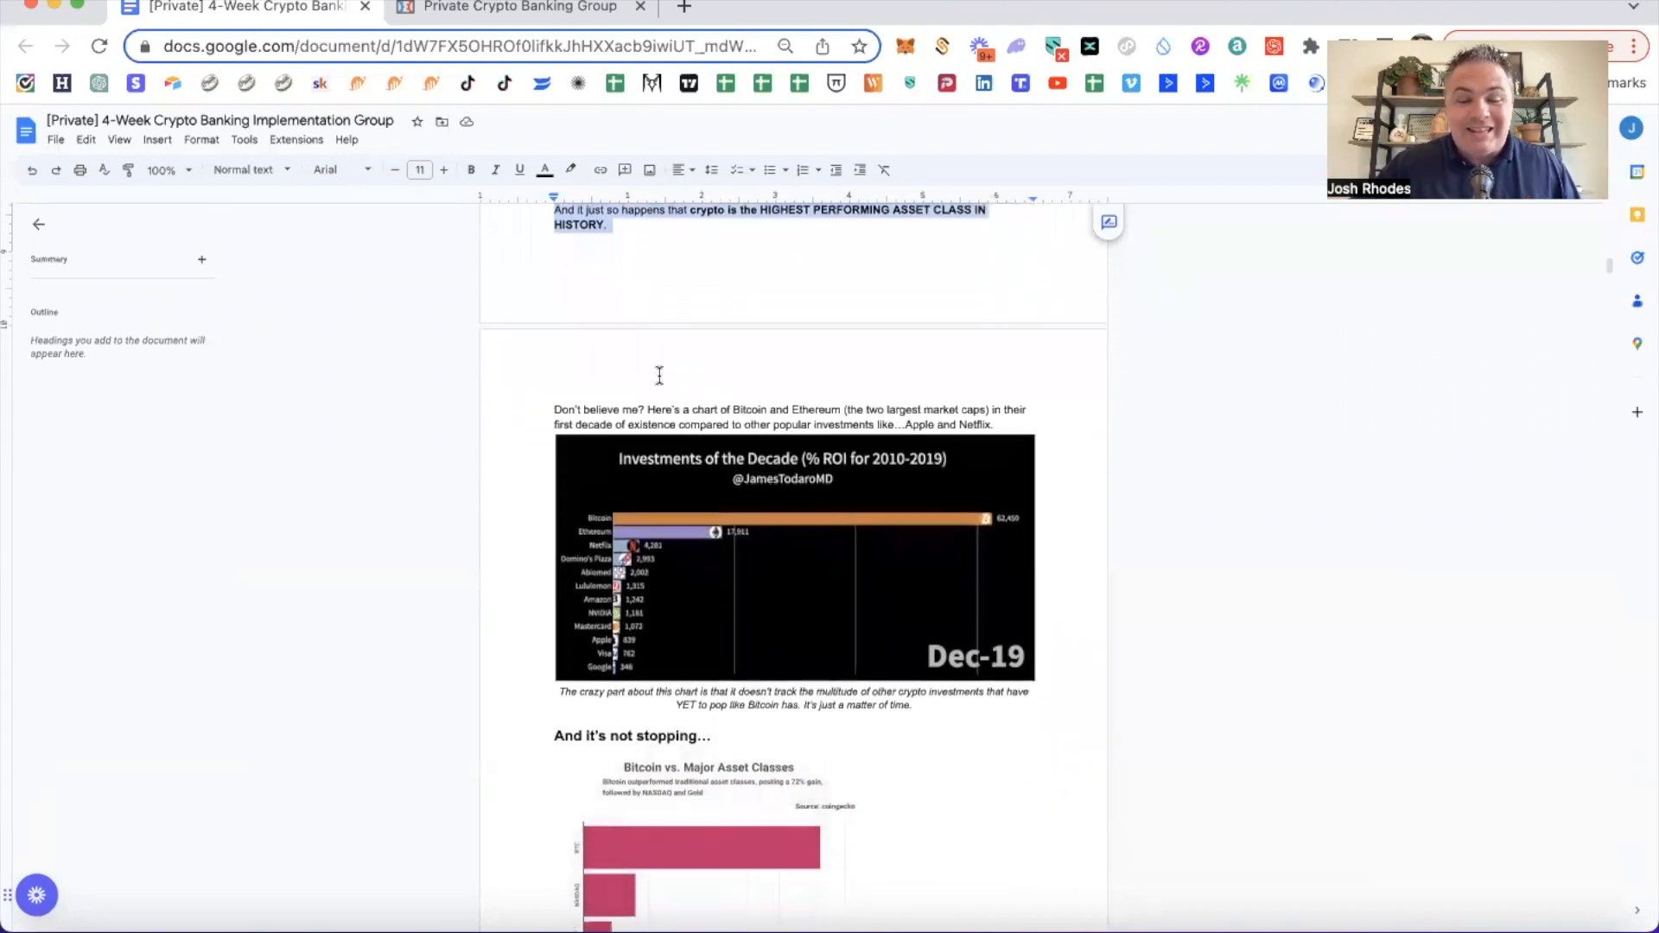
scroll(down, 3)
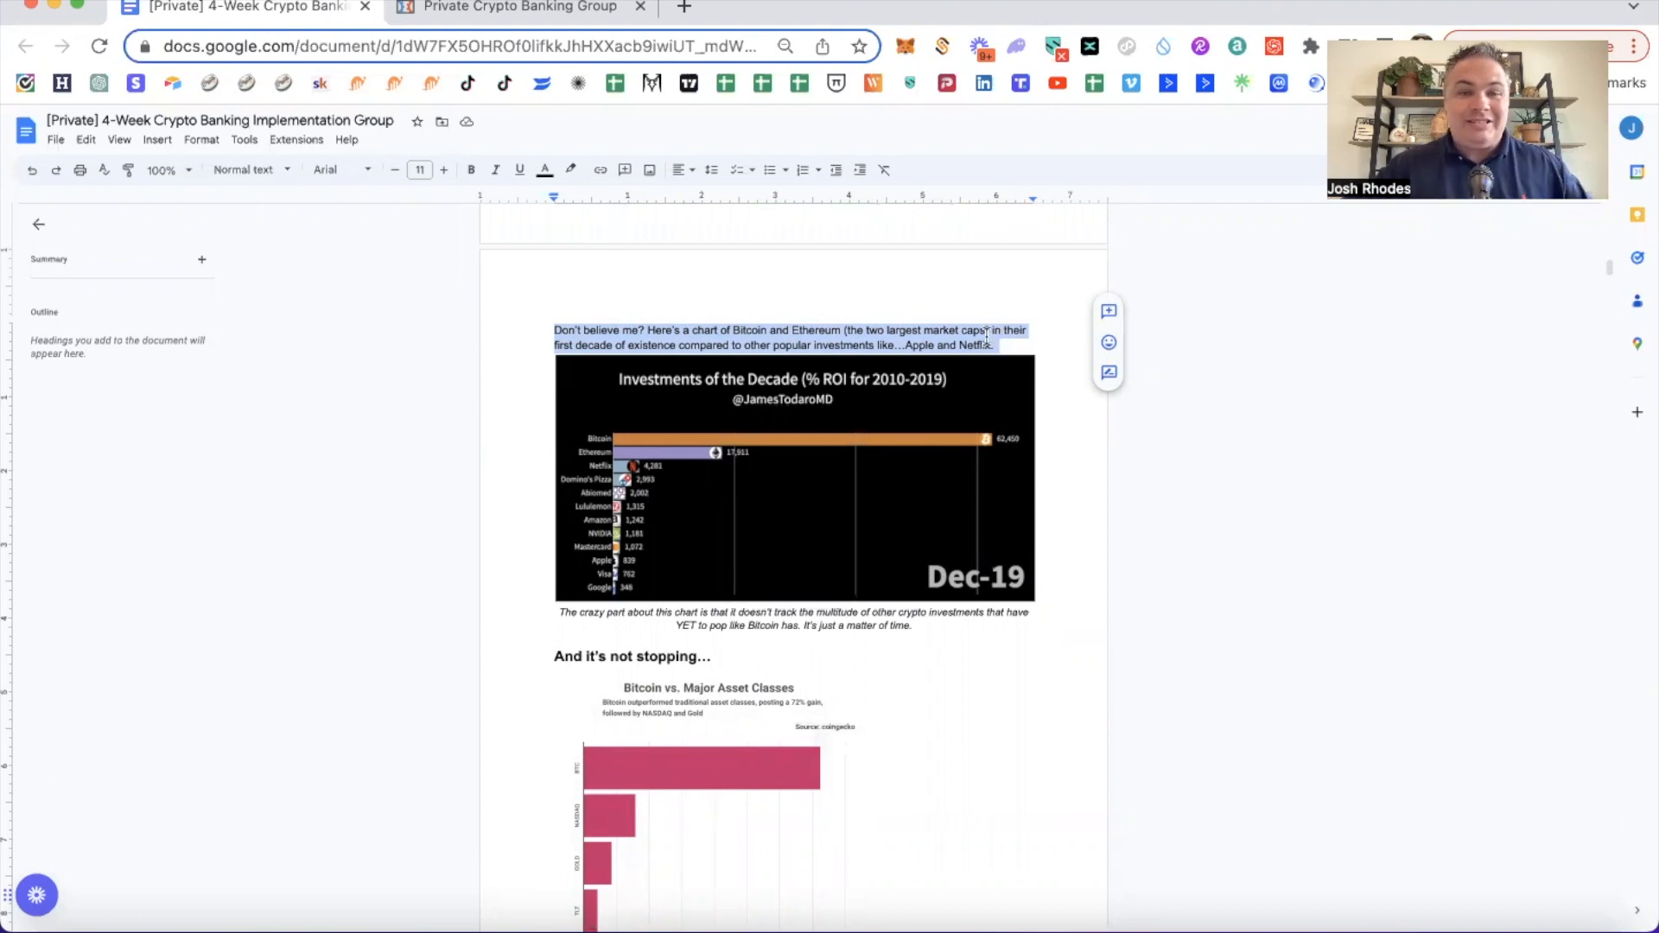
mouse_move(705, 491)
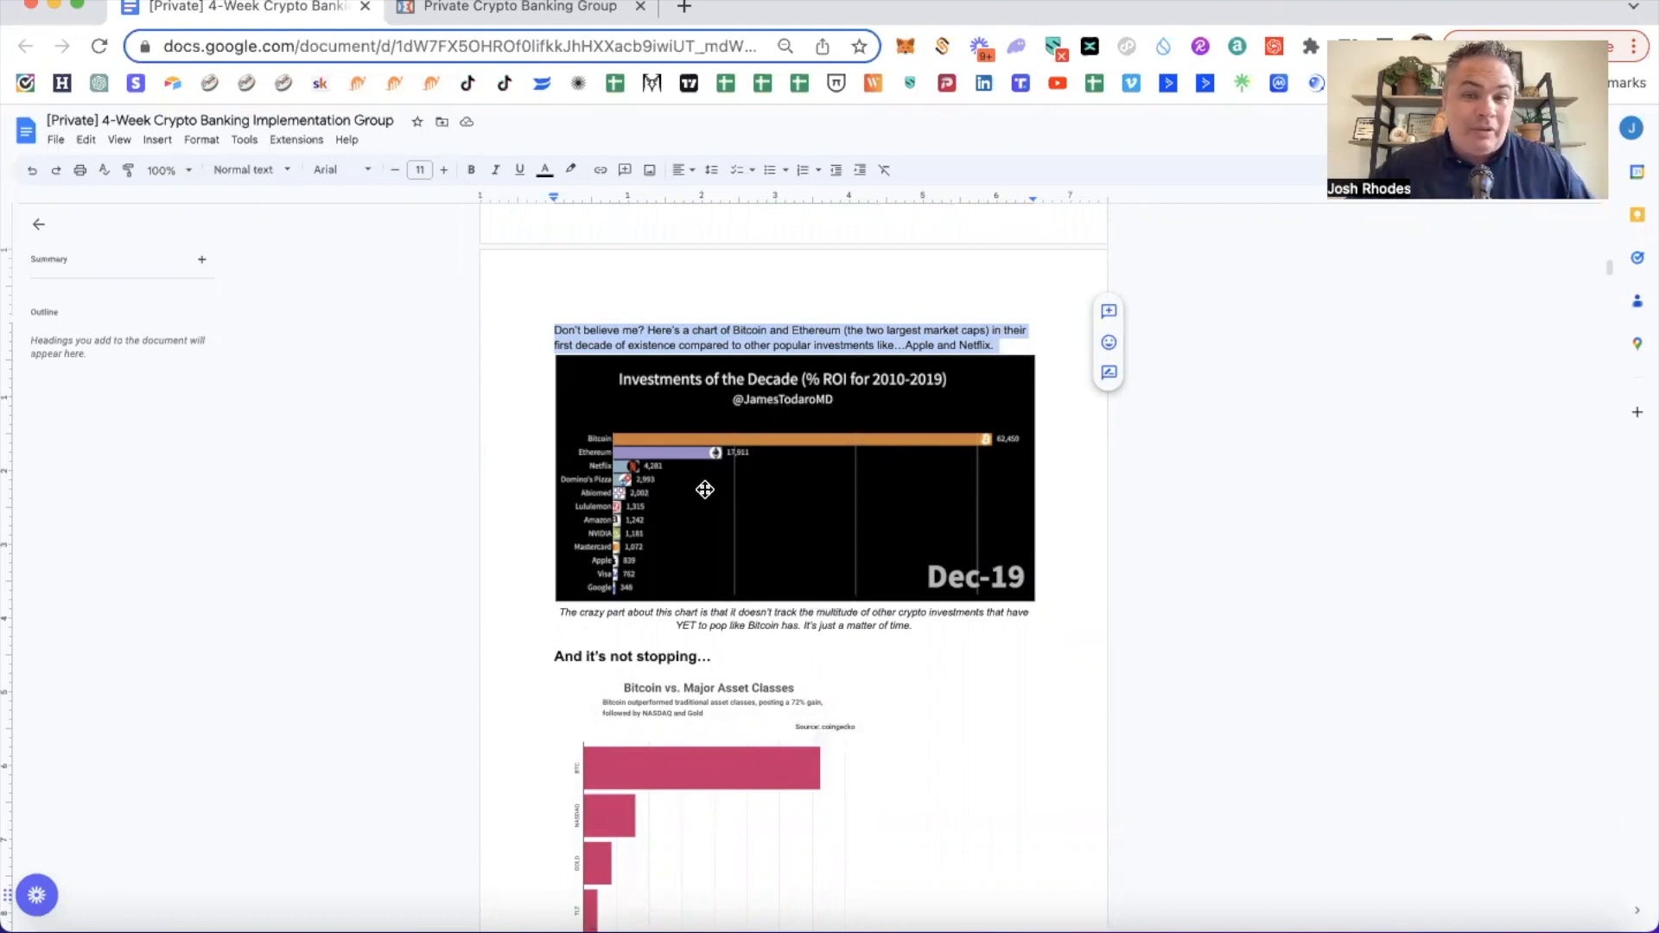
scroll(down, 3)
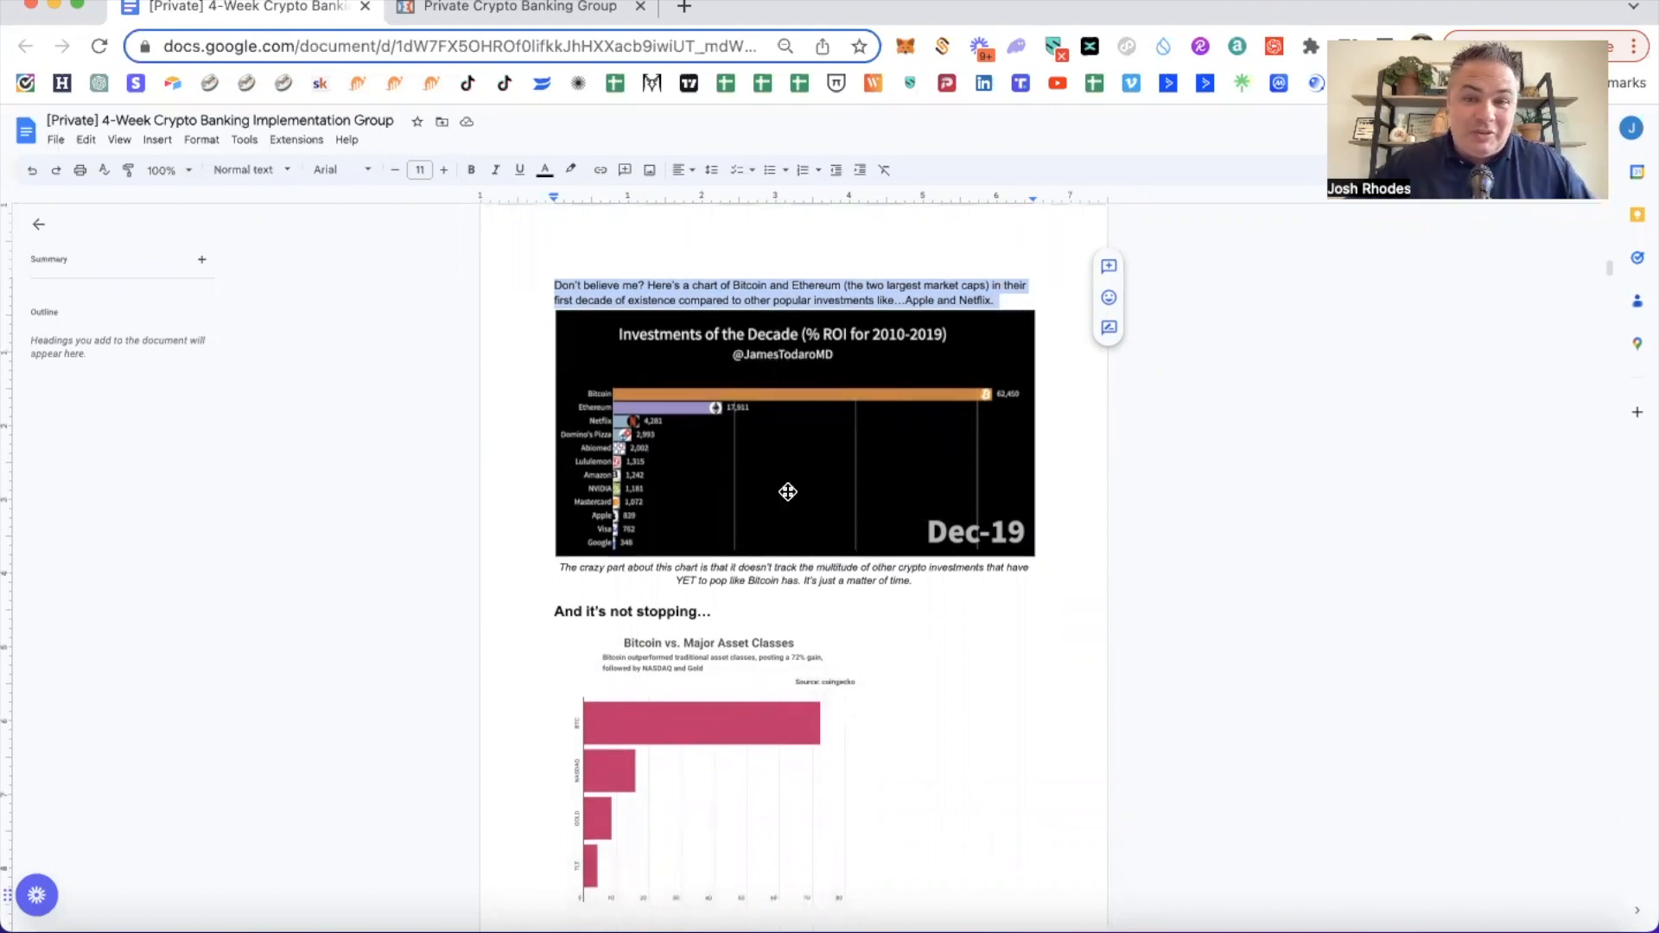
mouse_move(736, 463)
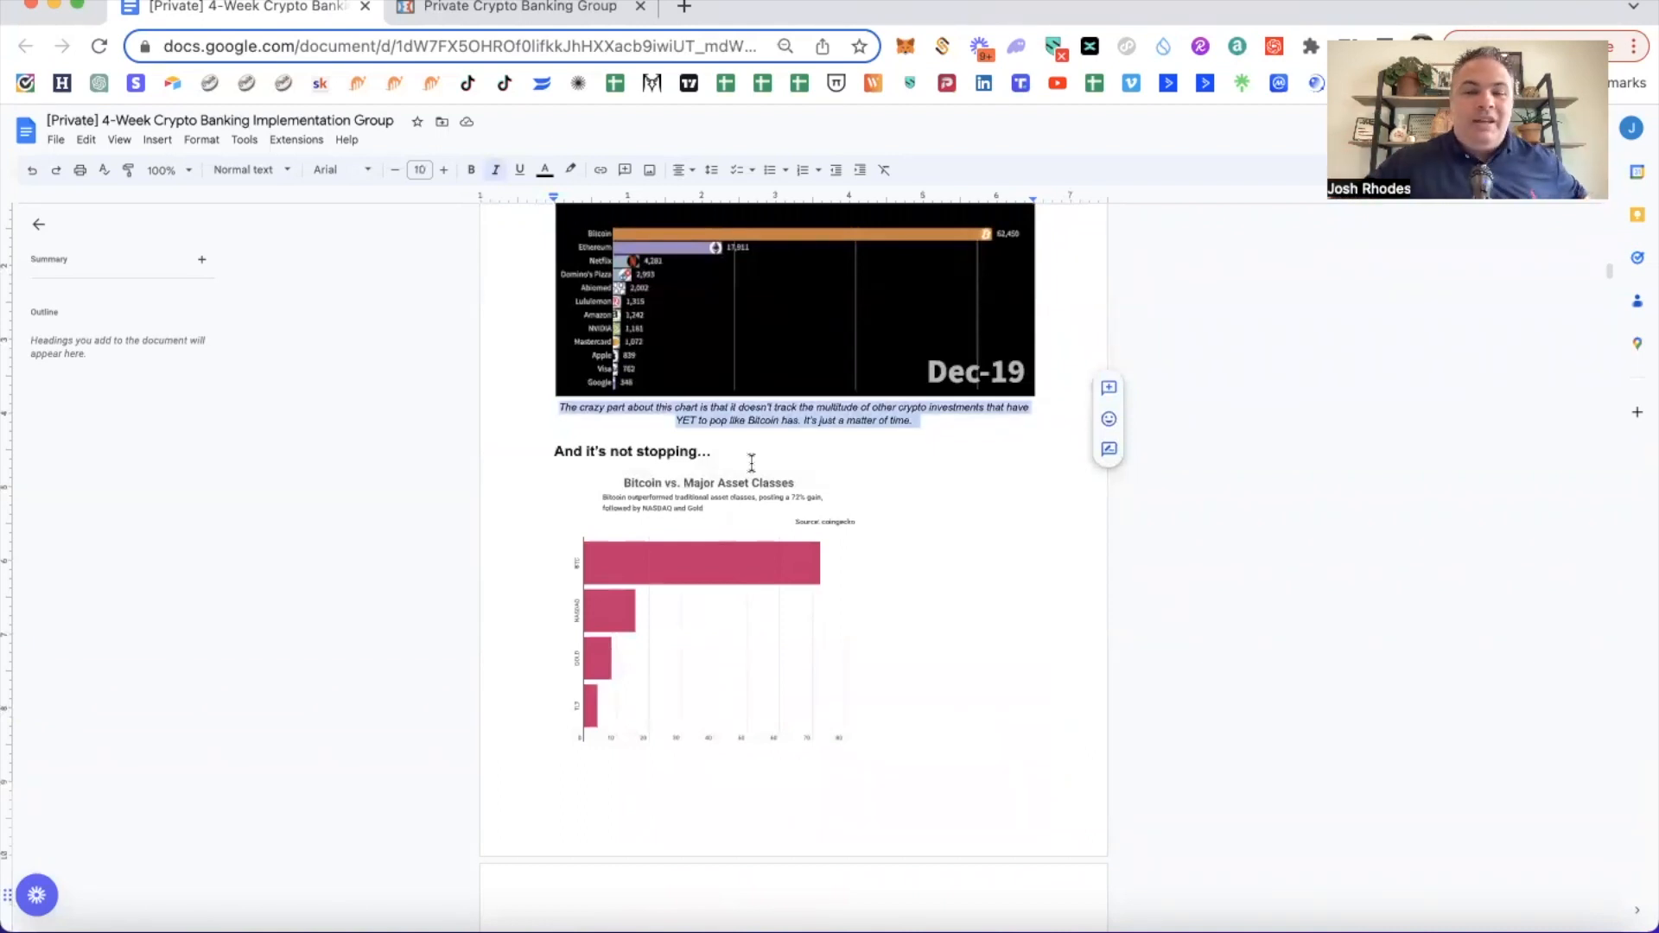
scroll(down, 3)
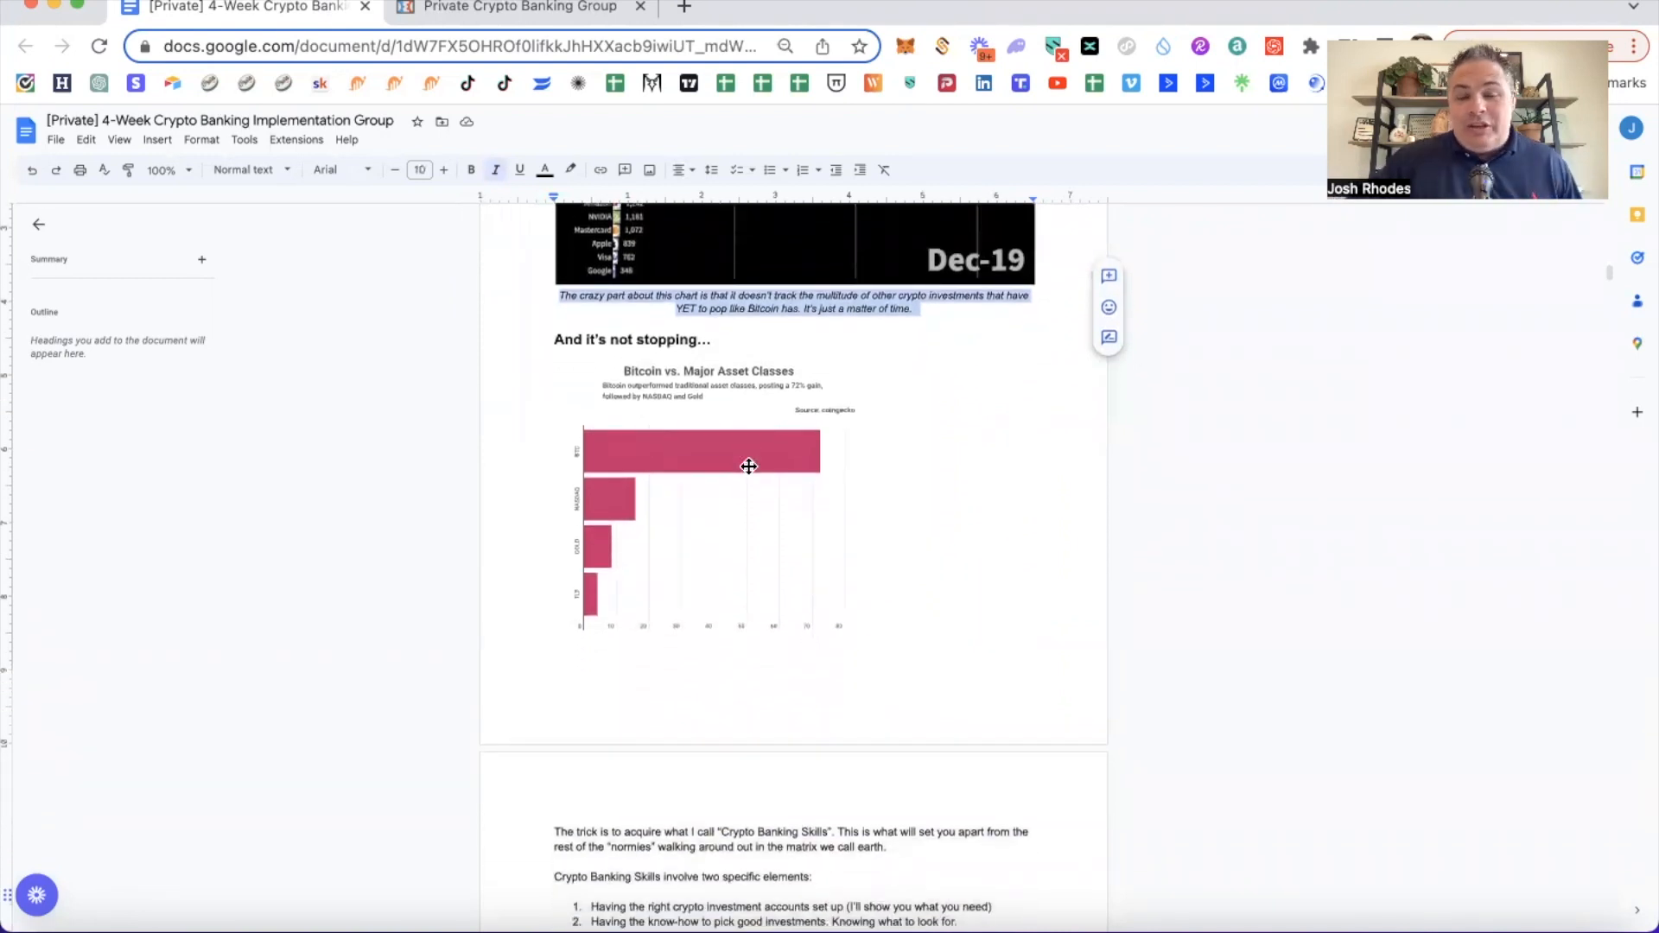
click(750, 467)
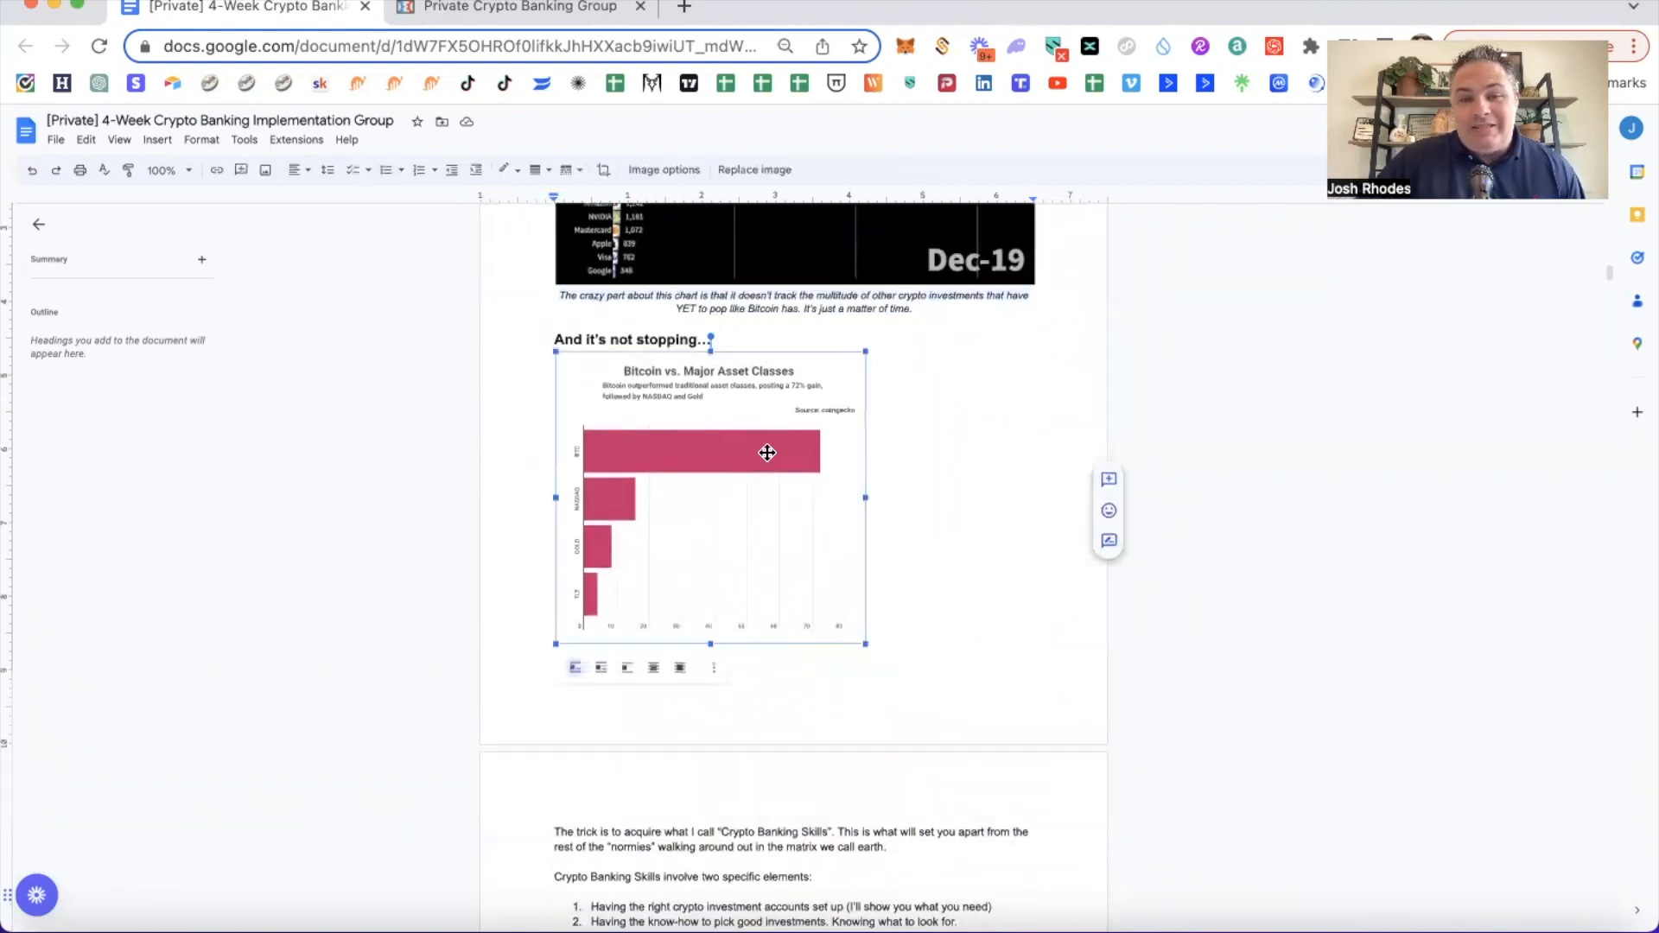
click(964, 463)
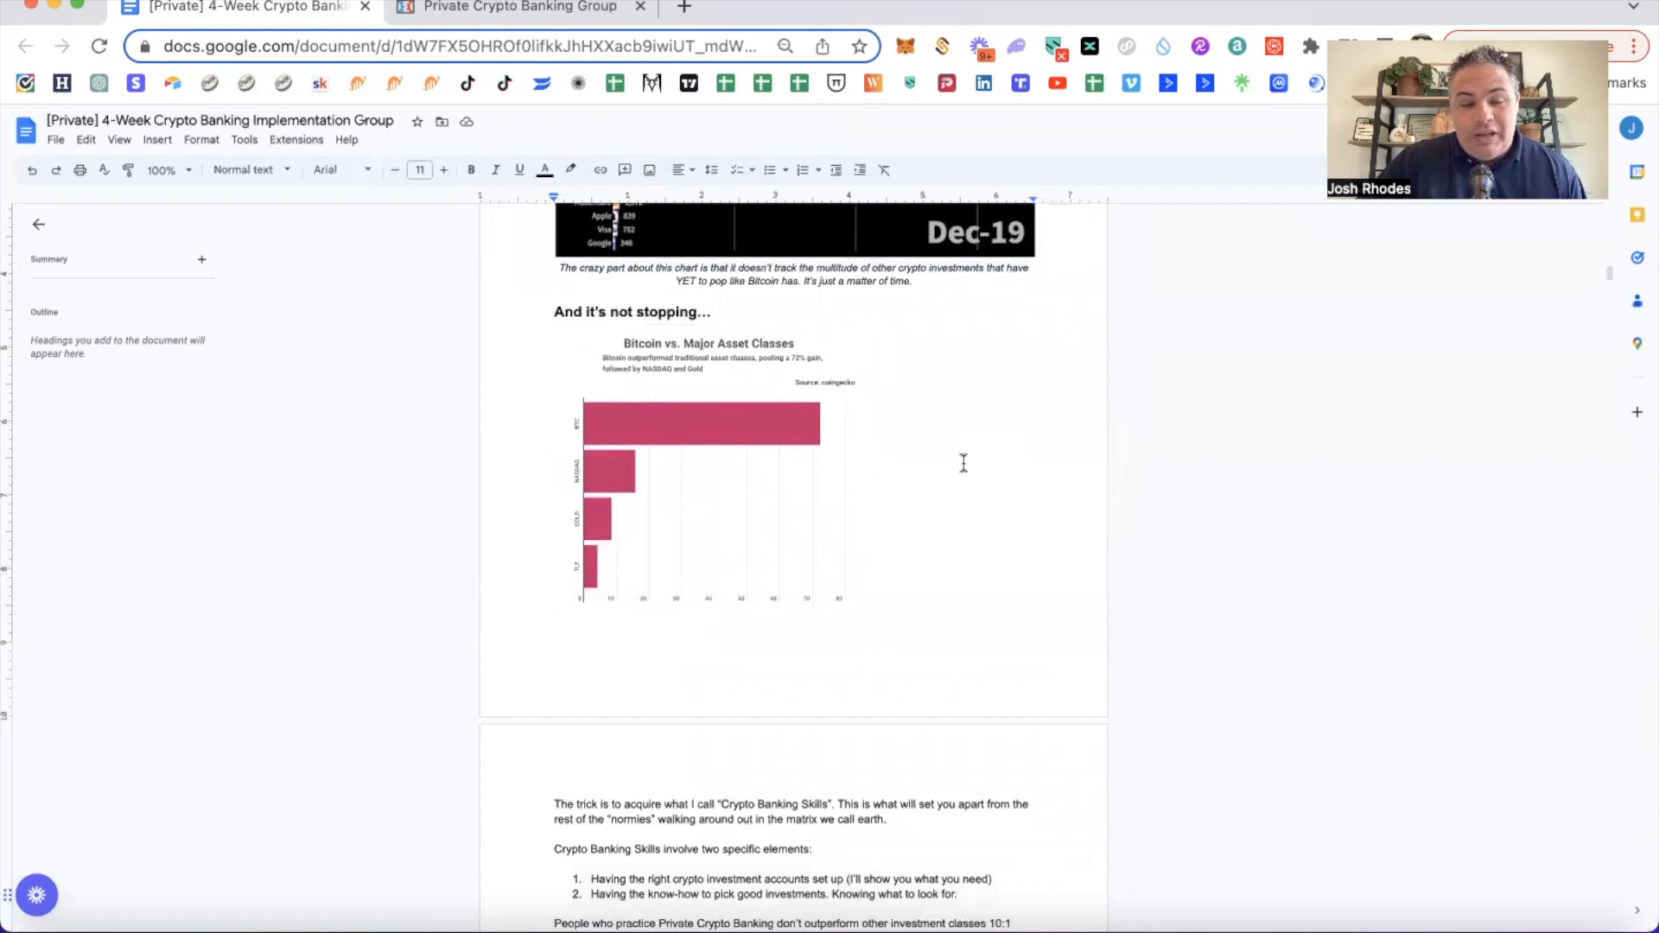
scroll(down, 3)
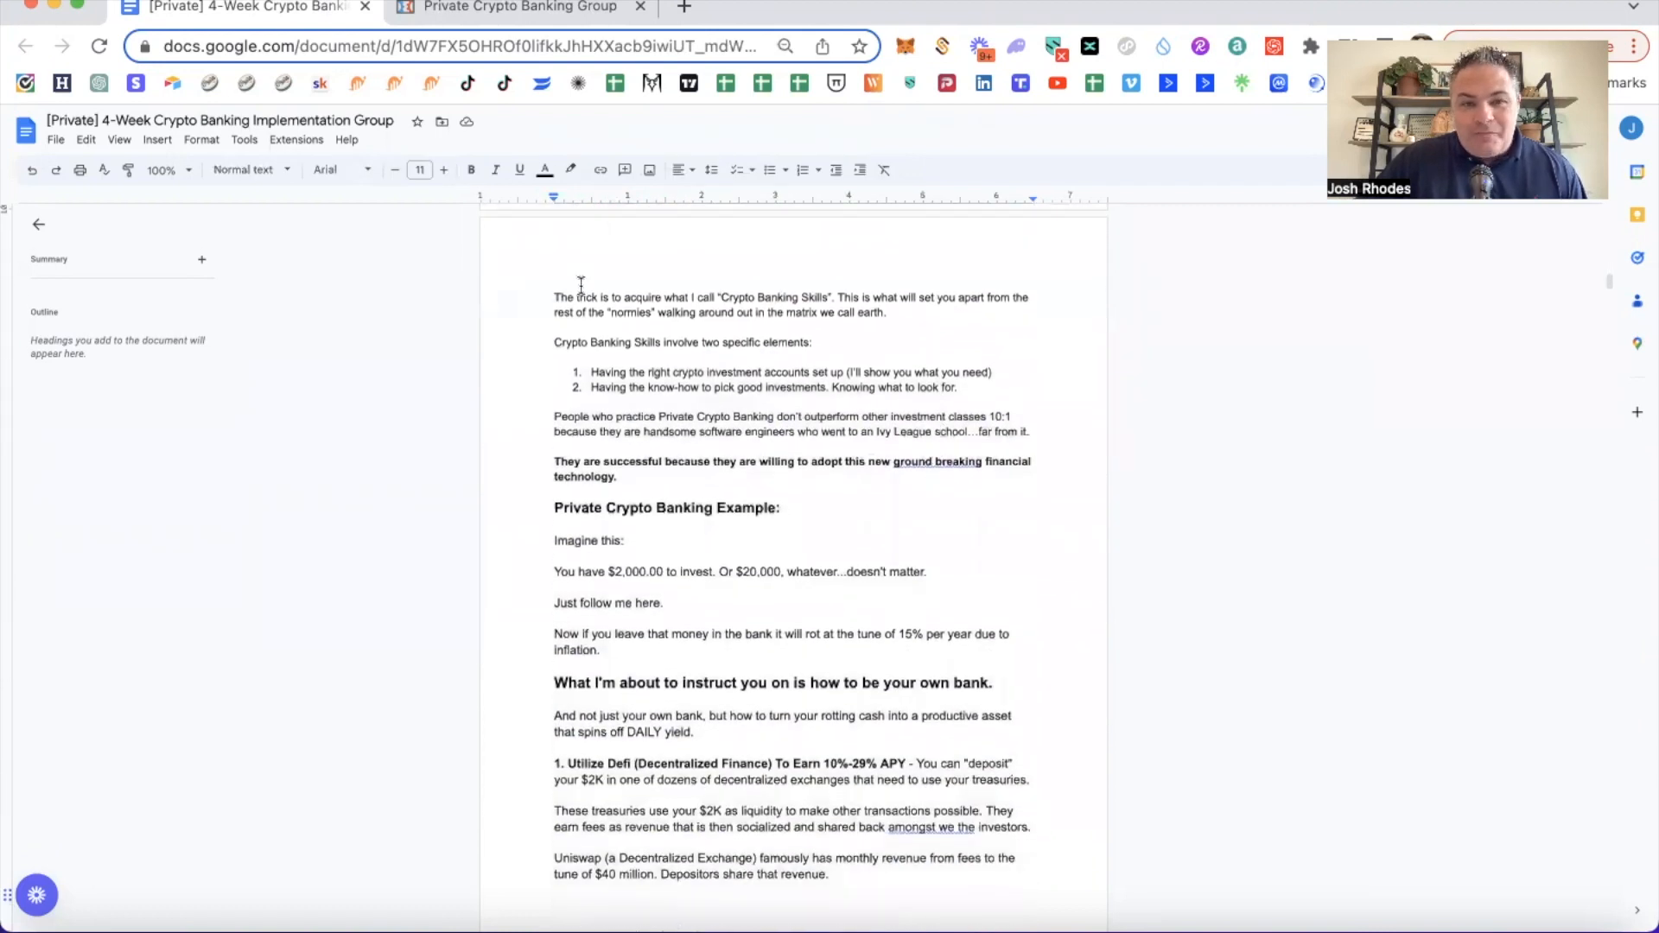
Highlight the Crypto Banking Skills paragraphs and read down to the Private Crypto Banking Example heading.
drag(555, 294, 892, 307)
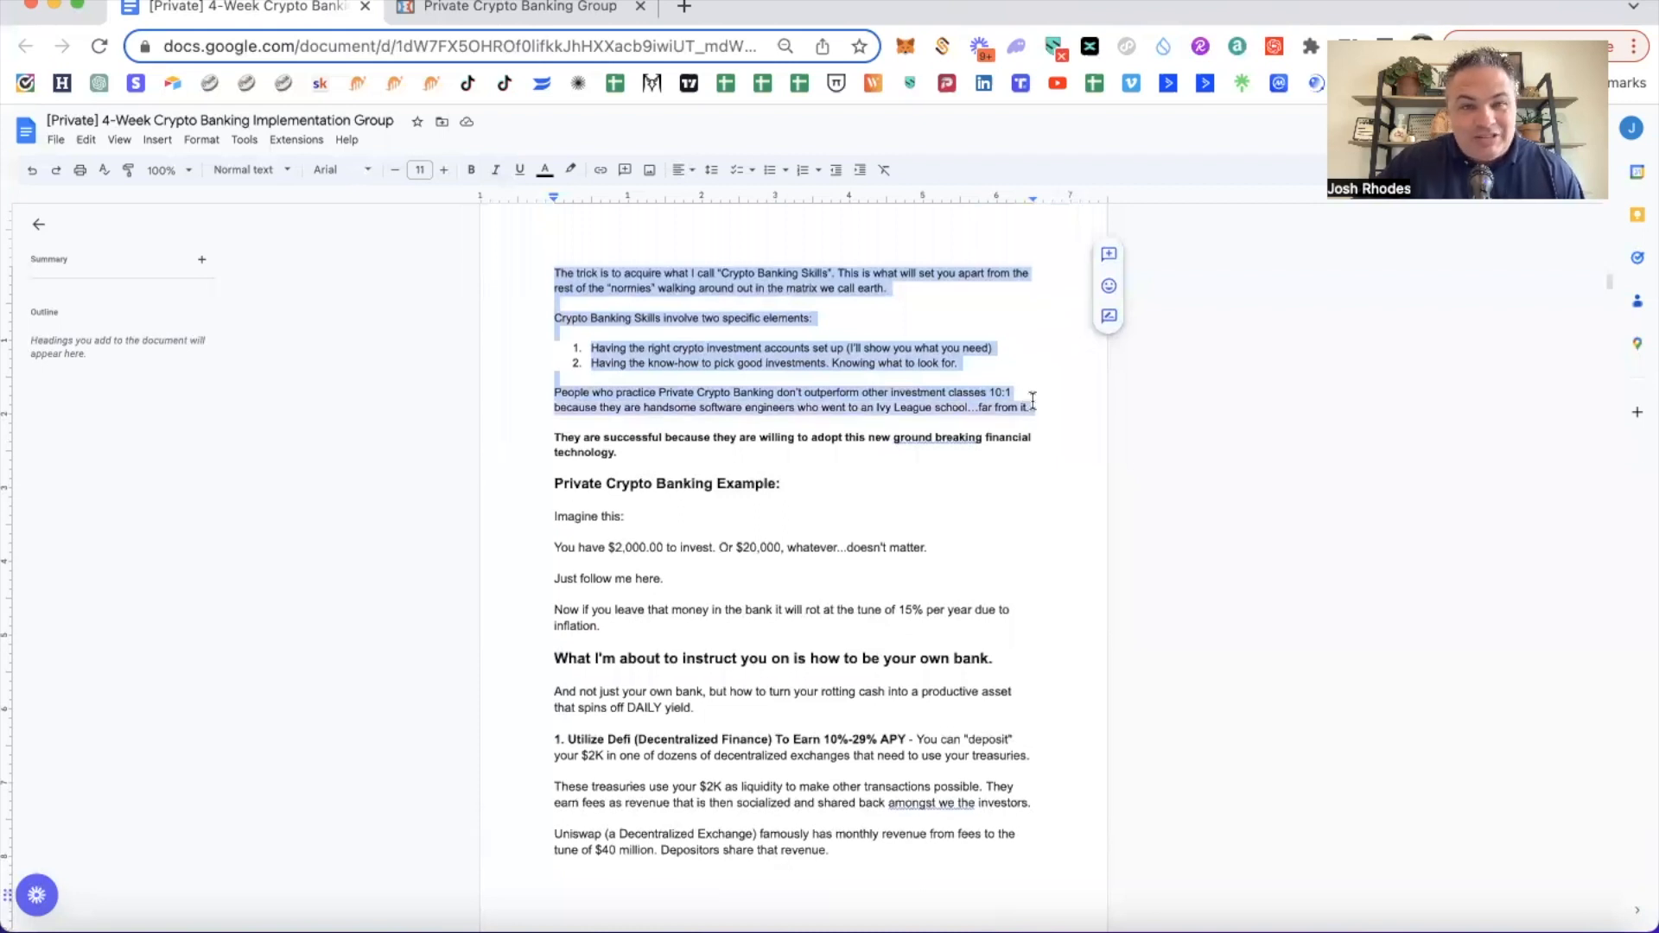
scroll(down, 3)
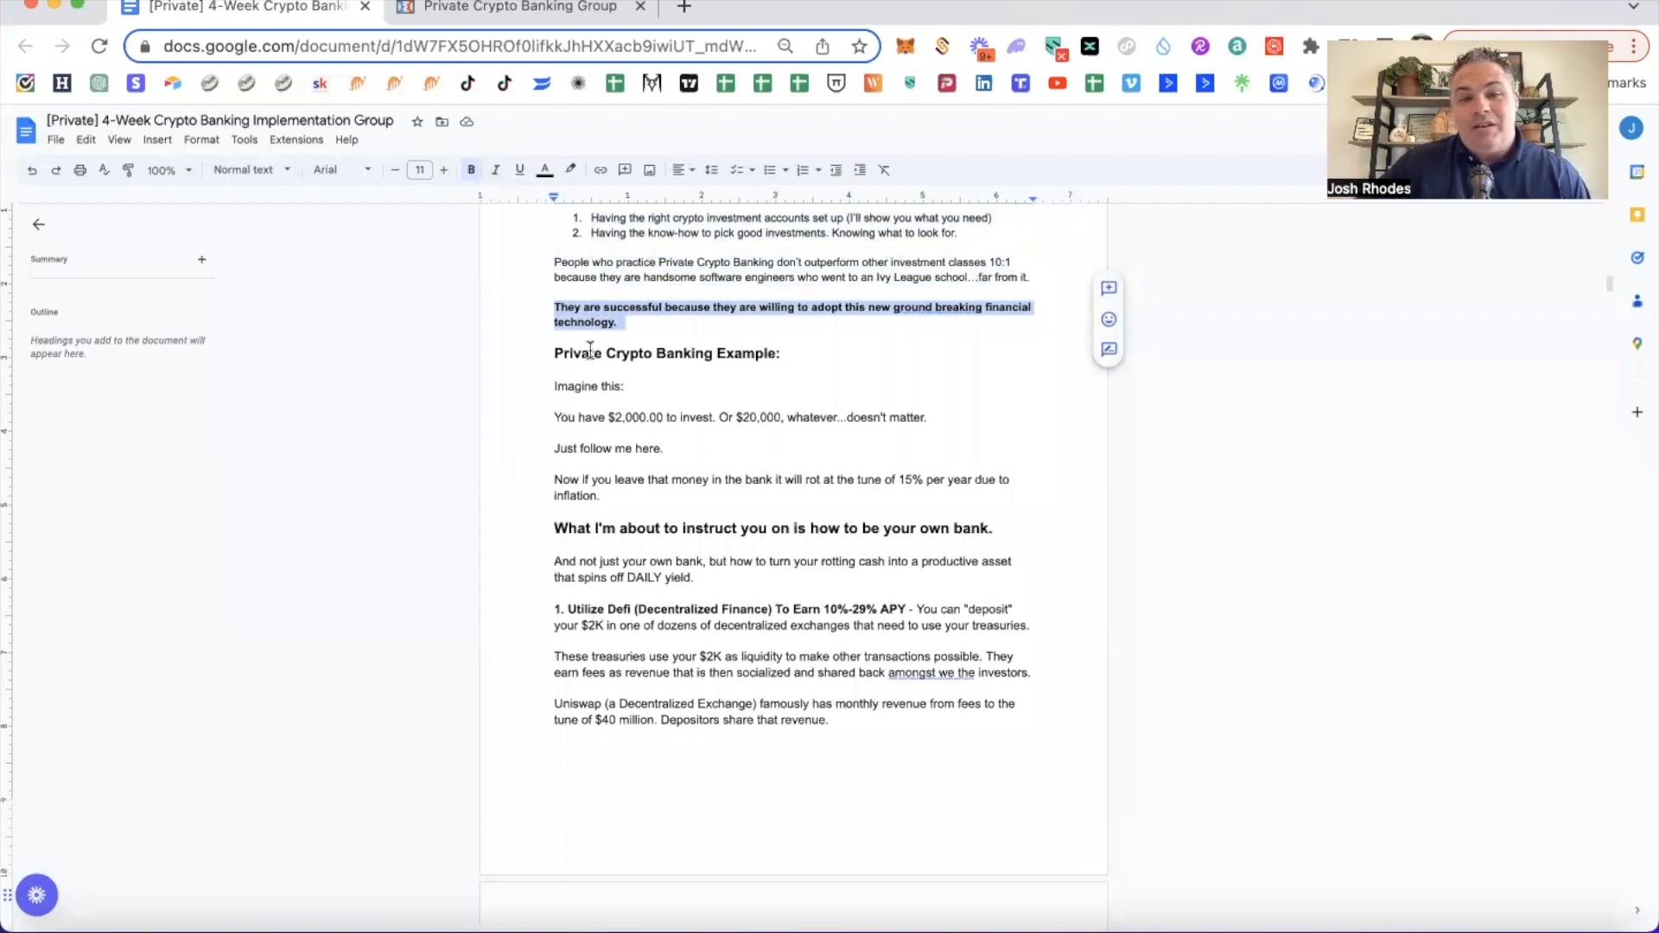
scroll(down, 3)
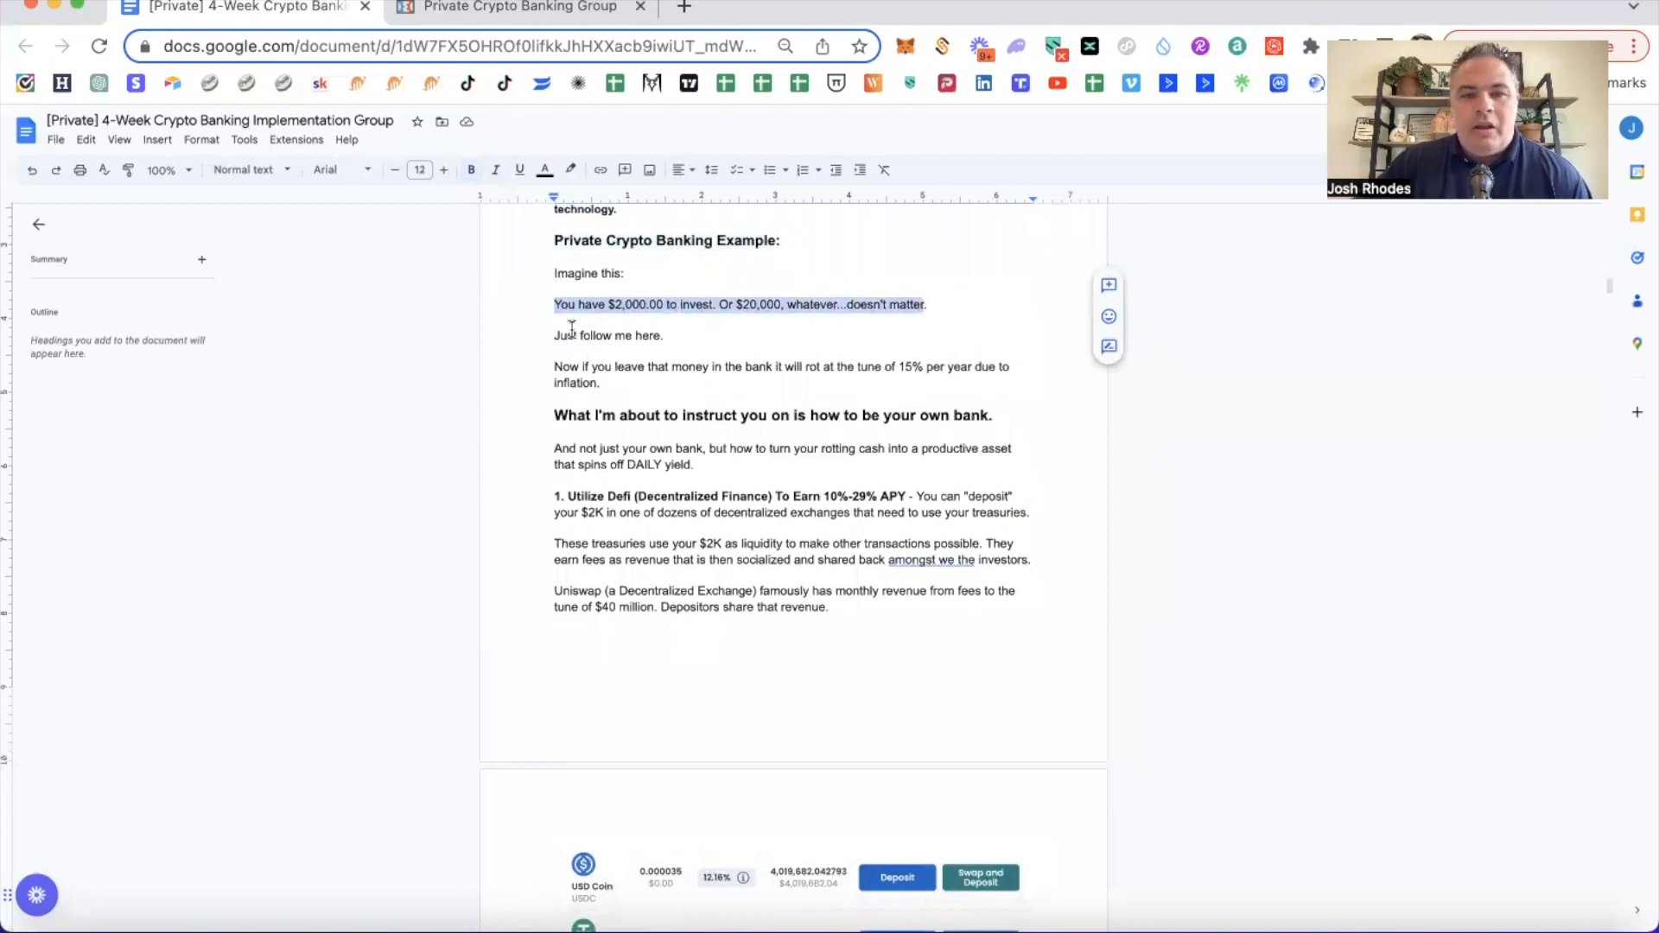
drag(553, 335, 643, 383)
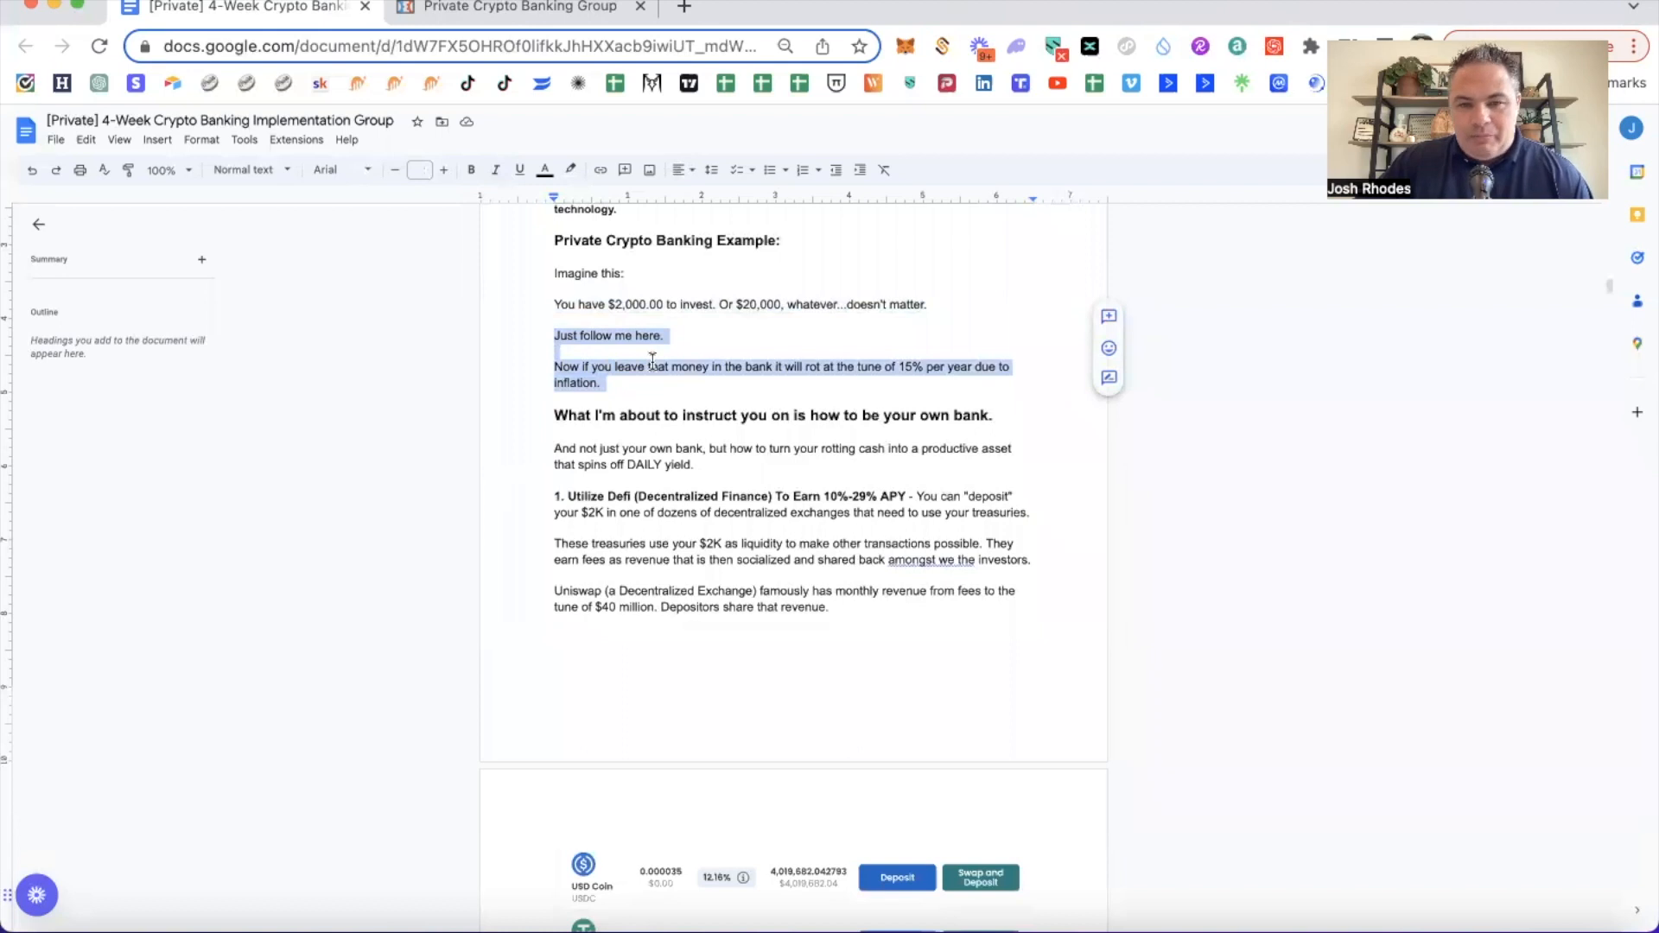
scroll(down, 3)
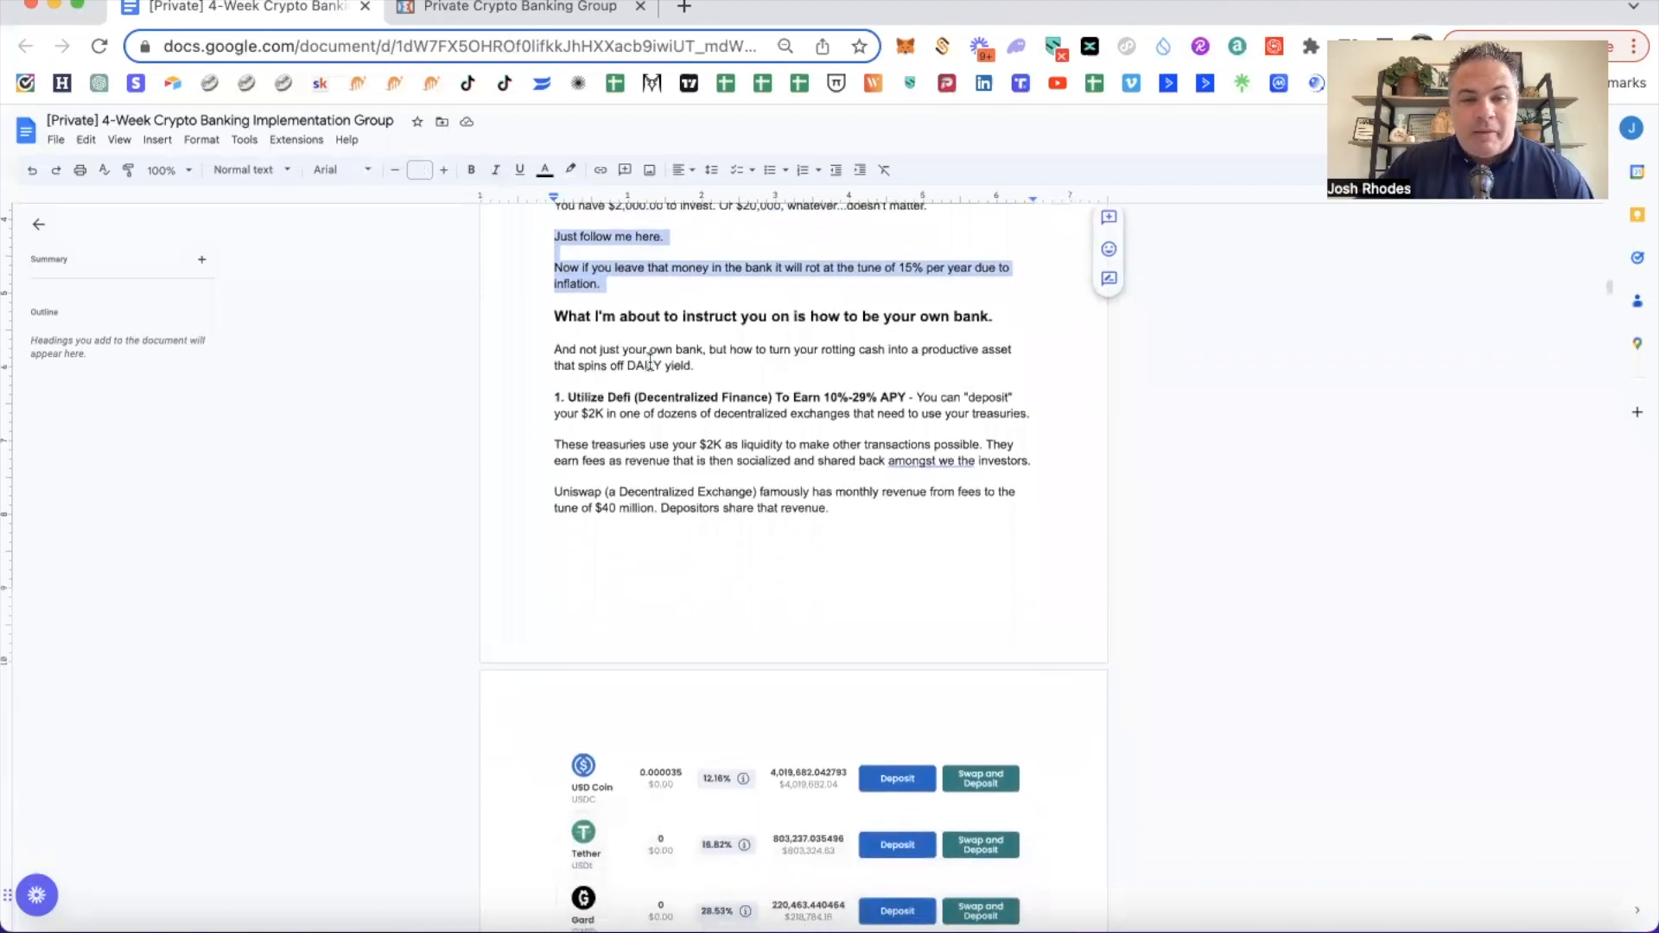
scroll(down, 3)
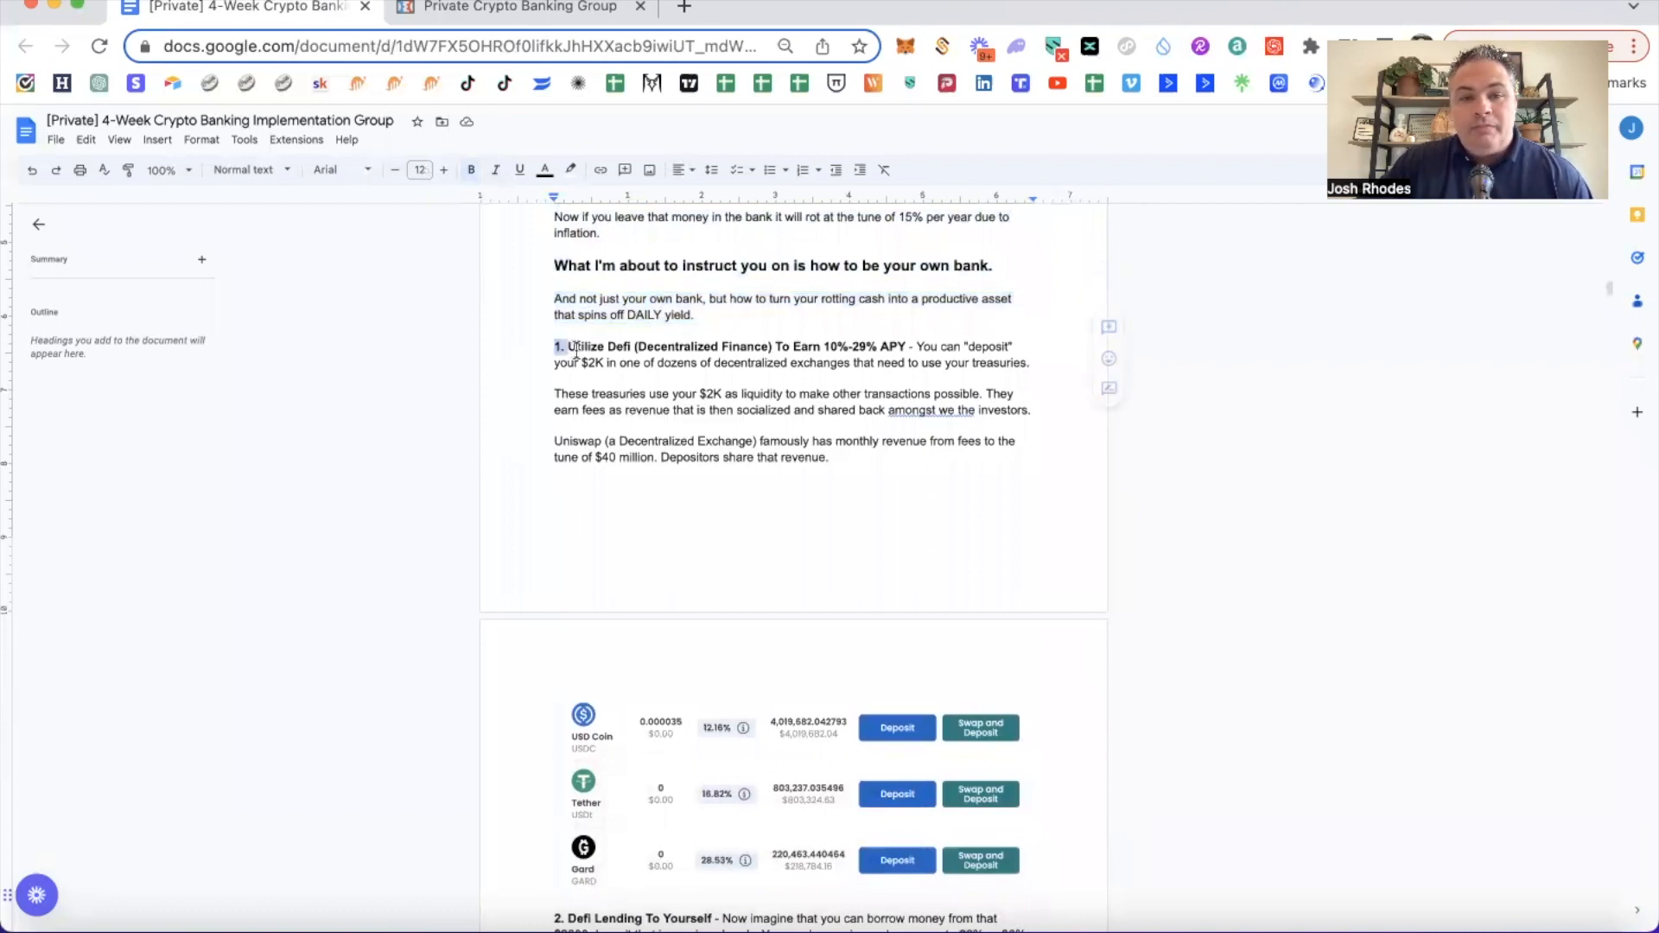
drag(553, 345, 774, 346)
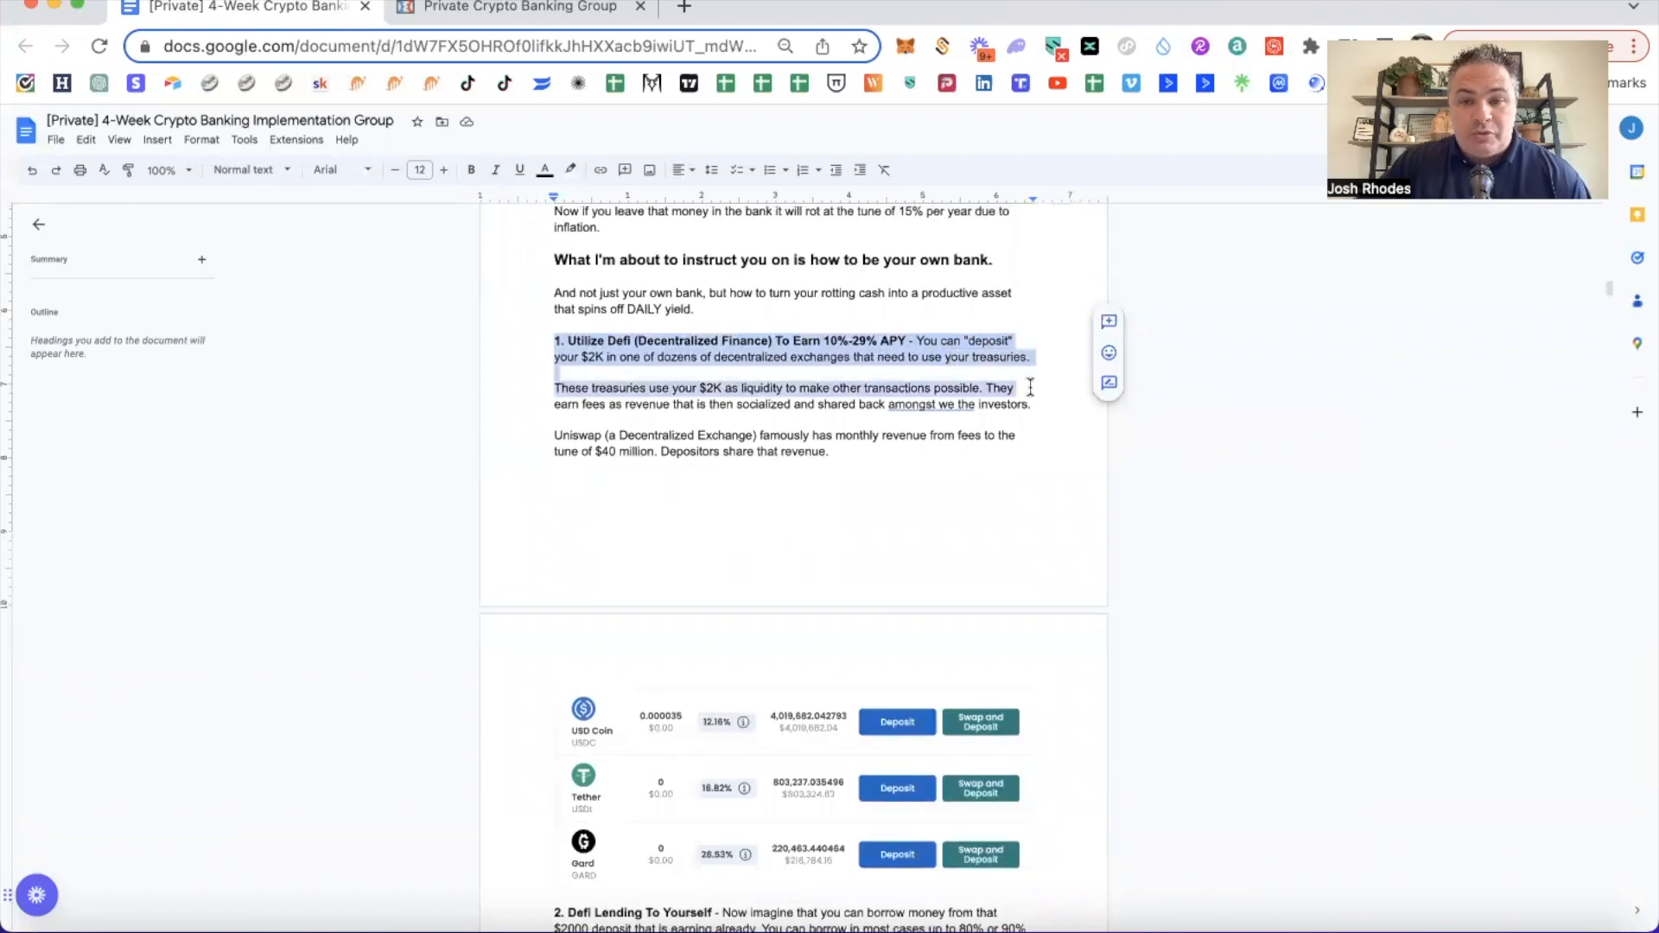
scroll(down, 3)
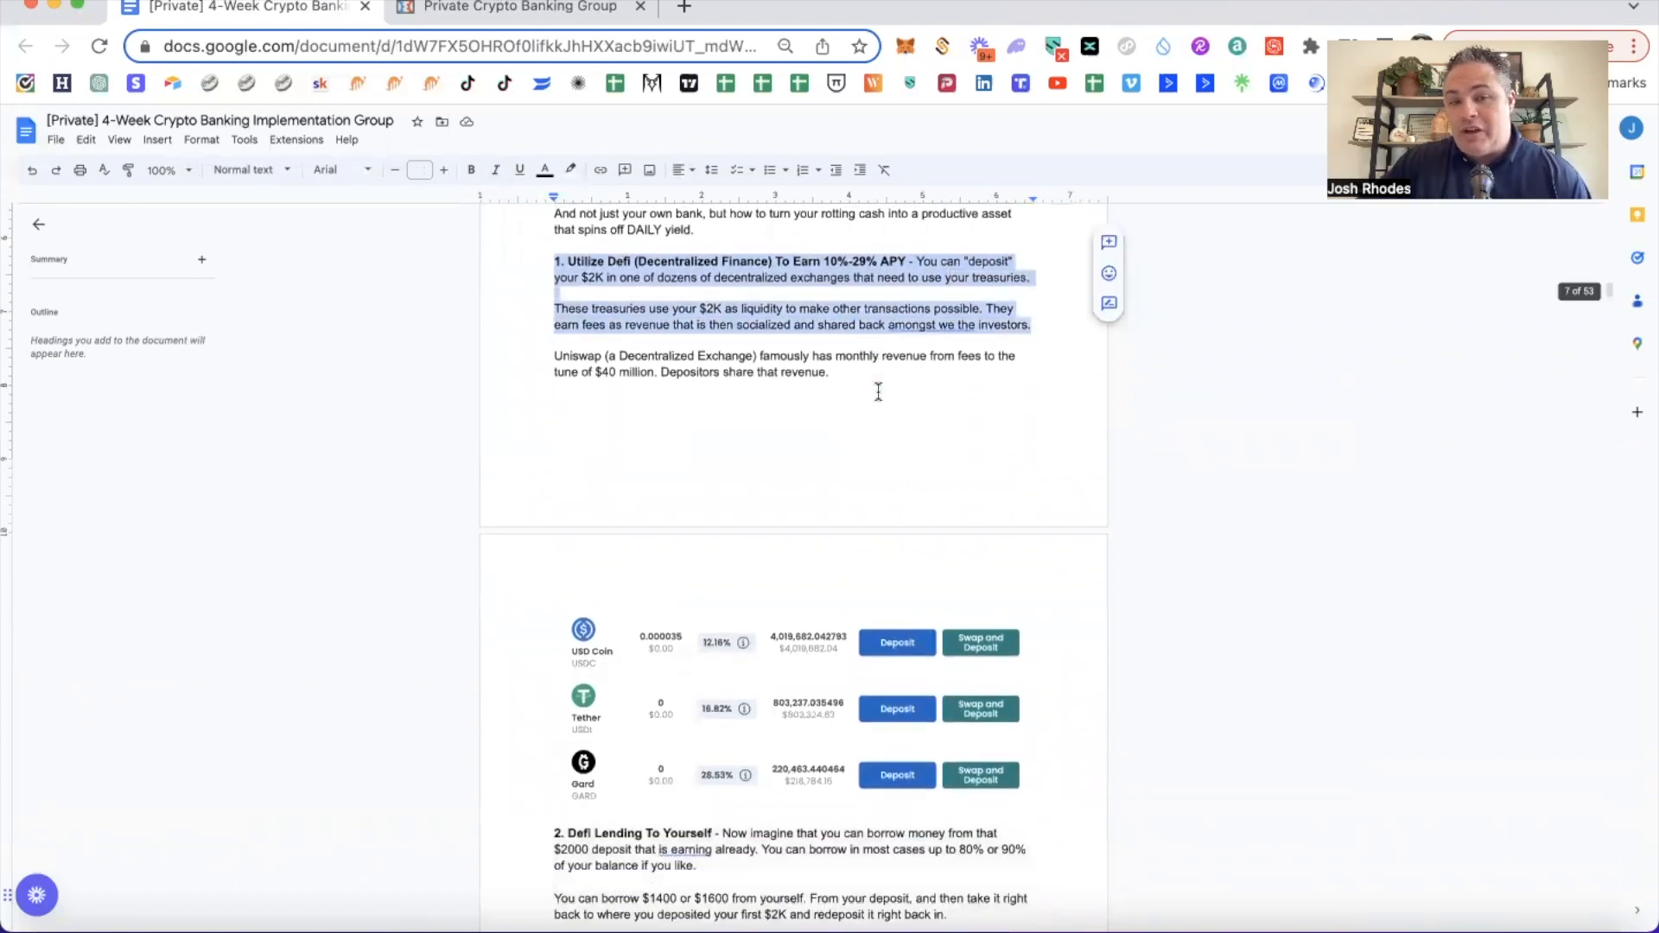
scroll(down, 3)
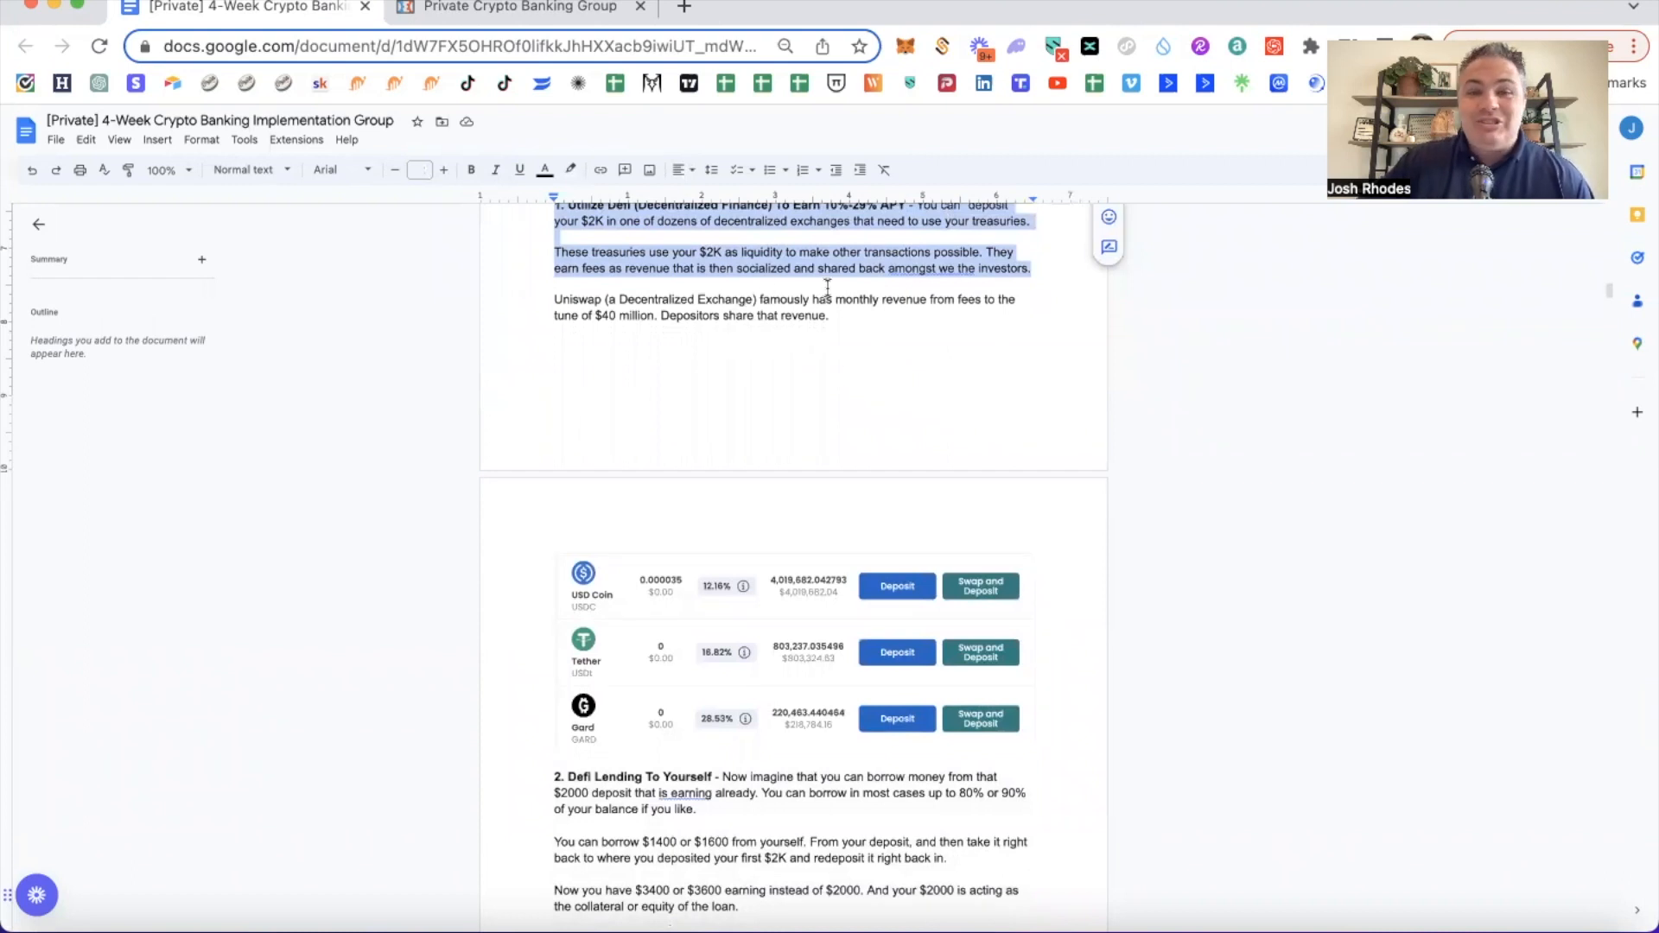
mouse_move(916, 277)
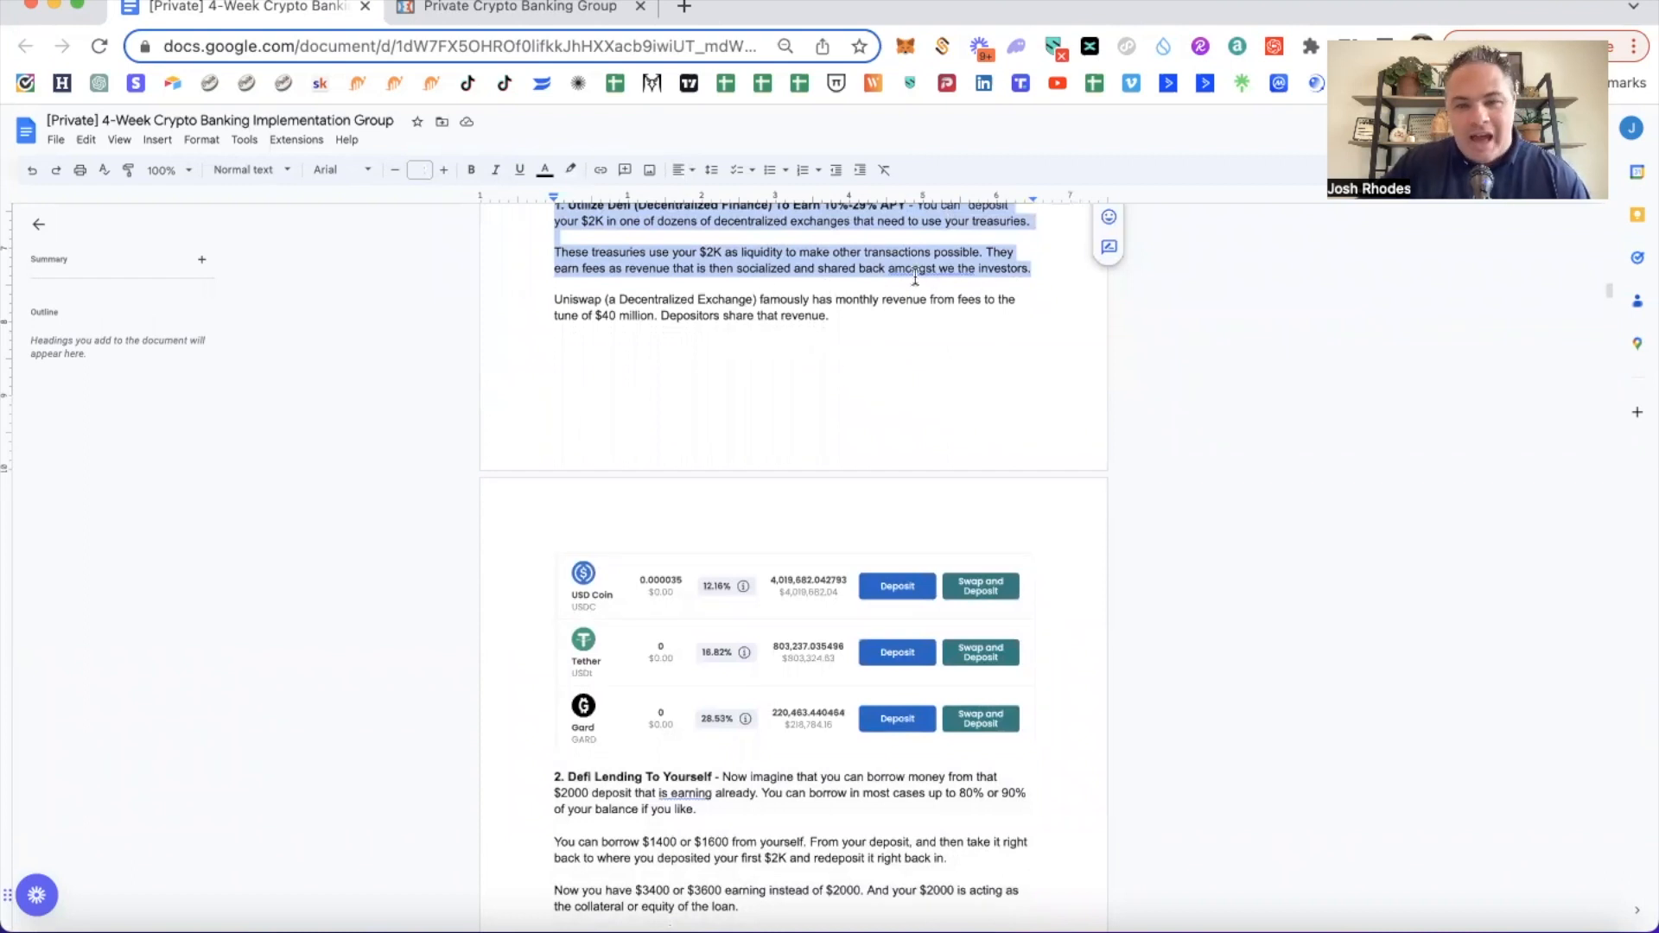
scroll(down, 3)
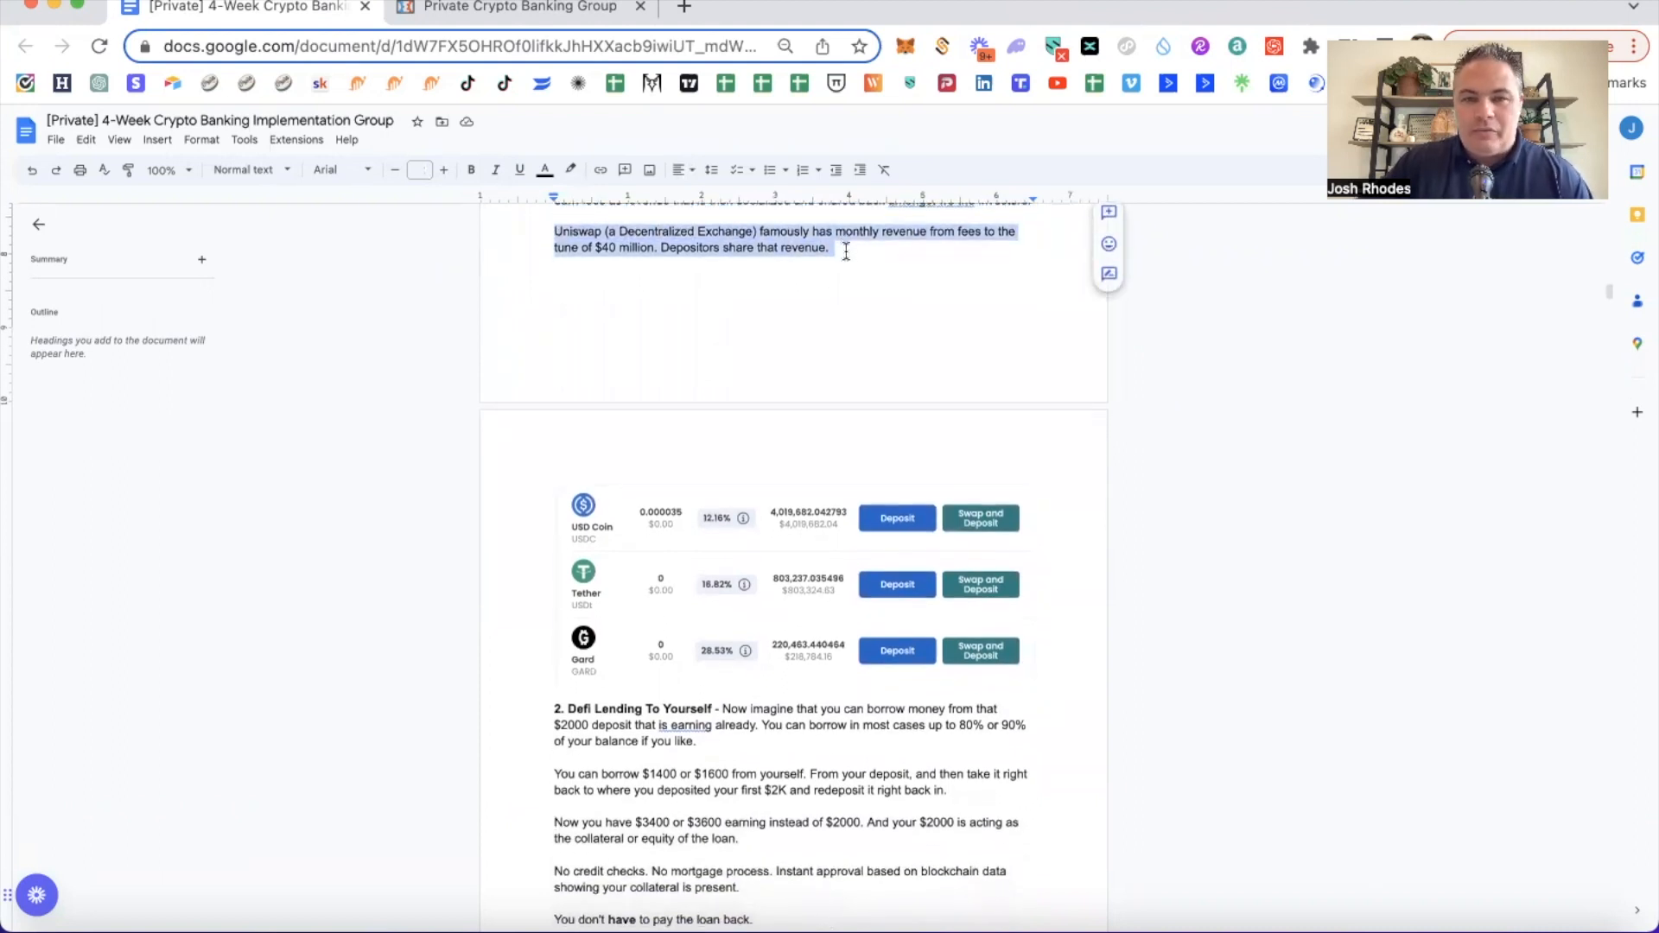
scroll(down, 3)
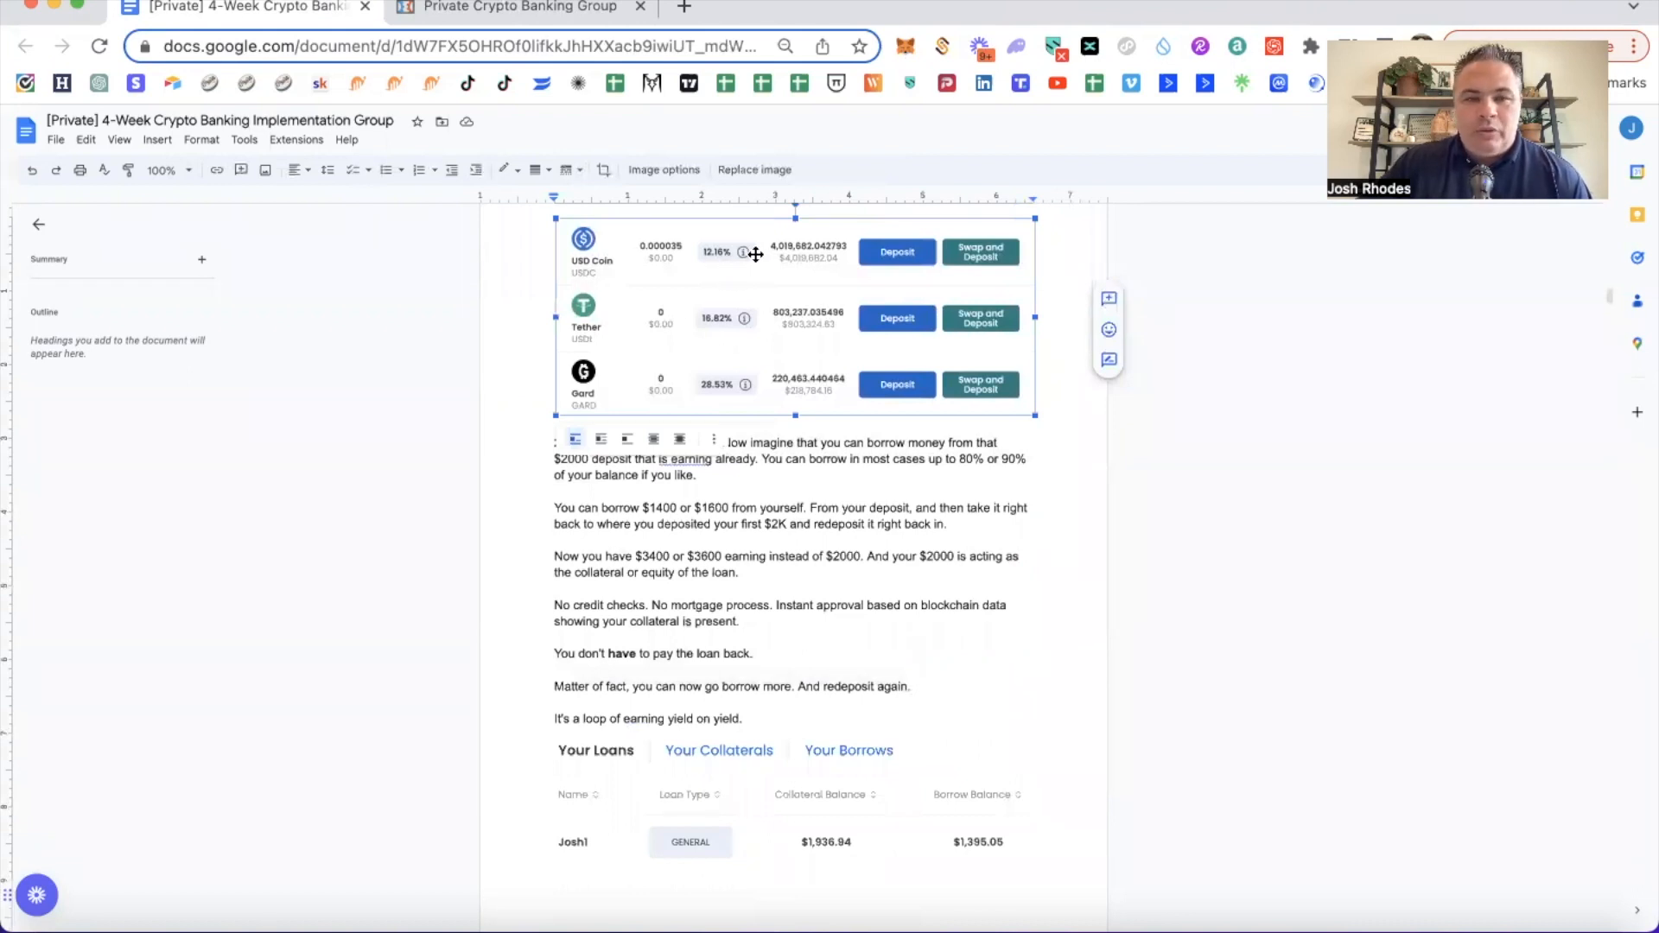
mouse_move(698, 353)
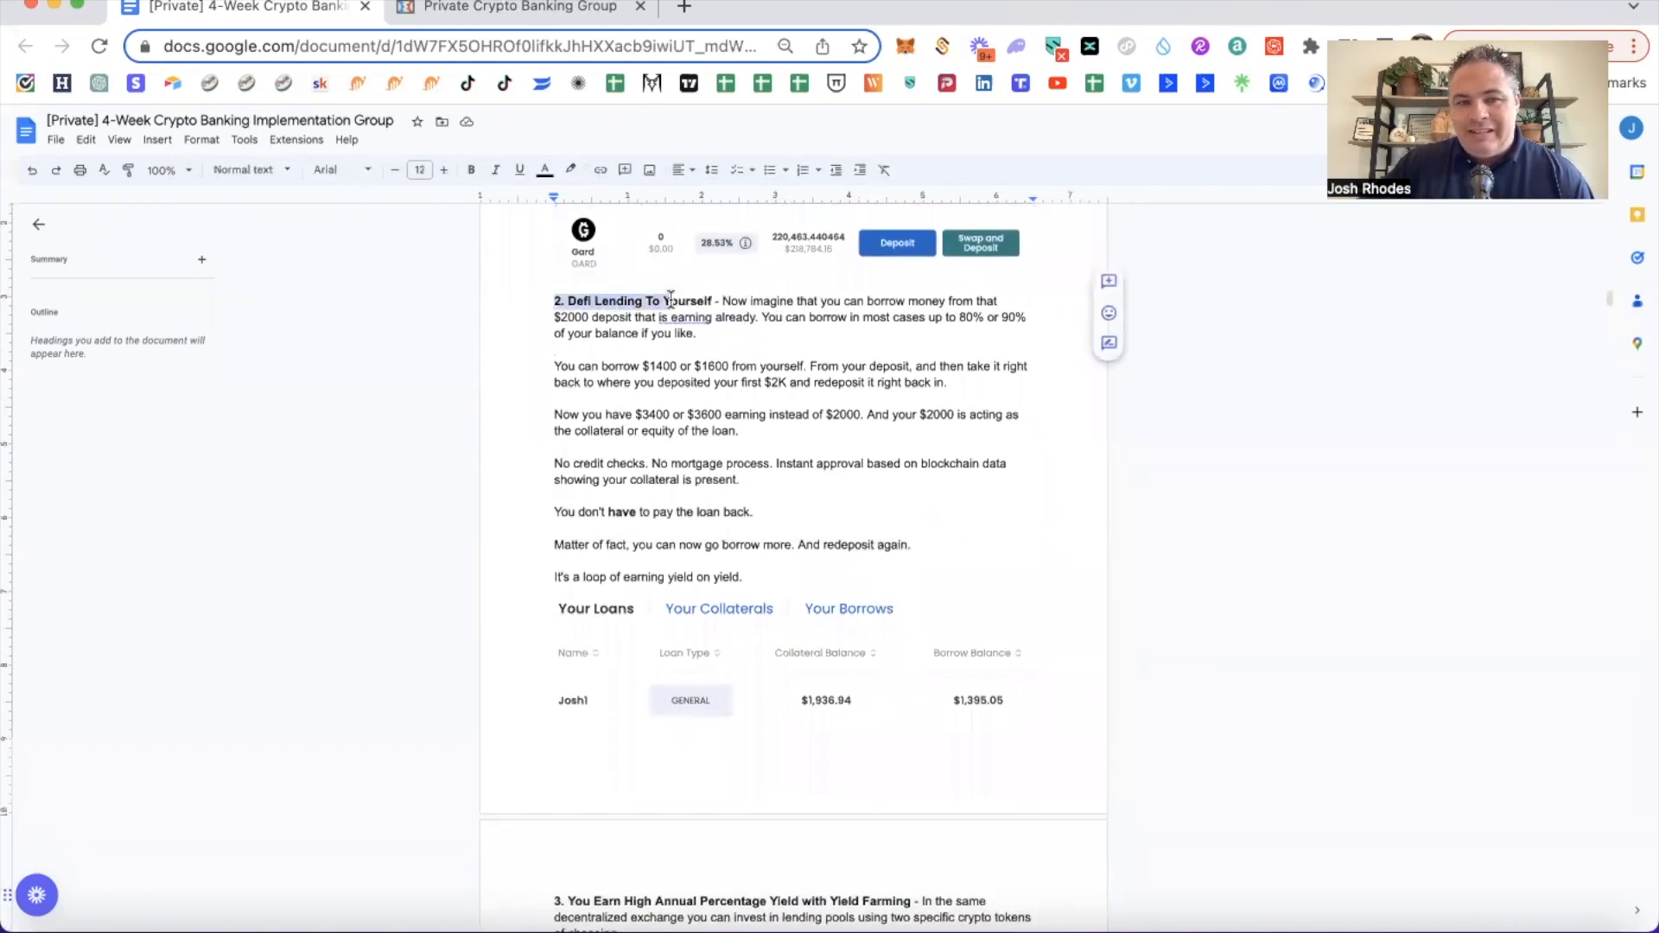
drag(714, 301, 947, 331)
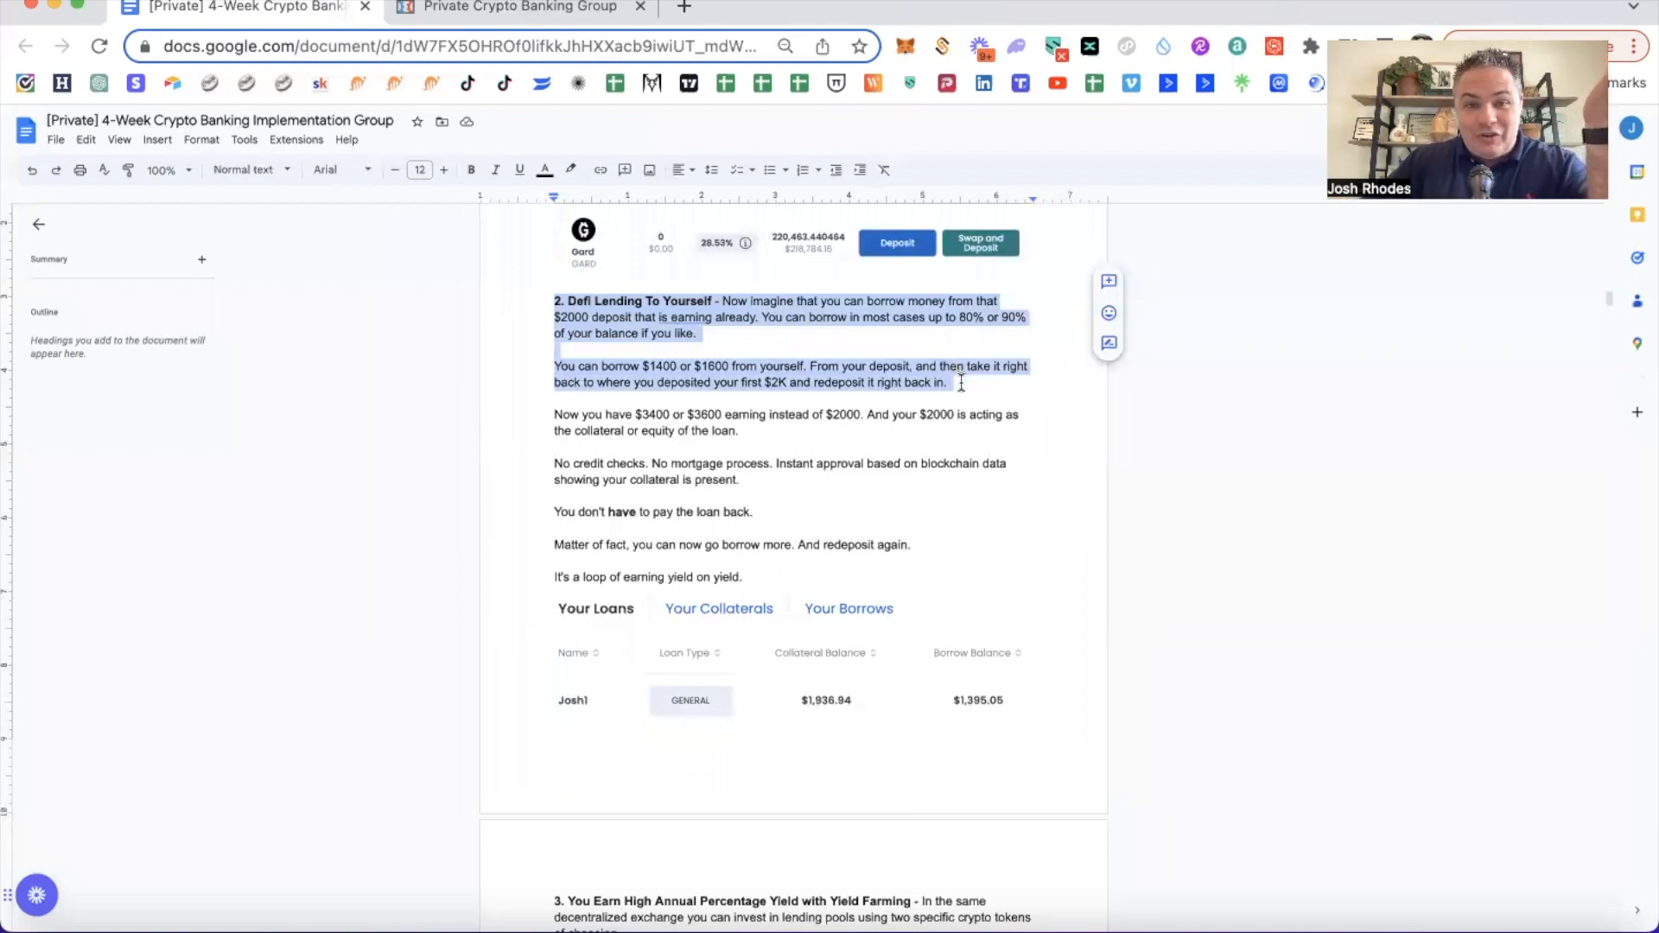
scroll(down, 3)
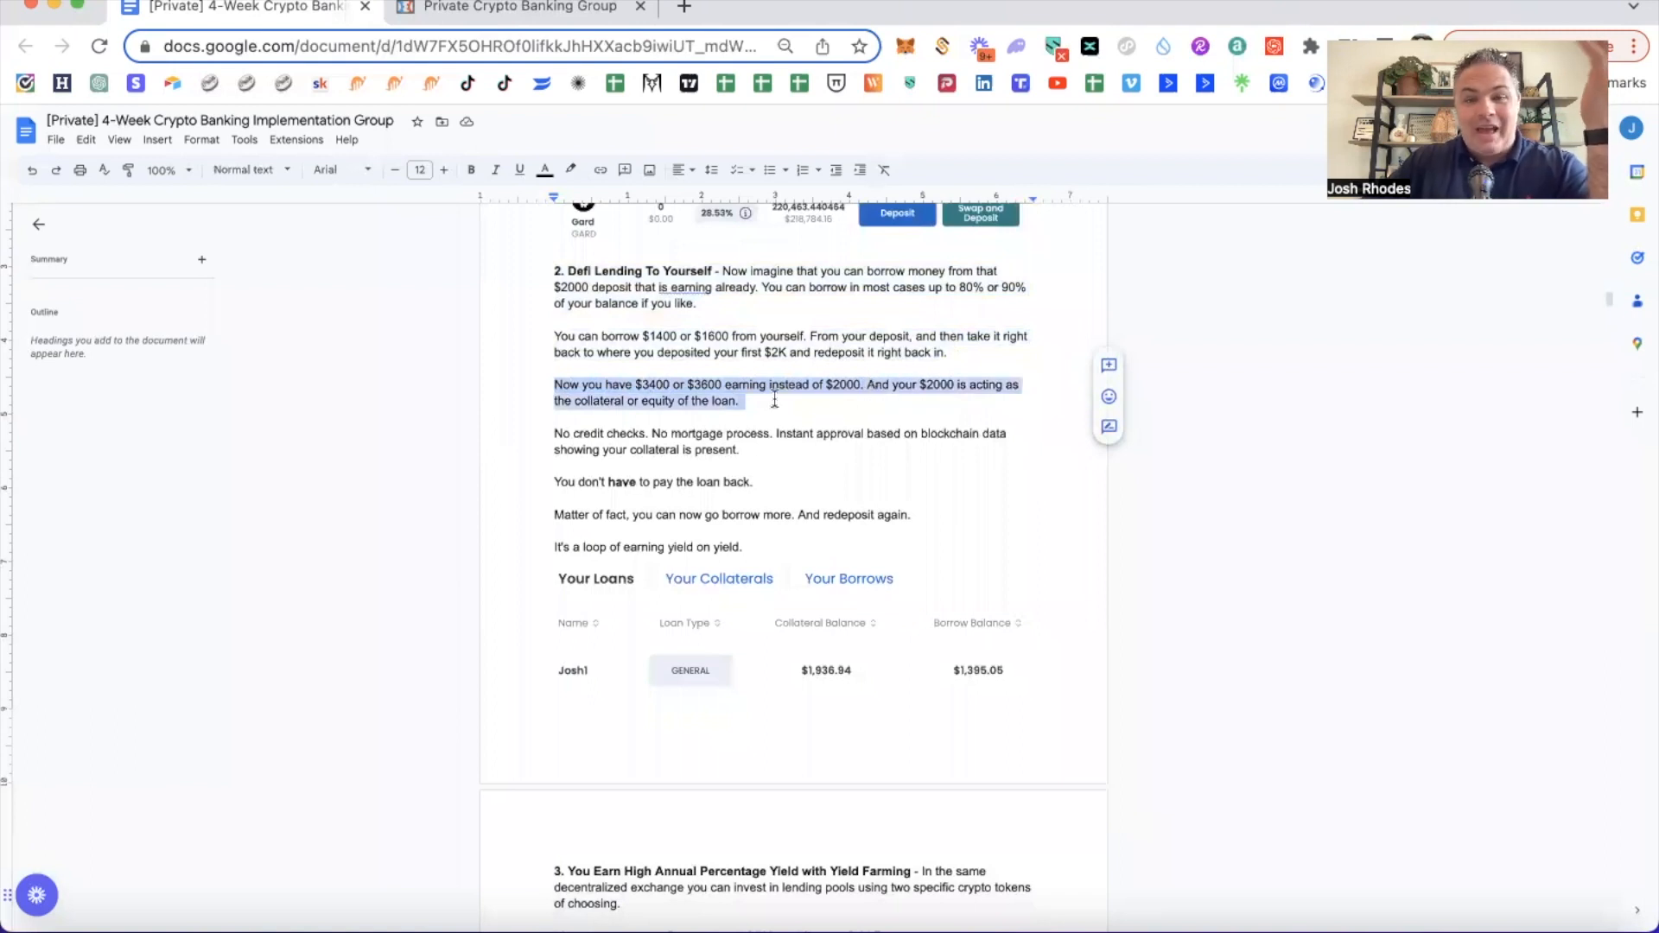
scroll(down, 3)
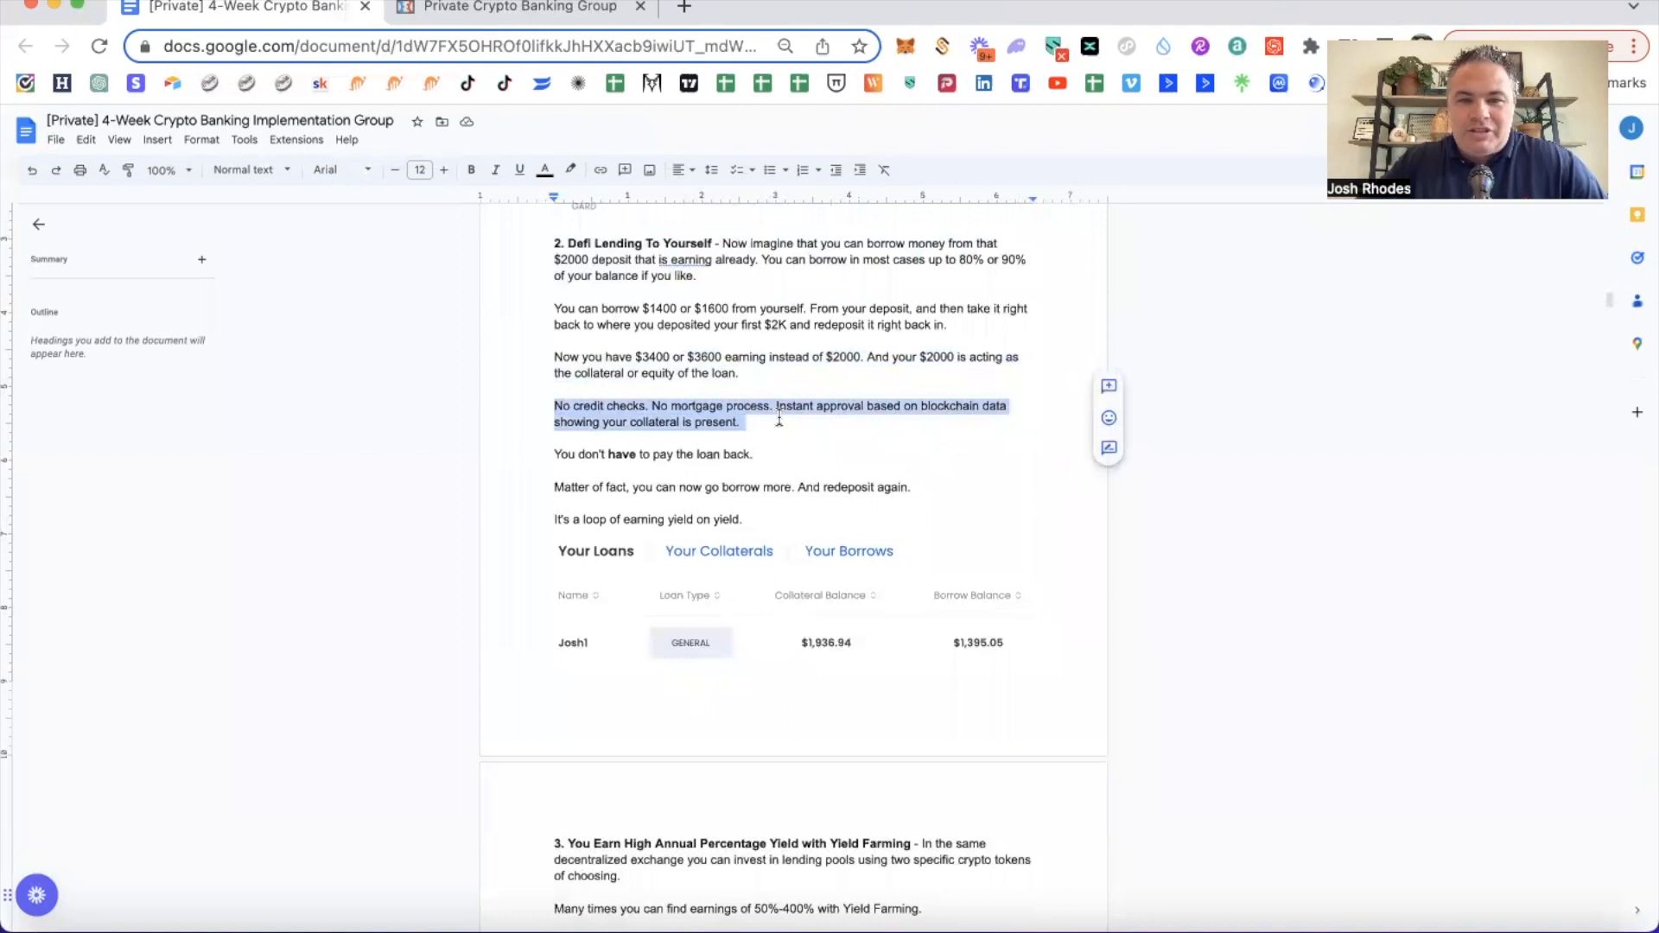
scroll(down, 3)
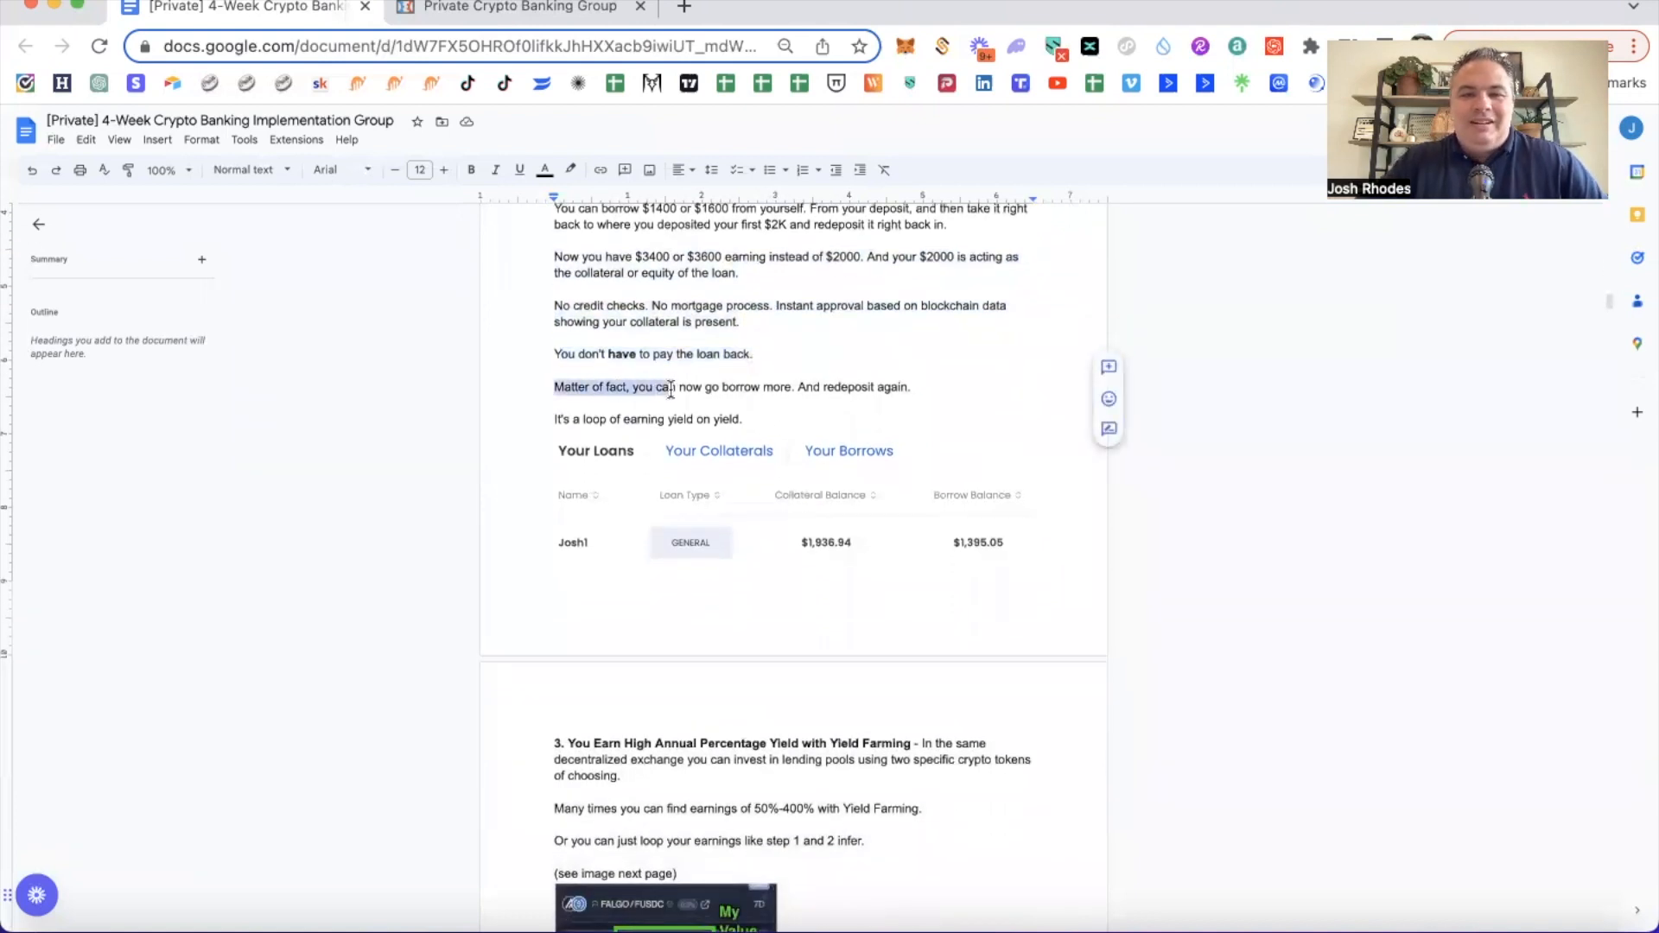
drag(668, 388, 911, 387)
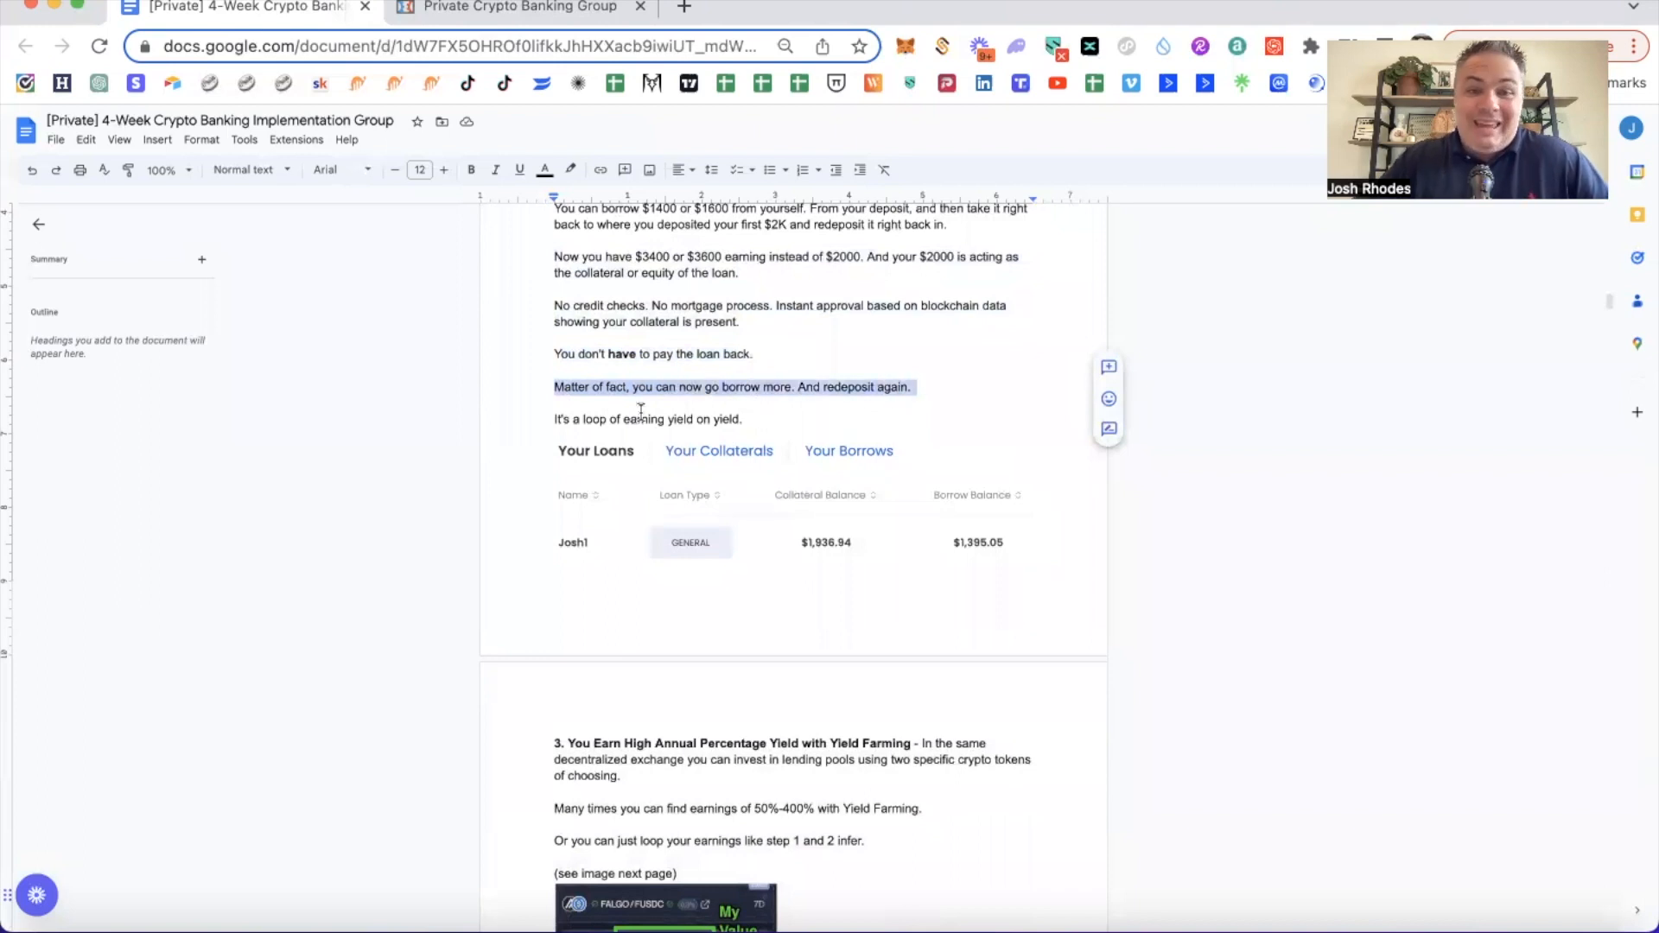
scroll(down, 3)
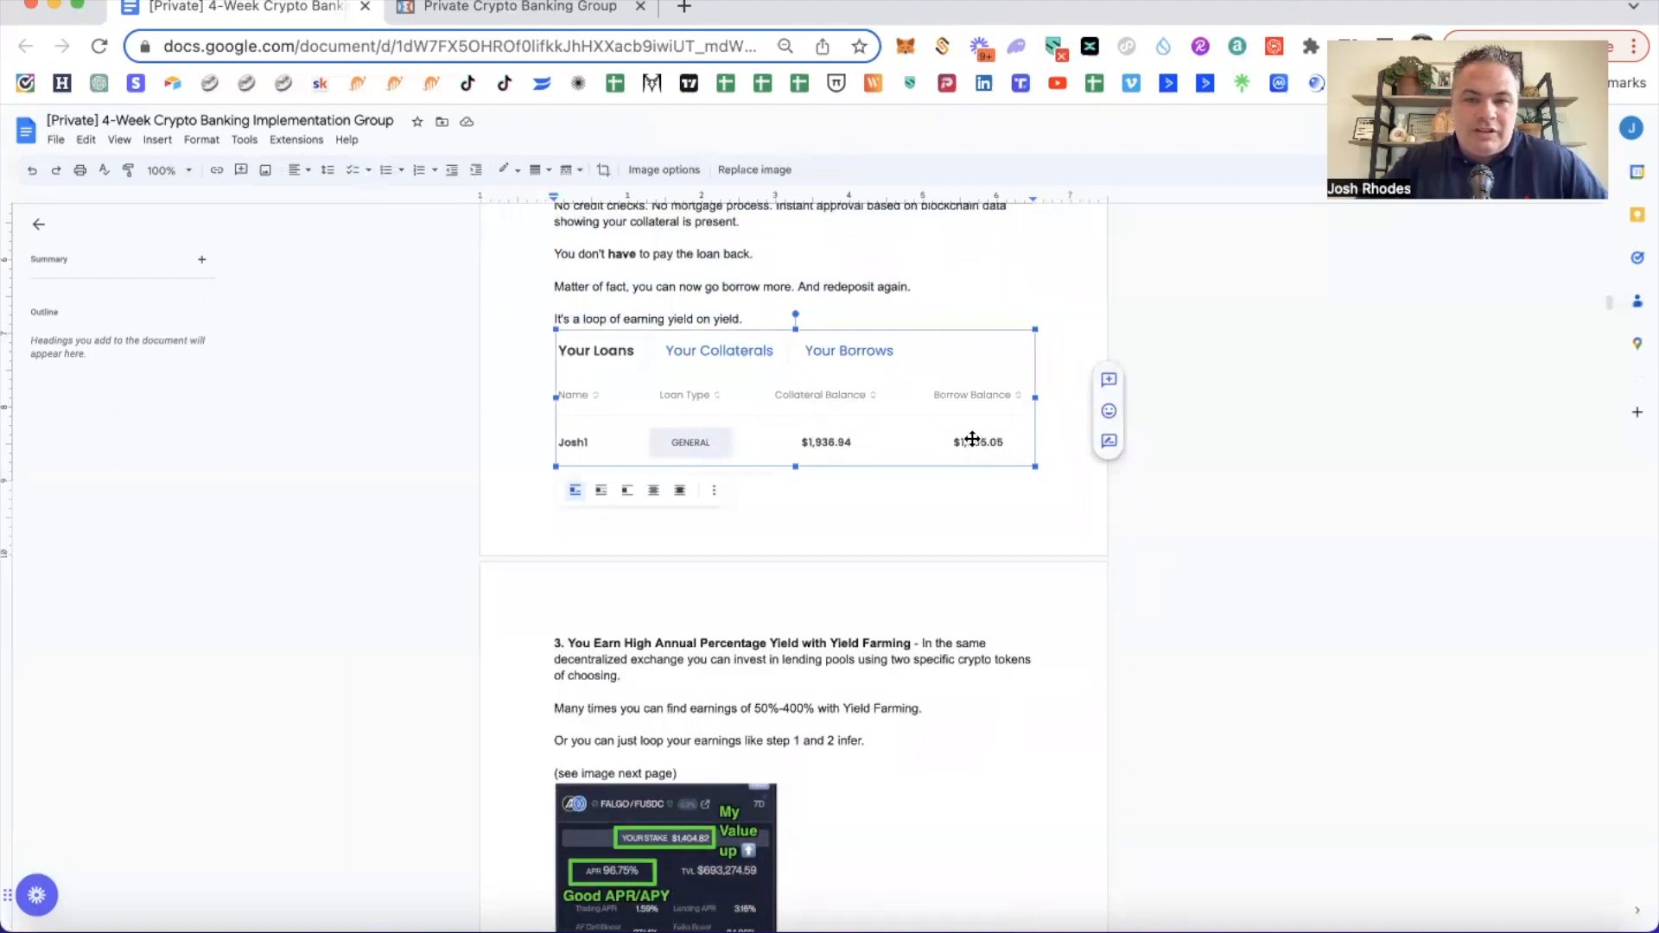
scroll(down, 3)
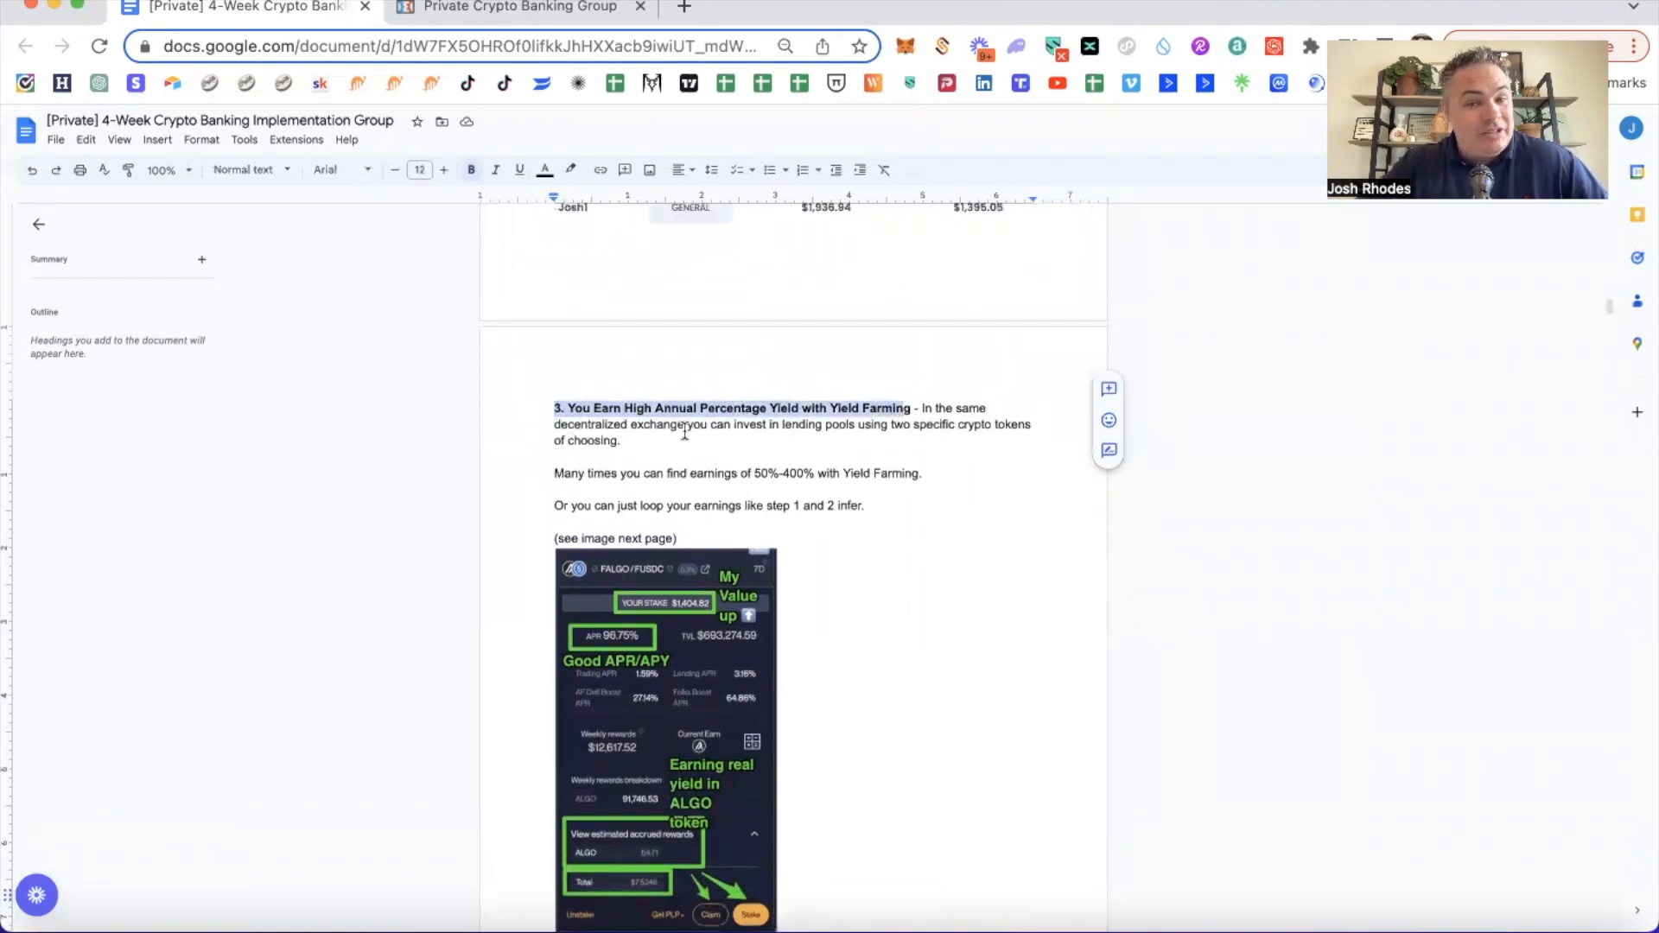
scroll(down, 3)
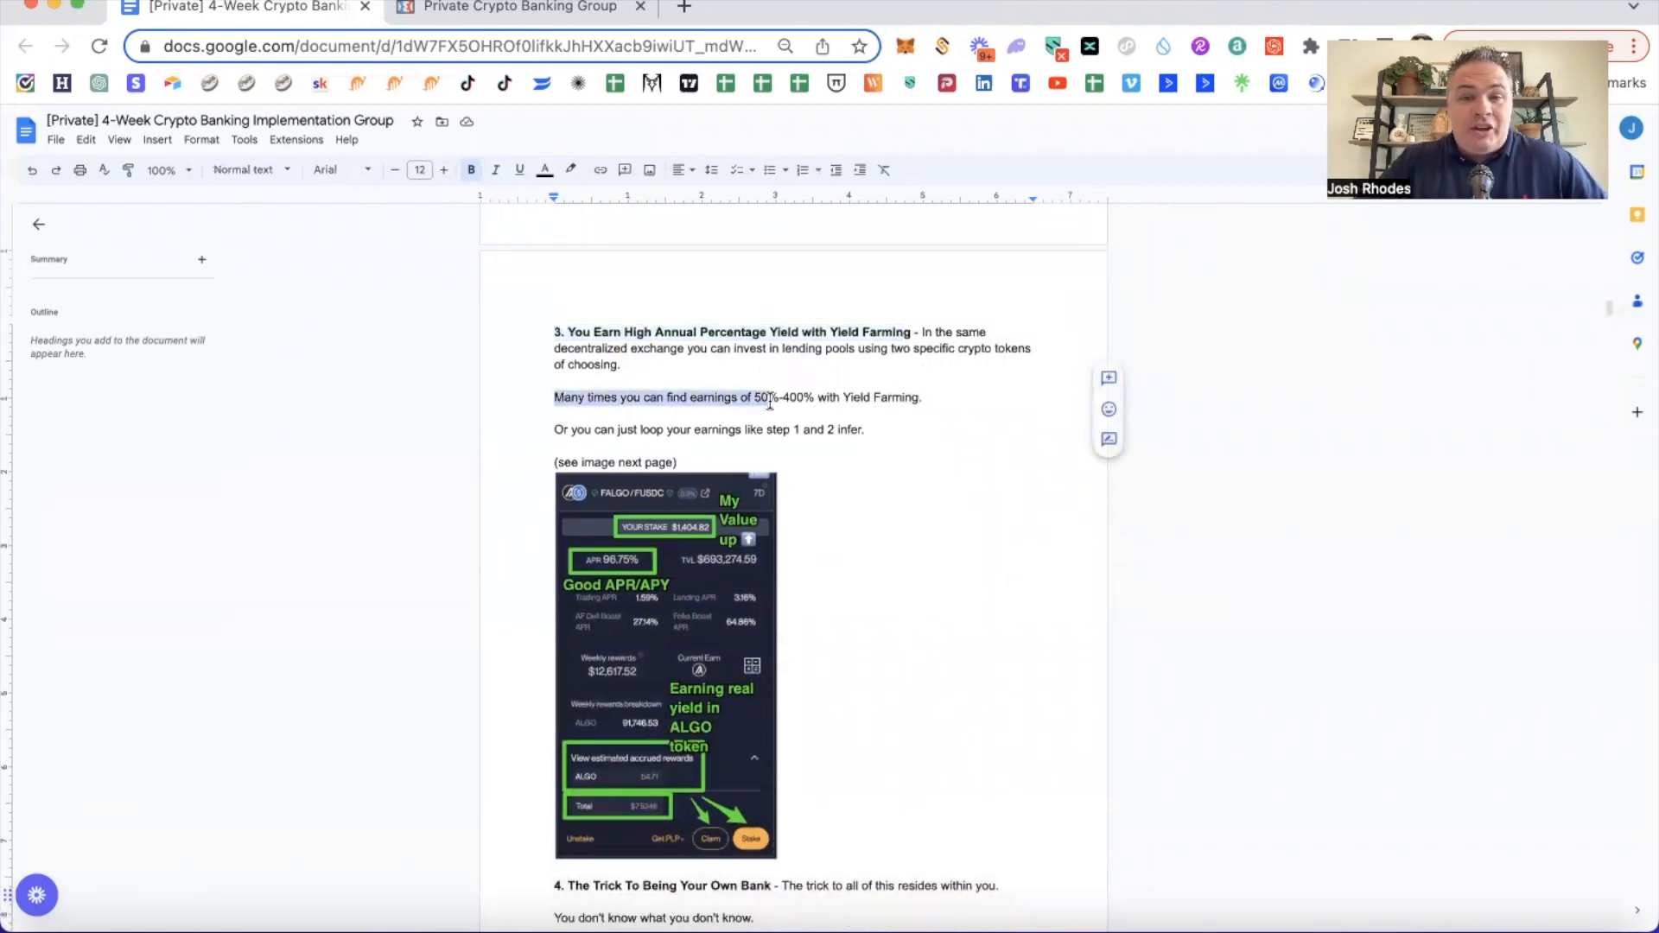
drag(770, 397, 921, 397)
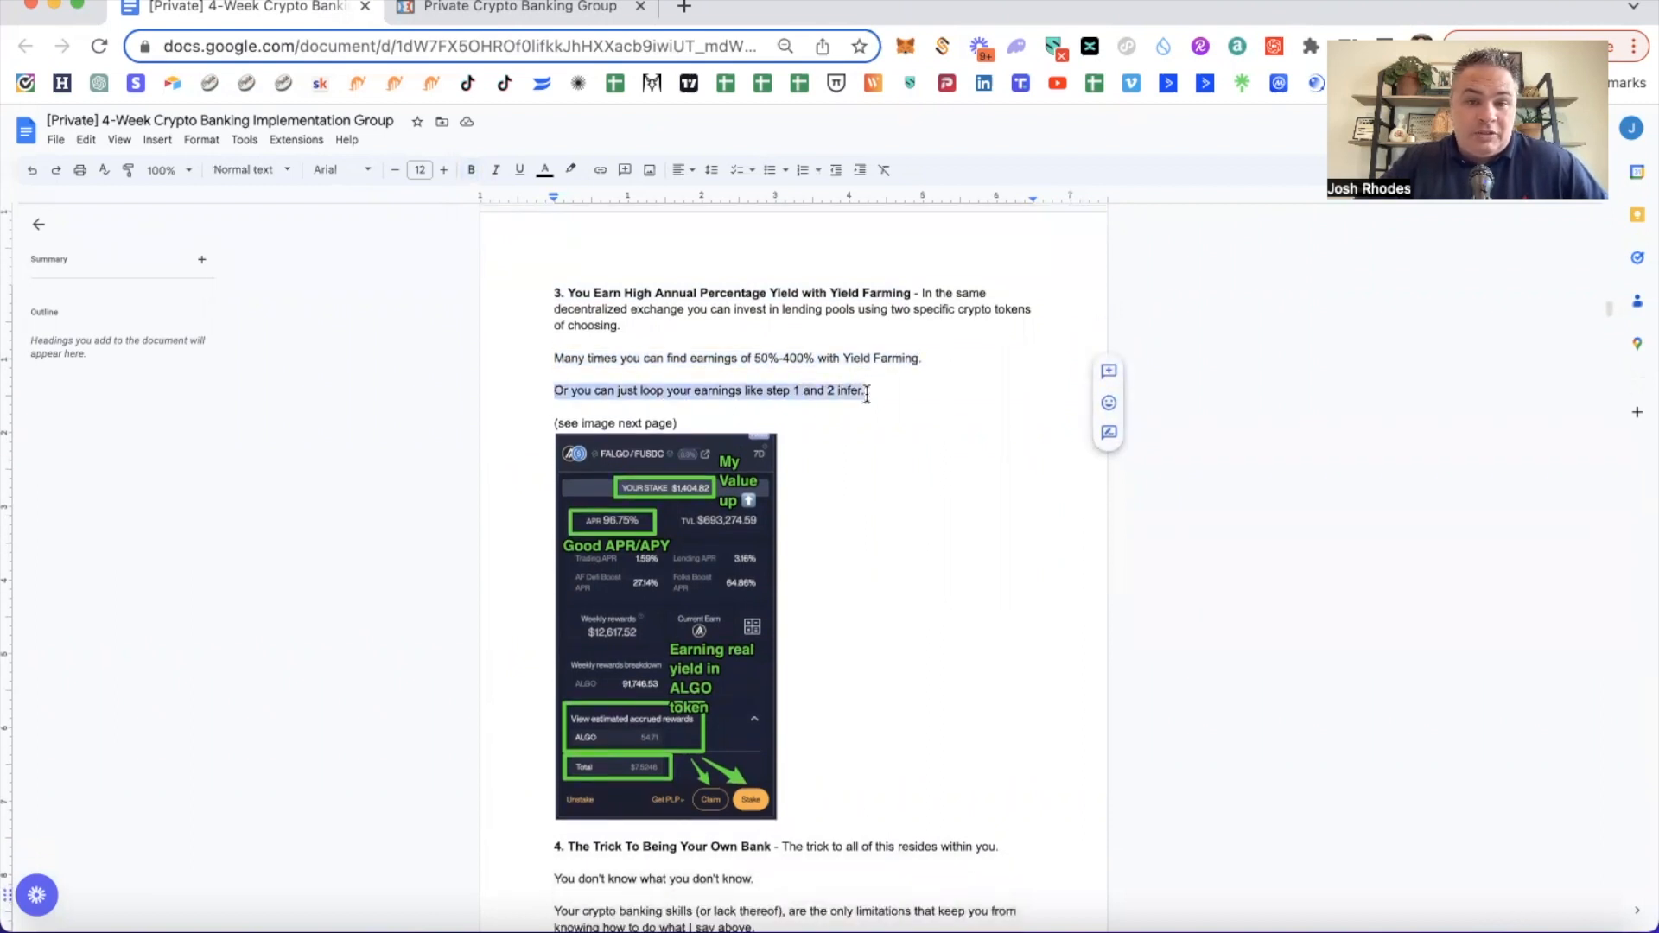
click(663, 624)
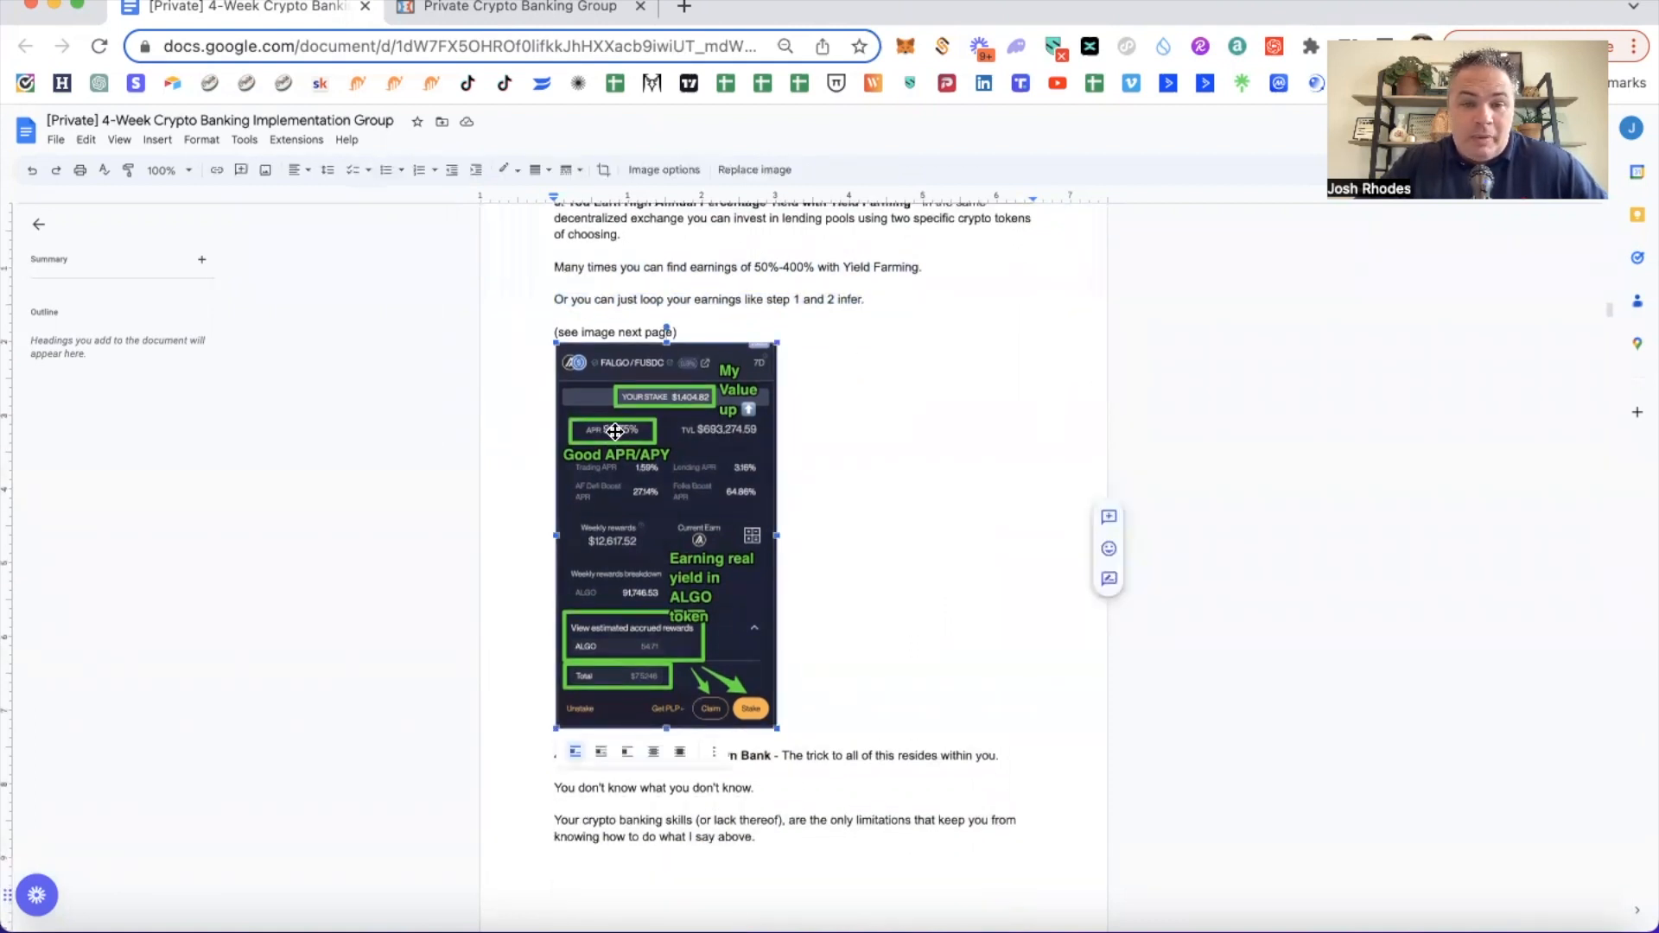
scroll(down, 3)
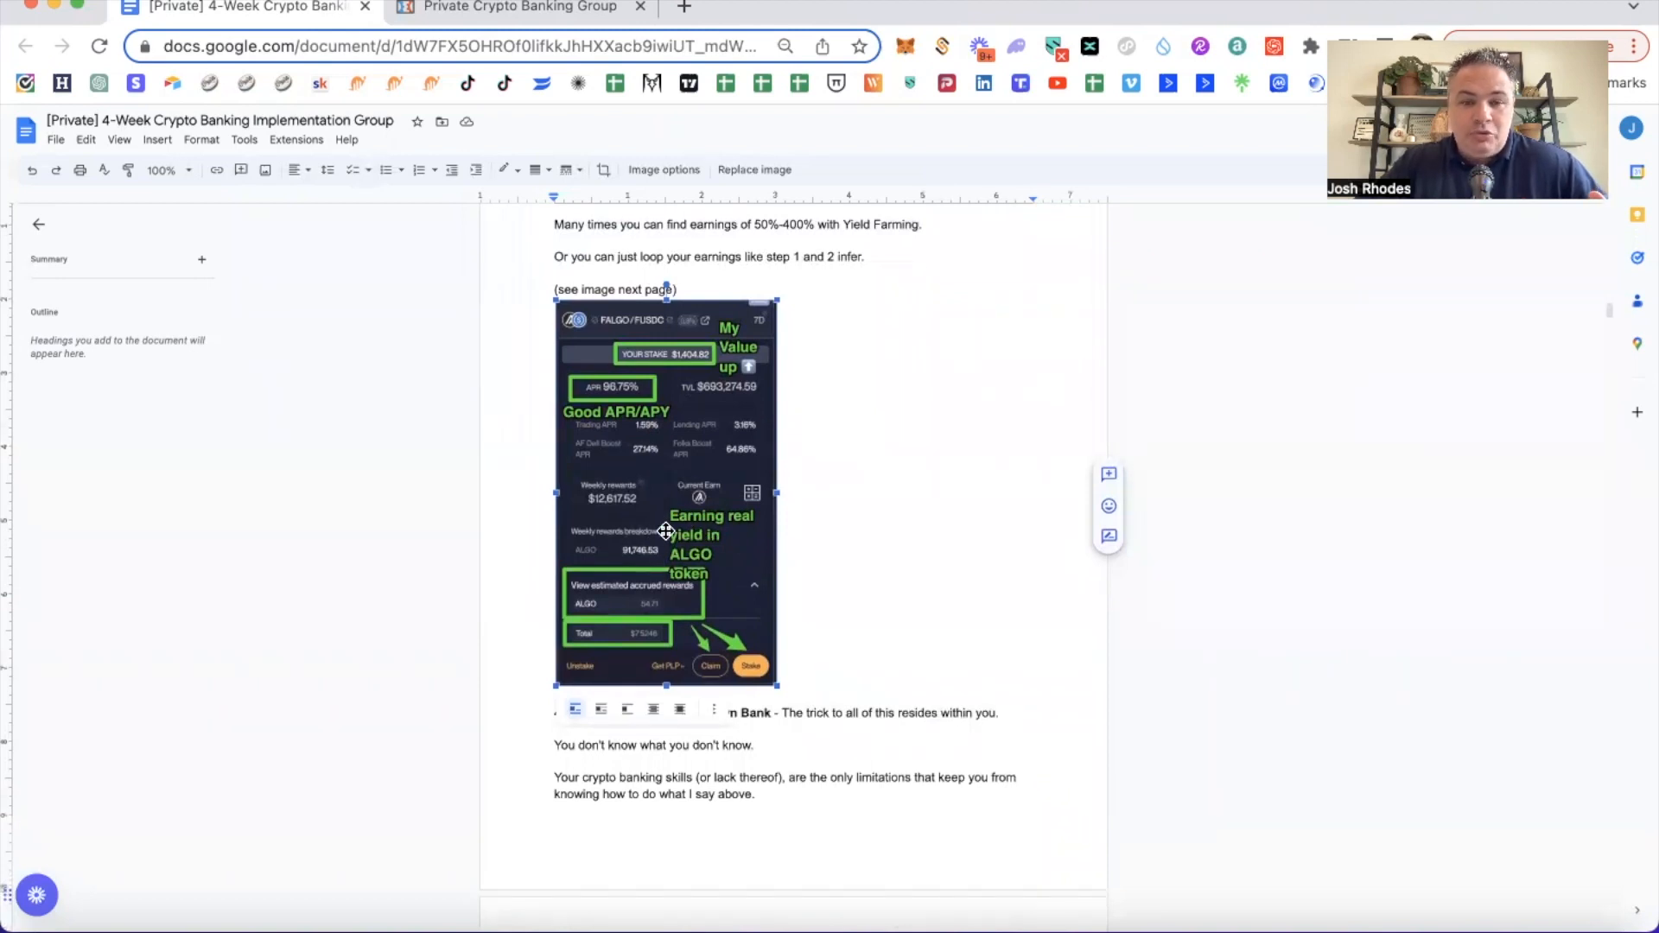
mouse_move(665, 453)
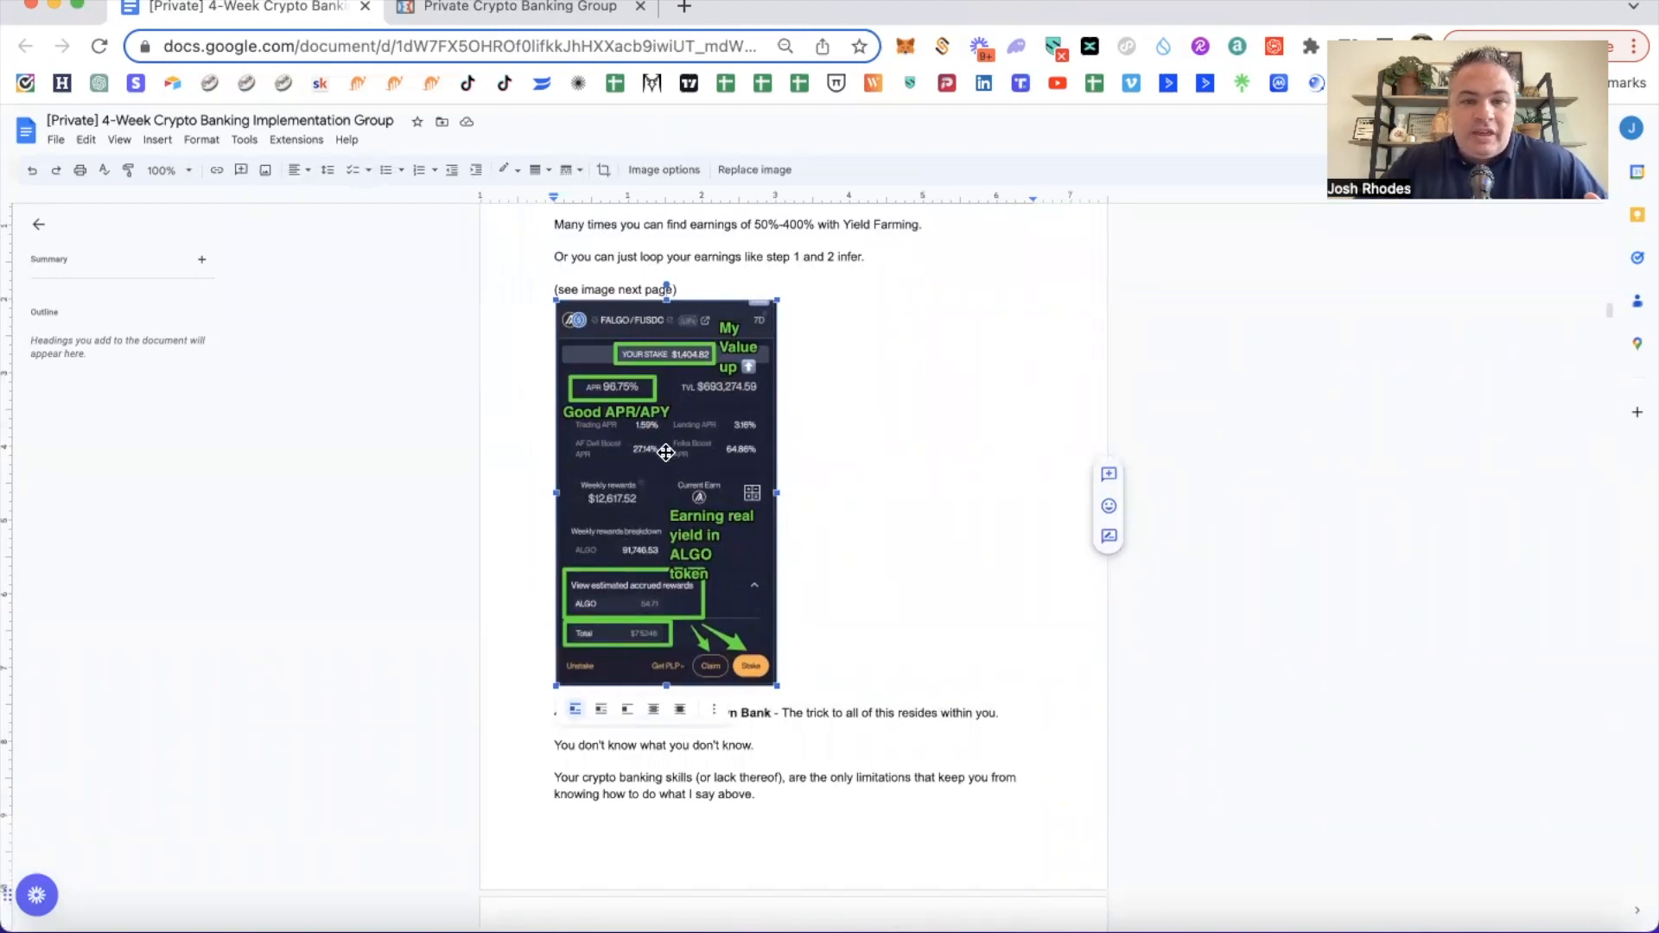
mouse_move(707, 370)
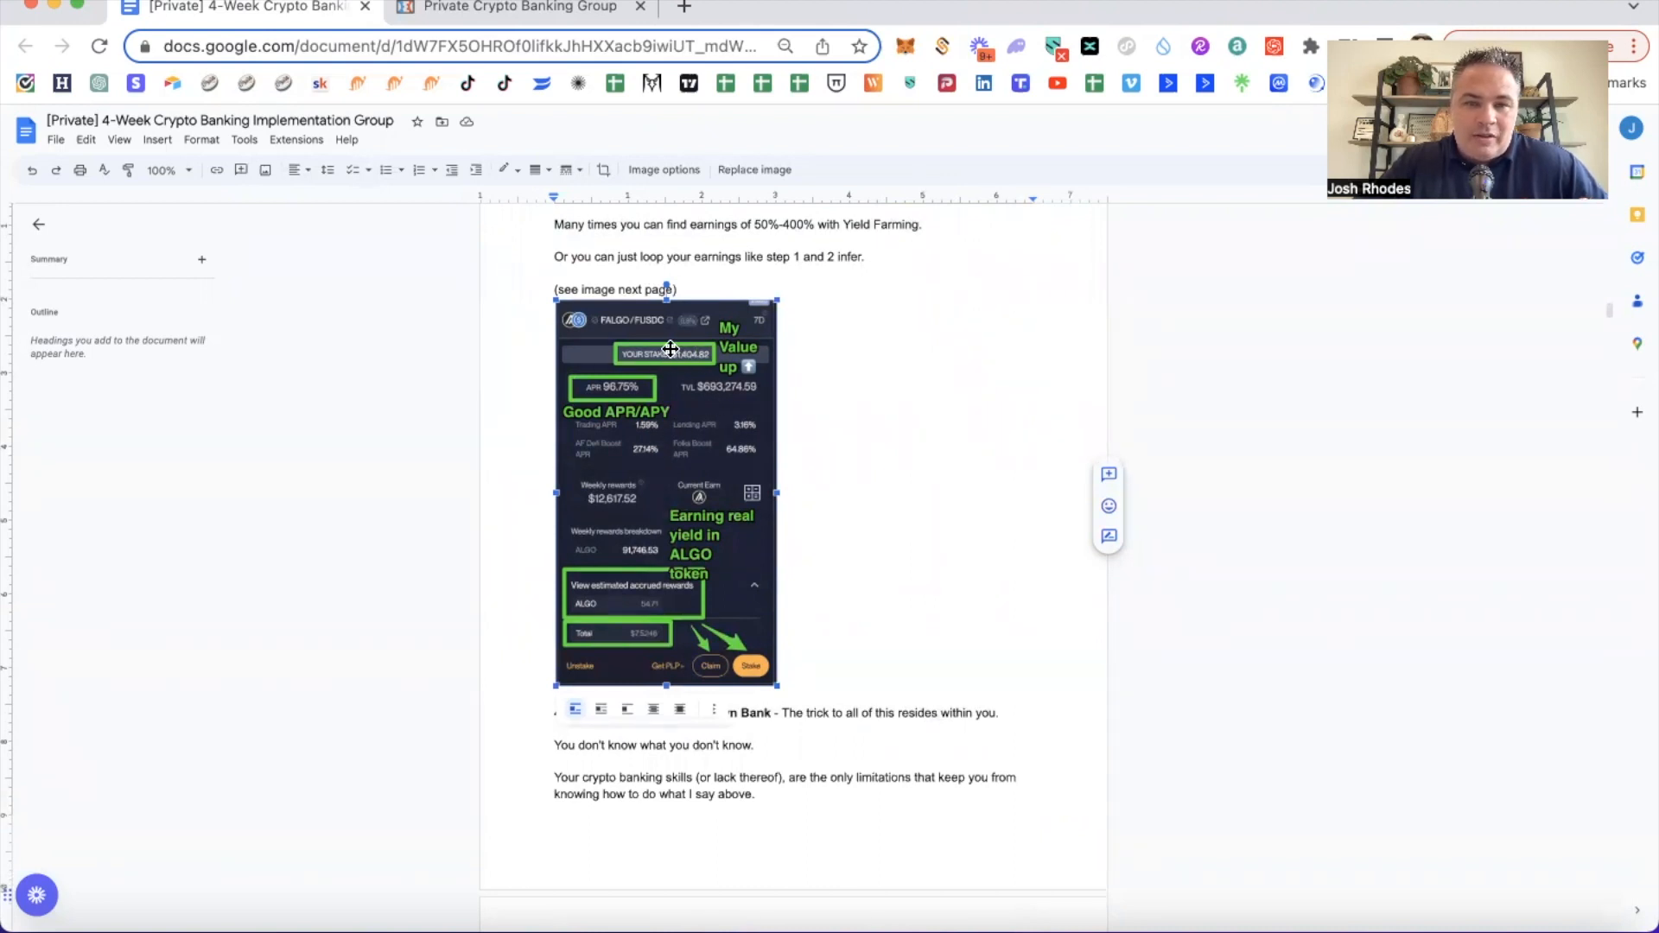
scroll(down, 3)
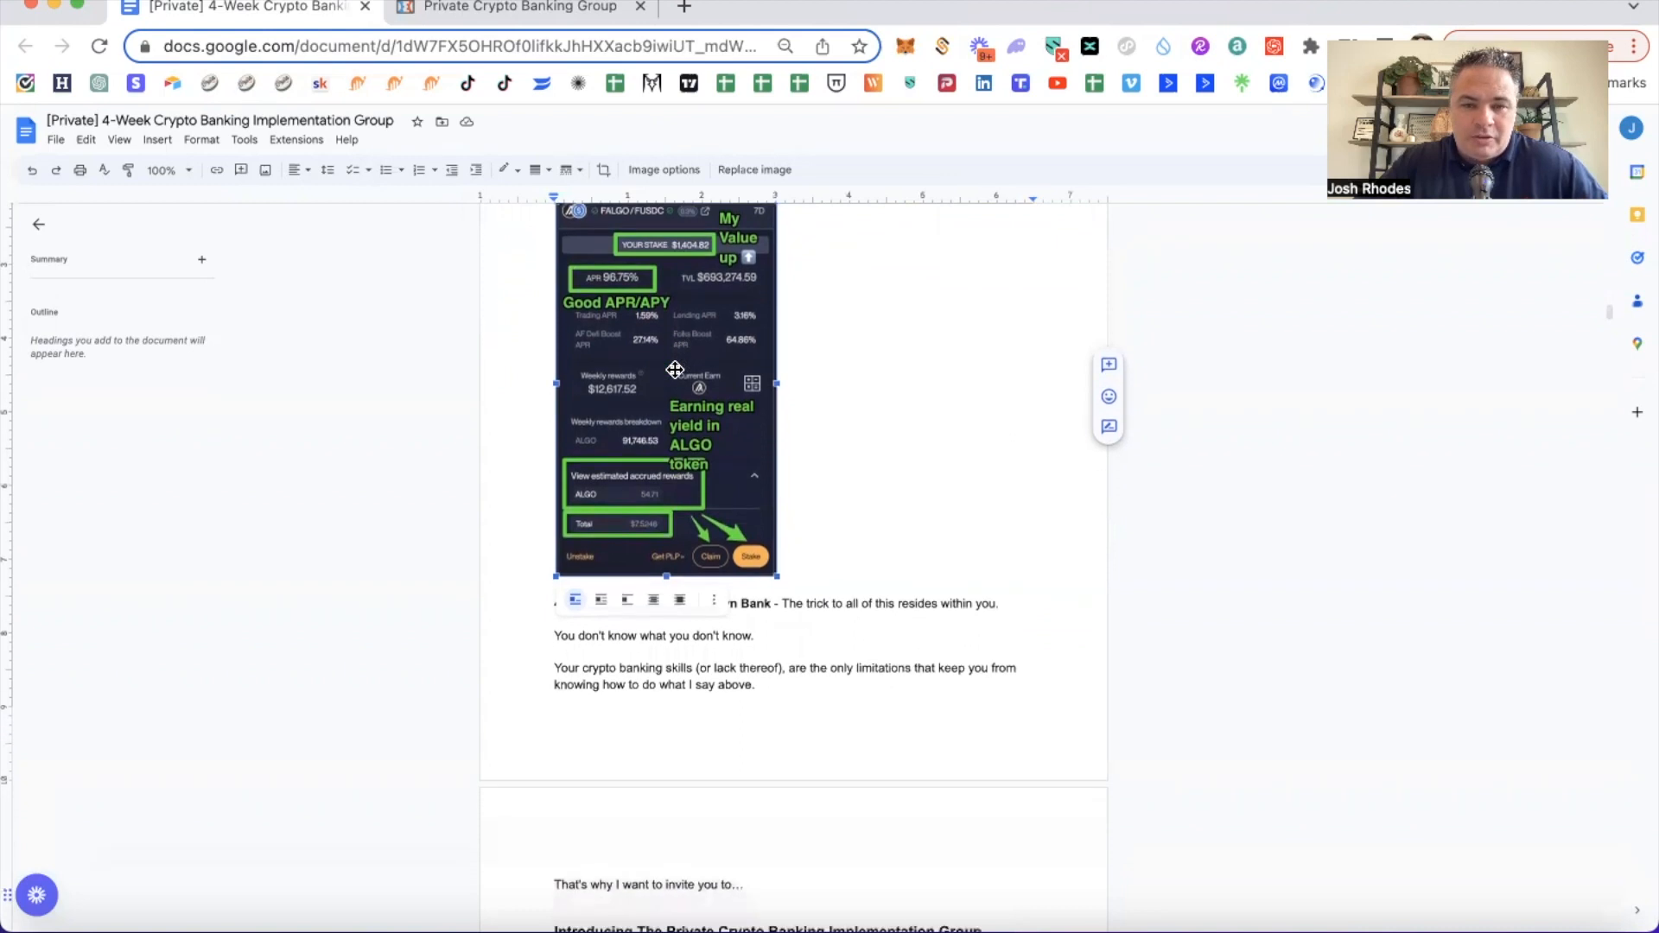
click(554, 603)
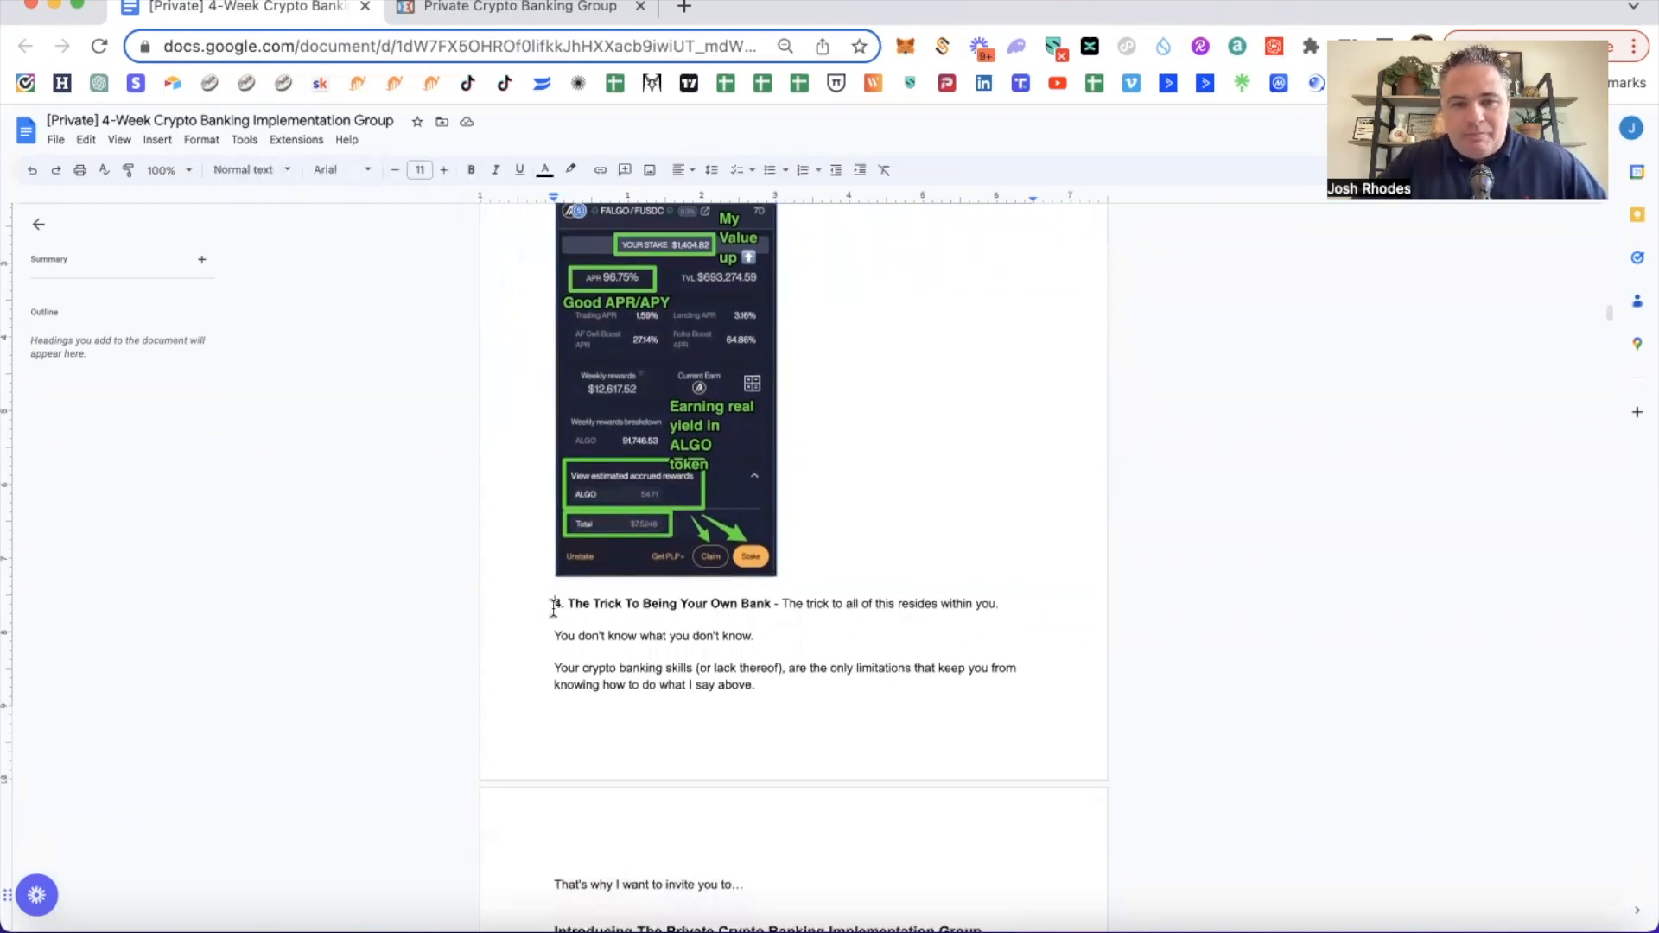
drag(552, 605, 997, 605)
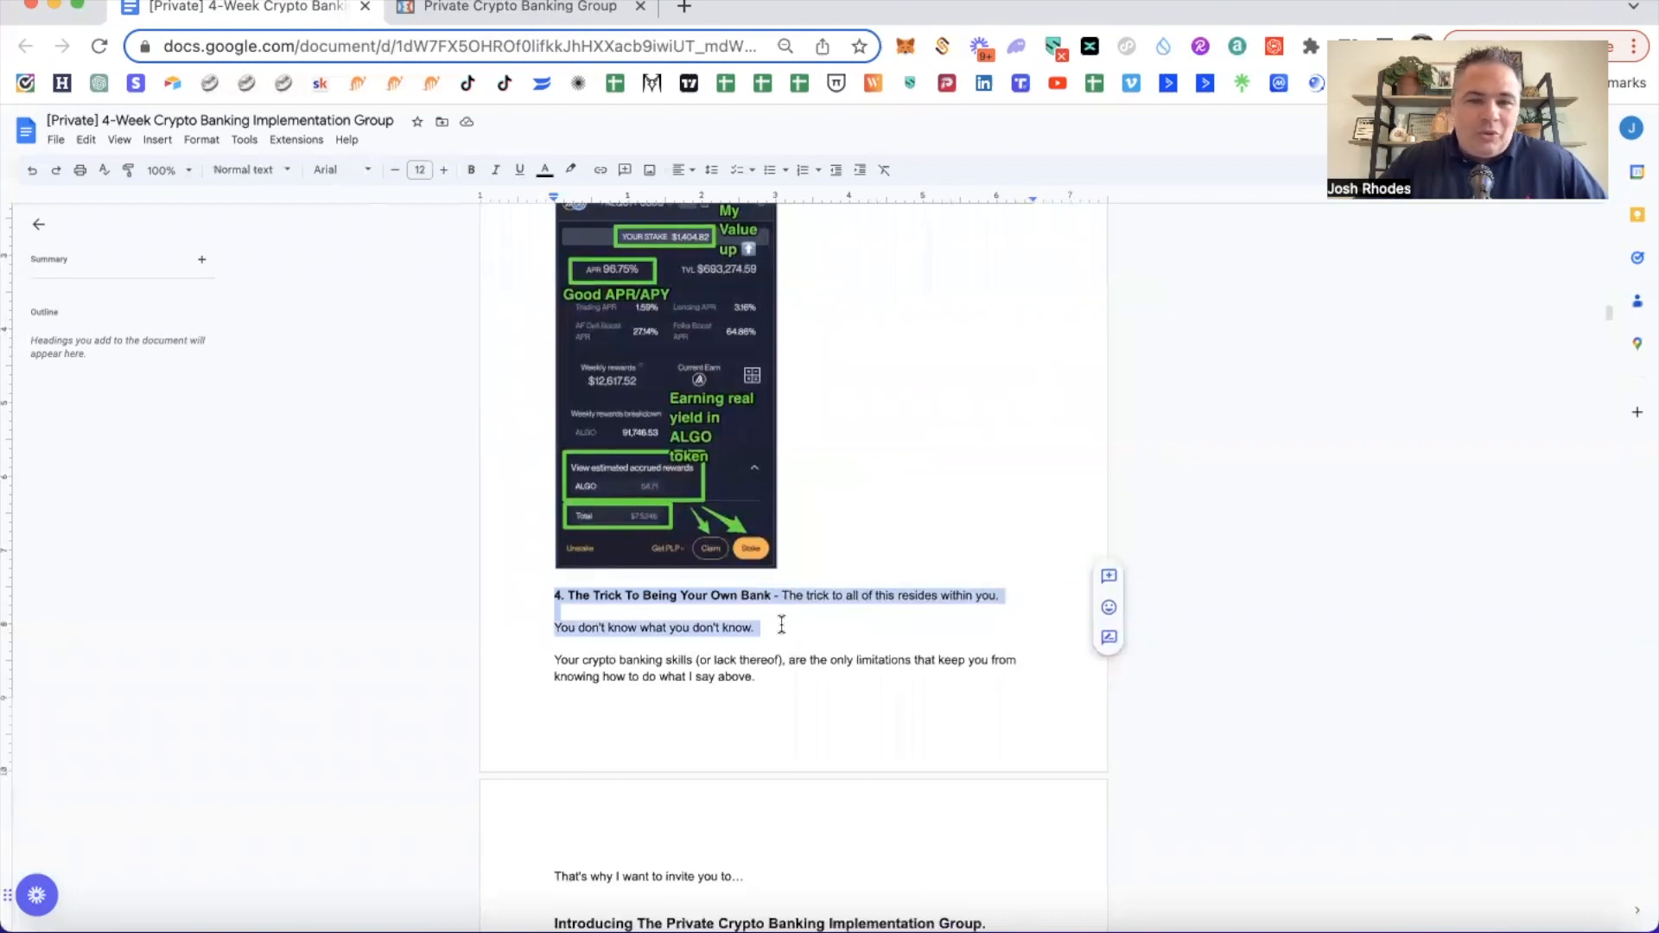
scroll(down, 3)
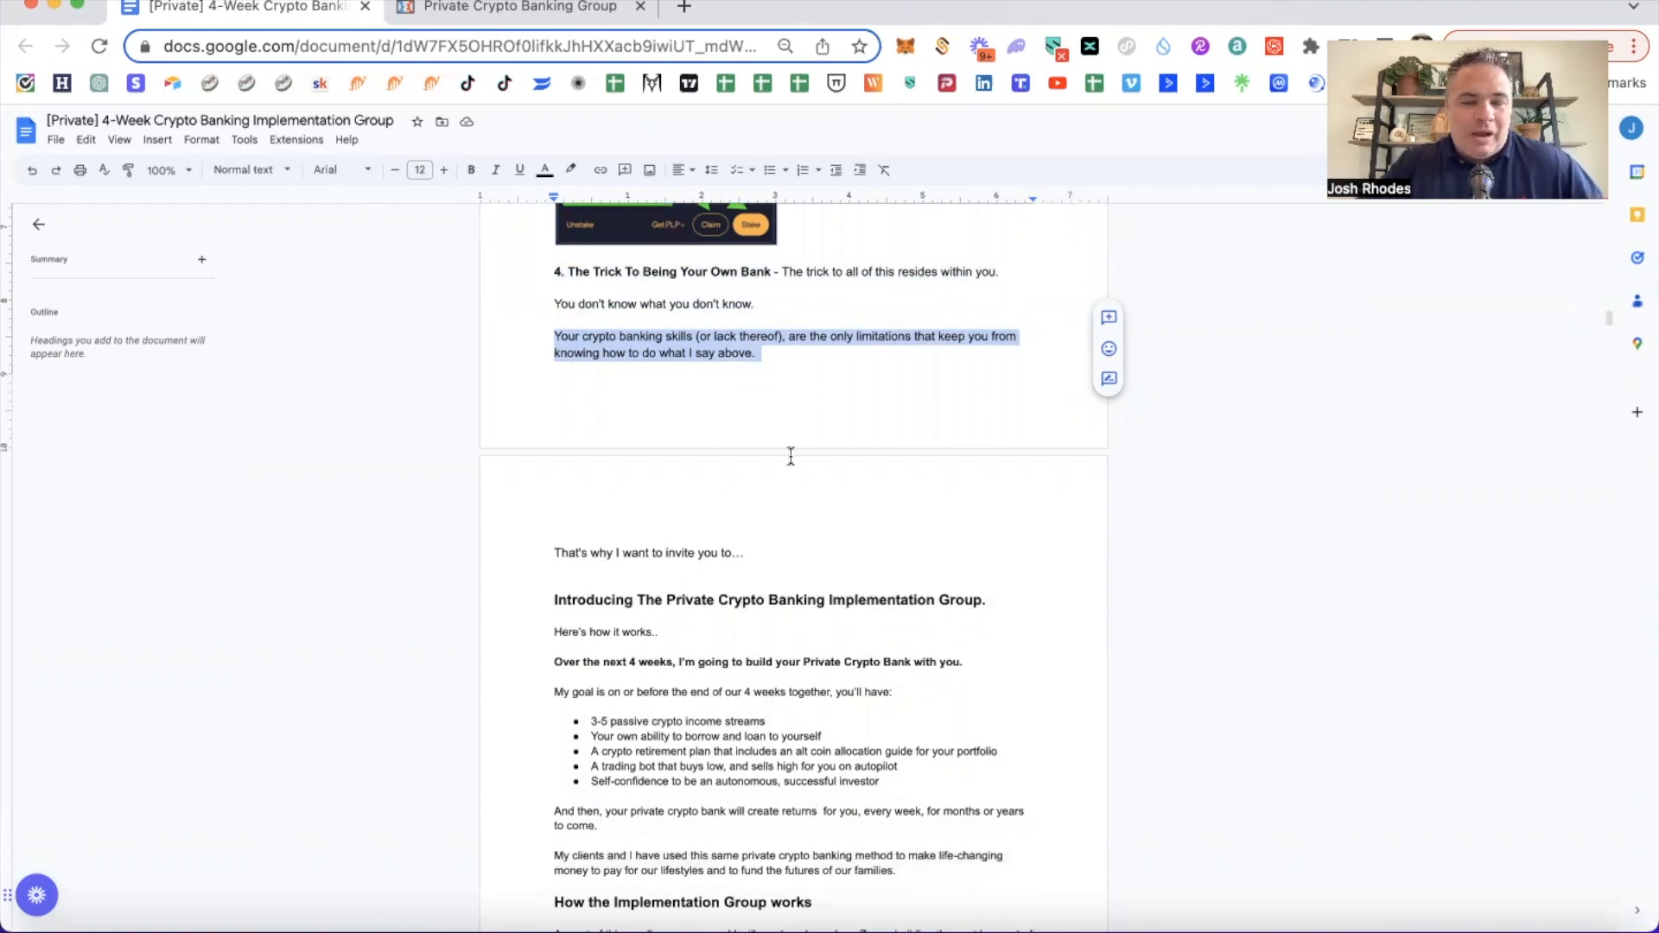
scroll(down, 3)
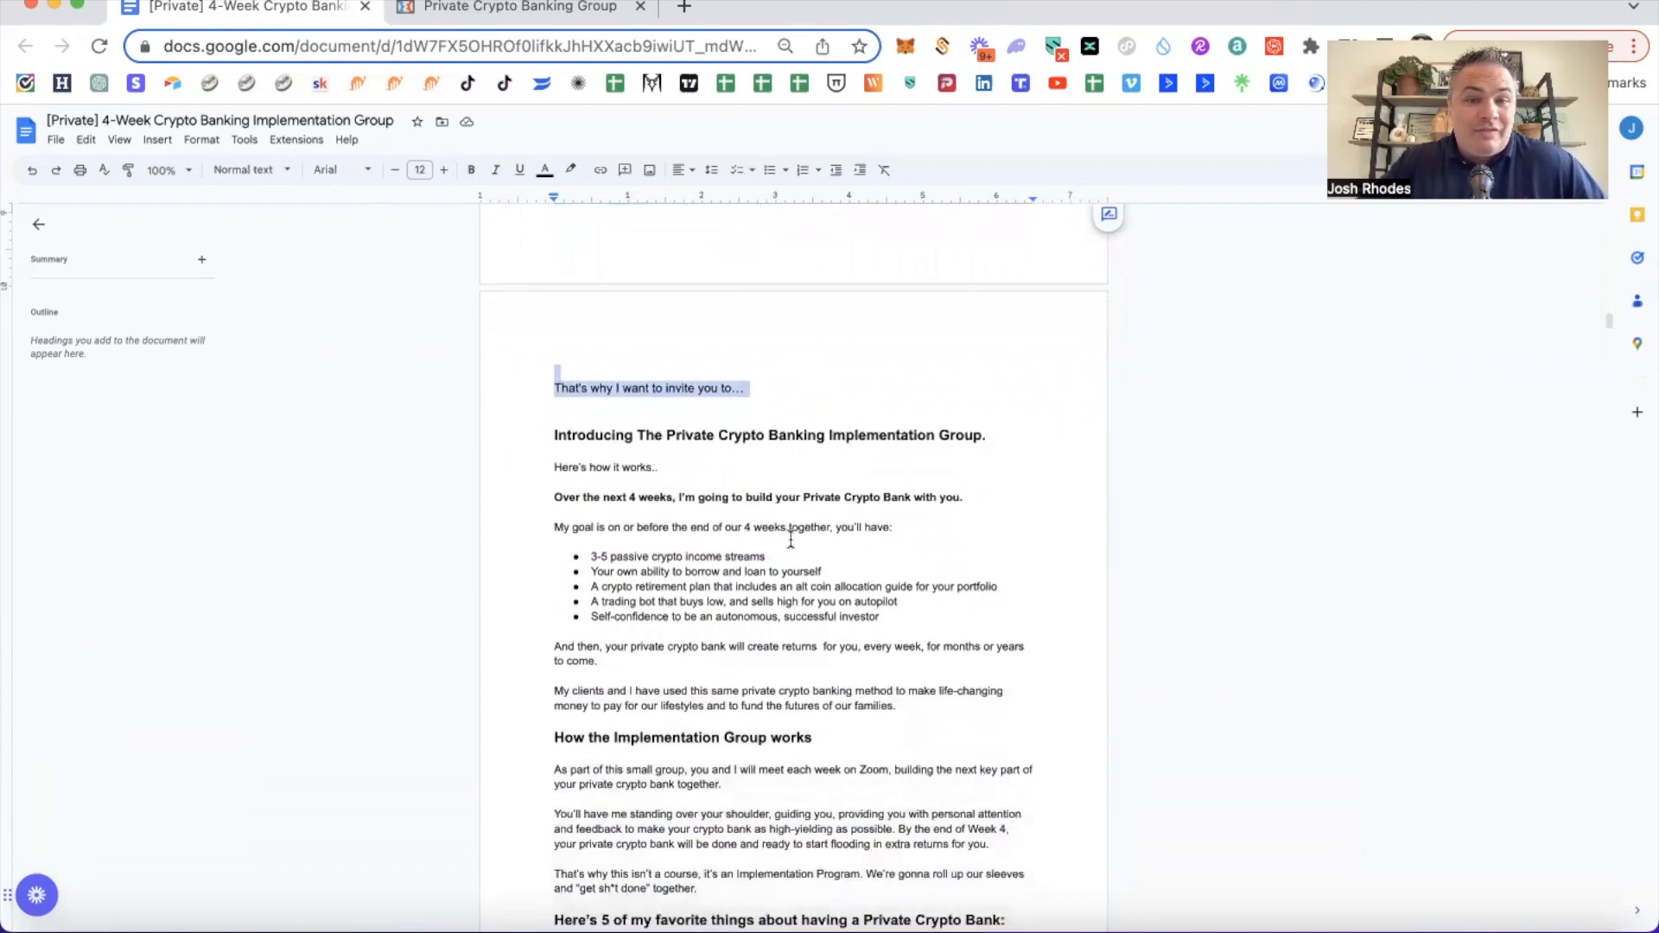
scroll(down, 3)
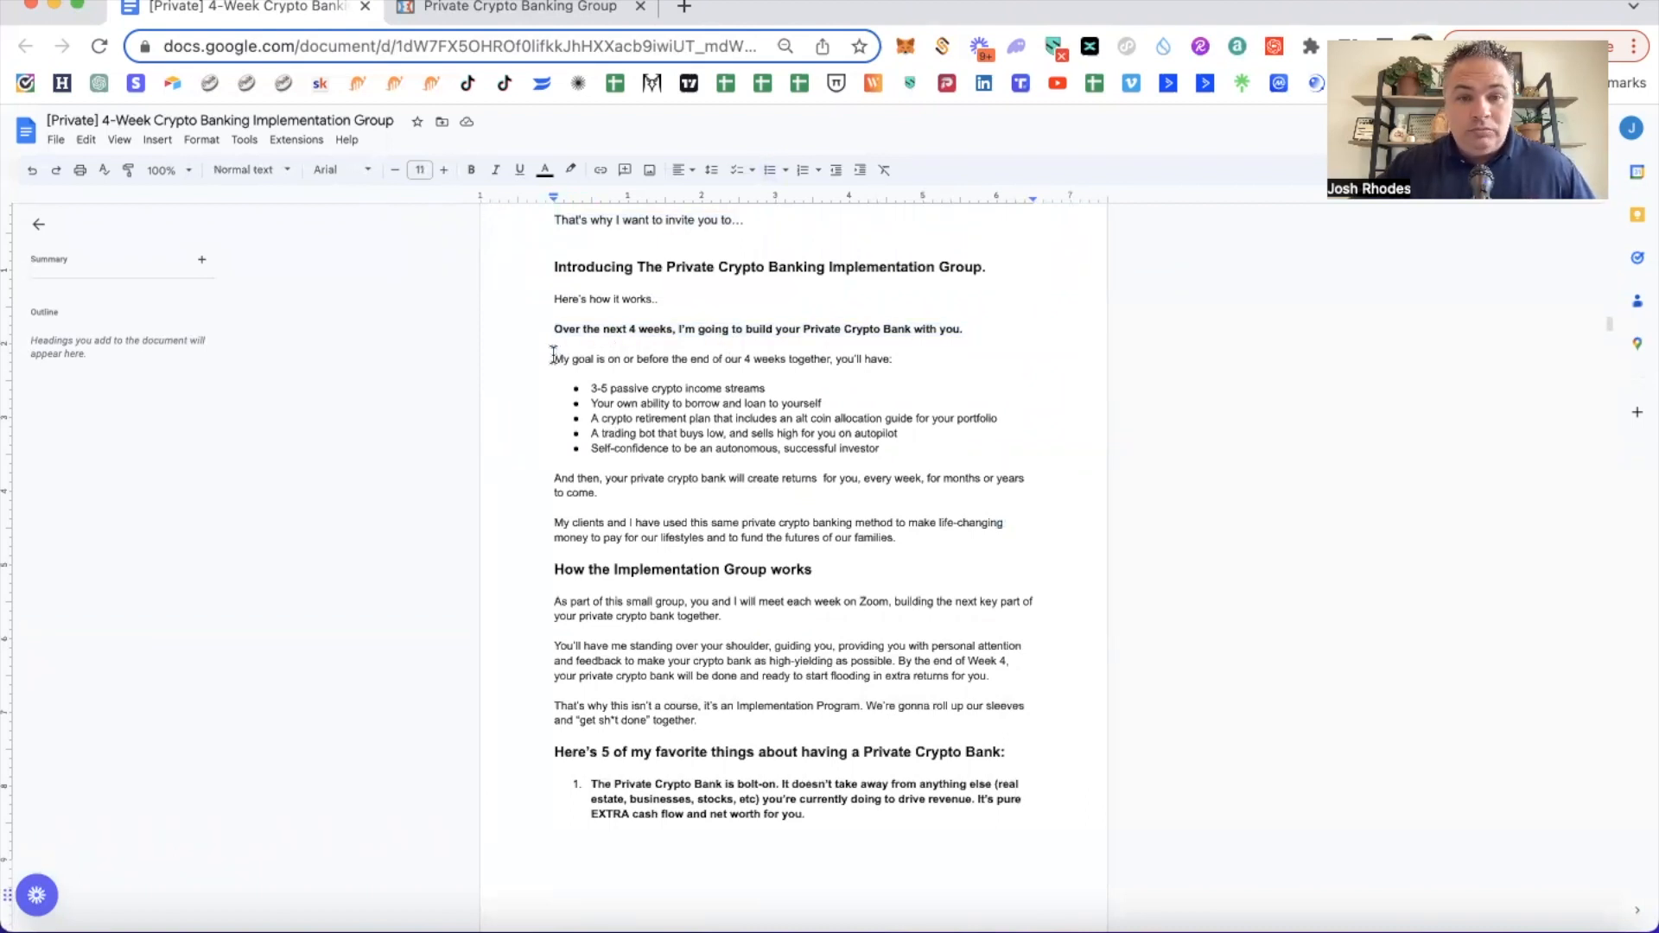
drag(553, 360, 782, 360)
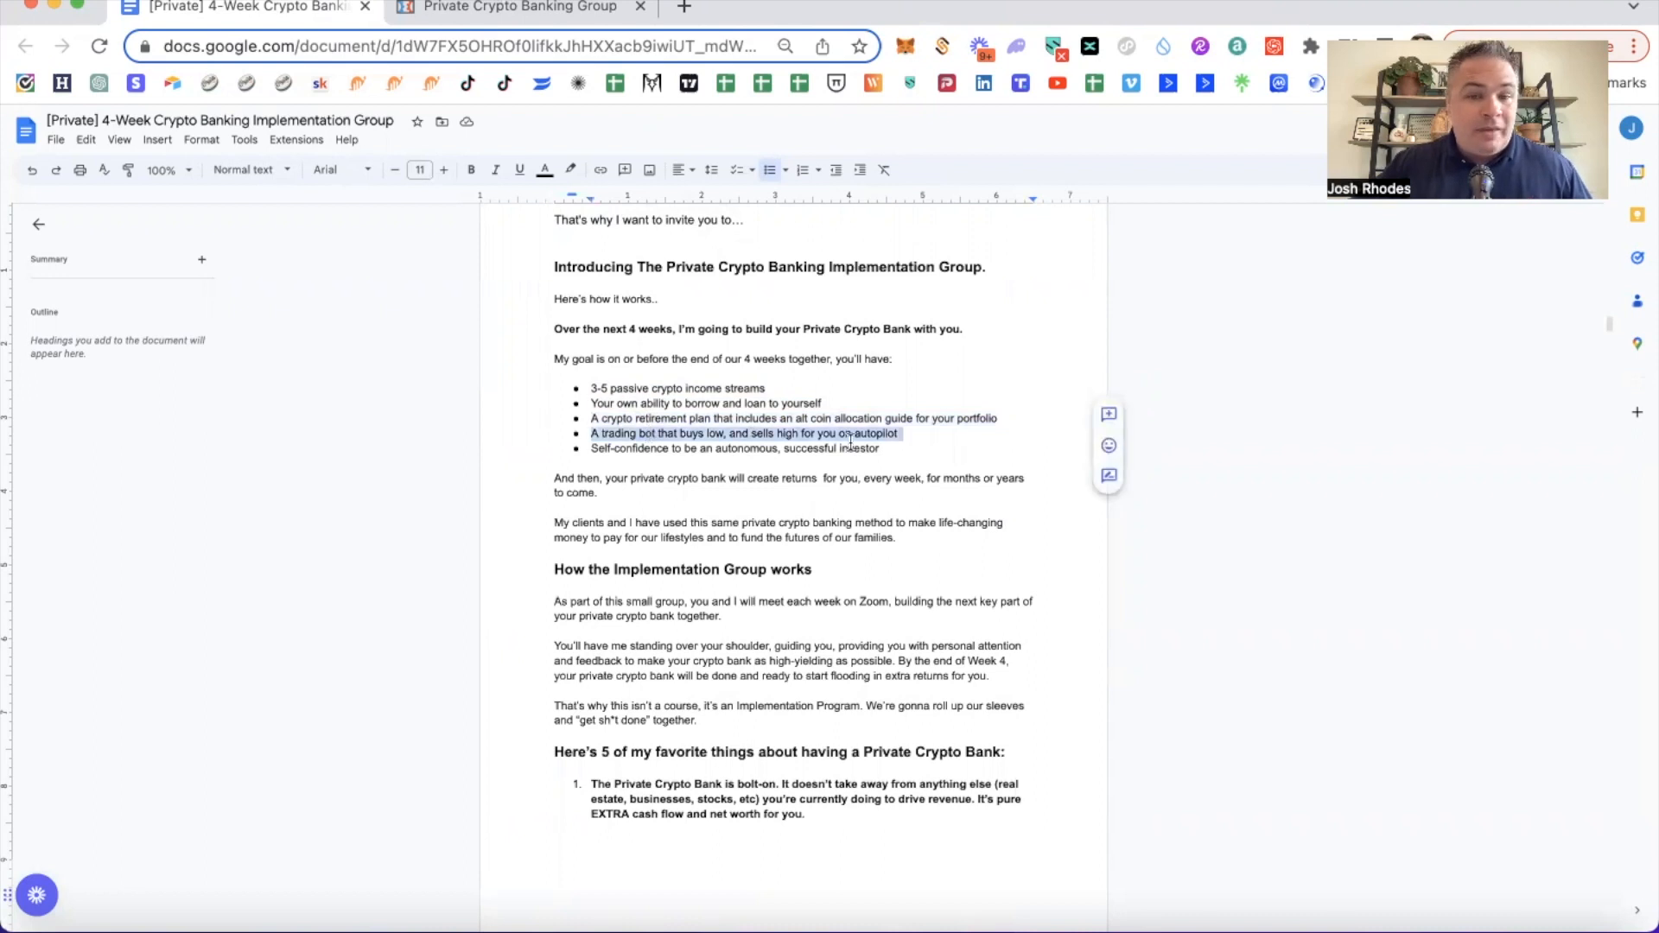
double_click(747, 449)
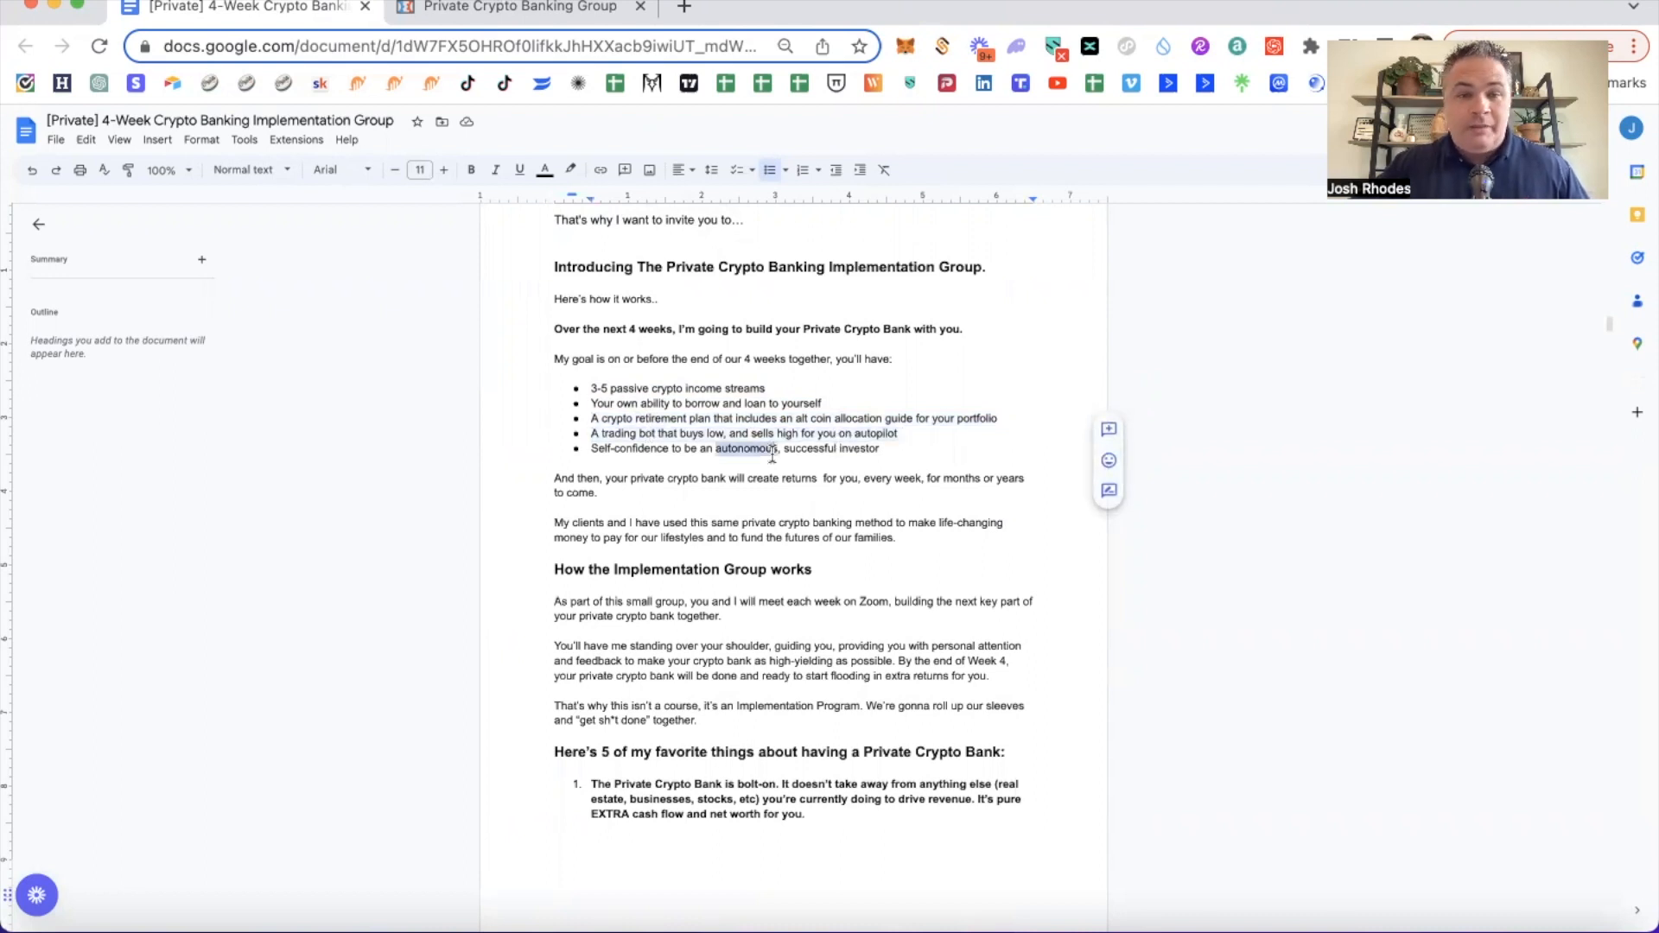
drag(589, 448, 878, 447)
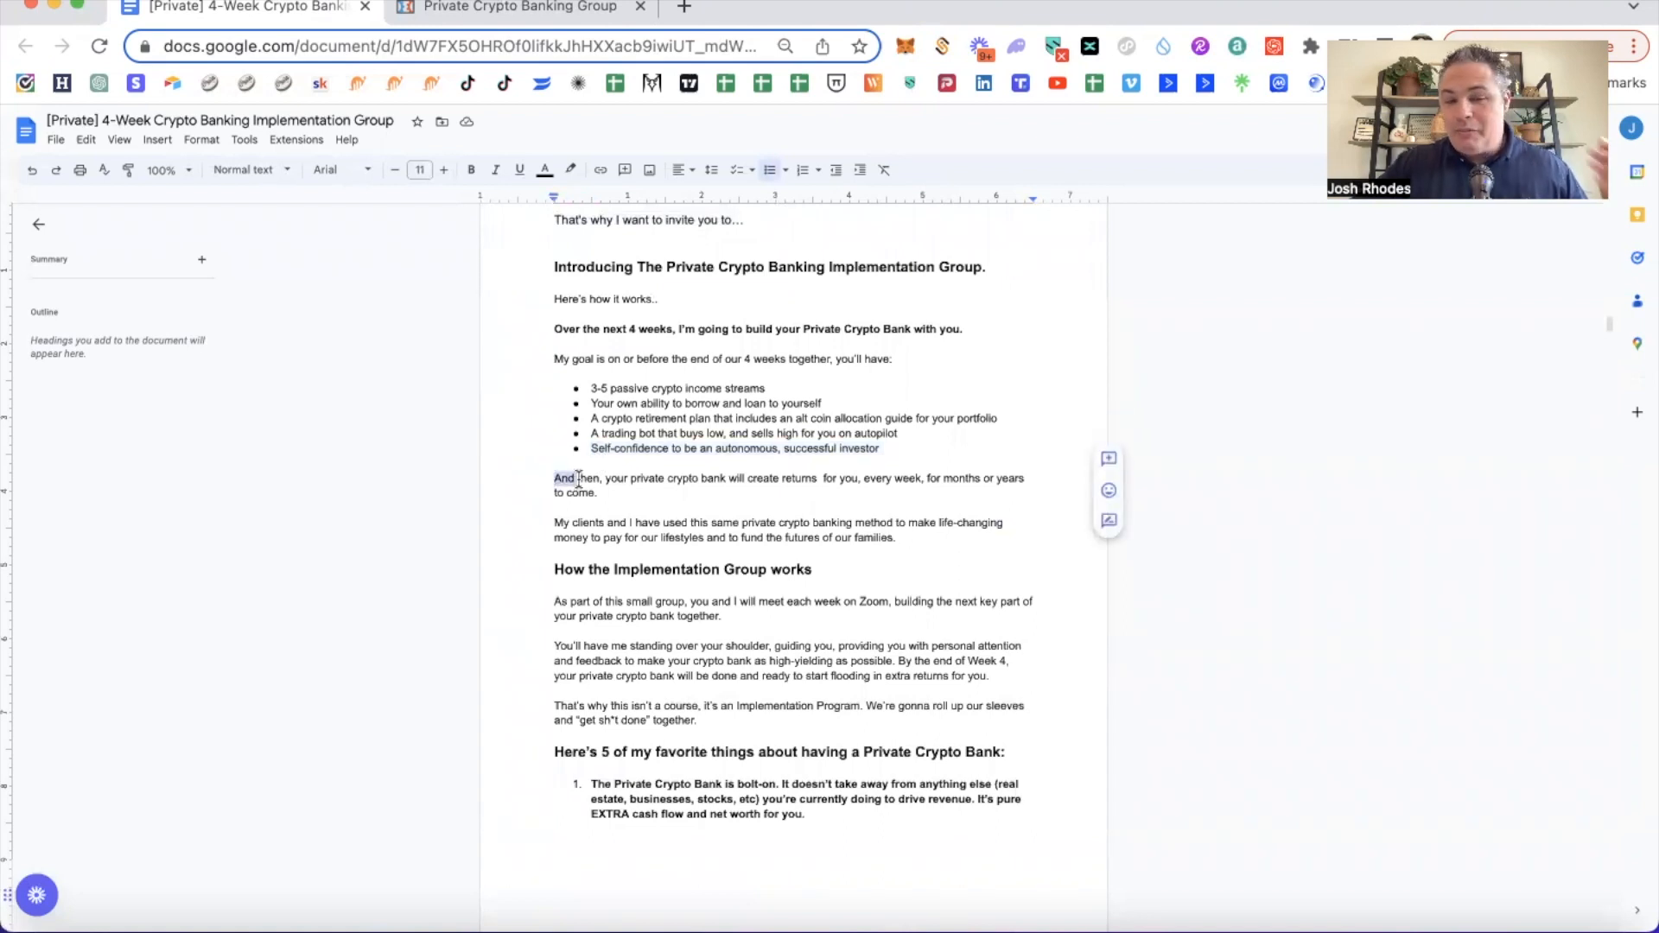
drag(553, 477, 596, 492)
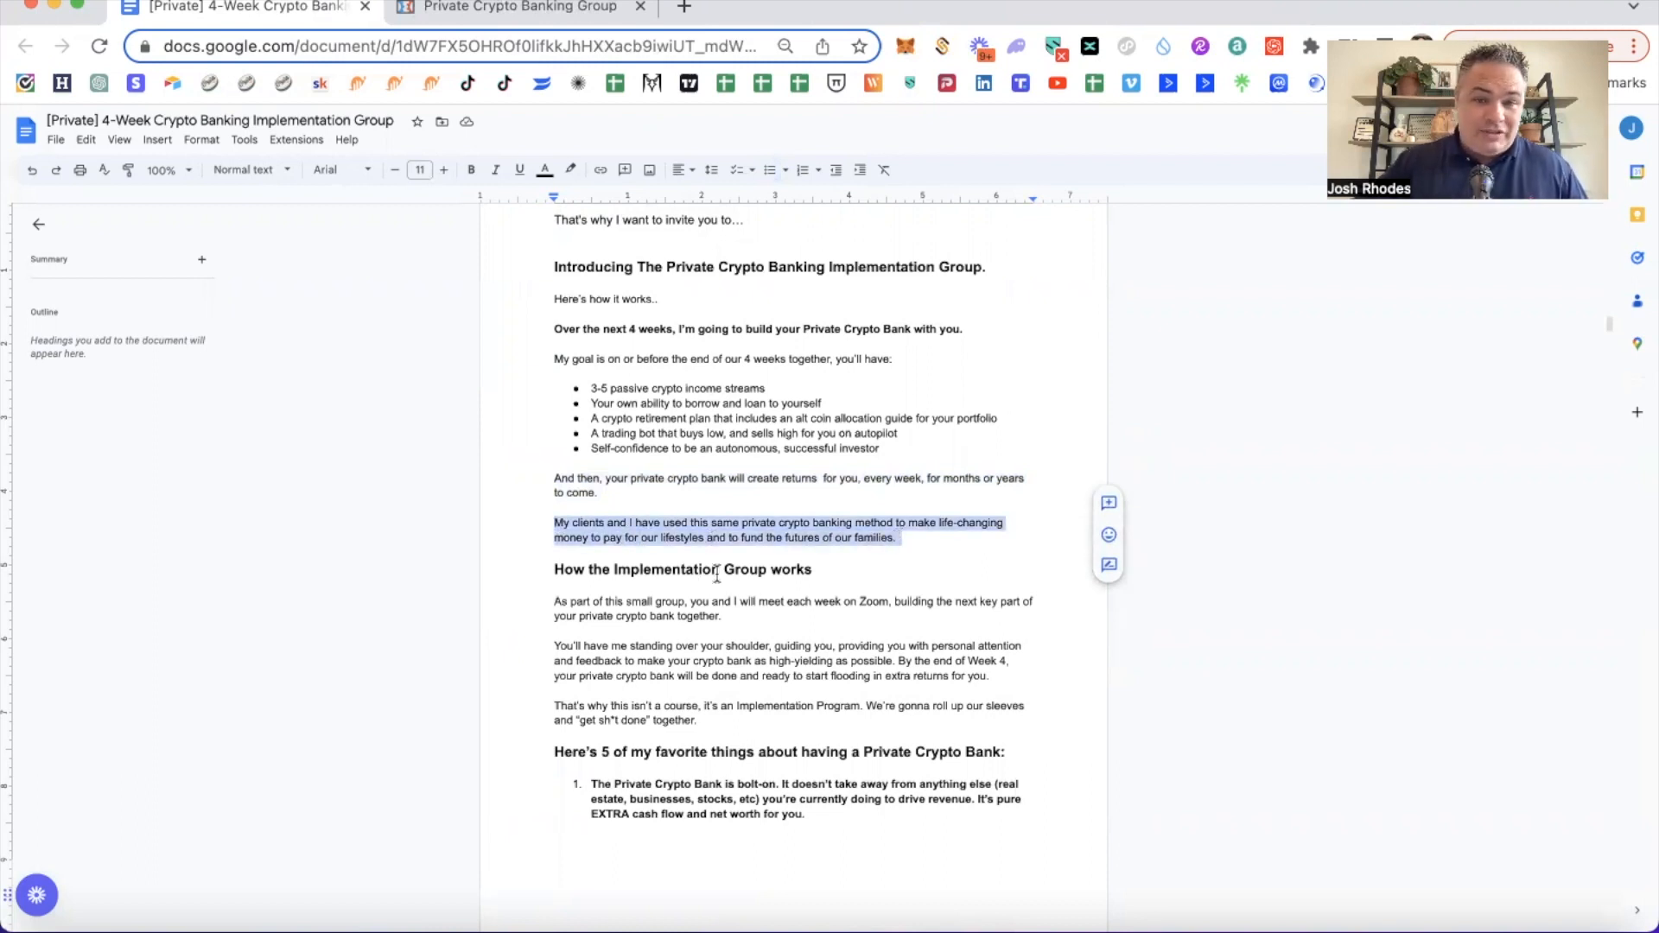
scroll(down, 3)
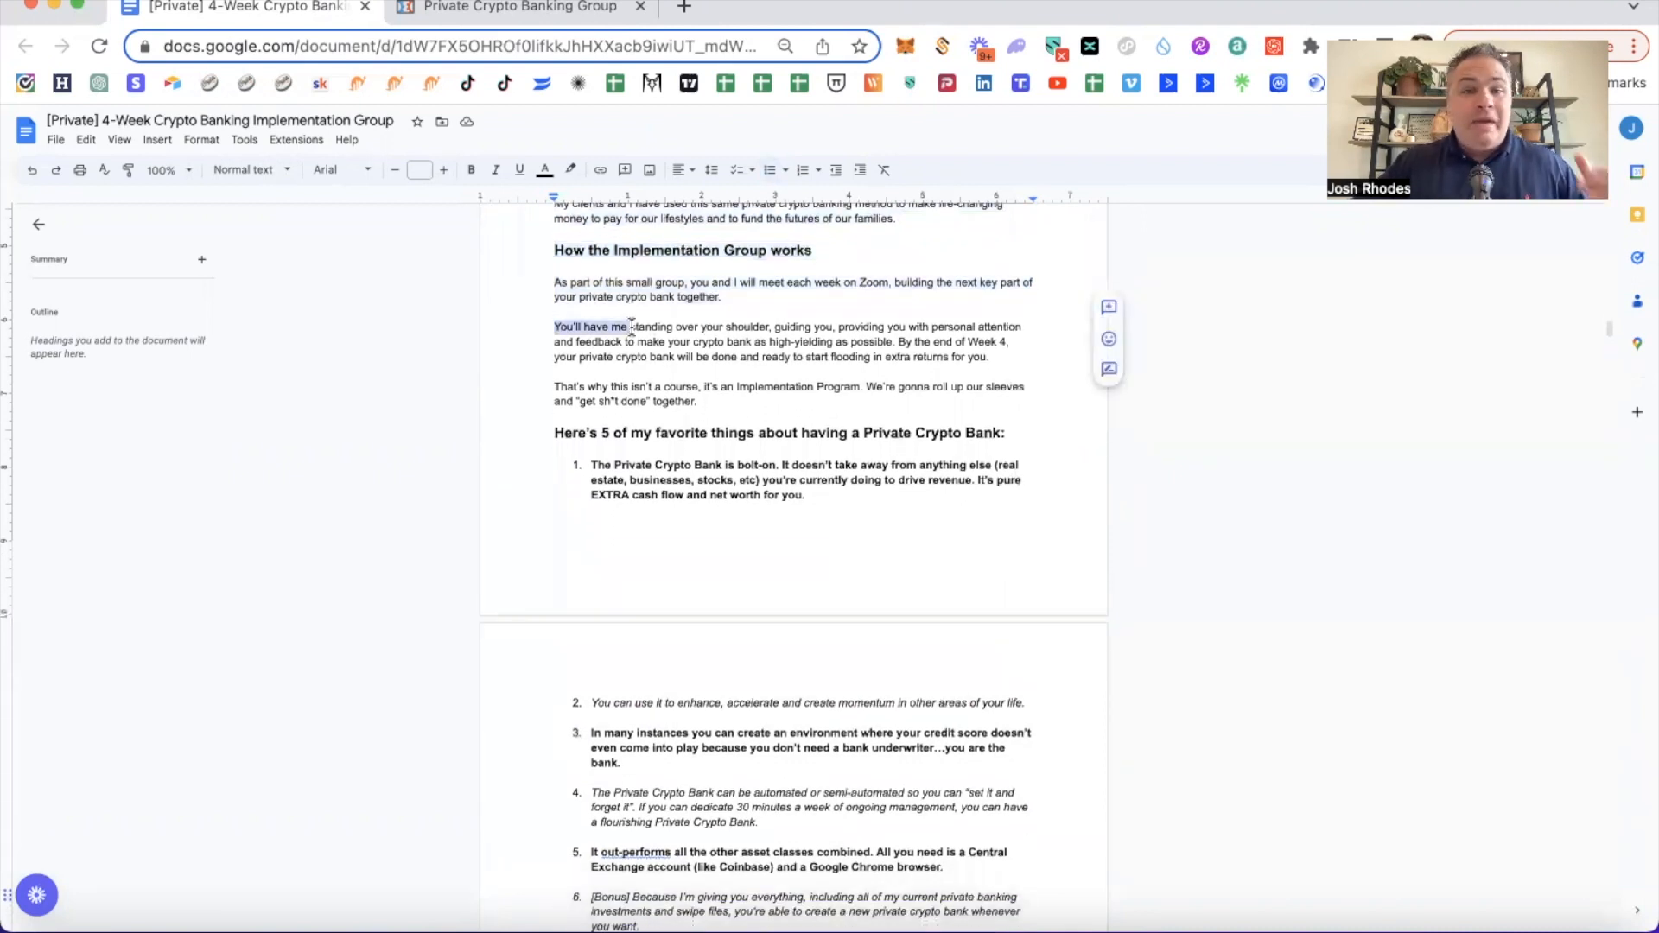
drag(627, 326, 812, 341)
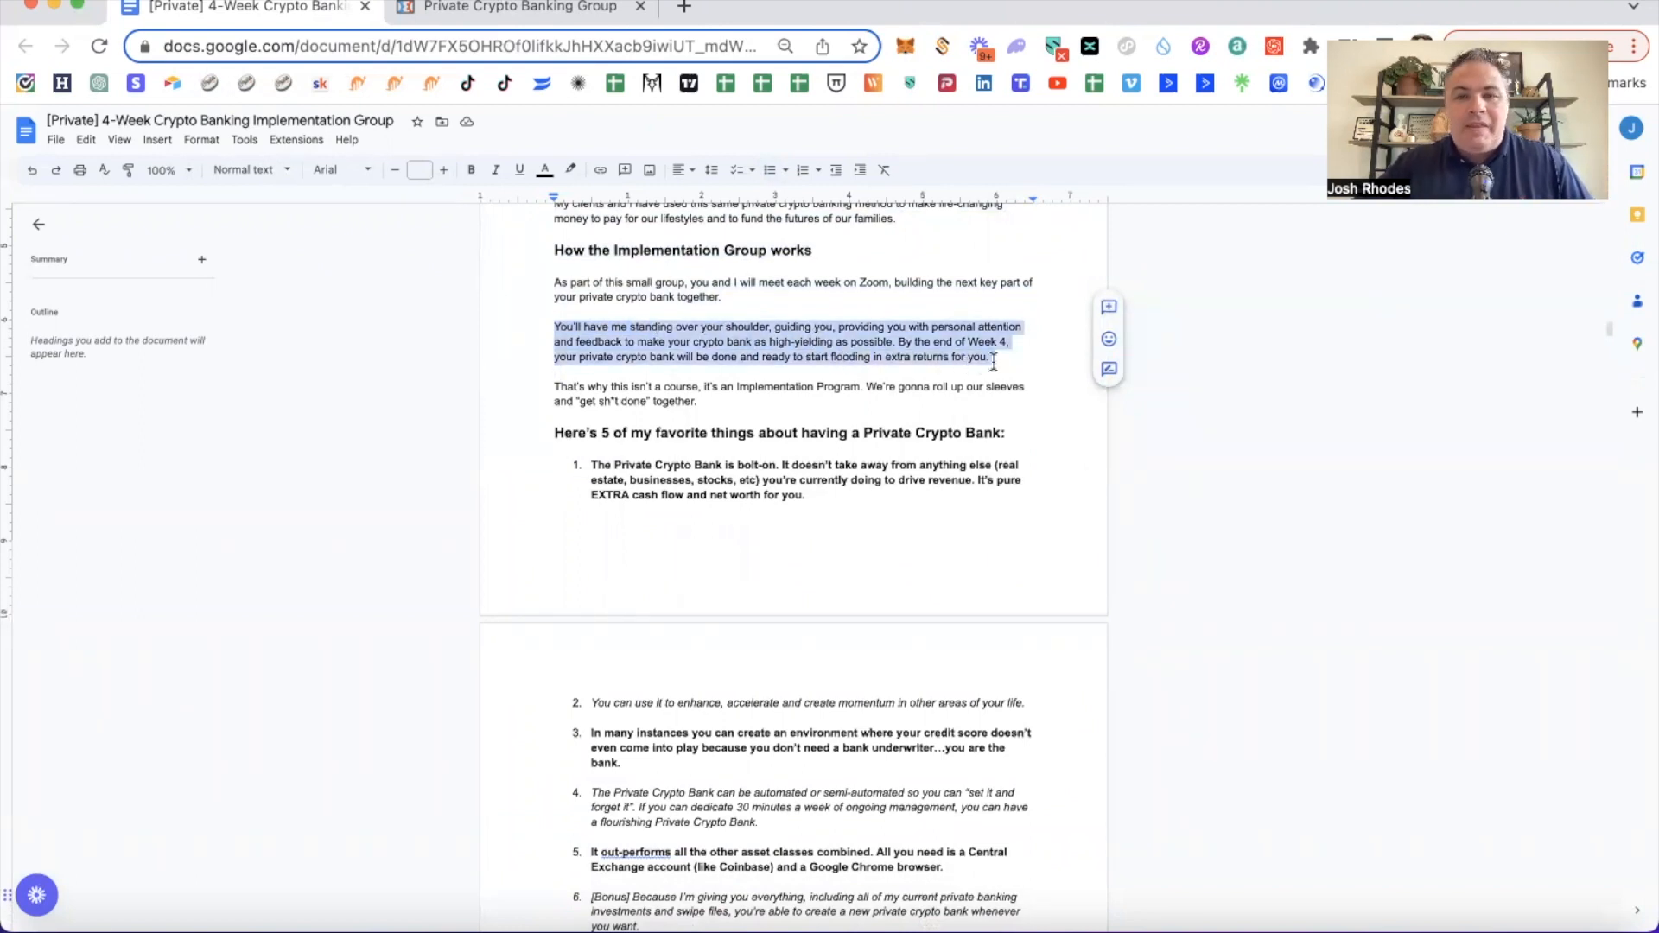
scroll(down, 3)
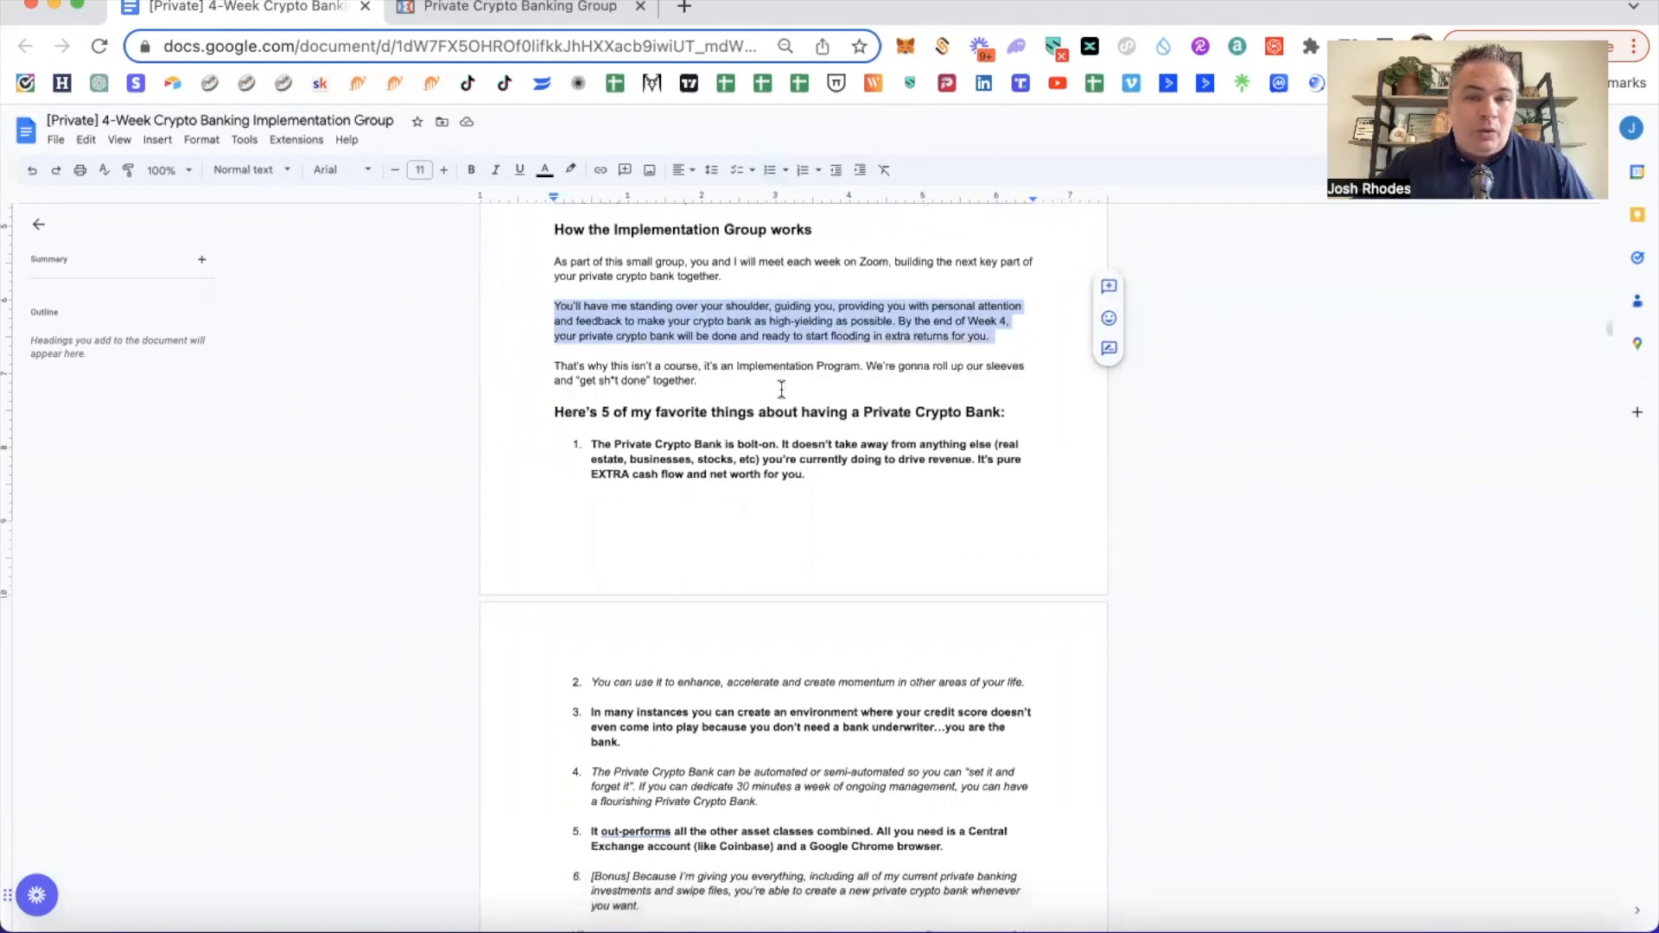
scroll(down, 3)
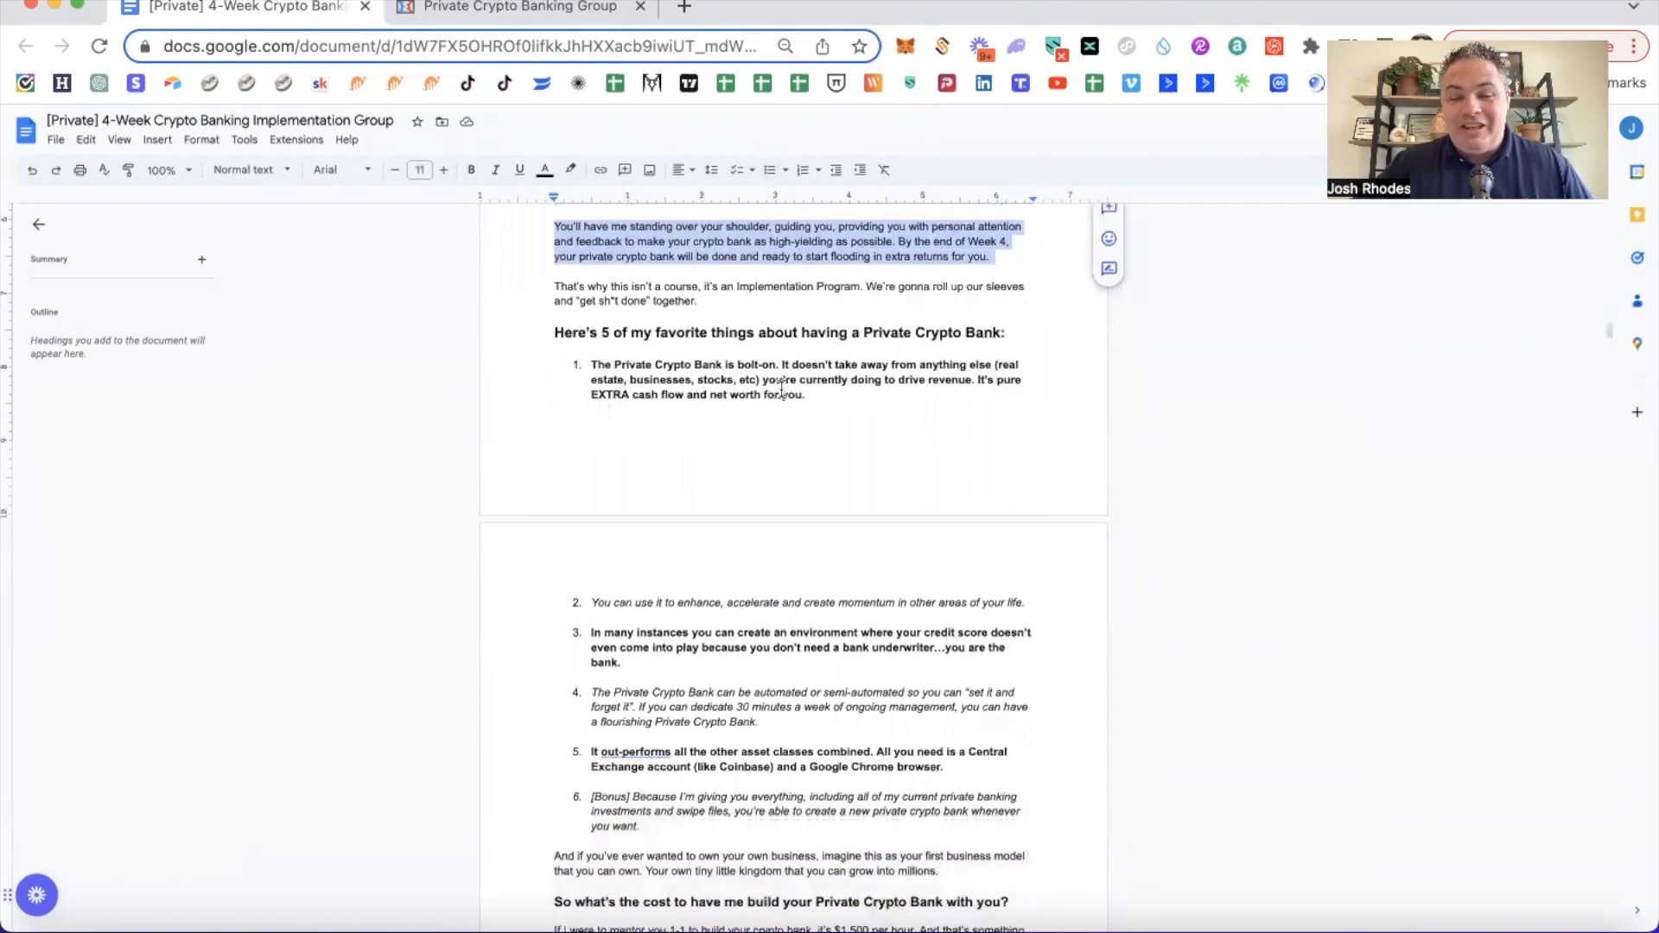
scroll(down, 3)
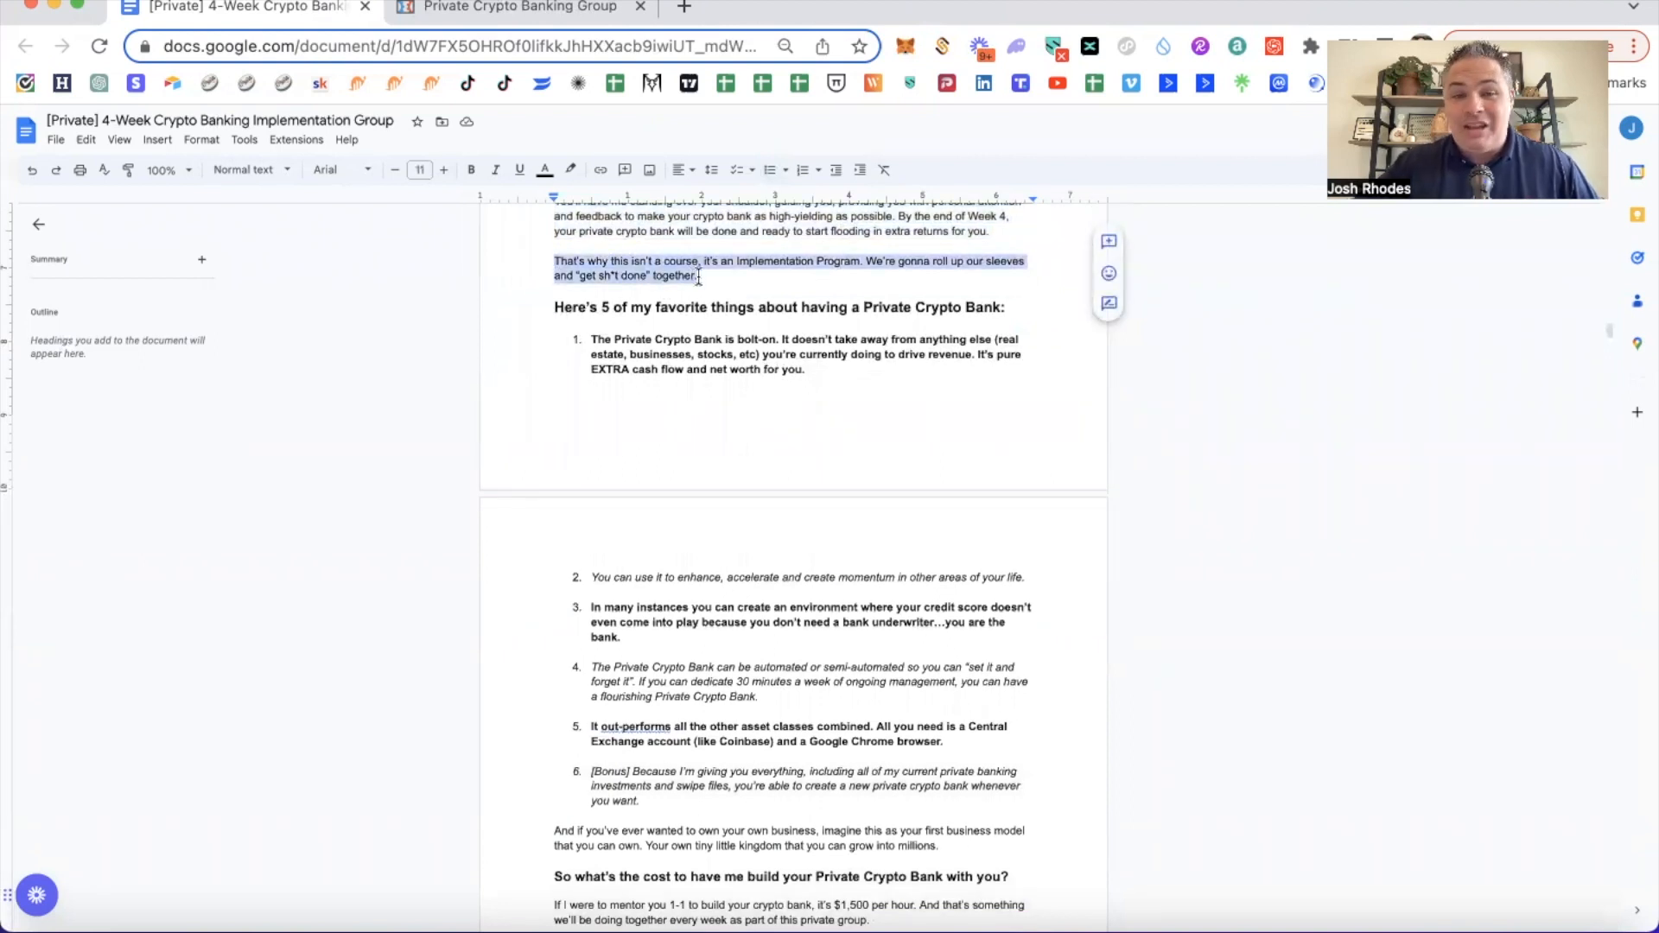
scroll(down, 3)
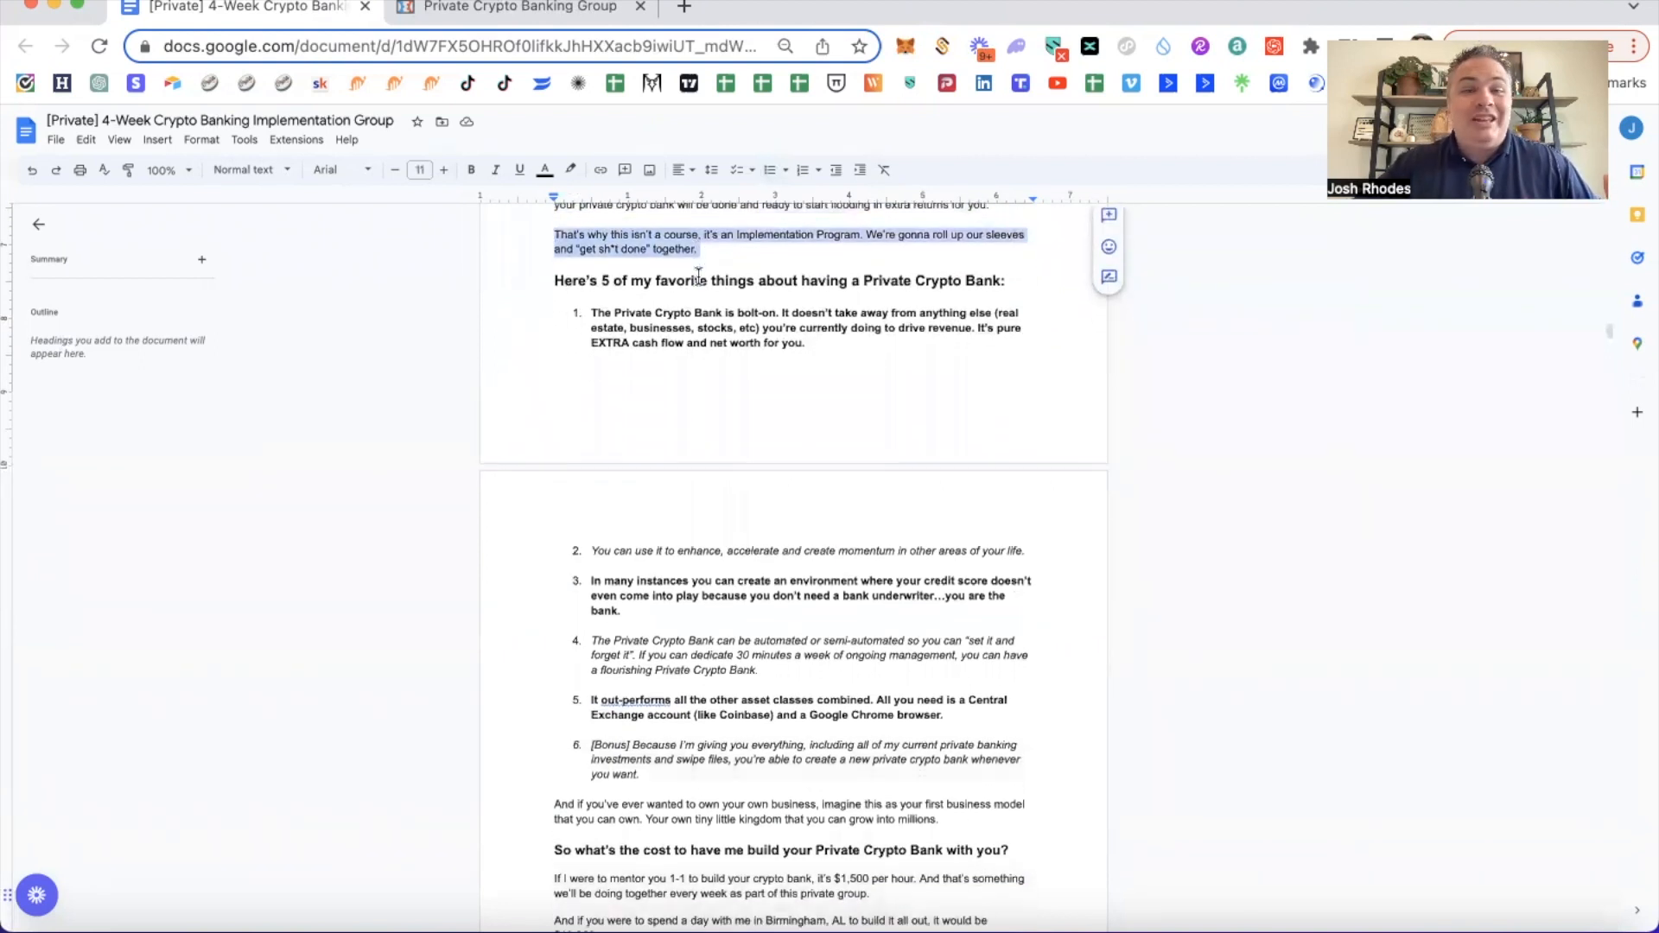
scroll(down, 3)
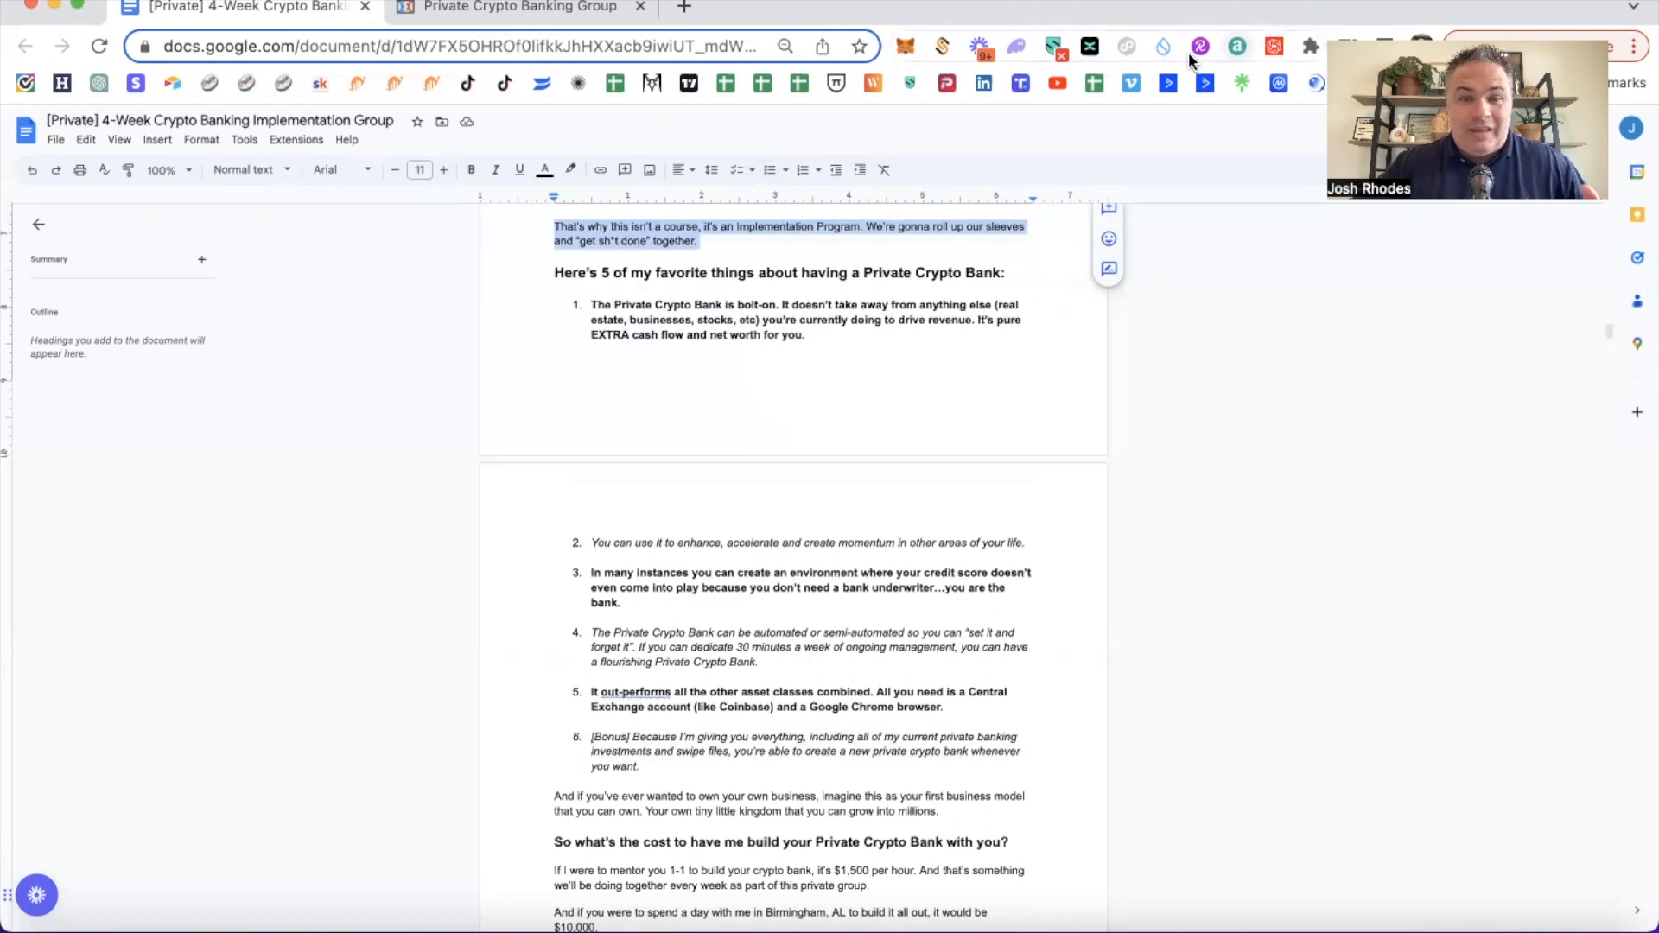
scroll(down, 3)
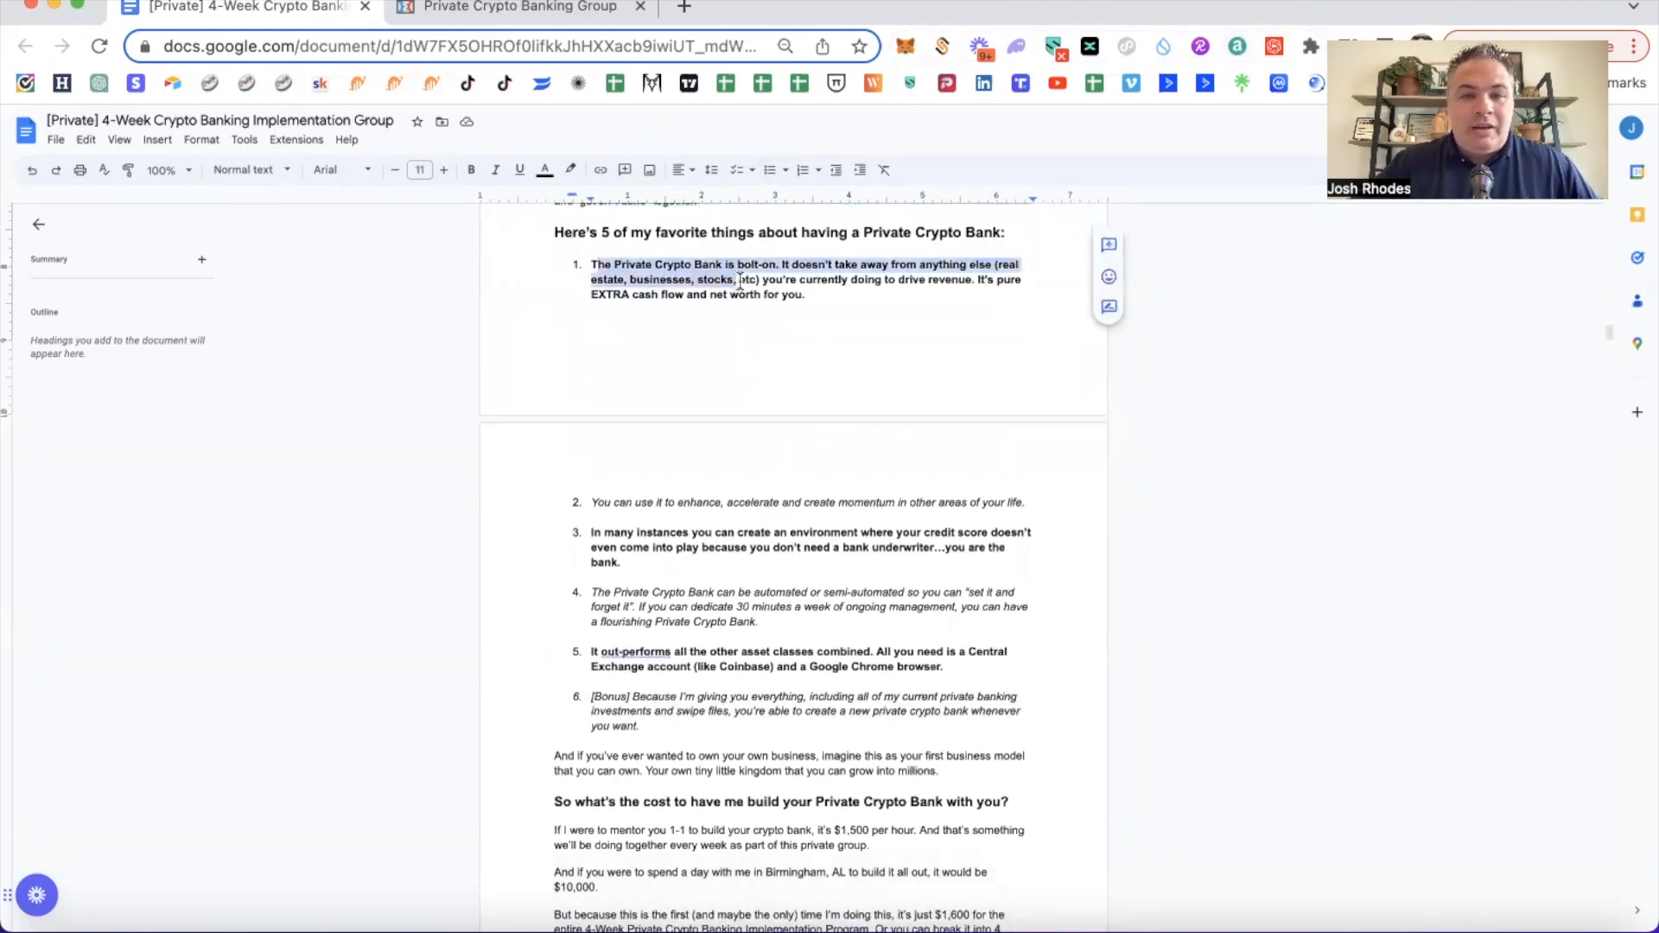
drag(738, 278, 800, 294)
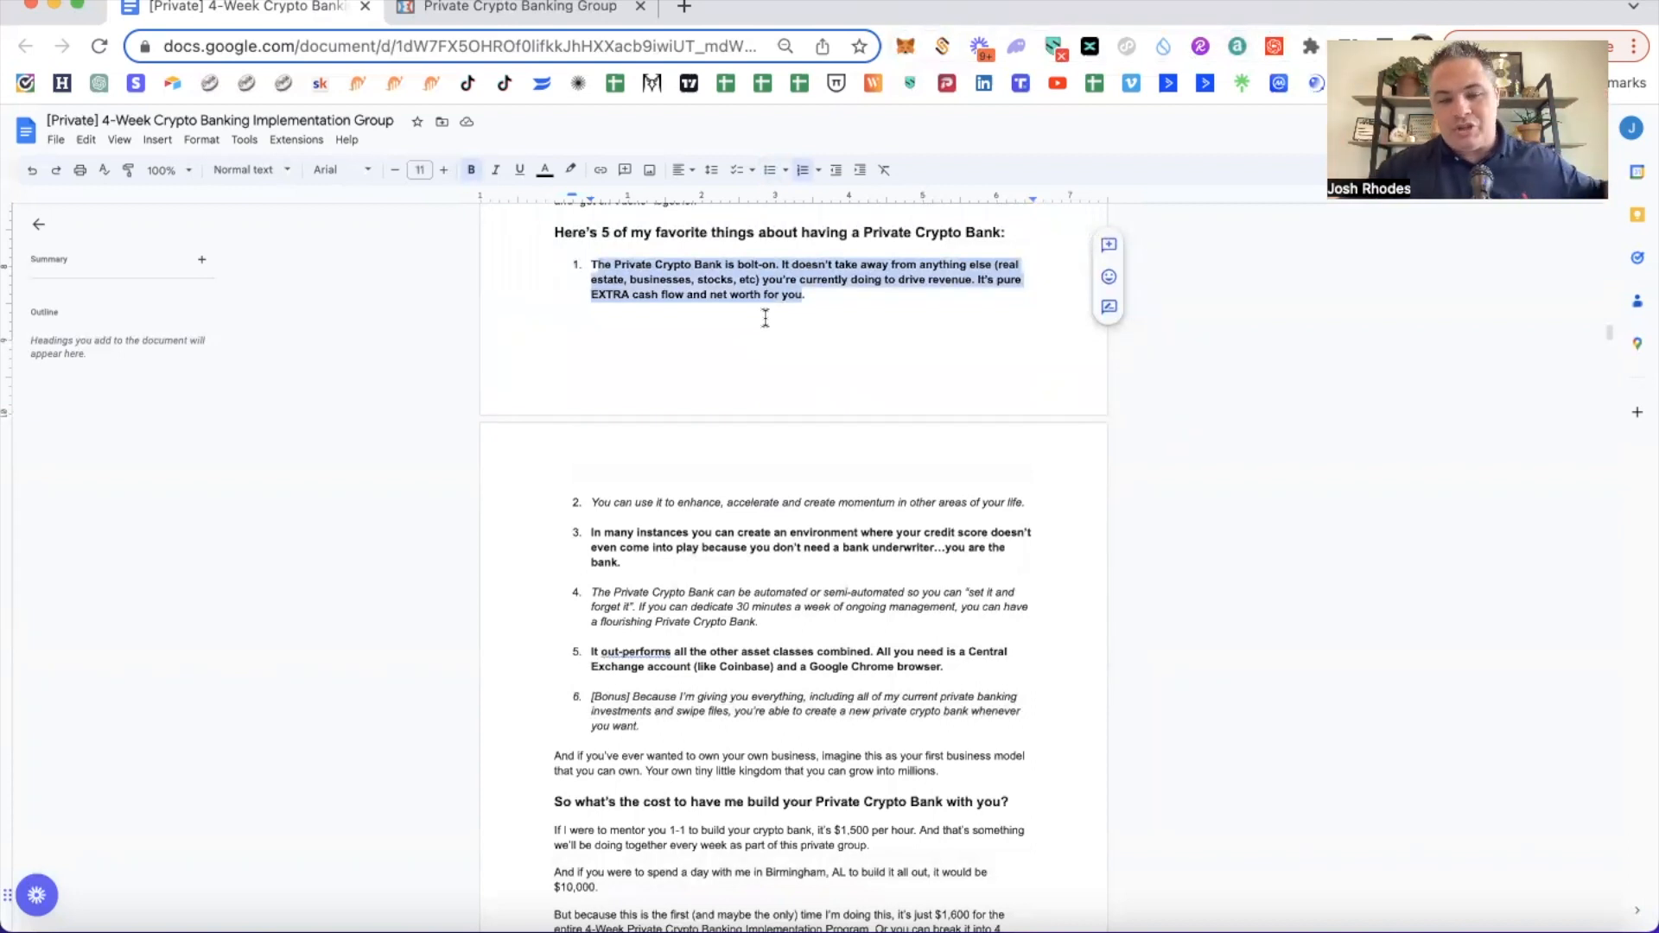
mouse_move(679, 425)
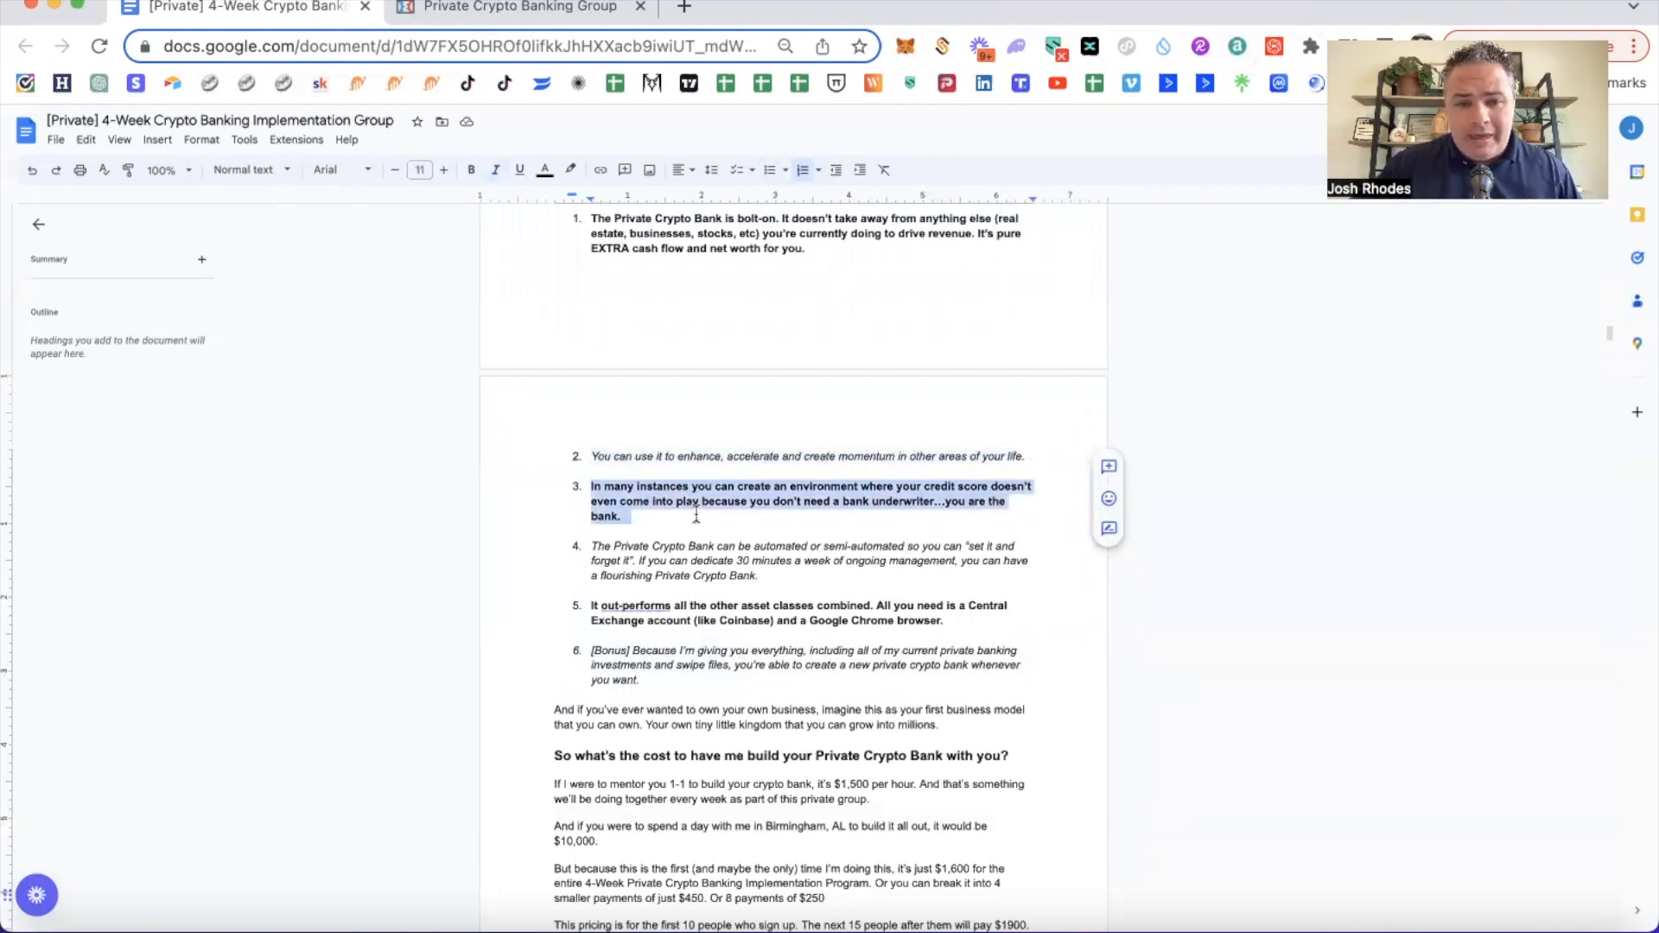
scroll(down, 3)
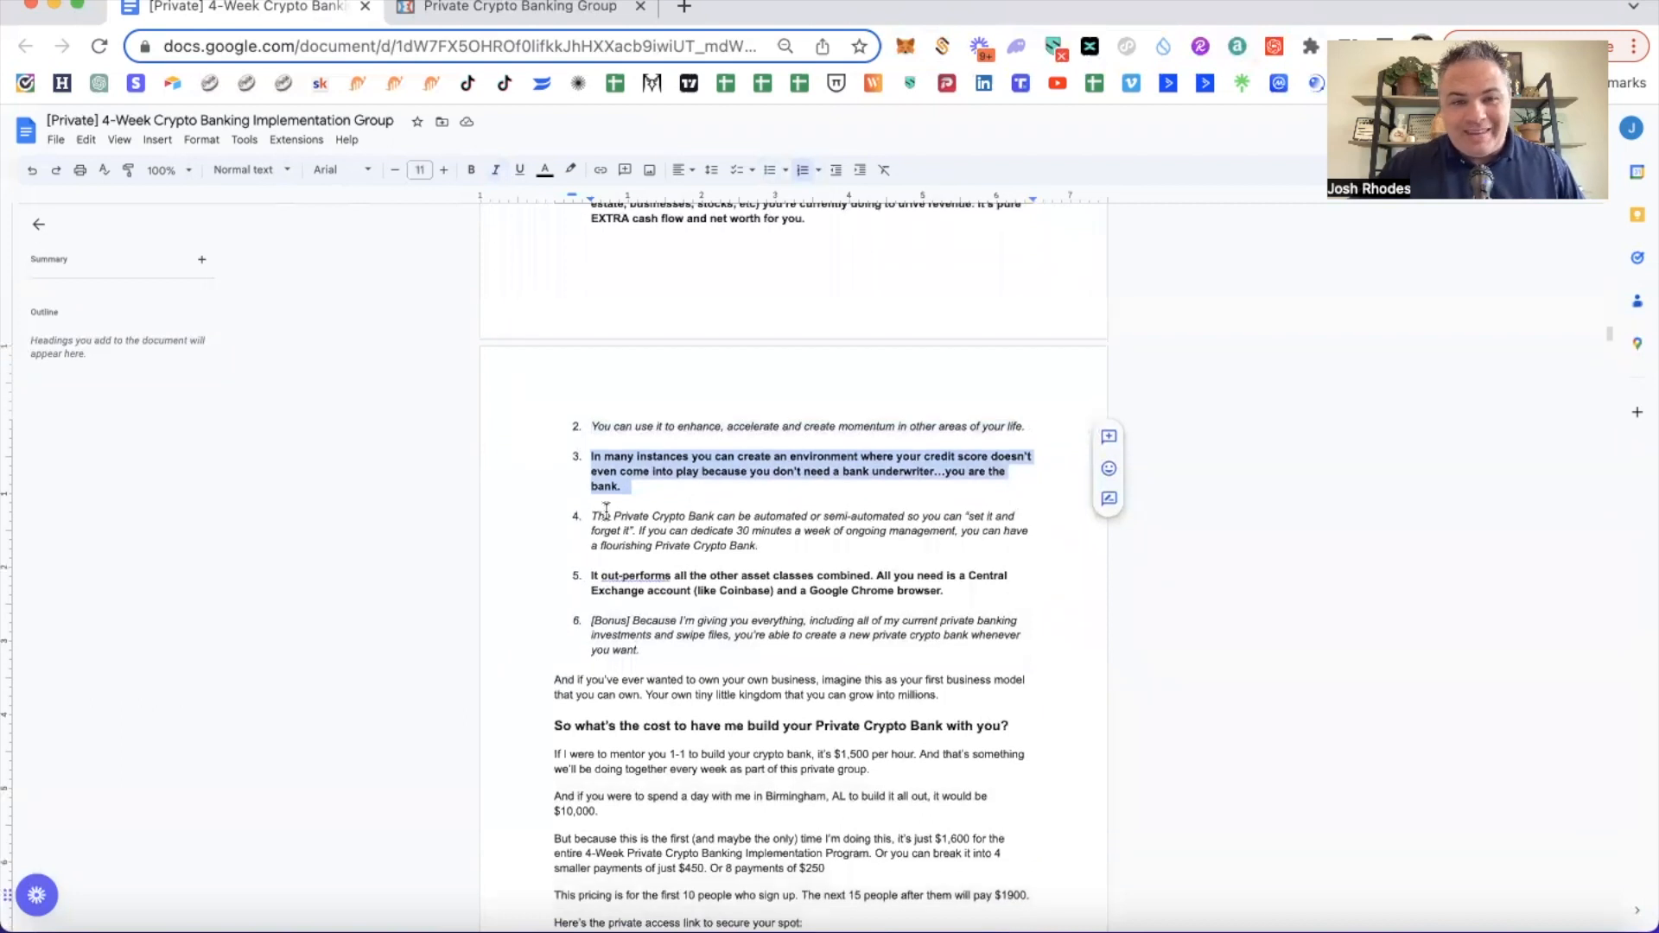
drag(591, 515, 757, 545)
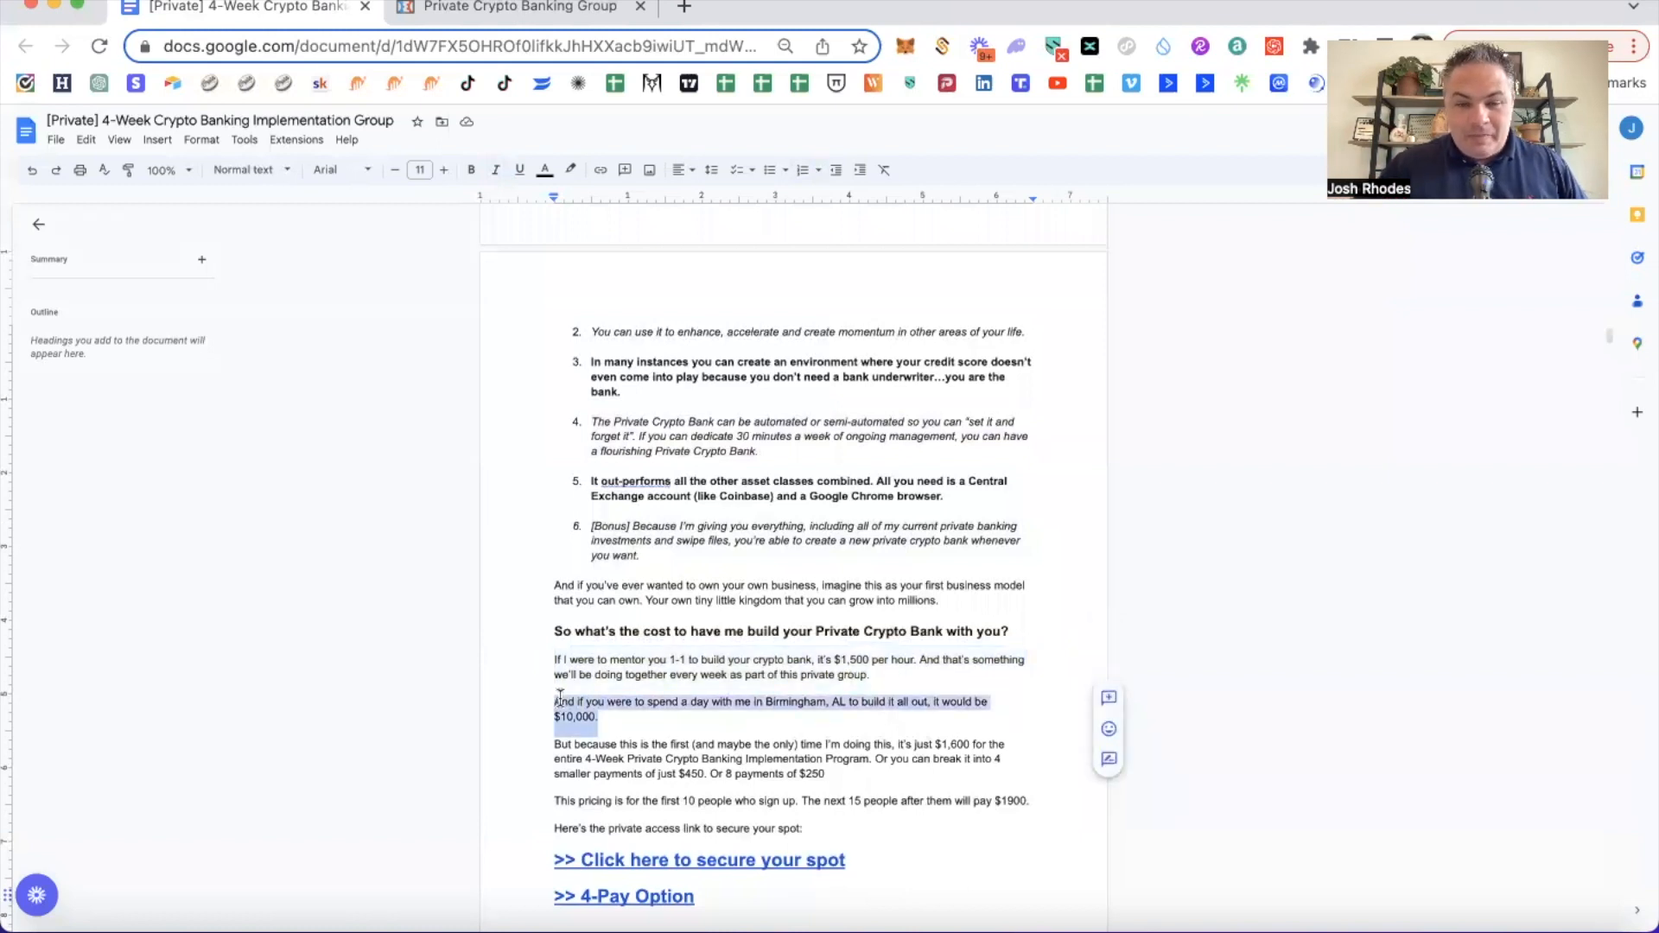
scroll(down, 3)
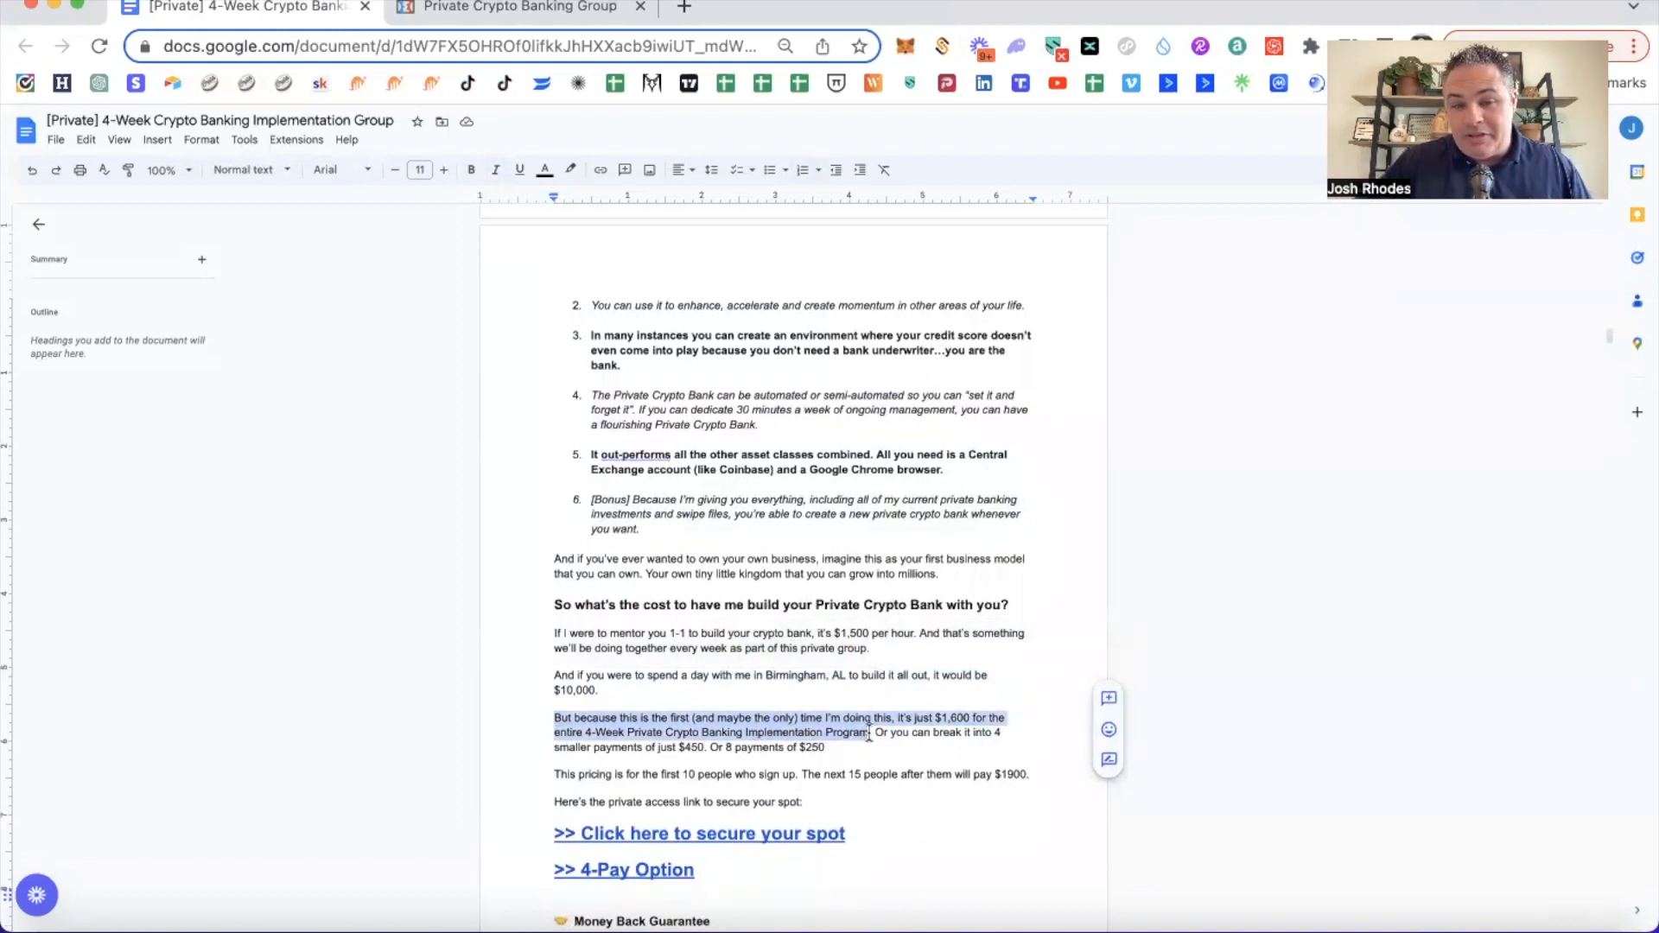
click(873, 733)
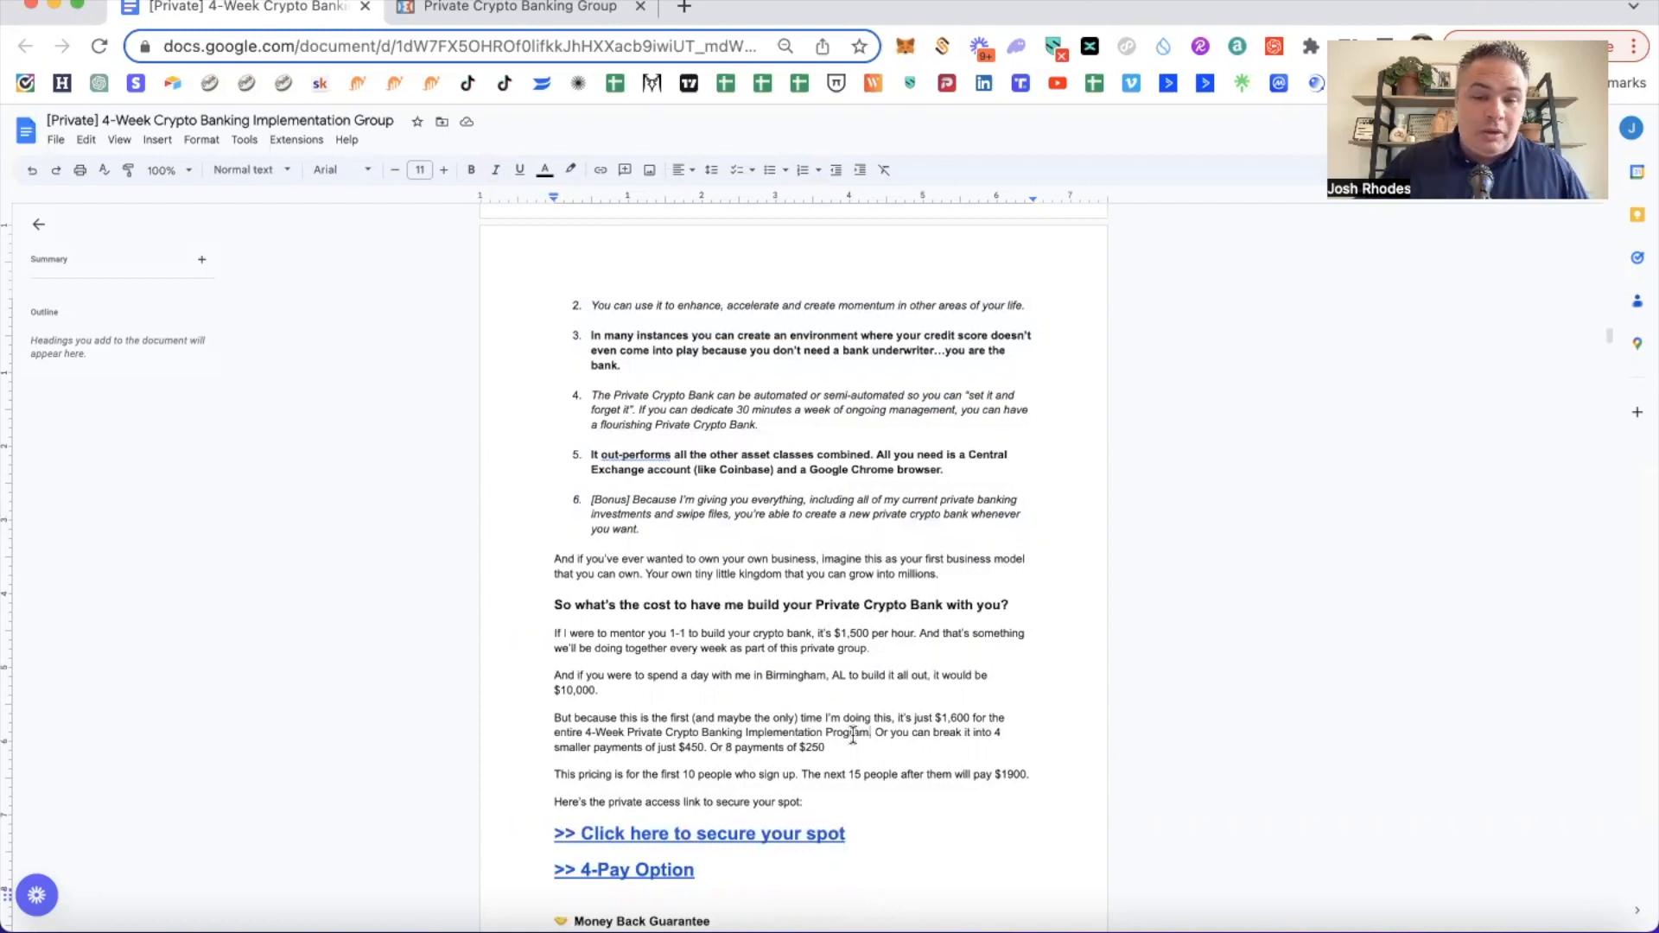
scroll(down, 3)
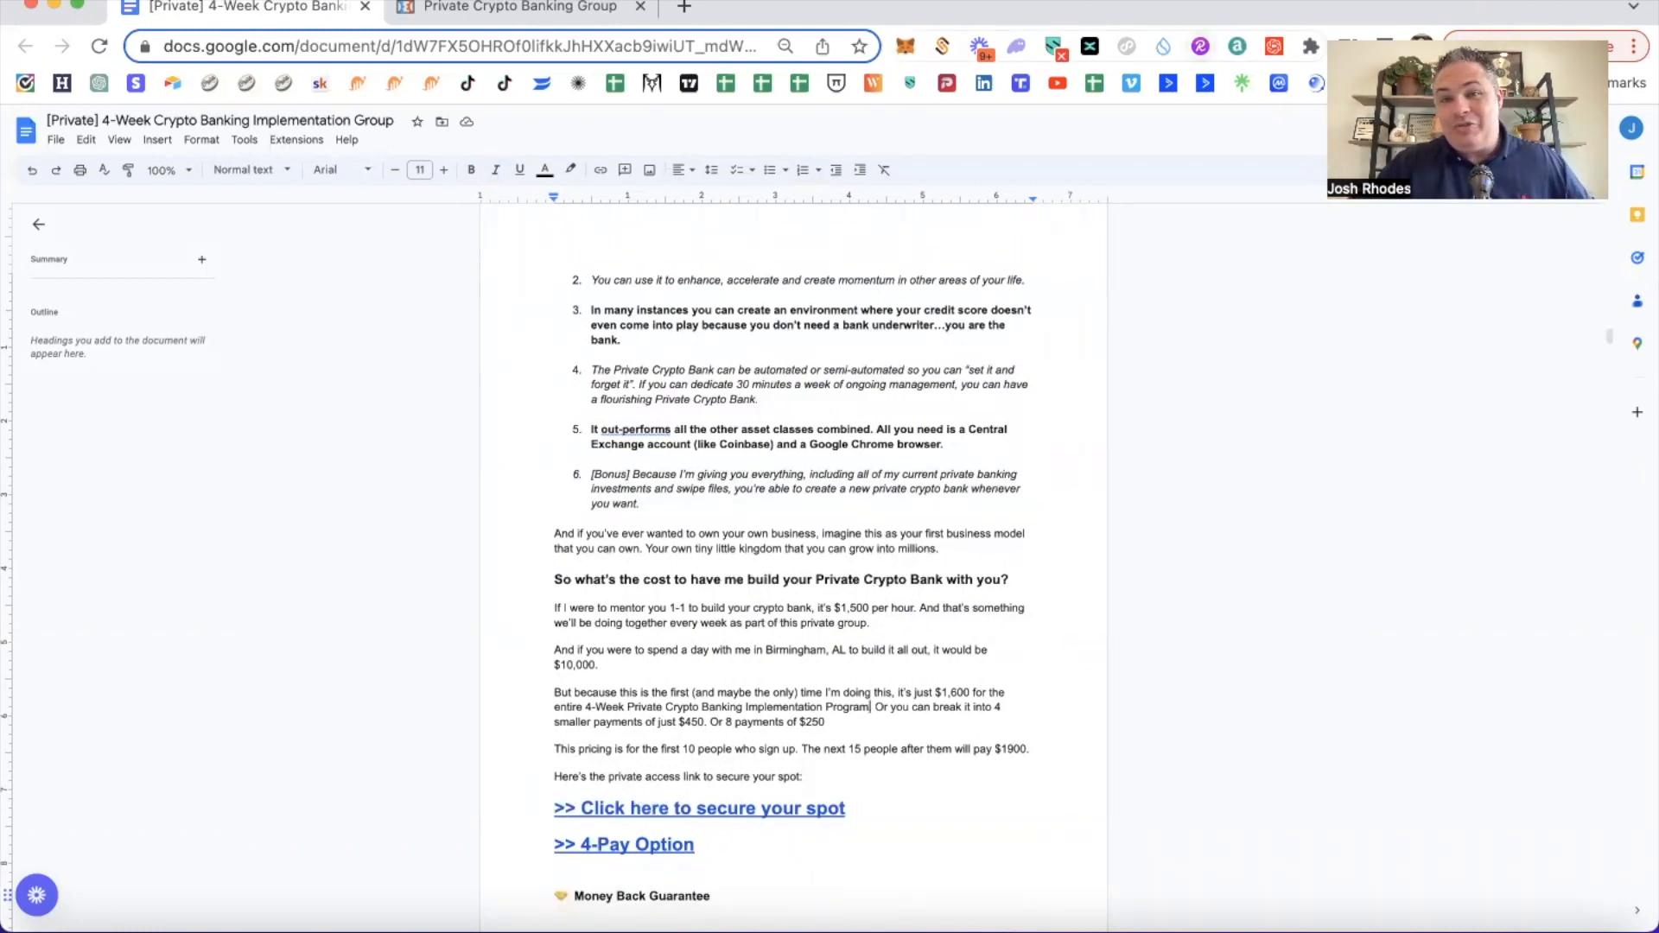
click(519, 7)
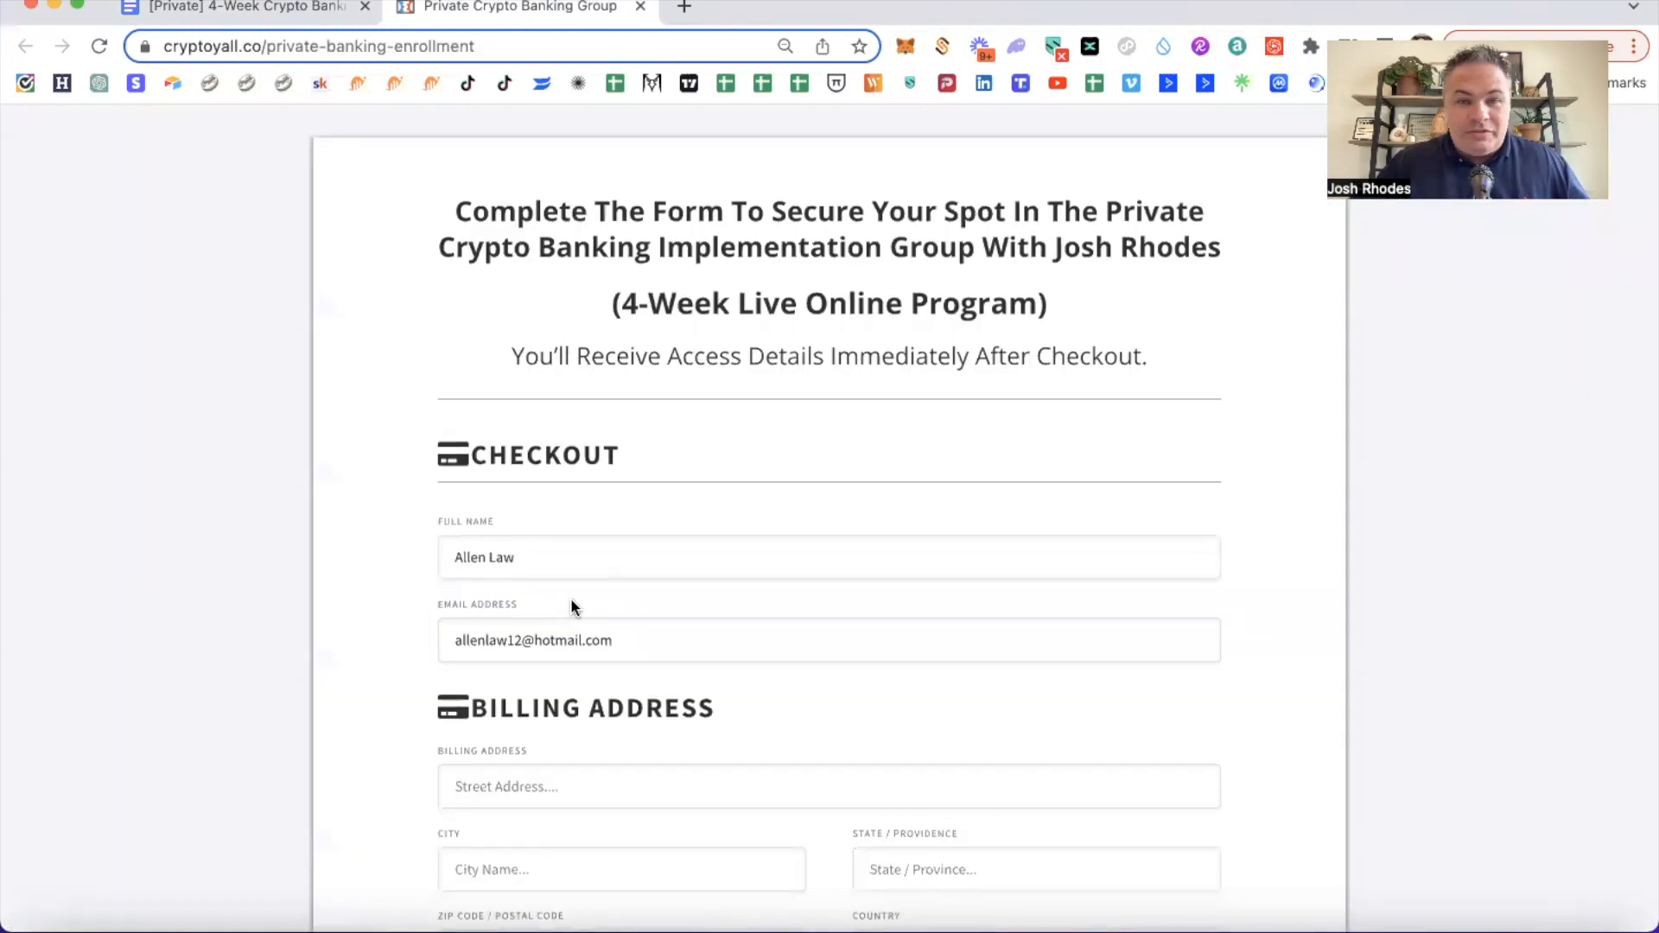
scroll(down, 3)
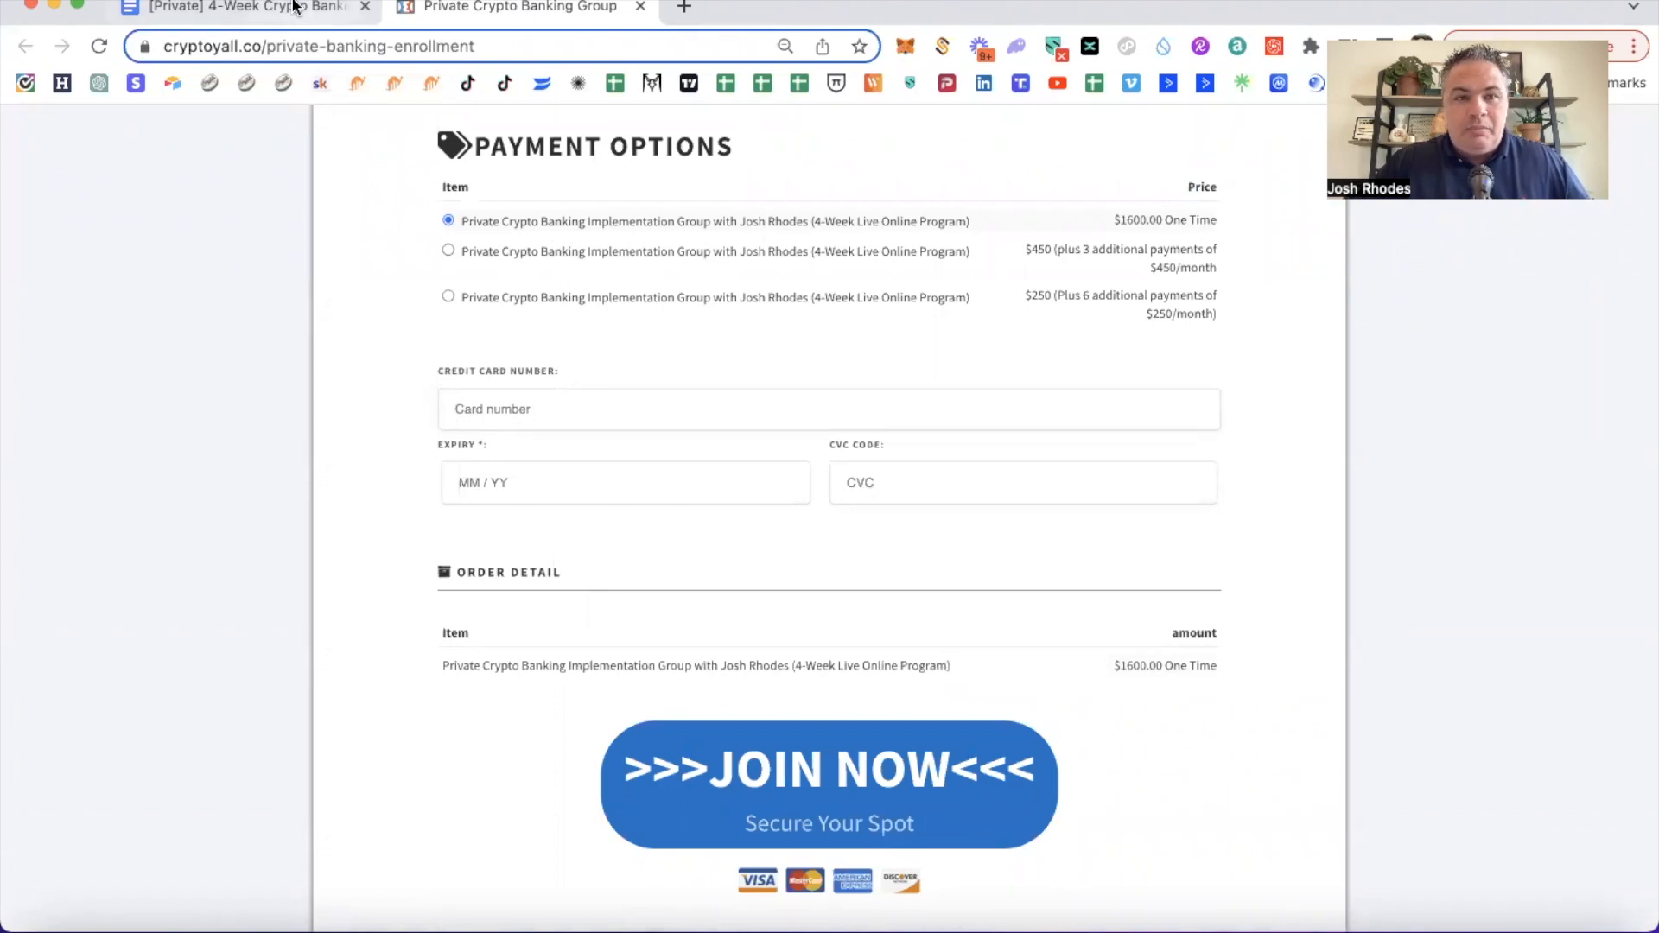
click(250, 7)
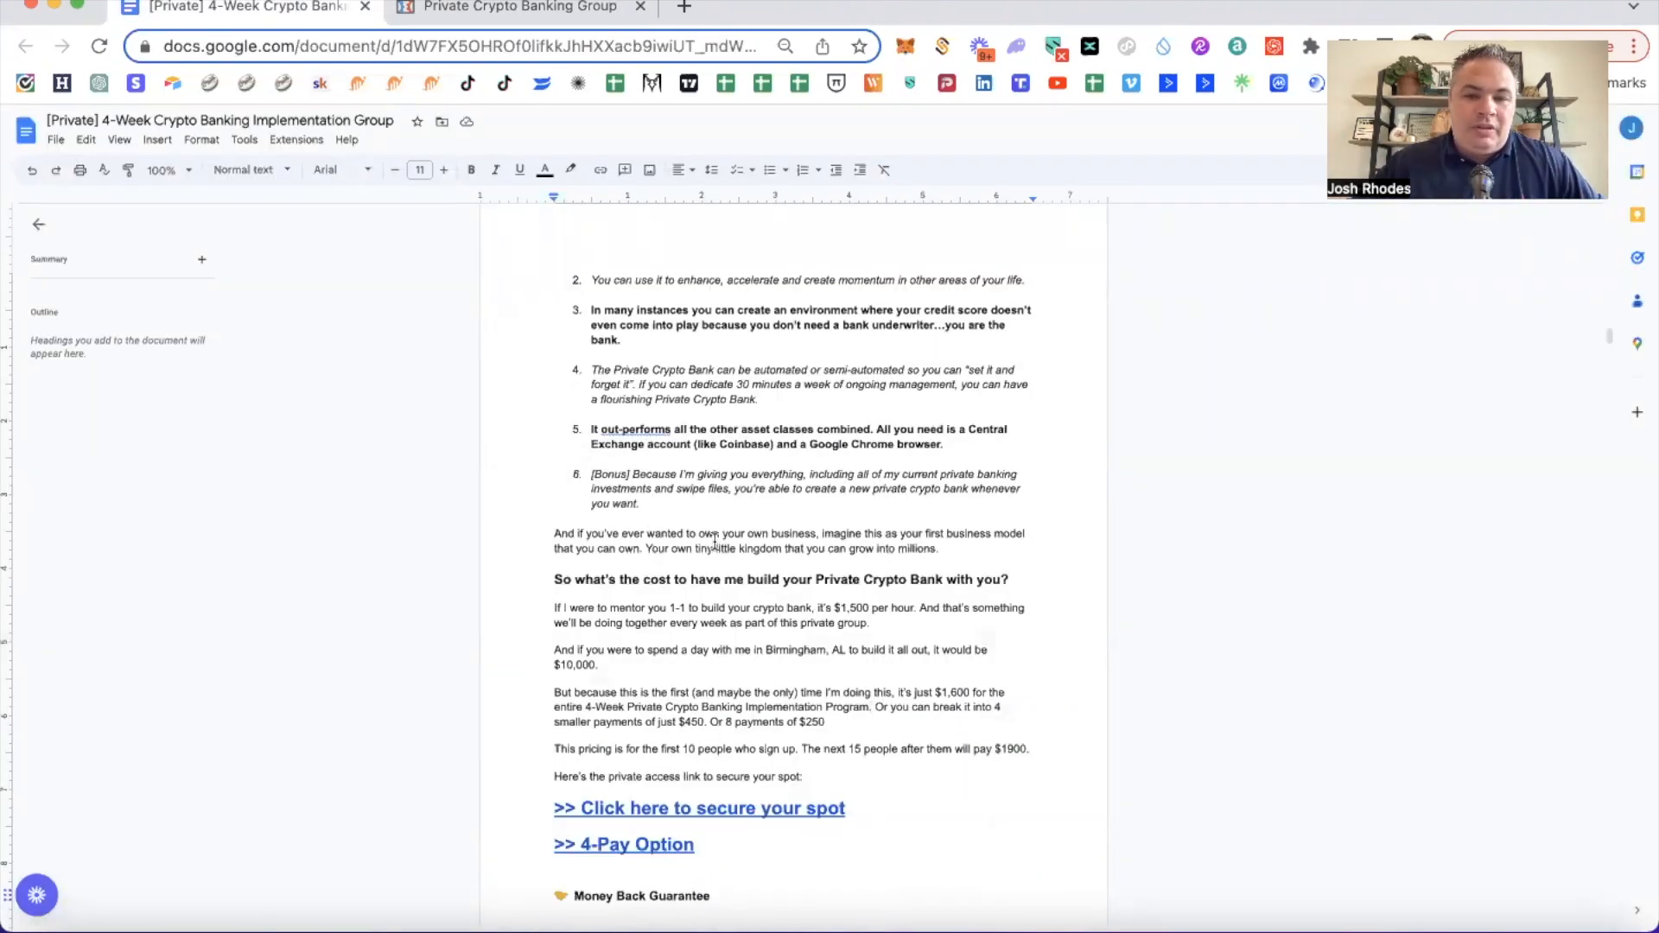
scroll(down, 3)
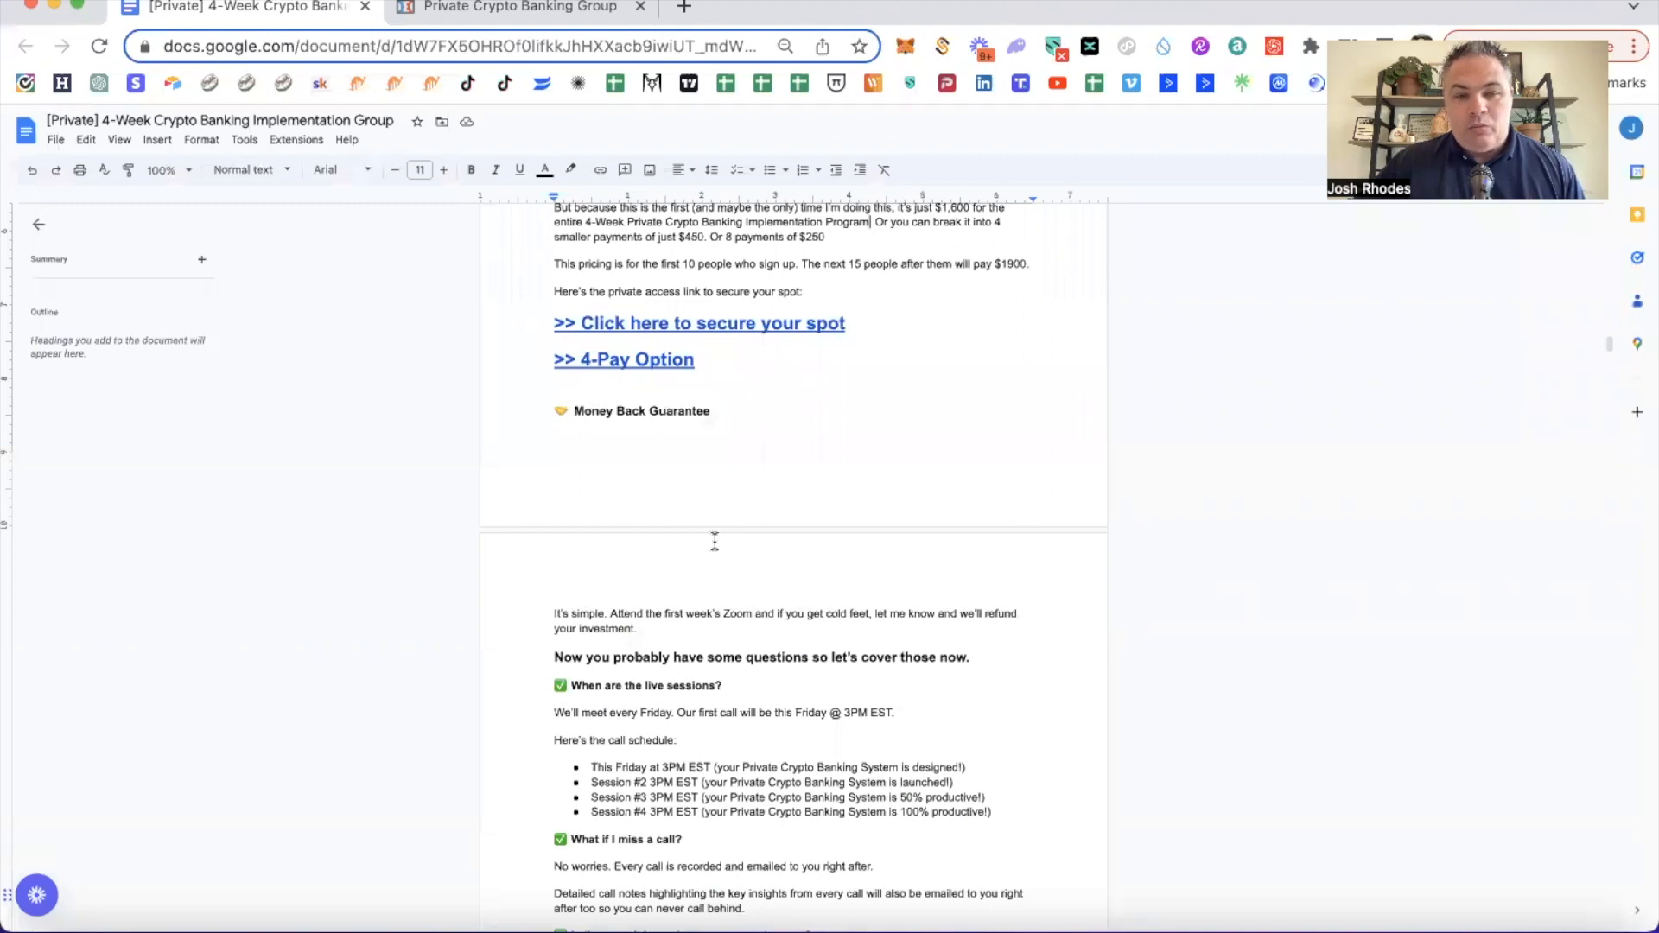
scroll(down, 3)
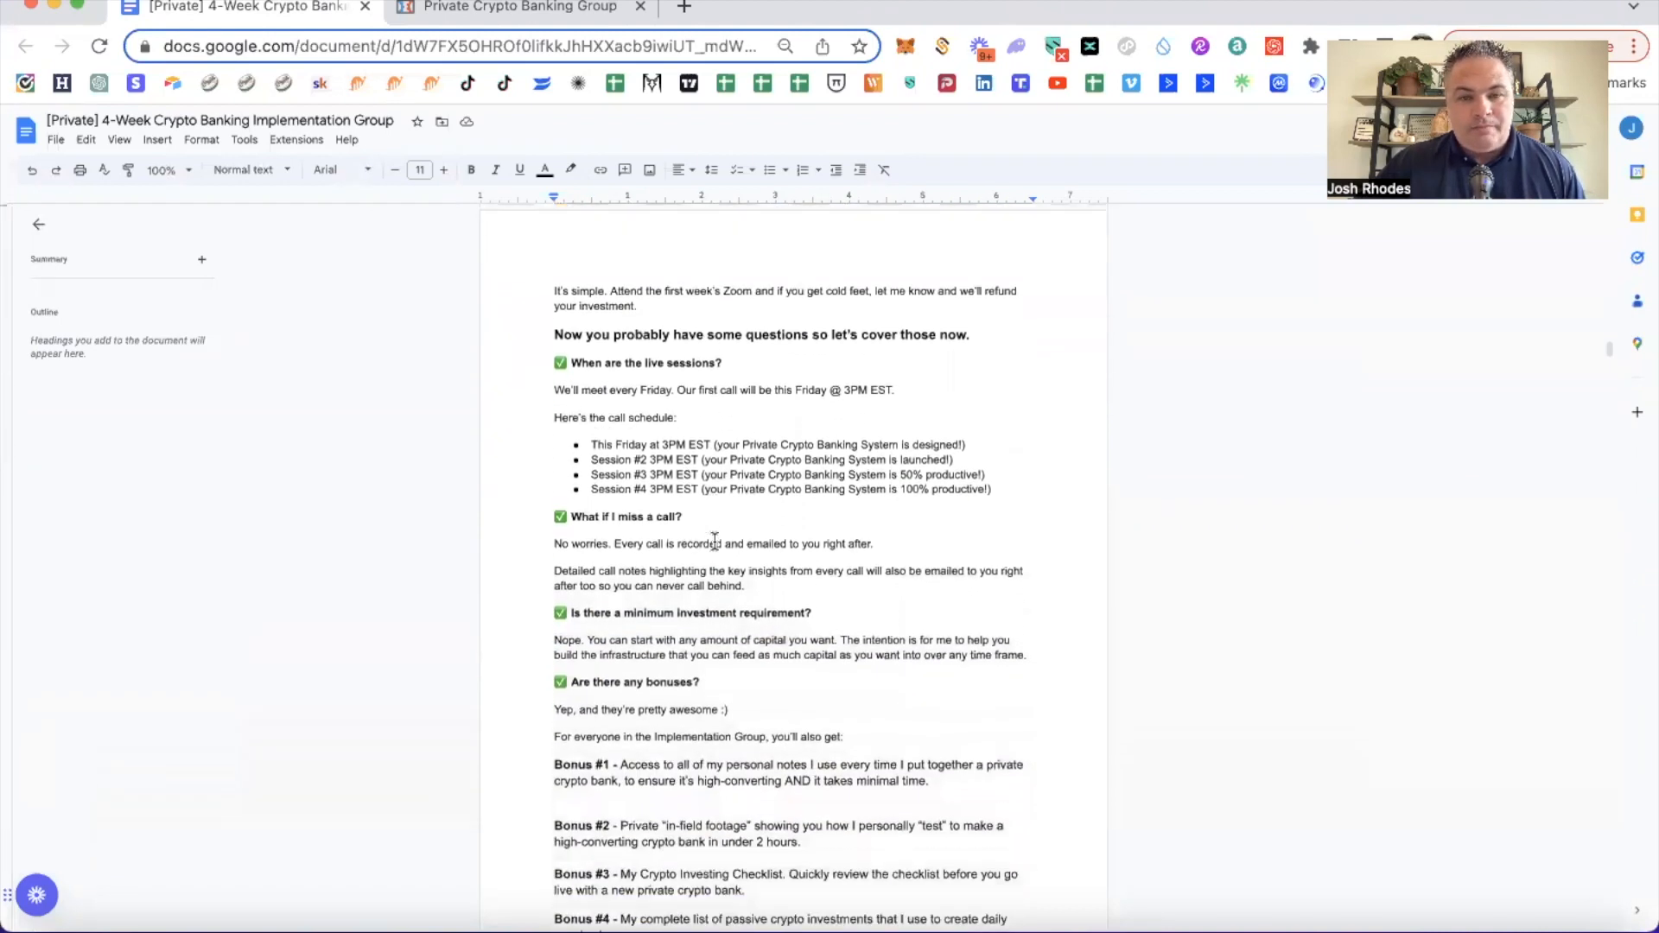
scroll(down, 3)
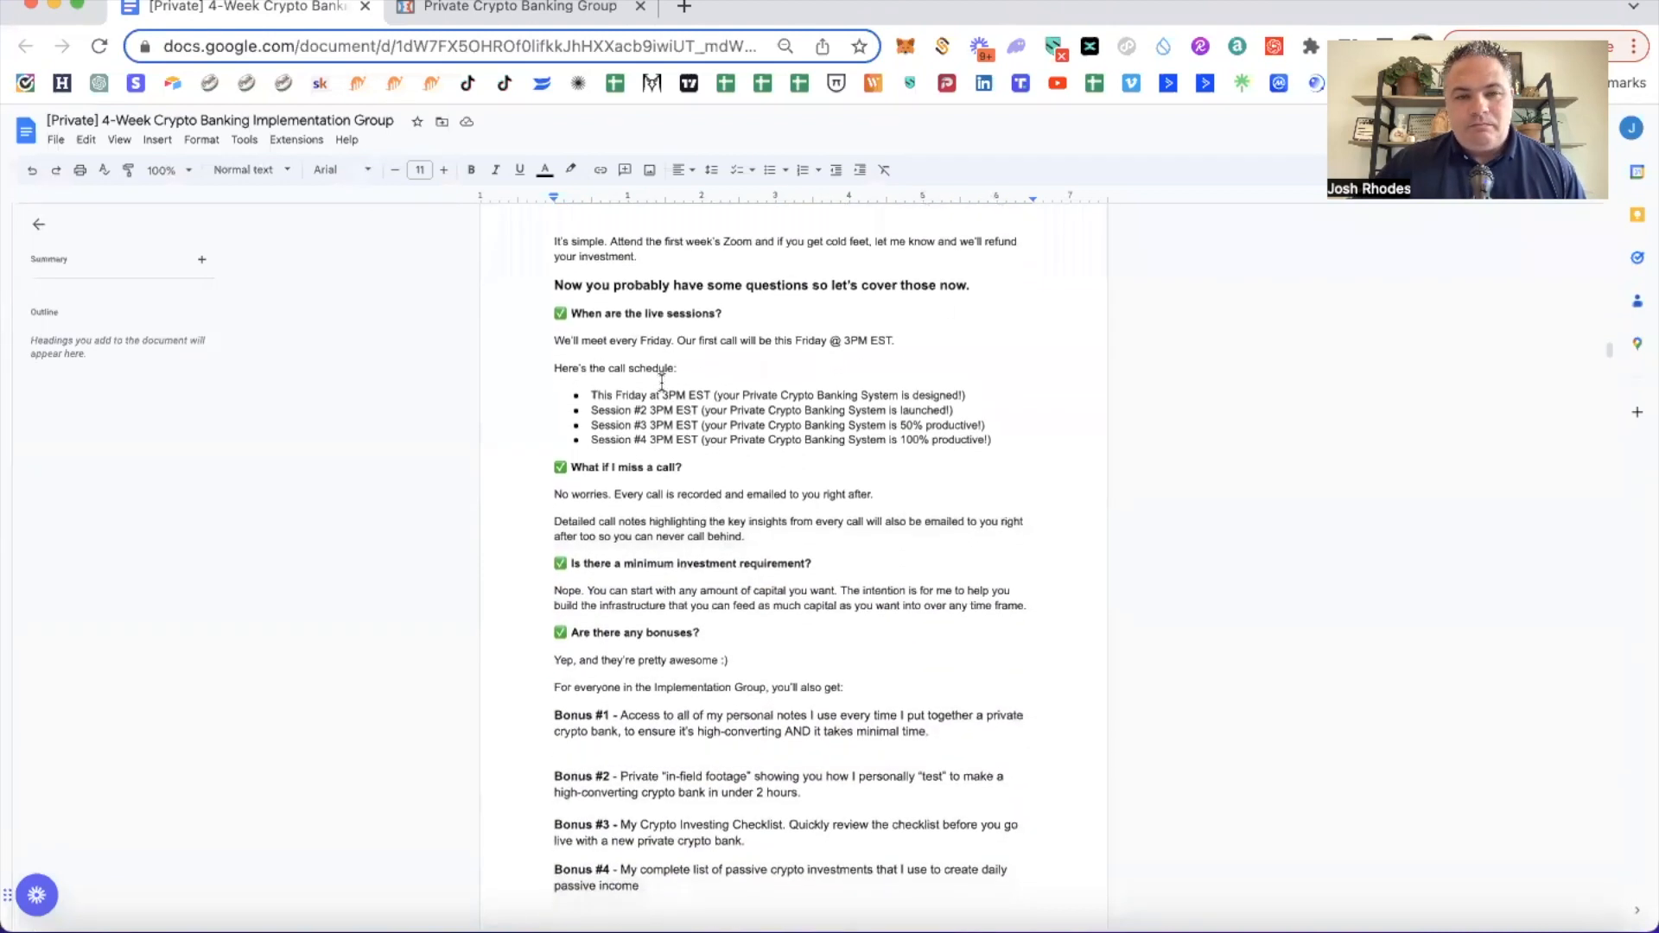
scroll(down, 3)
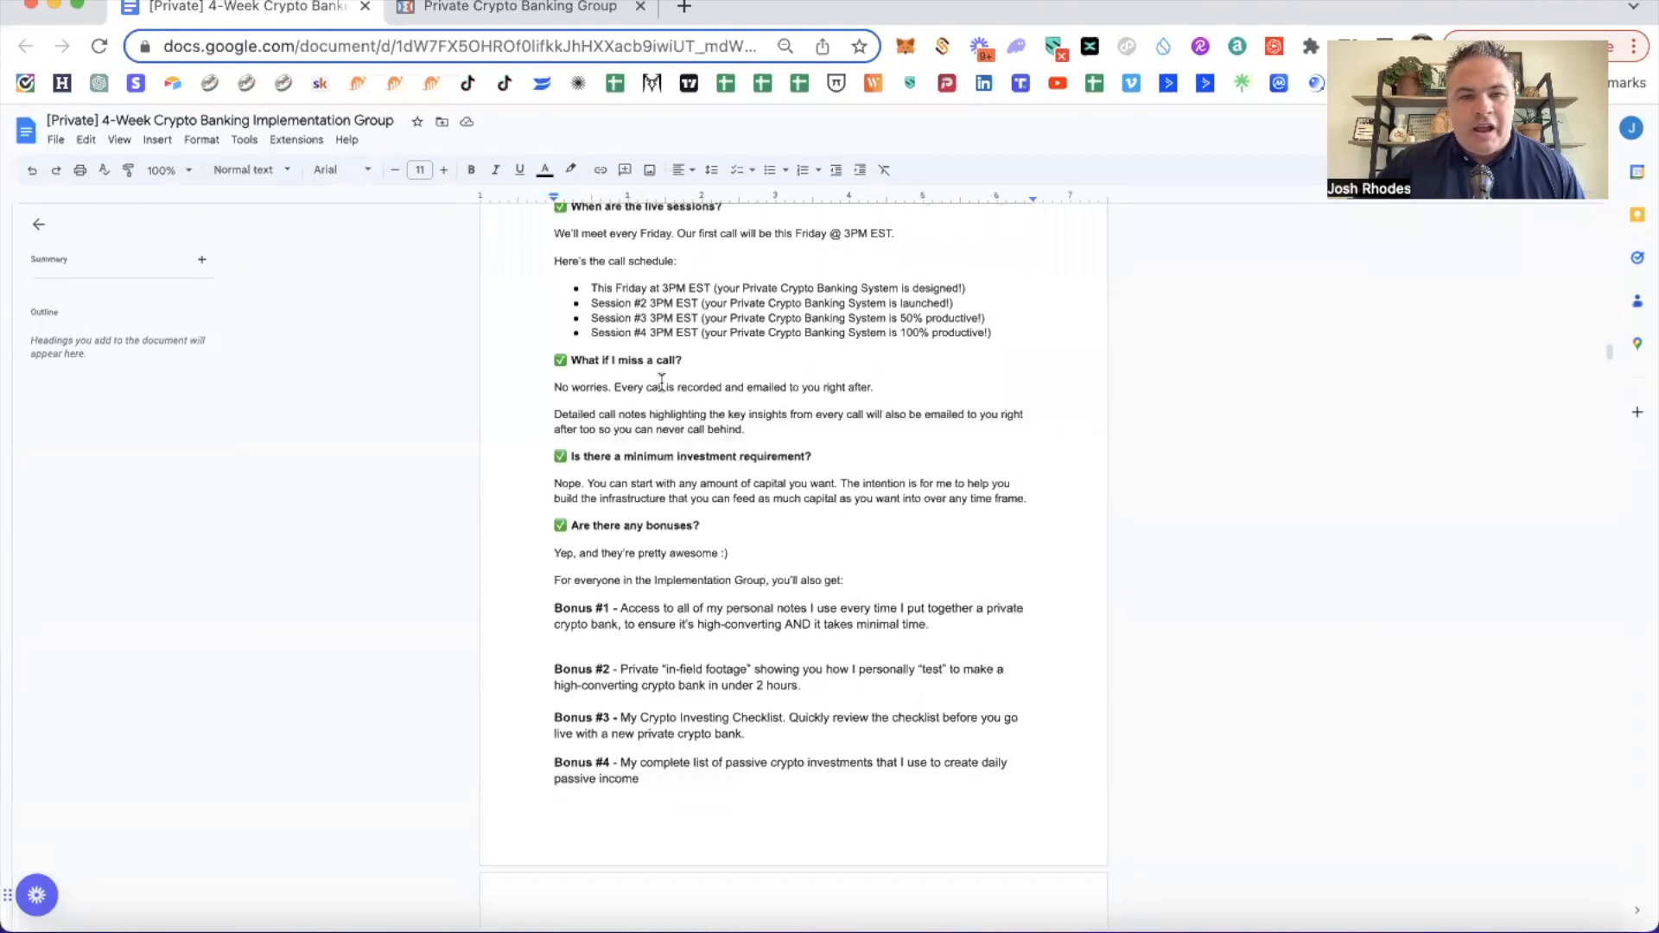
scroll(down, 3)
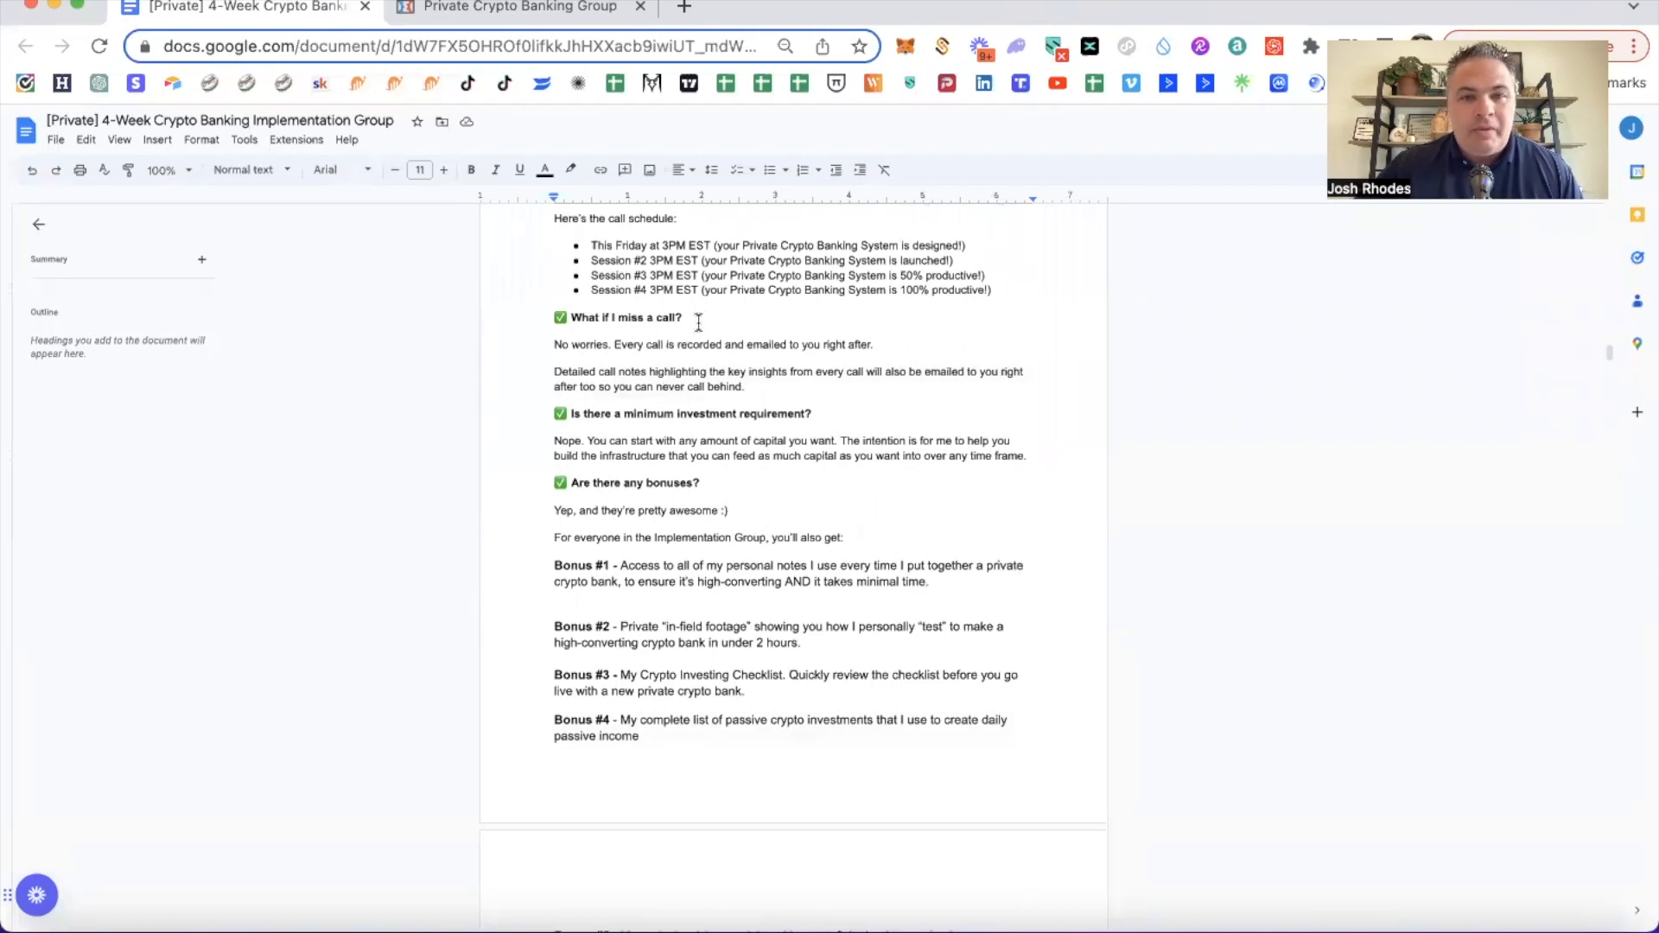
scroll(down, 3)
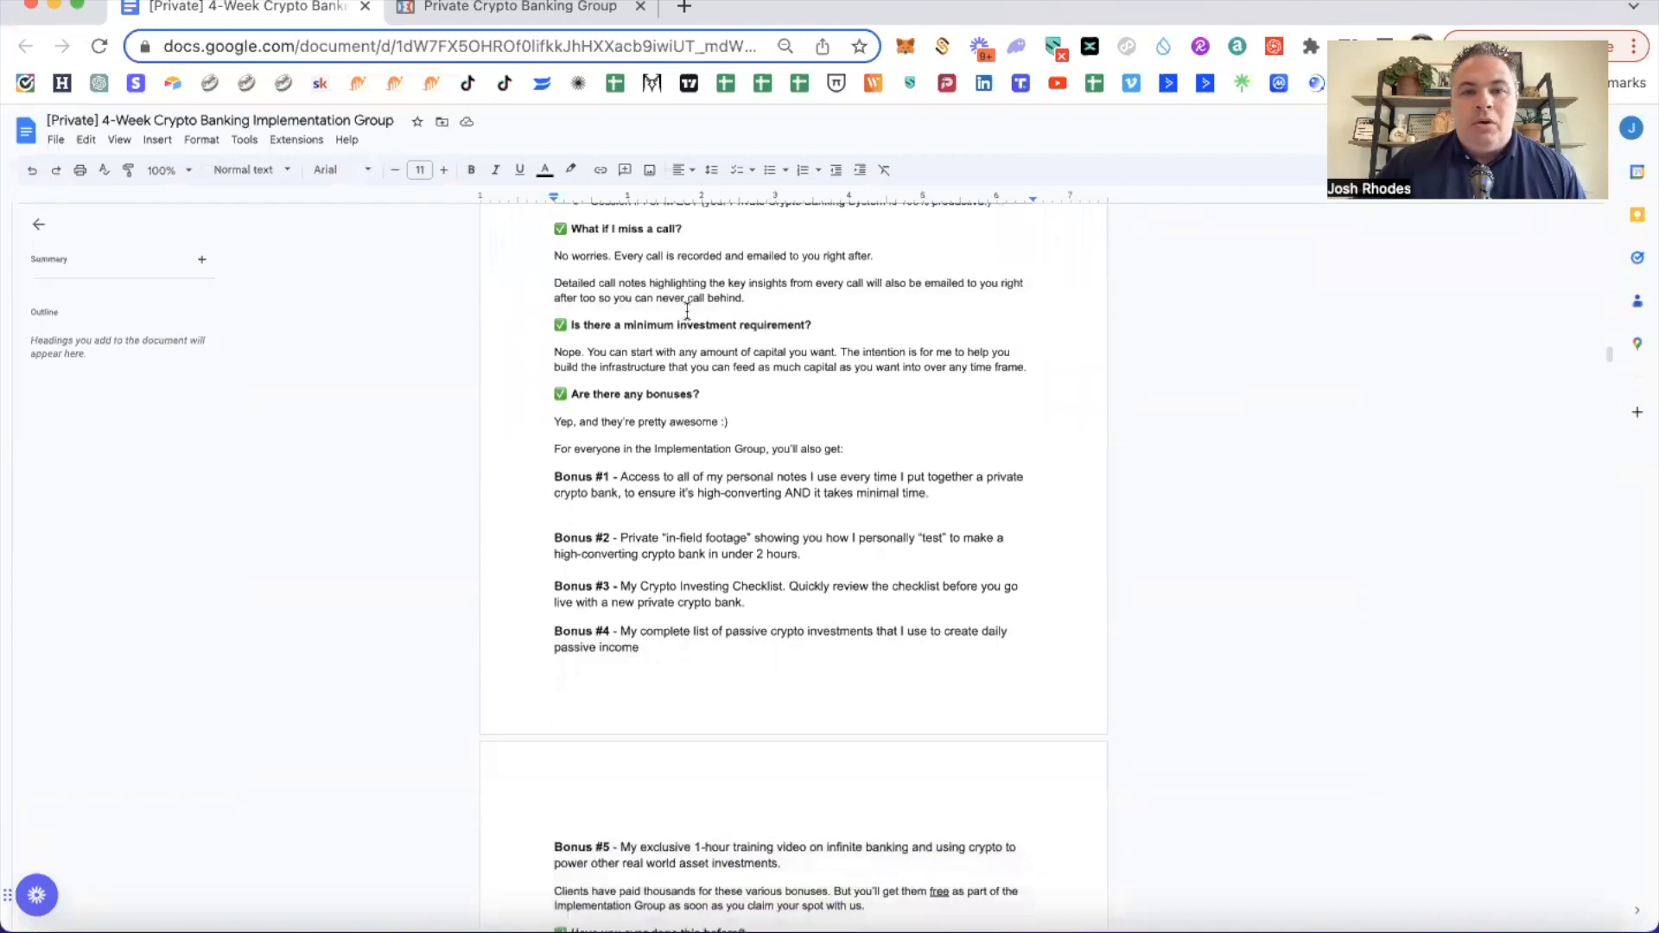
scroll(down, 3)
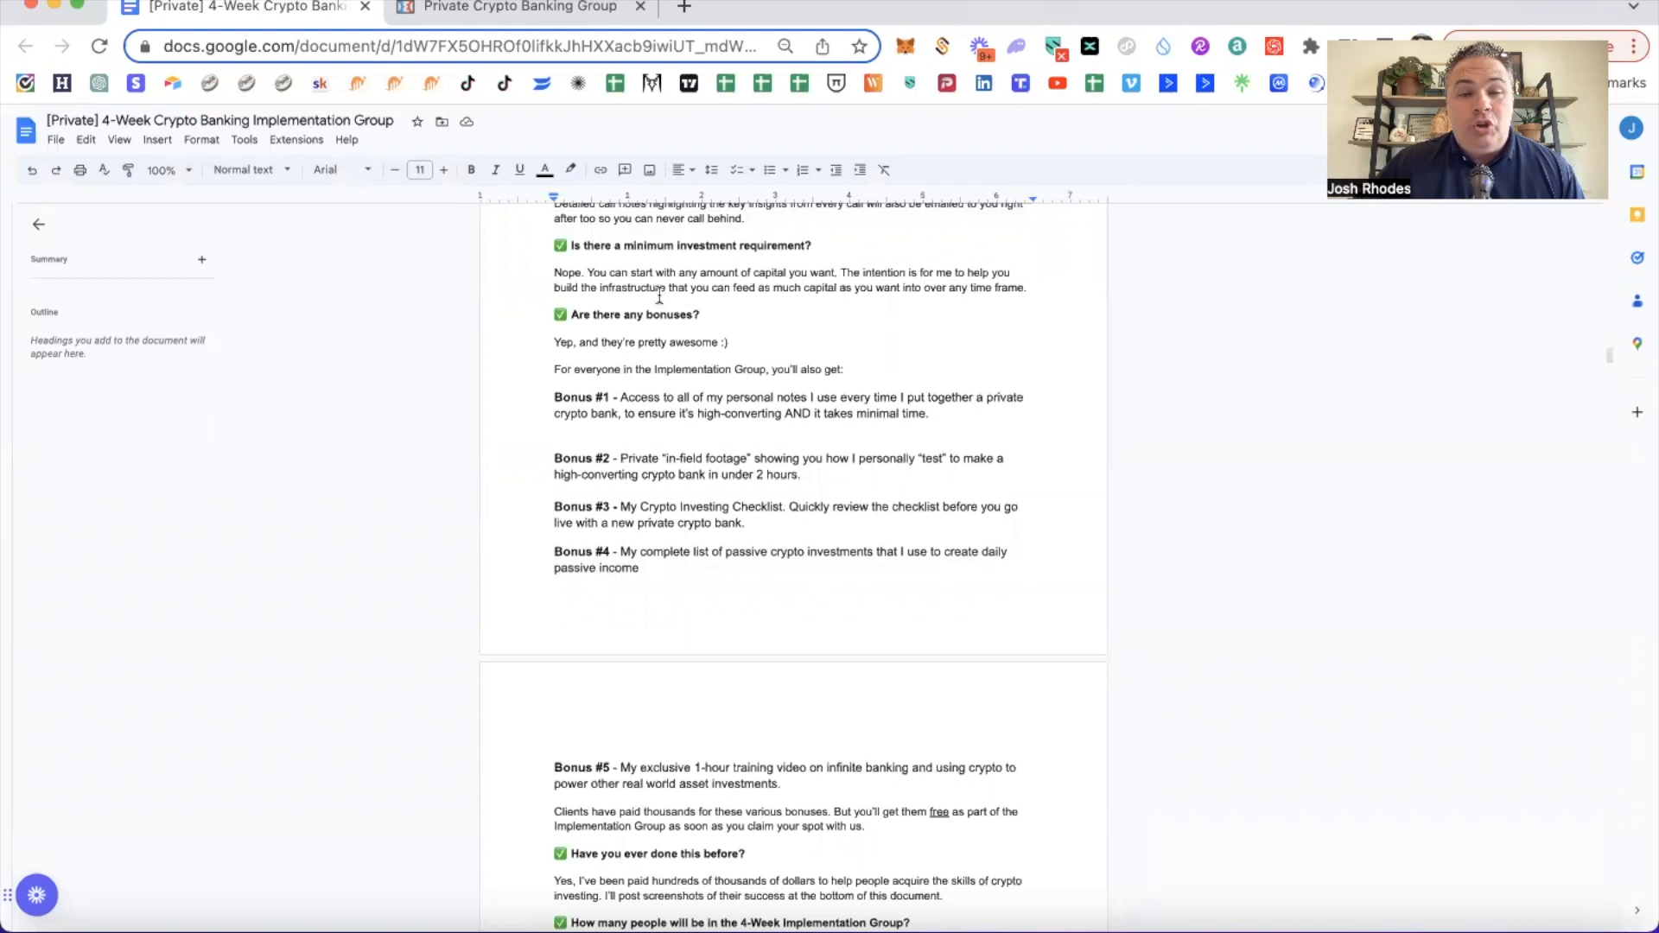
drag(553, 271, 1021, 287)
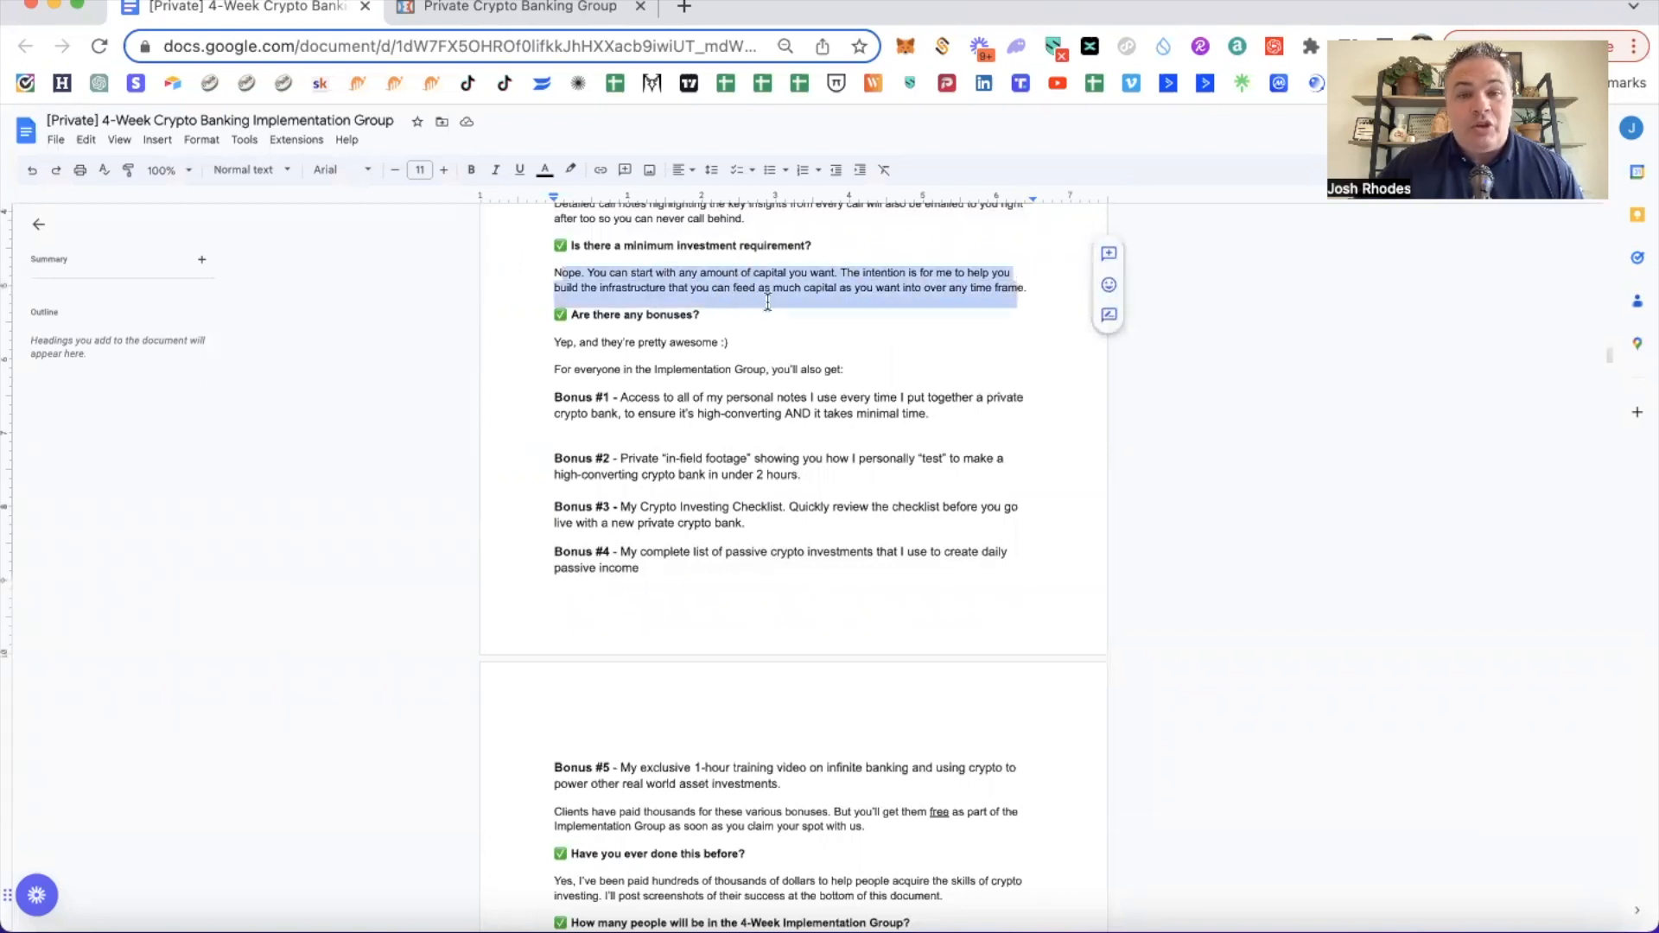
scroll(down, 3)
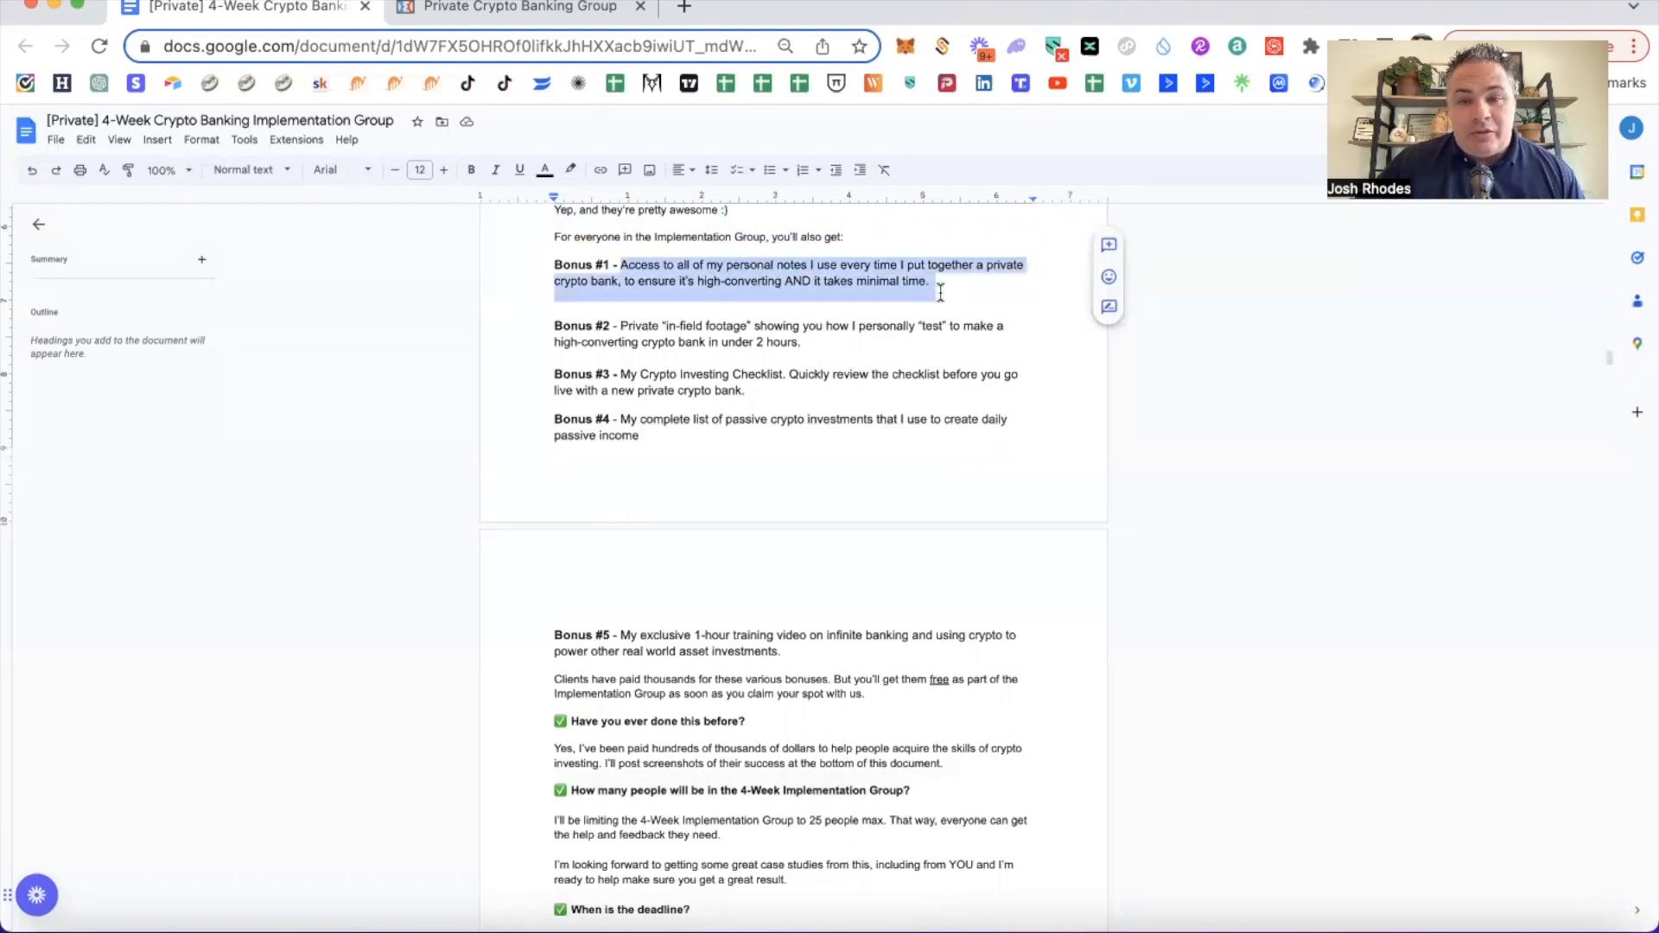
scroll(down, 3)
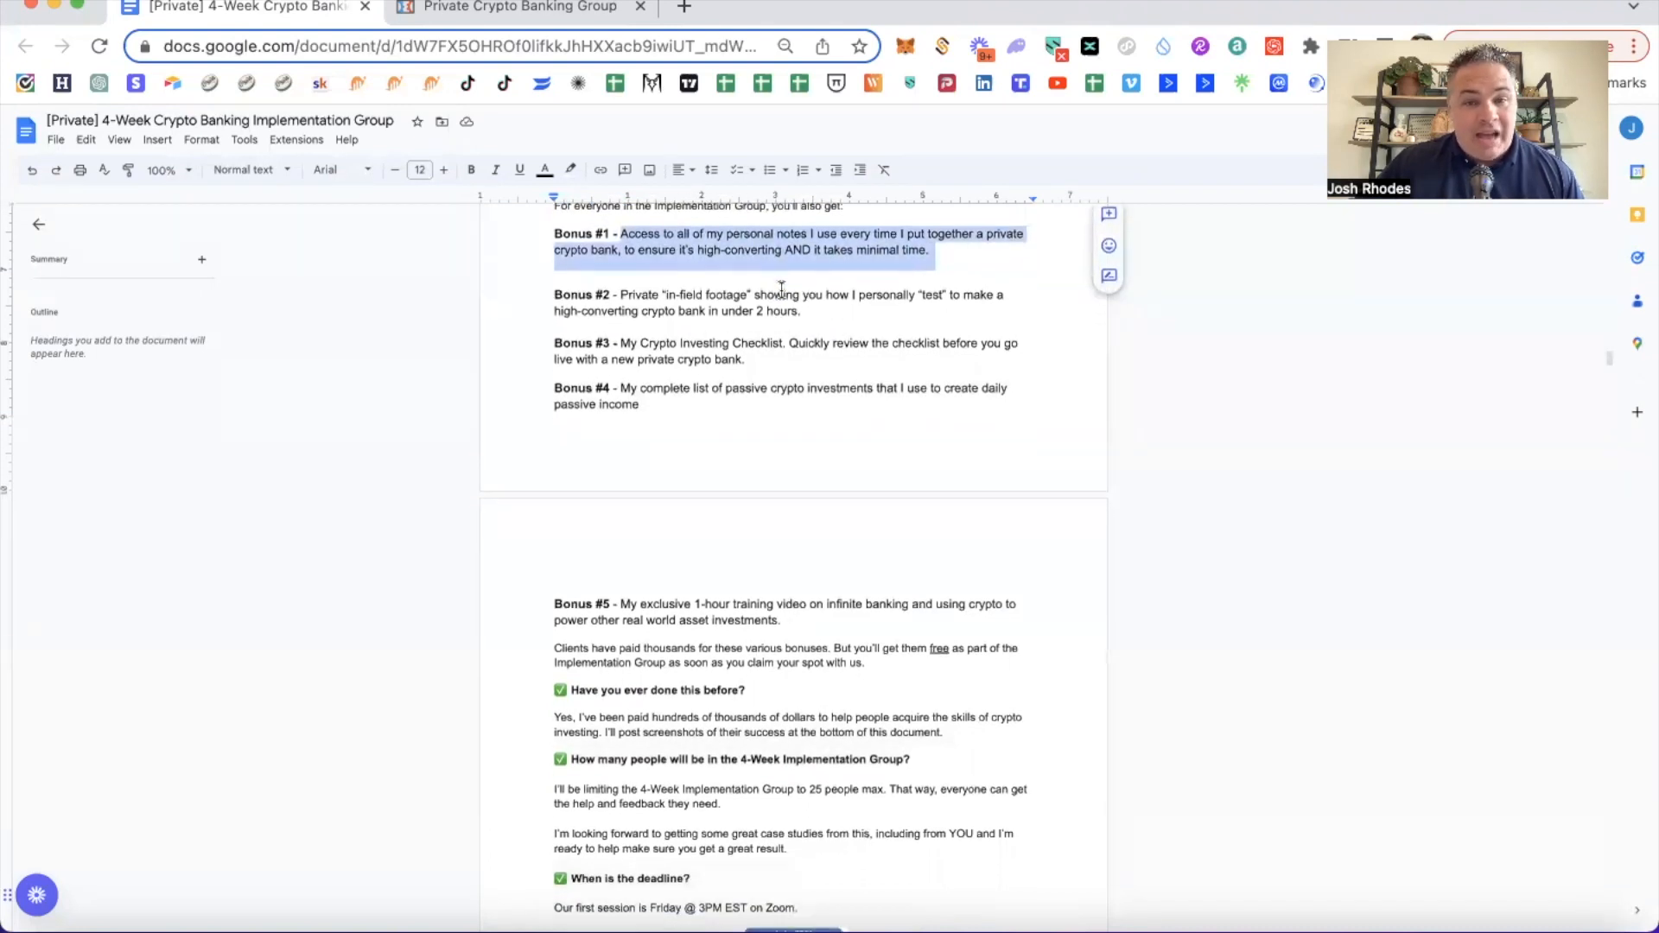
scroll(down, 3)
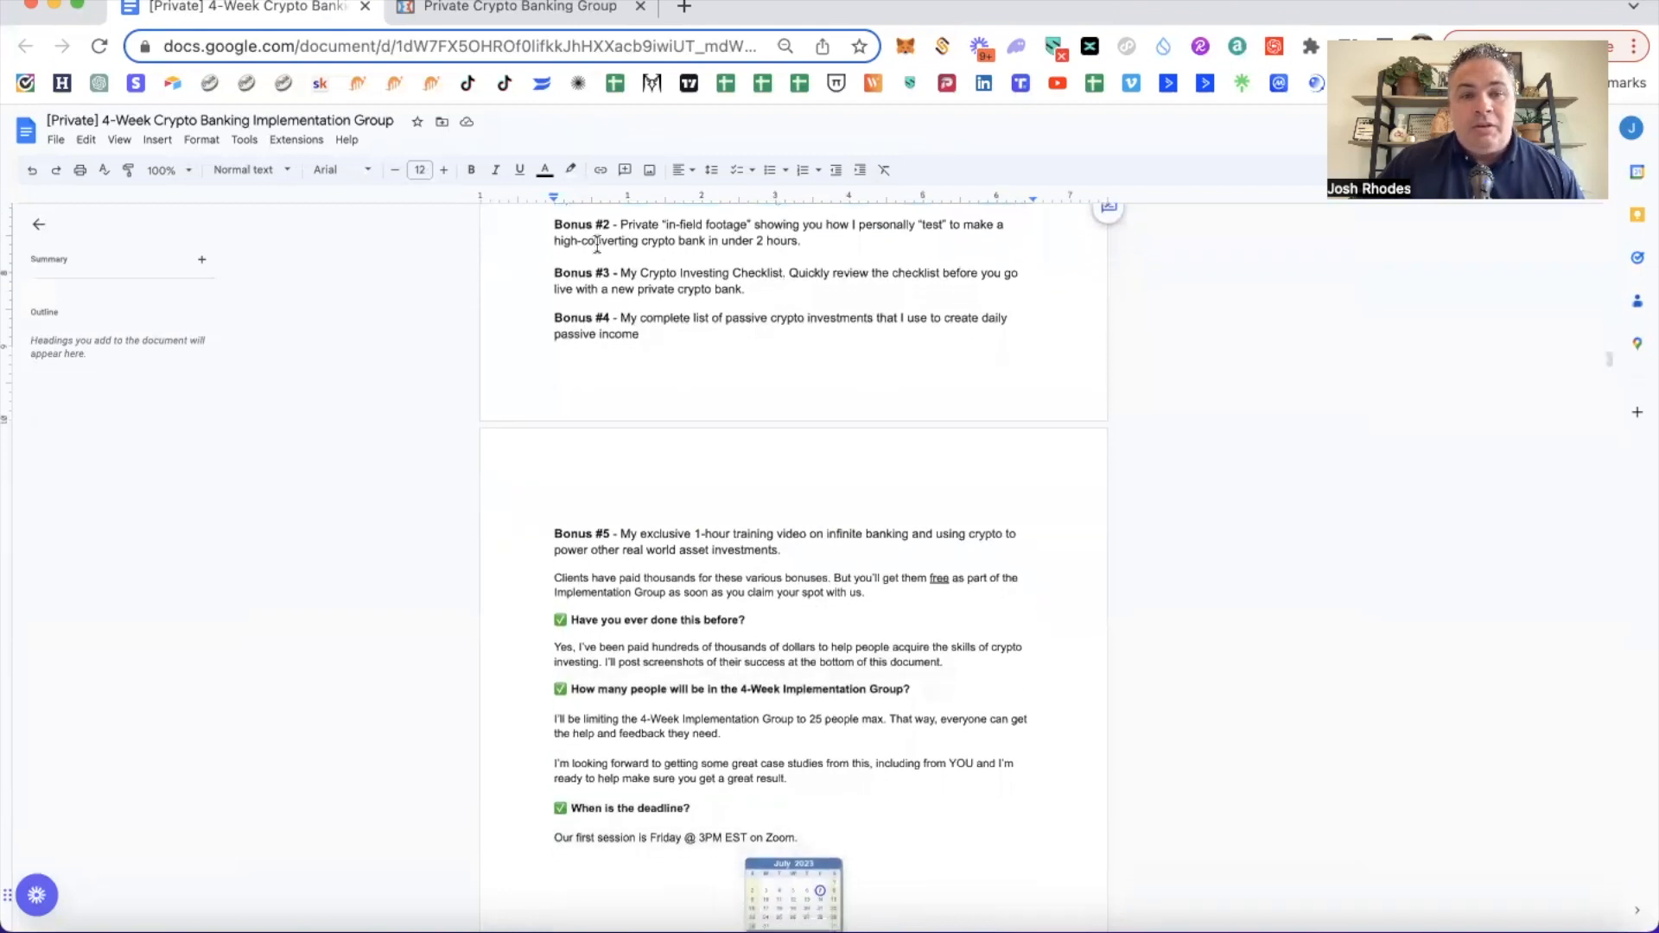
drag(553, 225, 800, 240)
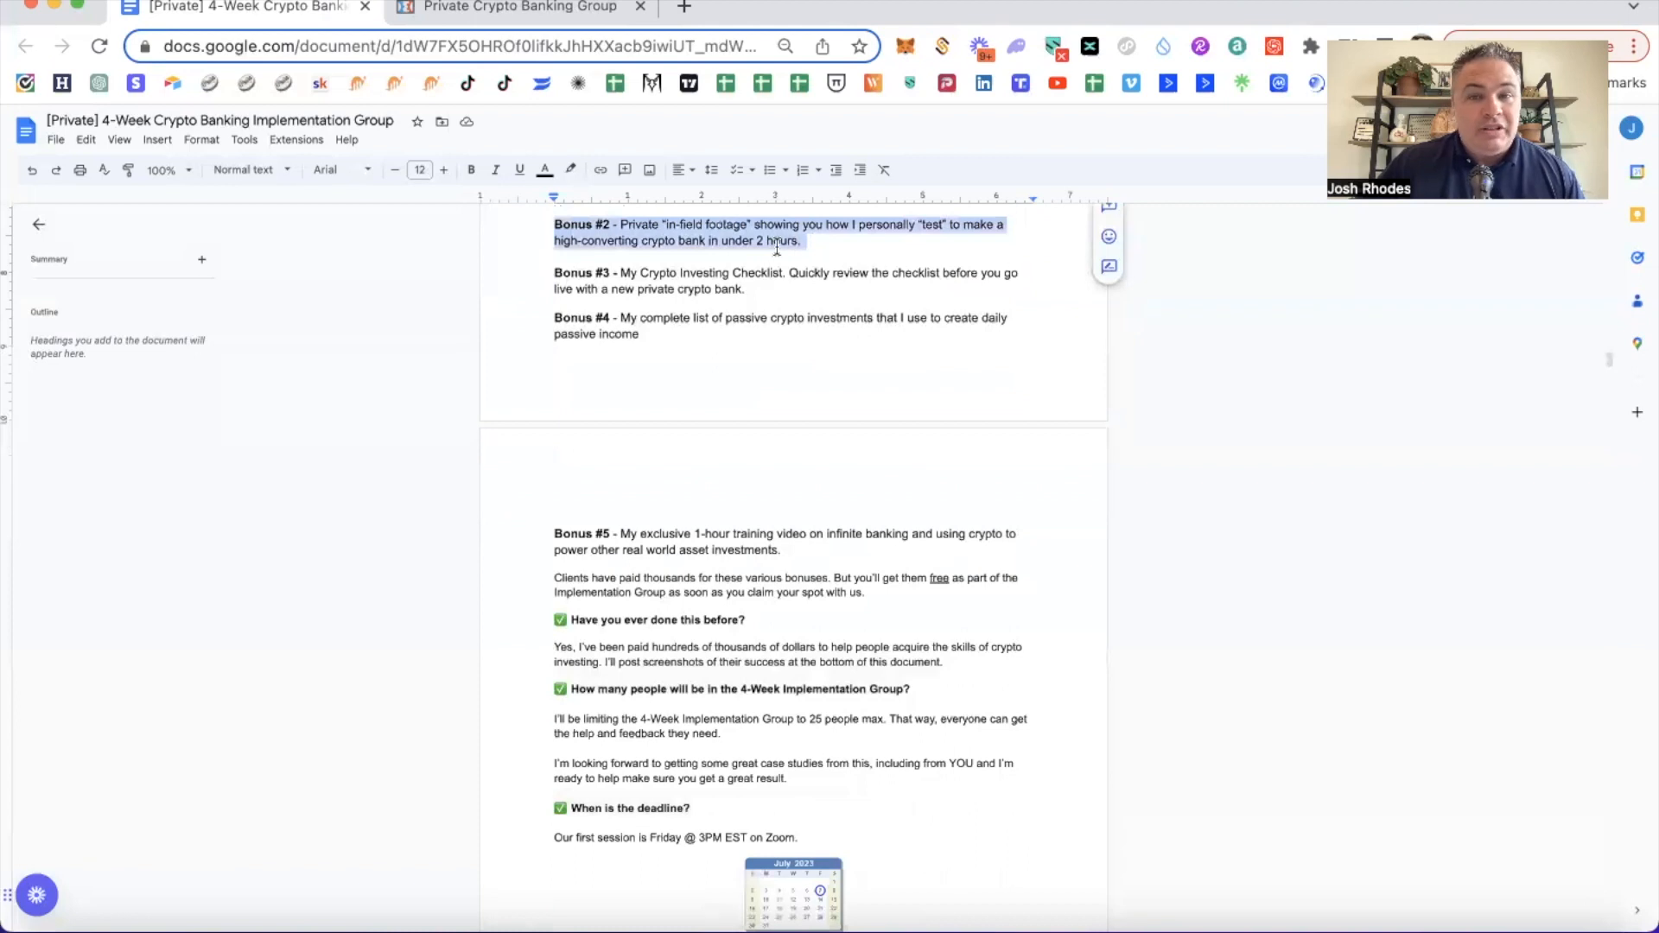
scroll(down, 3)
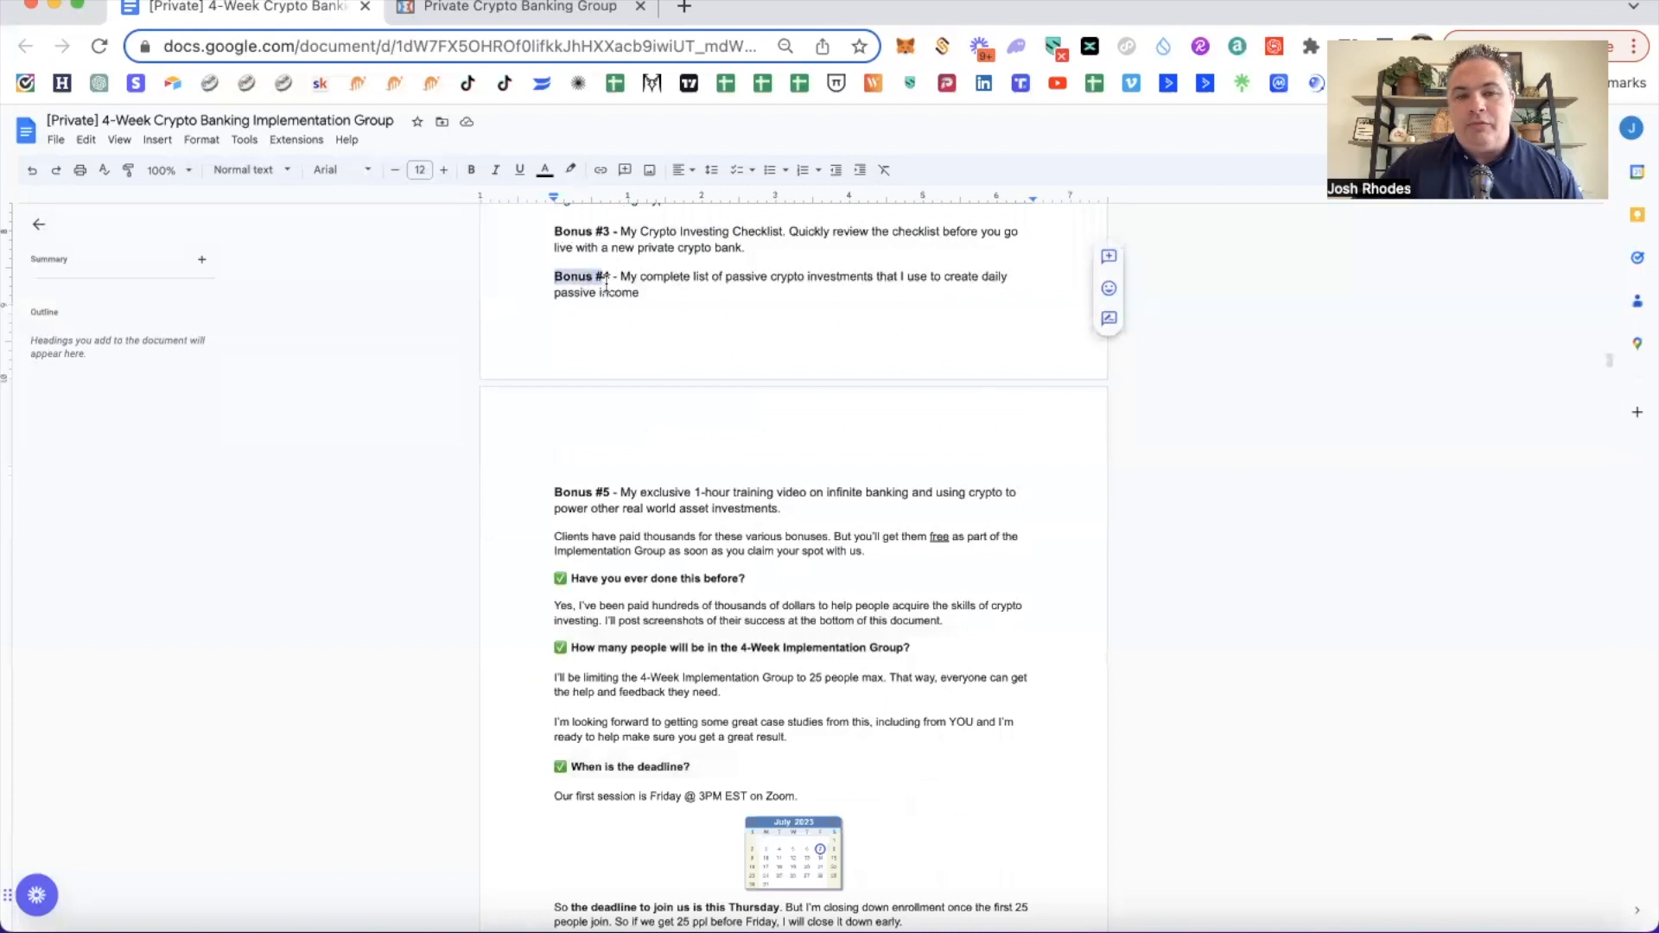
drag(553, 276, 639, 292)
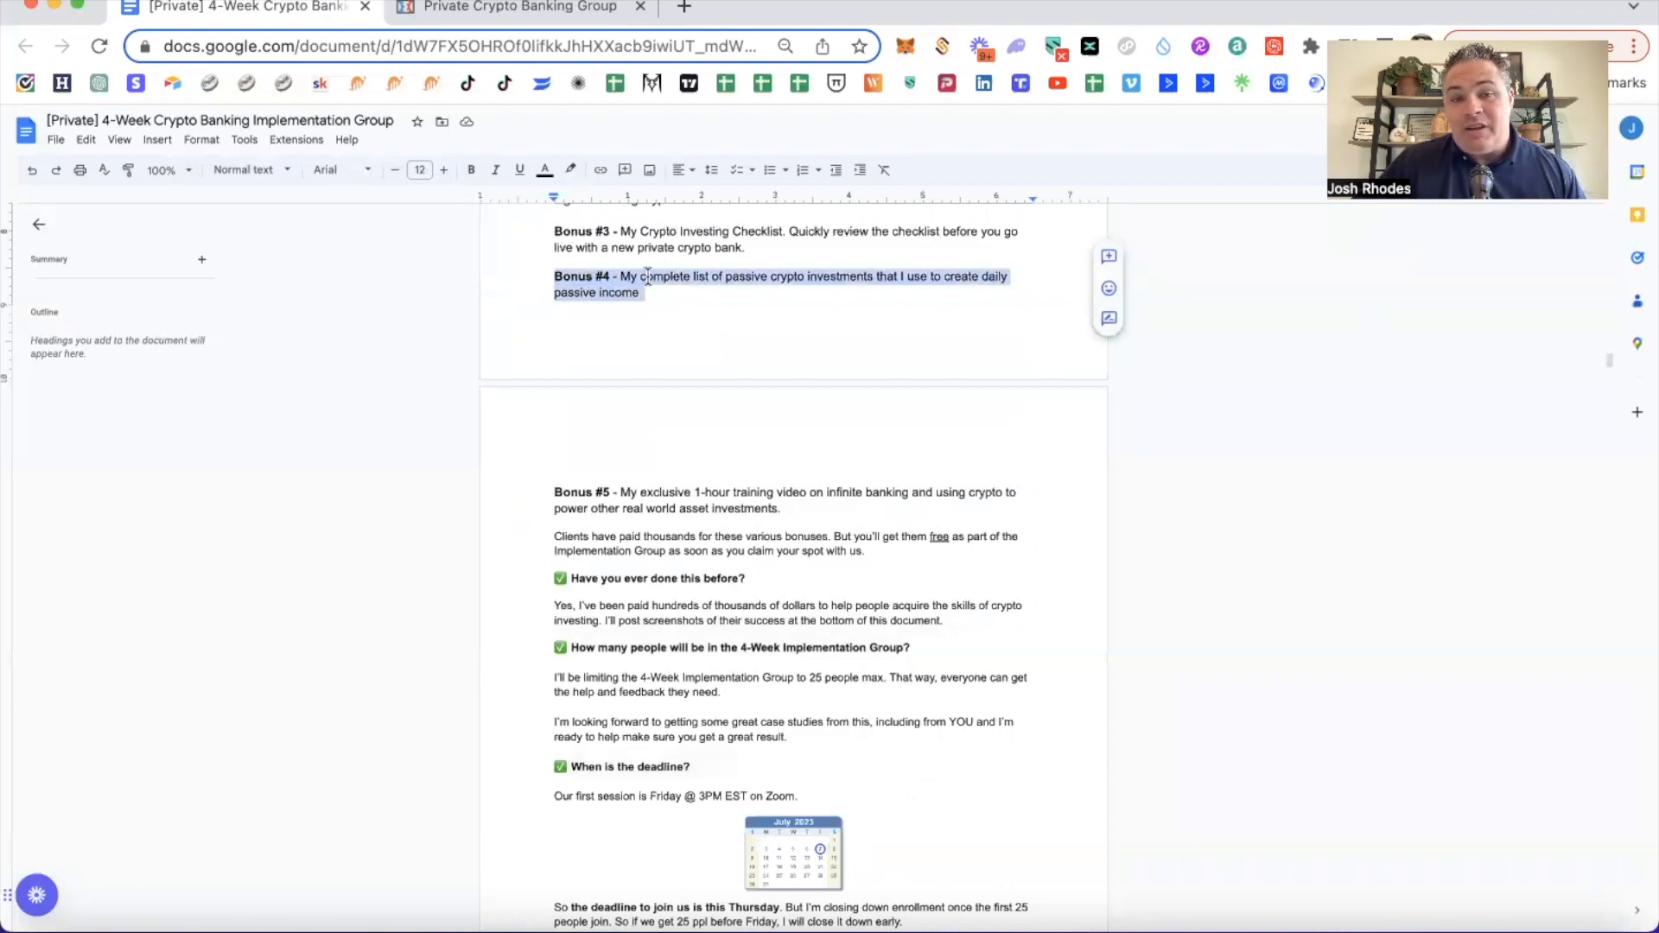
scroll(down, 3)
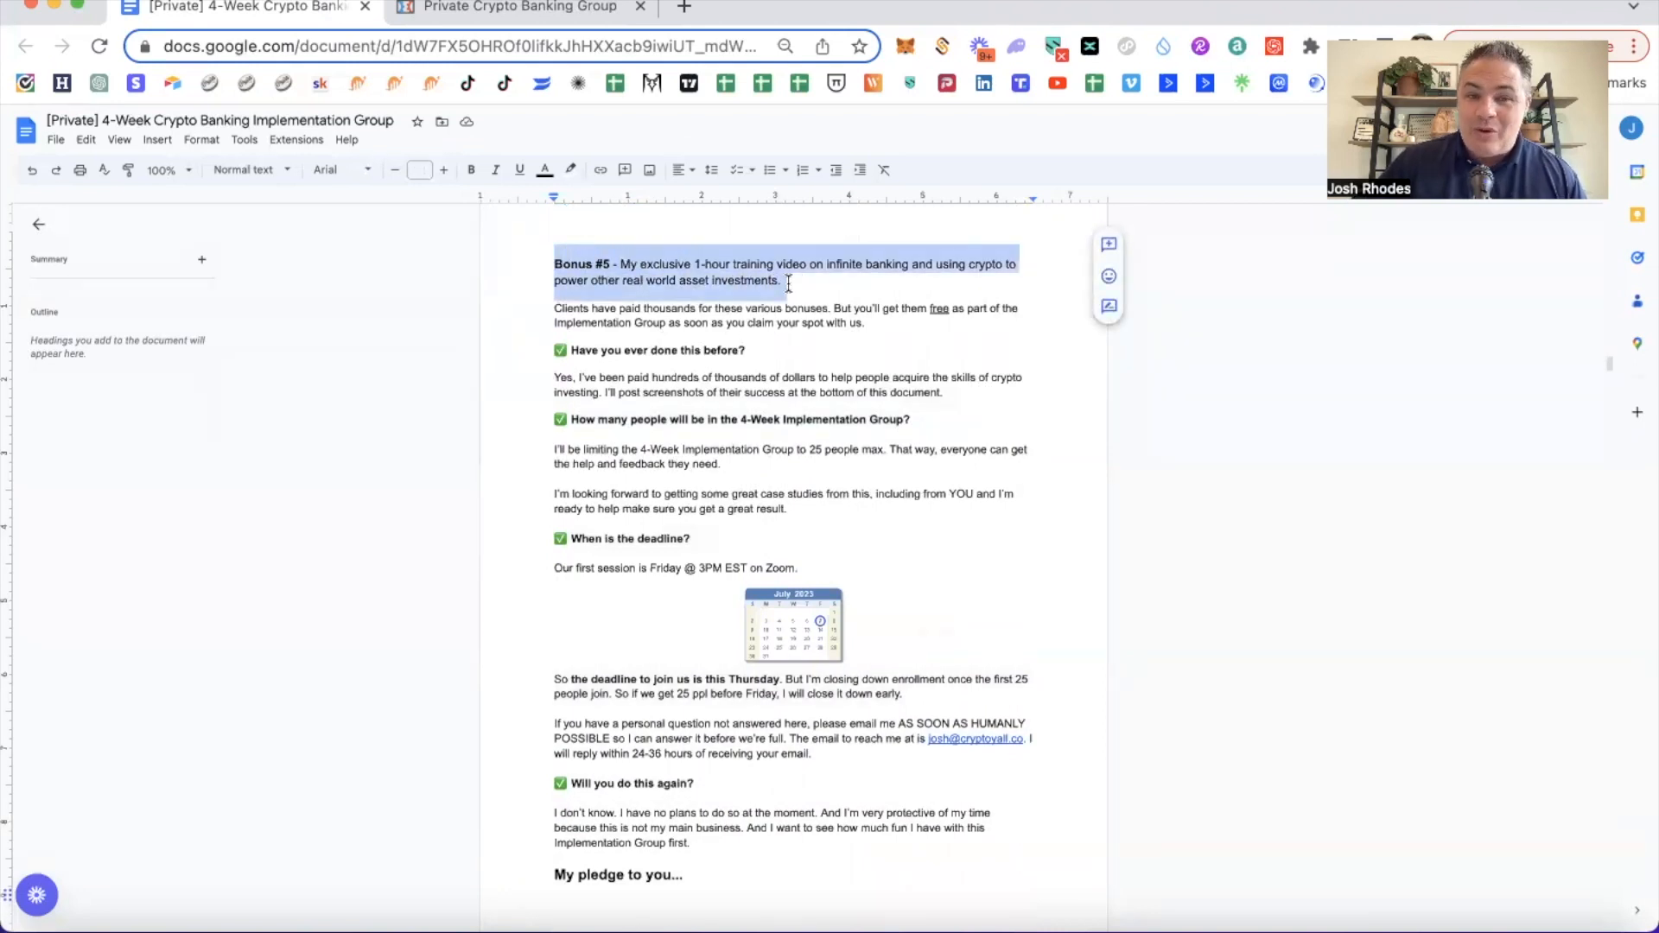
scroll(down, 3)
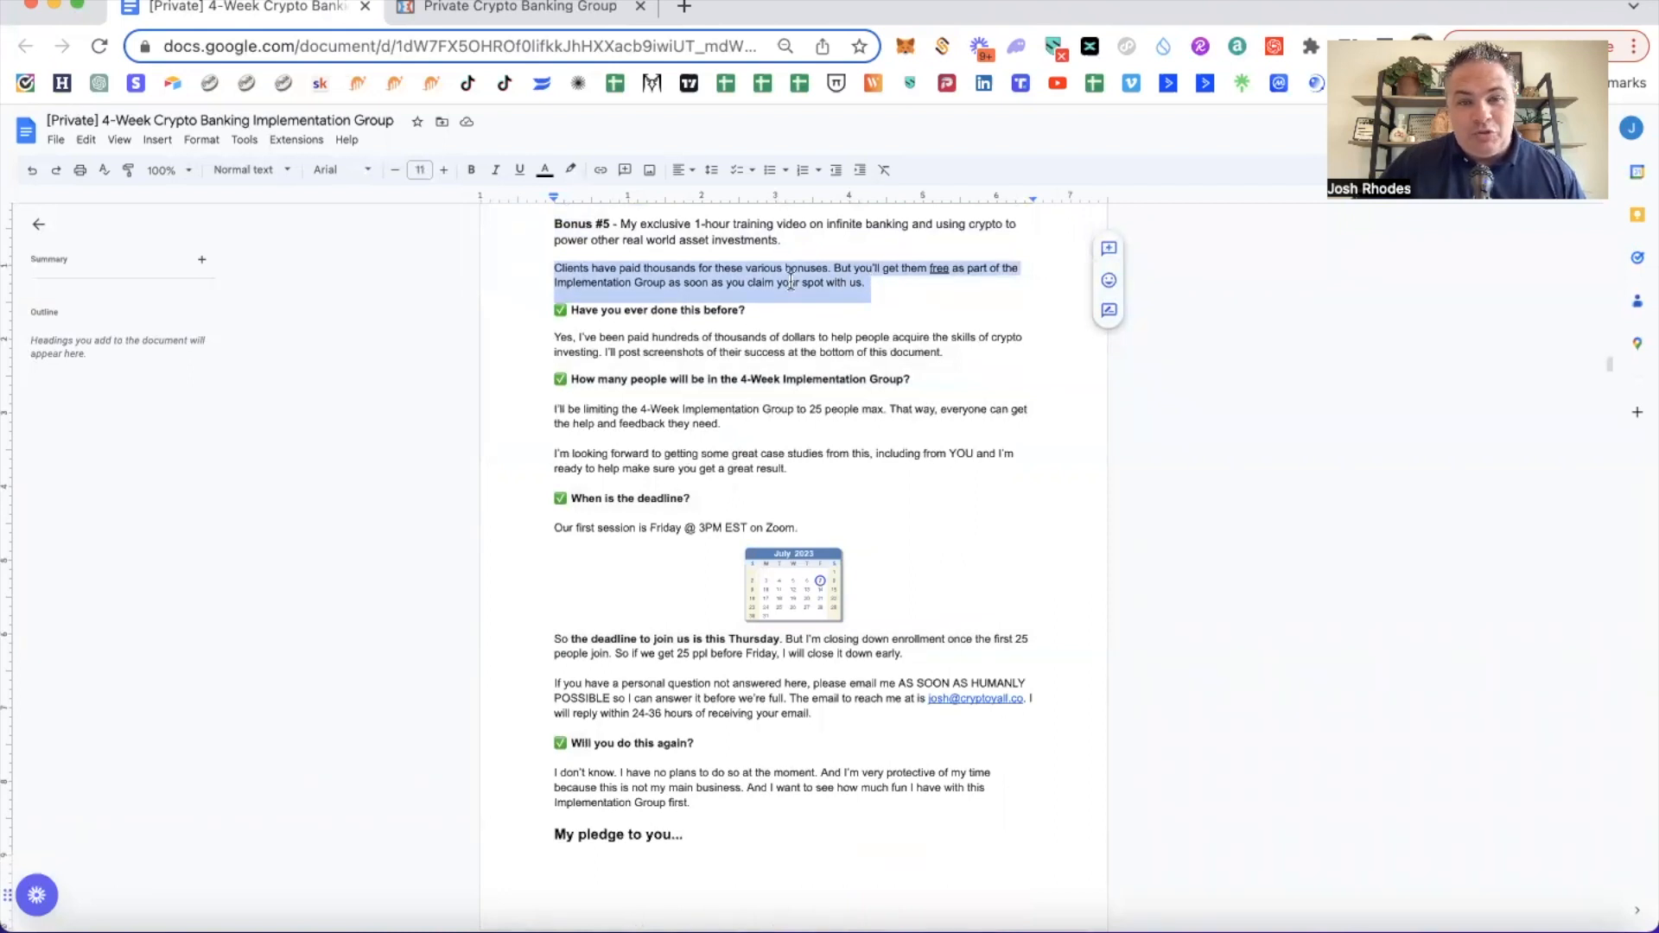
scroll(down, 3)
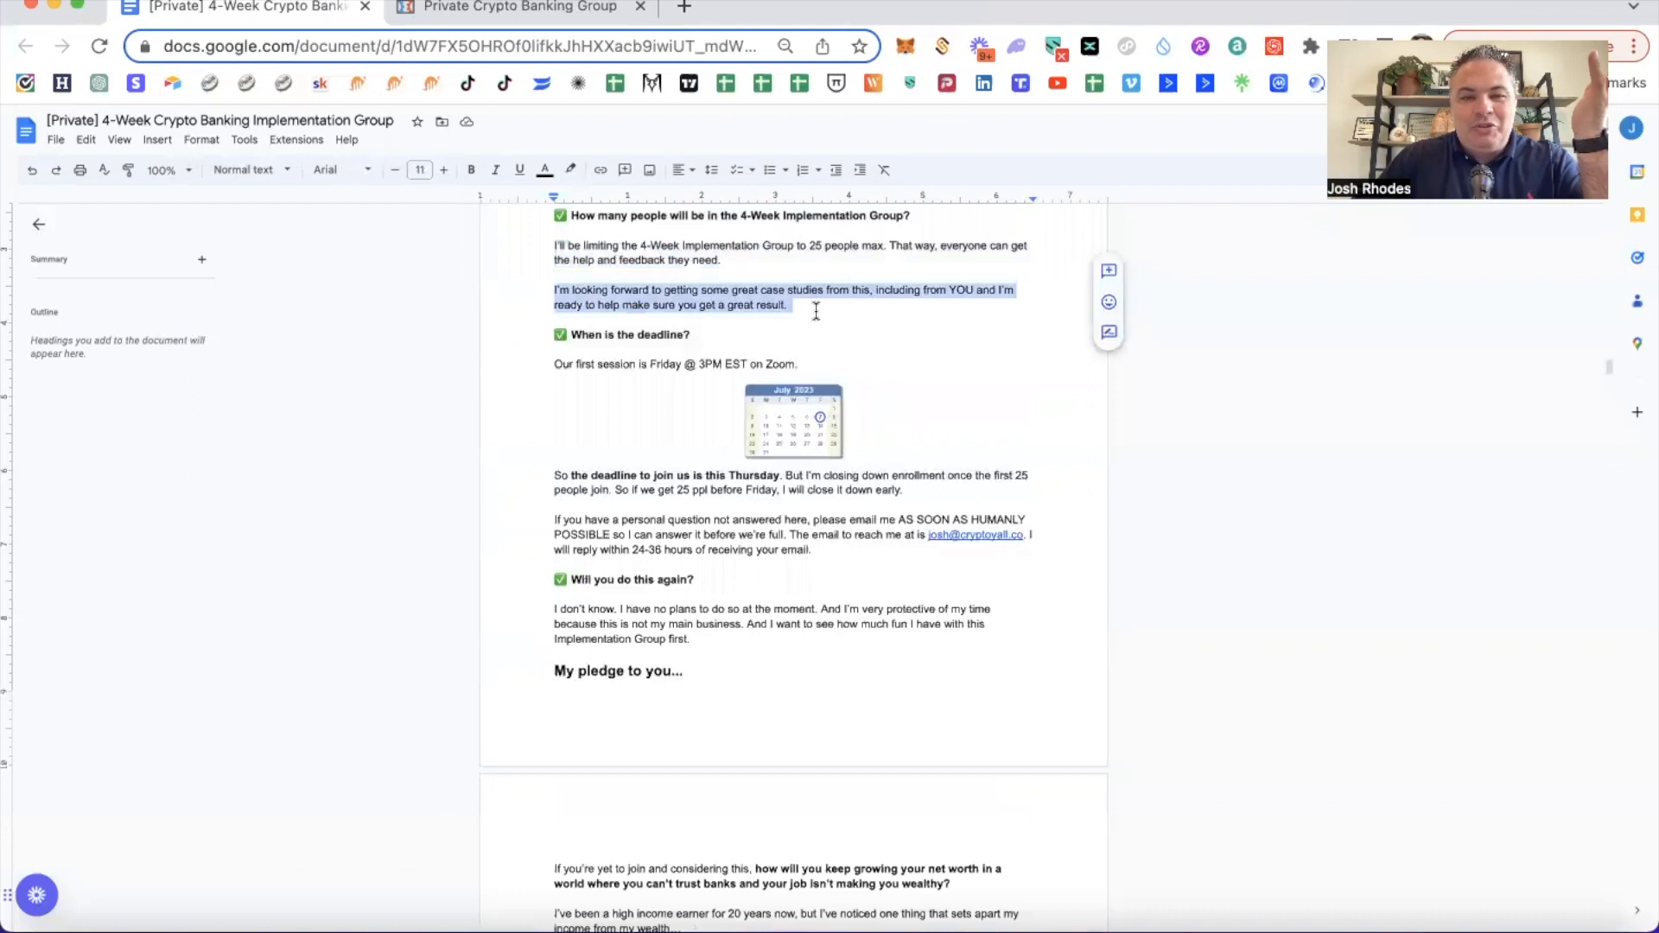
scroll(down, 3)
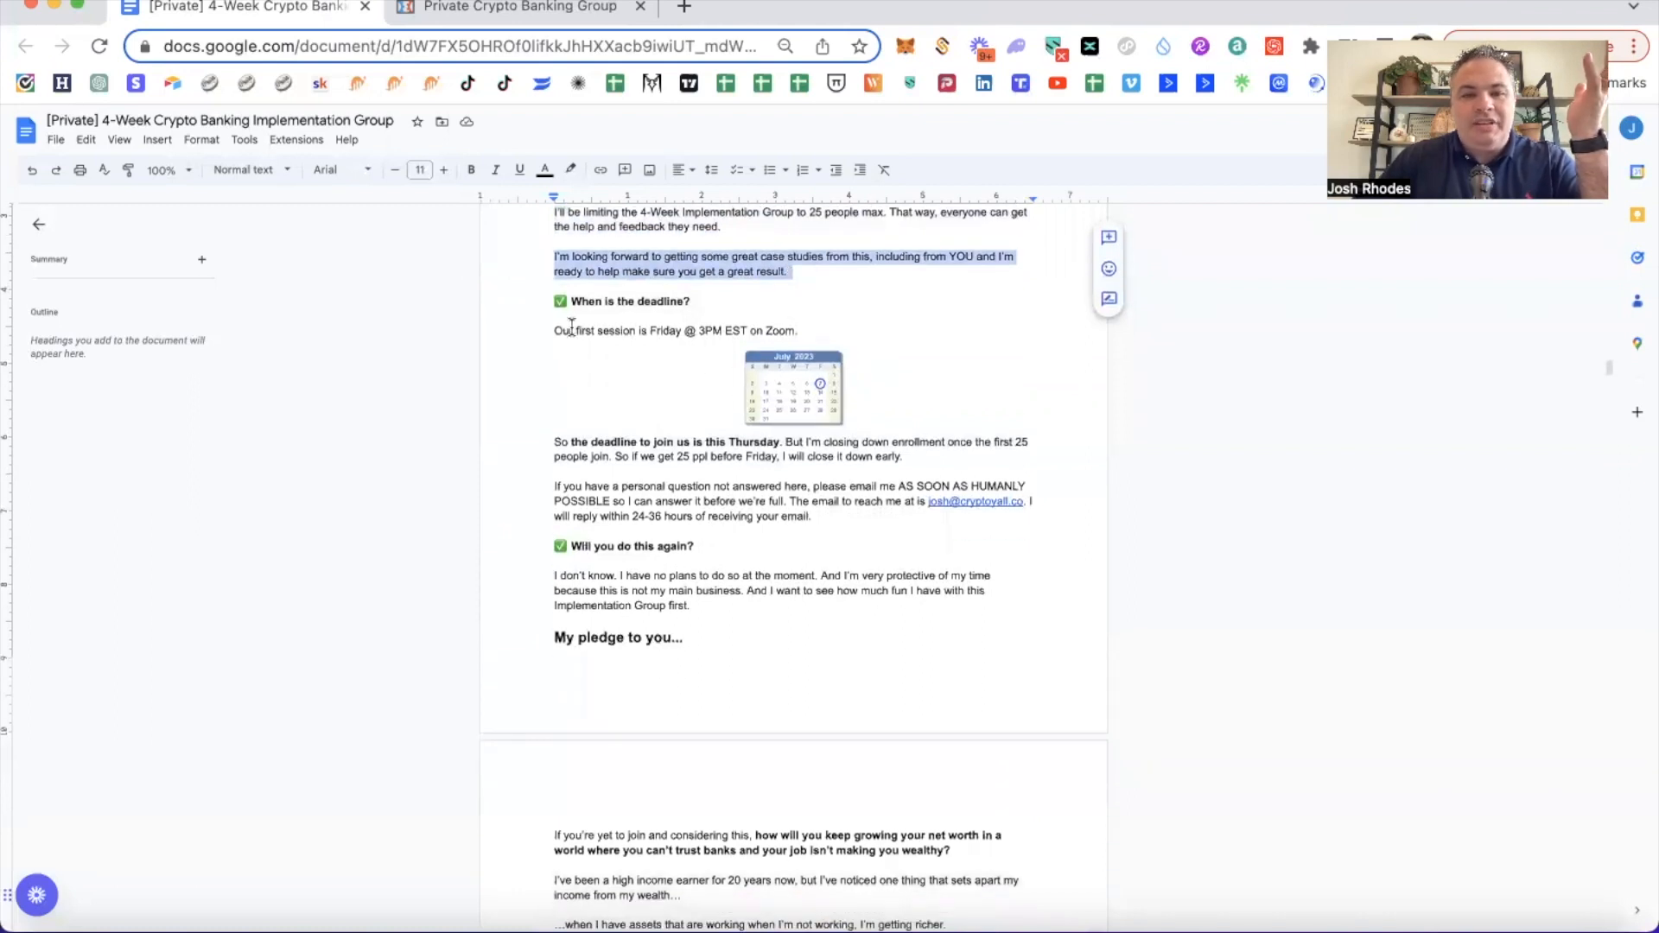
scroll(down, 3)
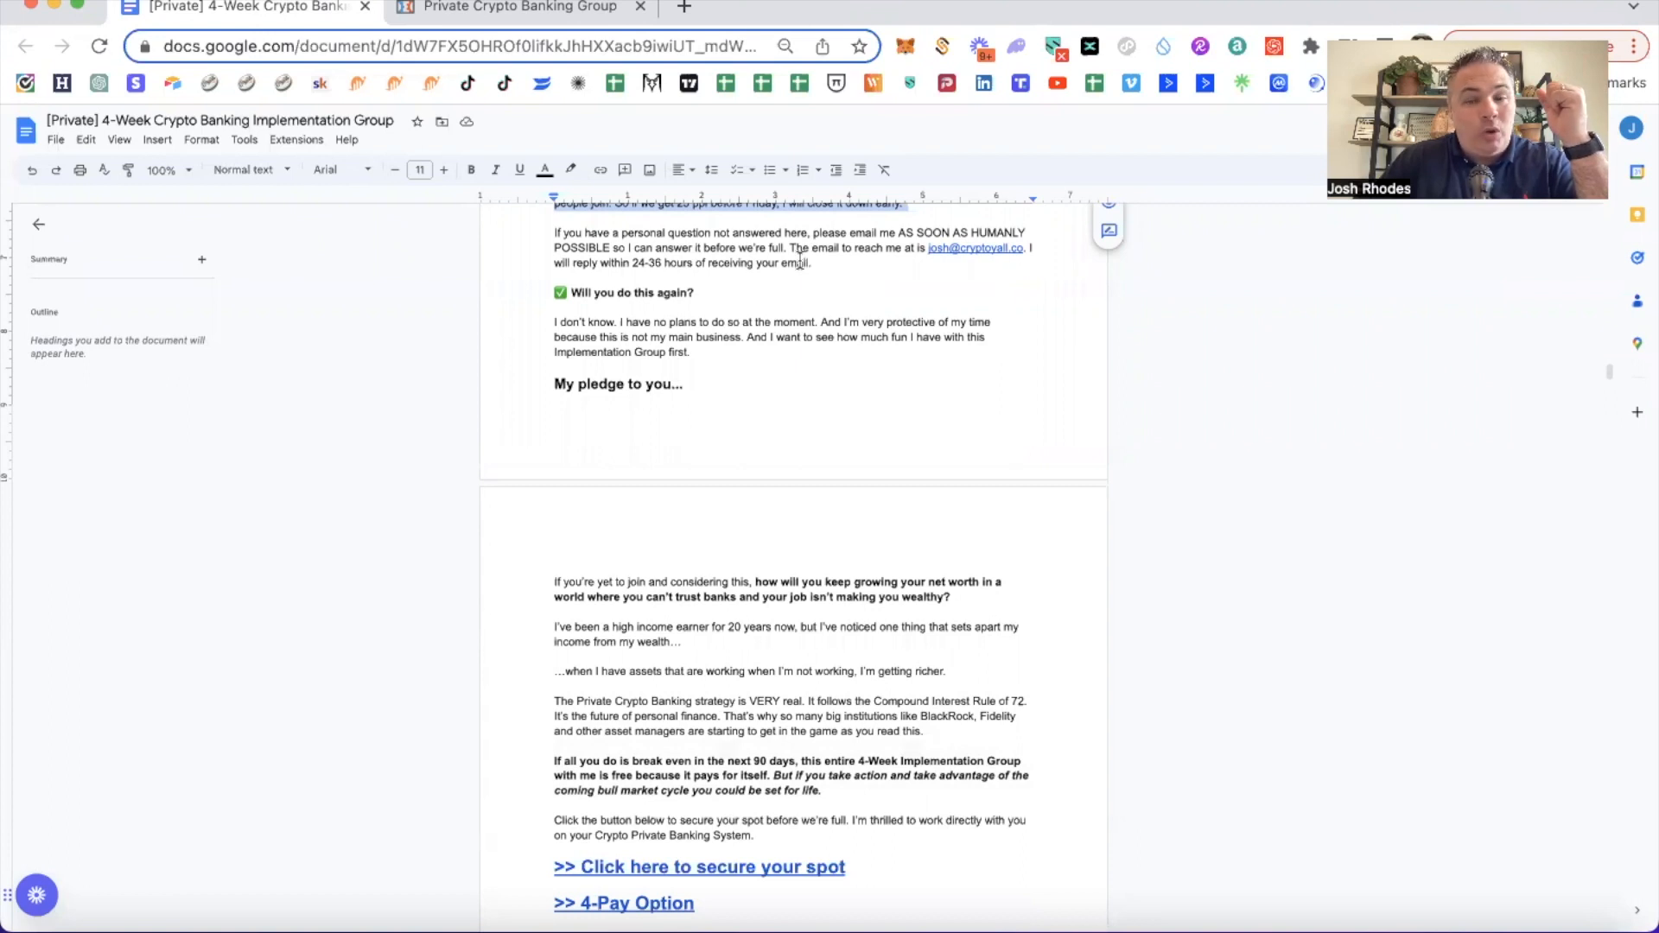
scroll(down, 3)
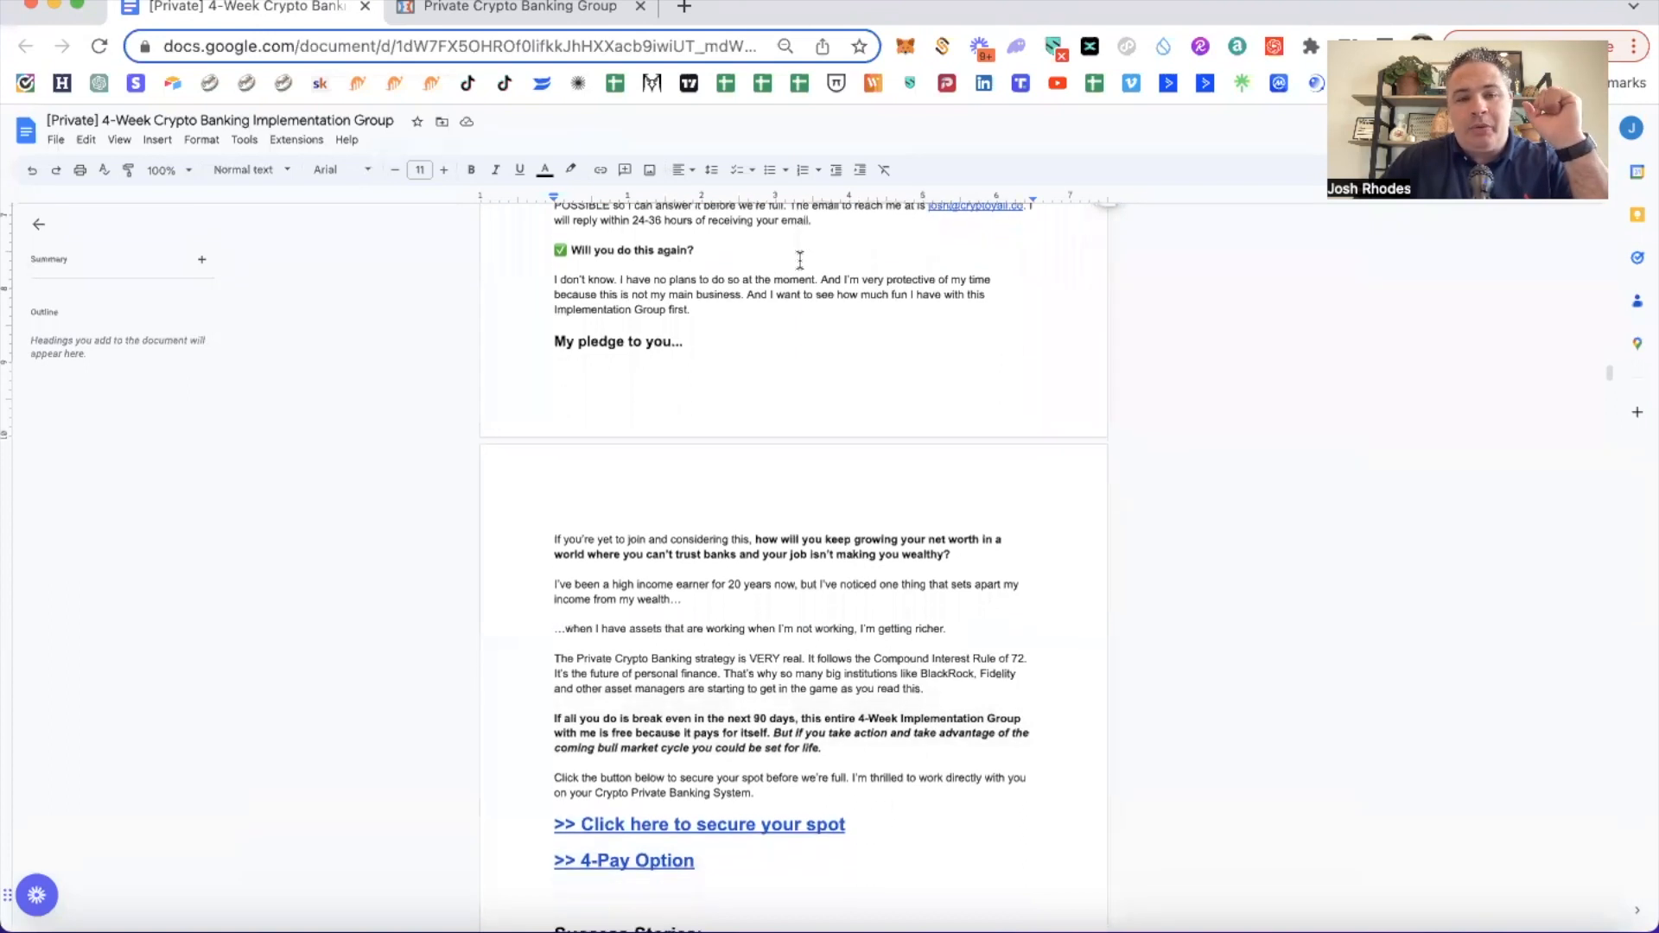
scroll(down, 3)
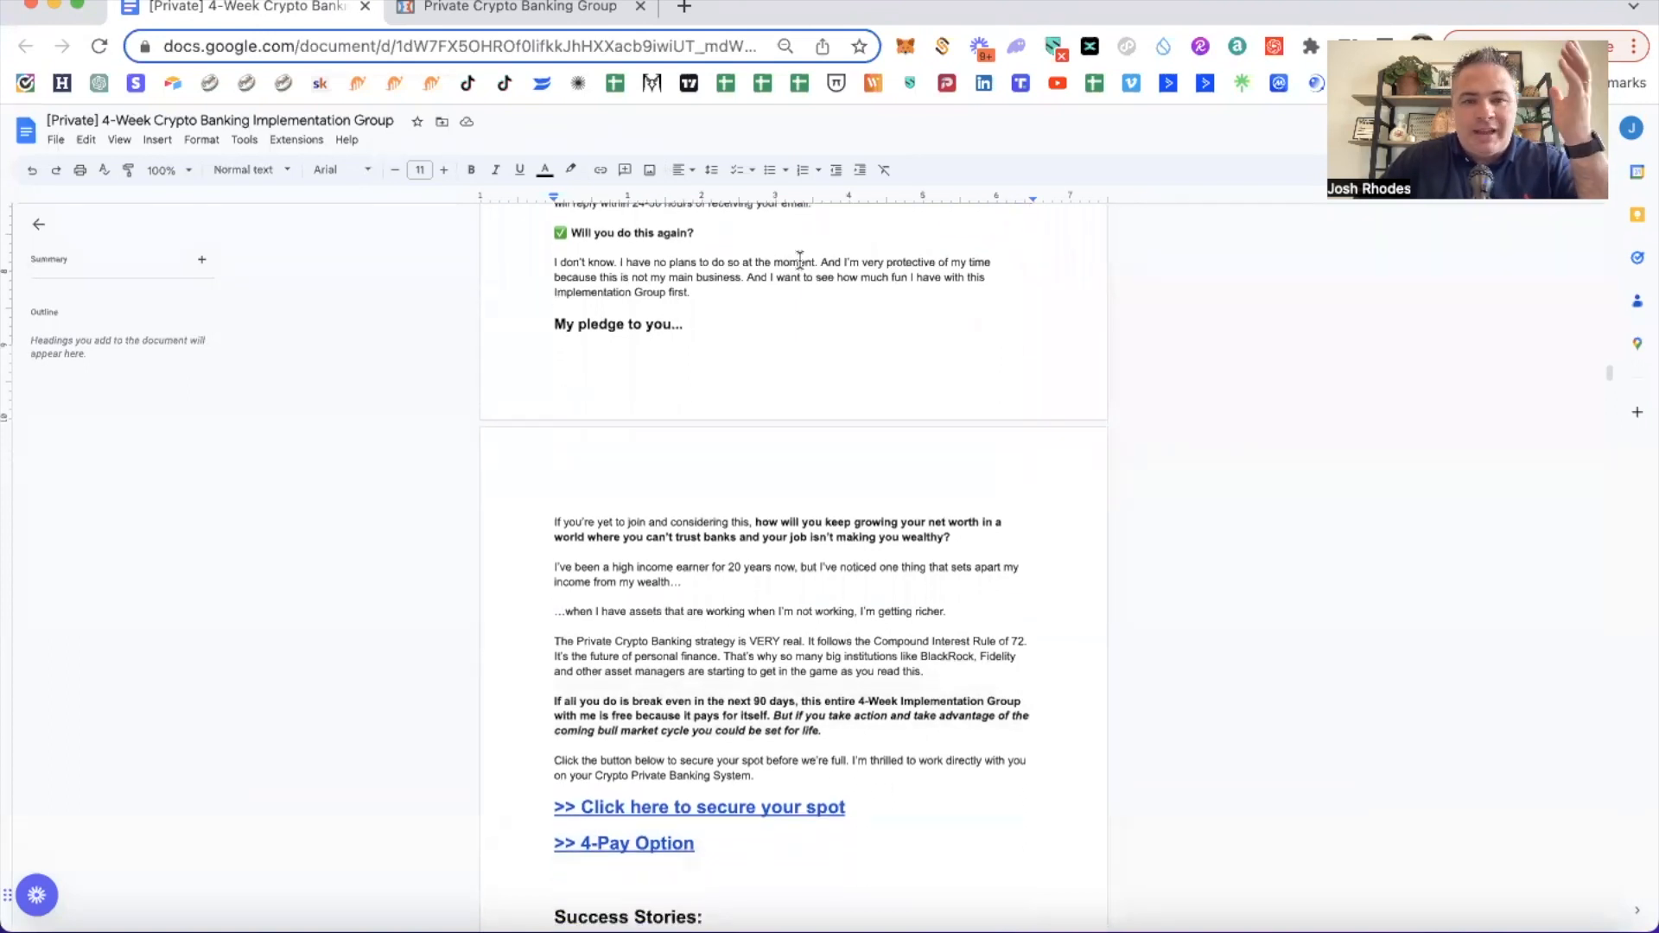
scroll(down, 3)
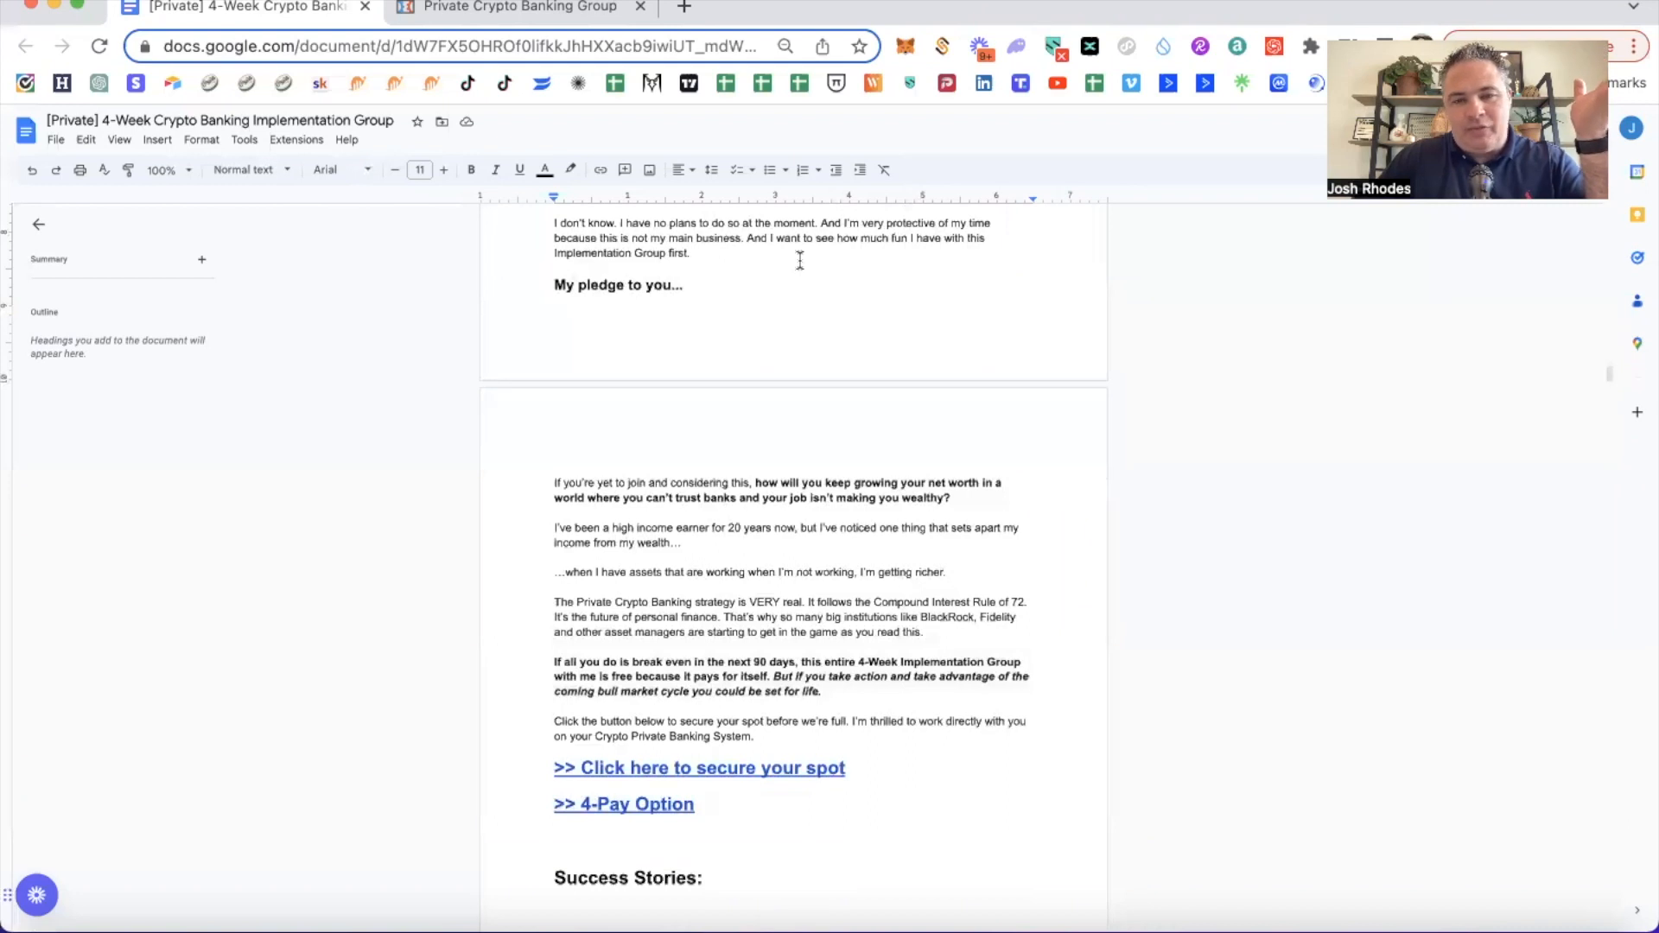
drag(555, 223, 689, 253)
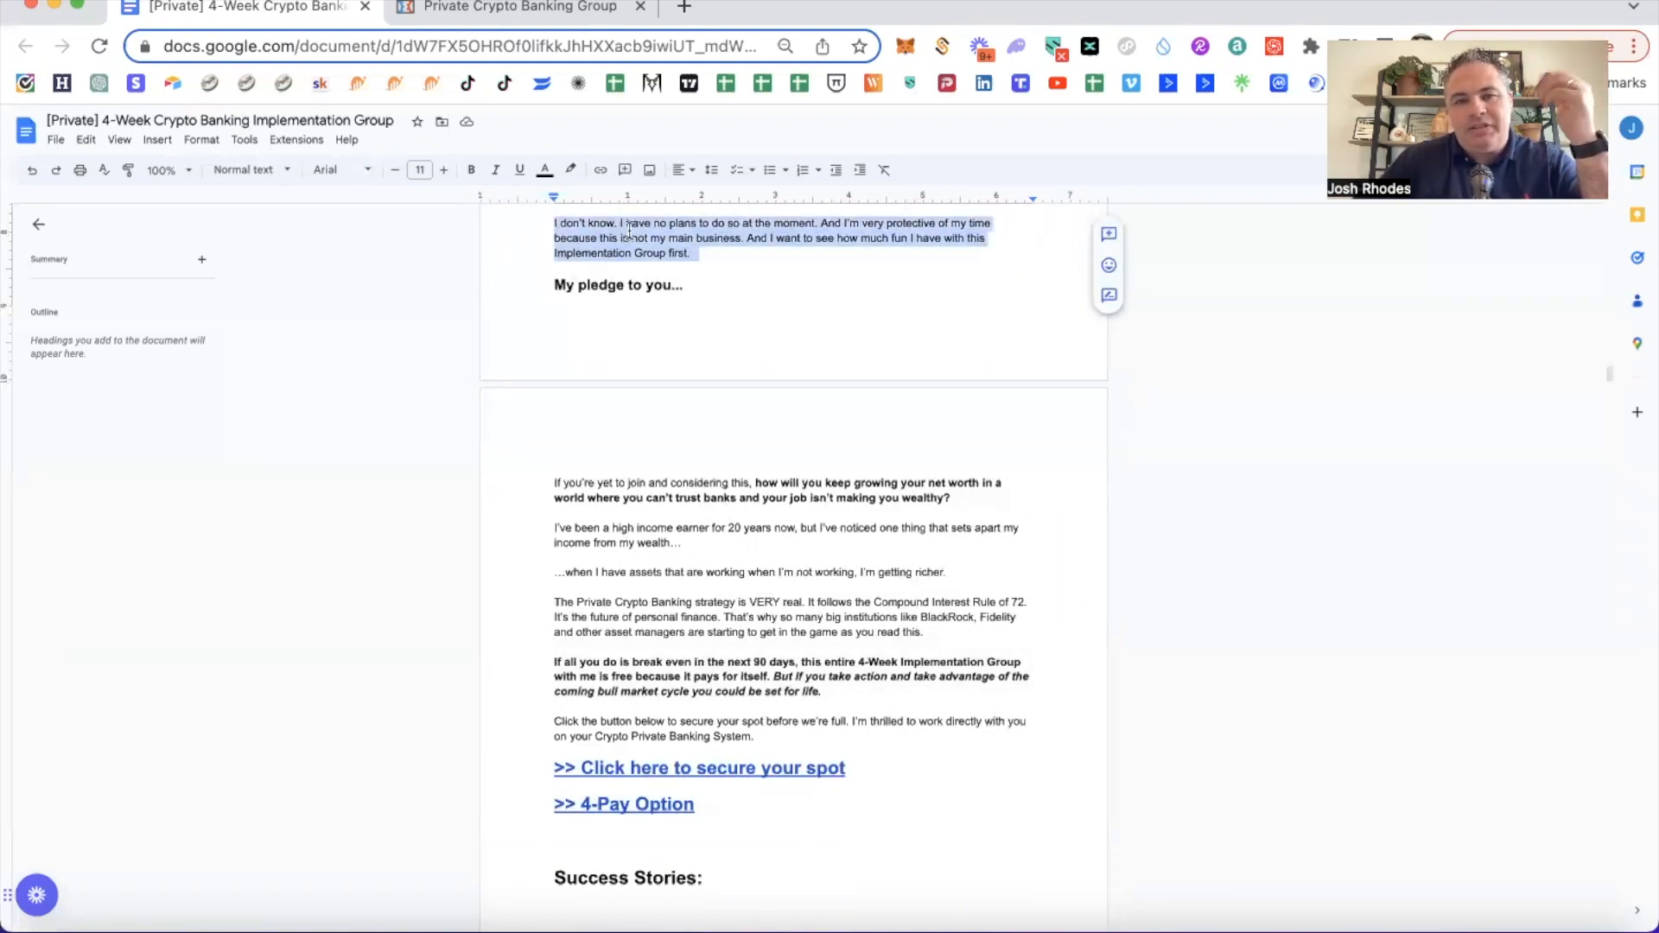
scroll(down, 3)
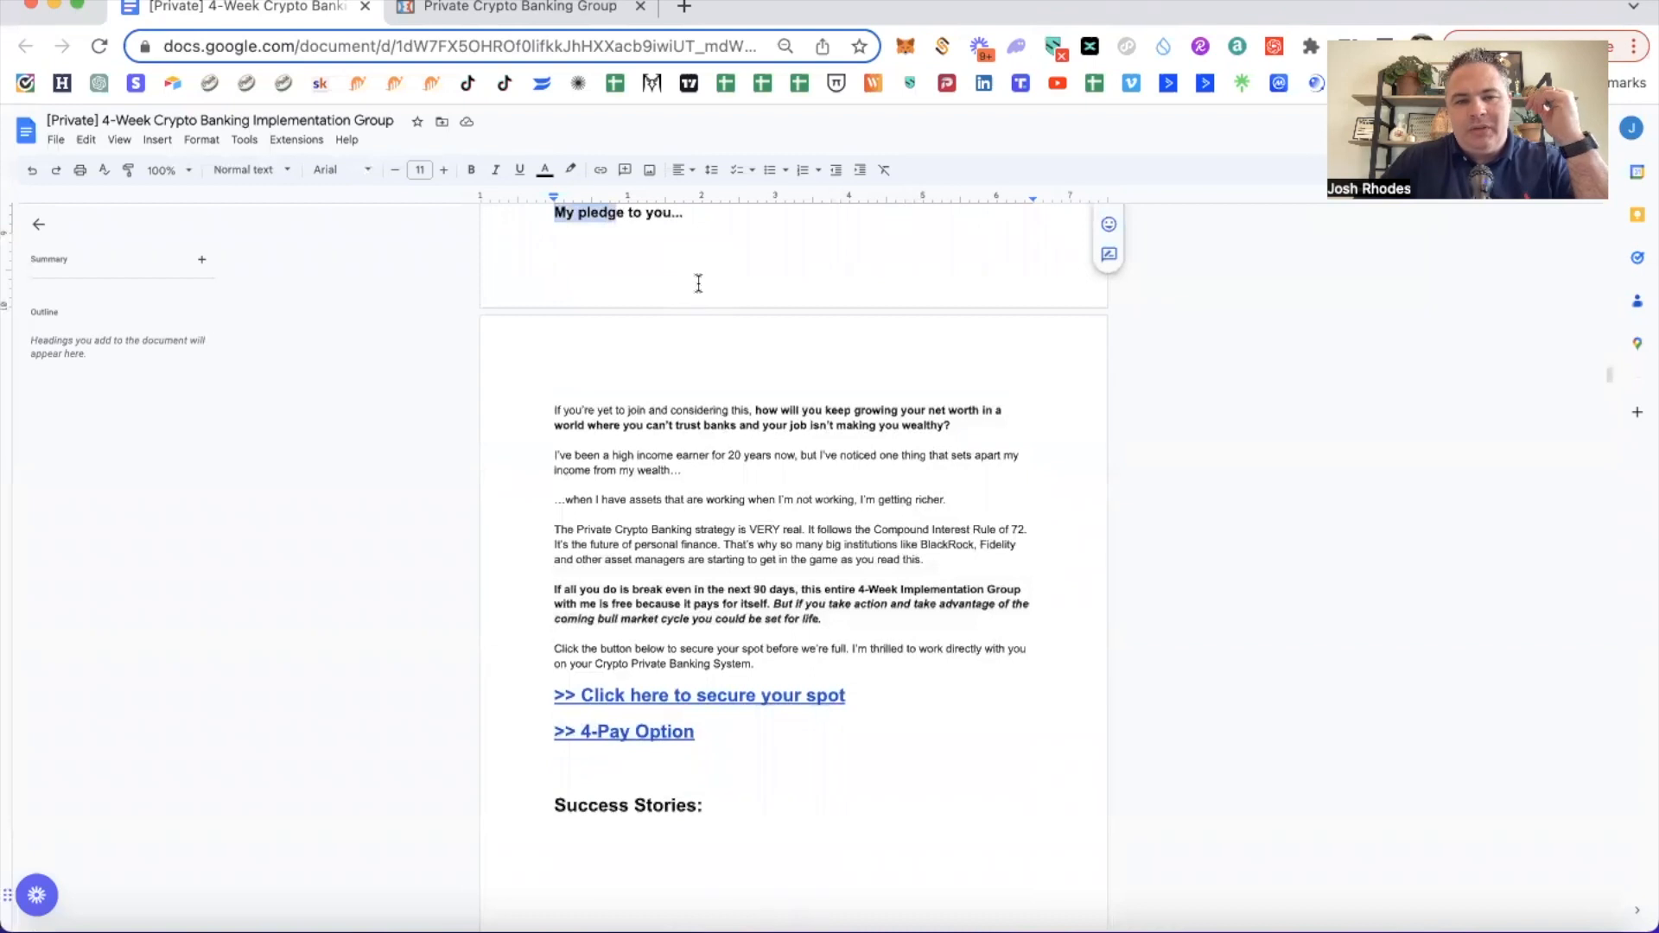
drag(555, 410, 951, 425)
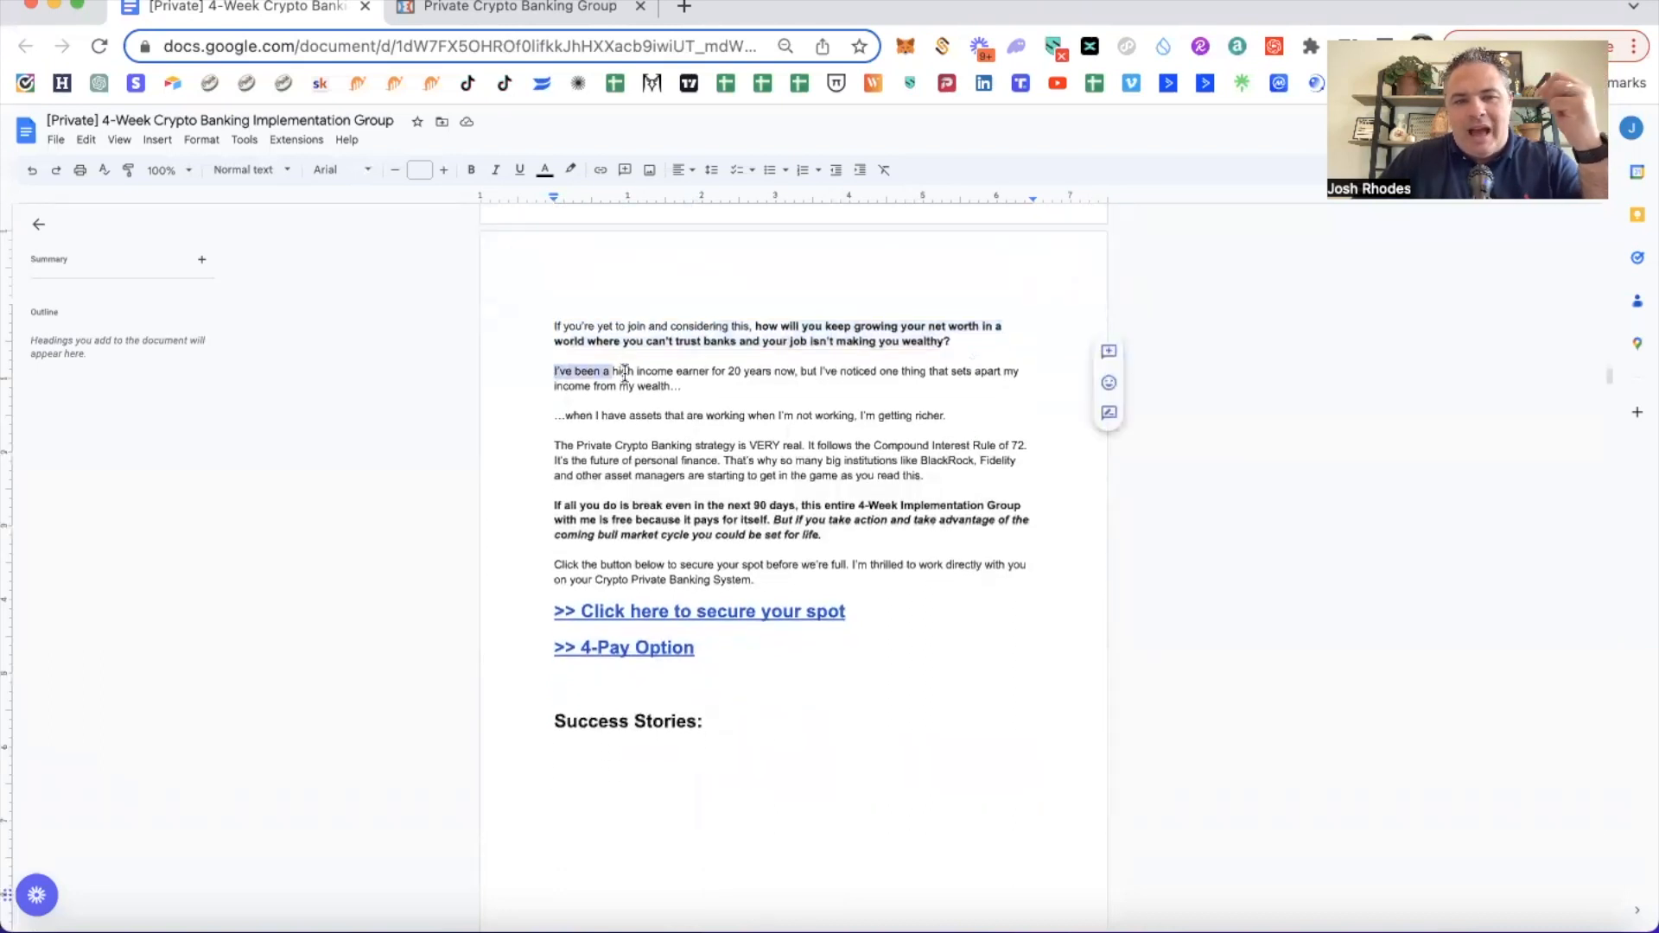
drag(553, 370, 684, 386)
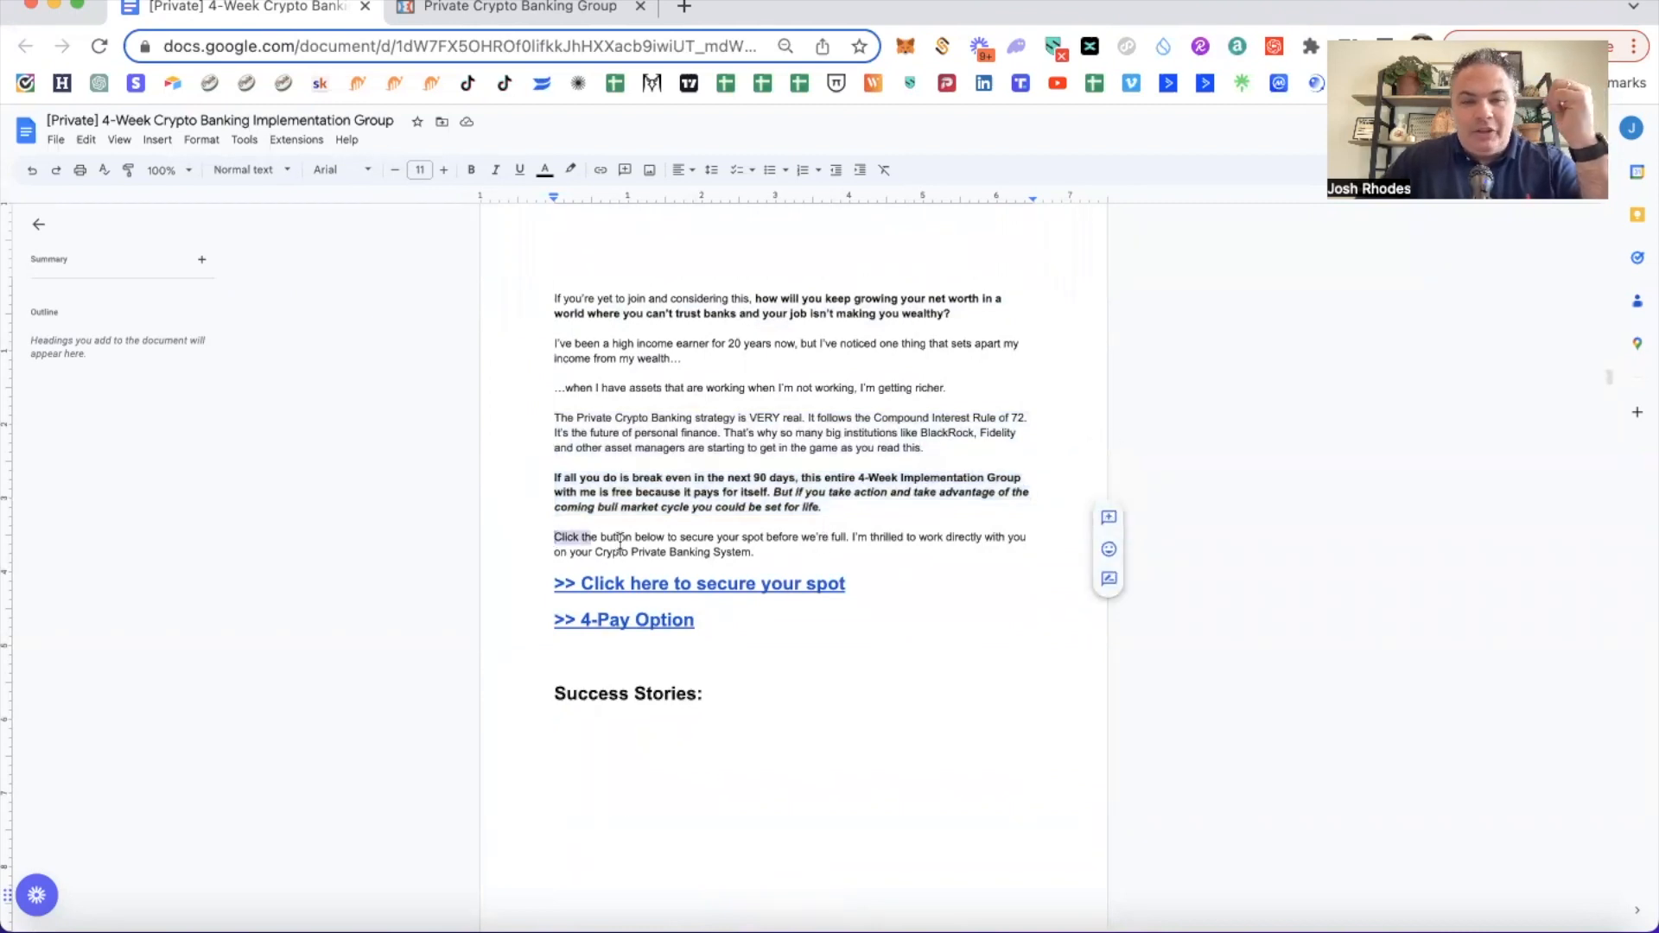
drag(553, 536, 753, 552)
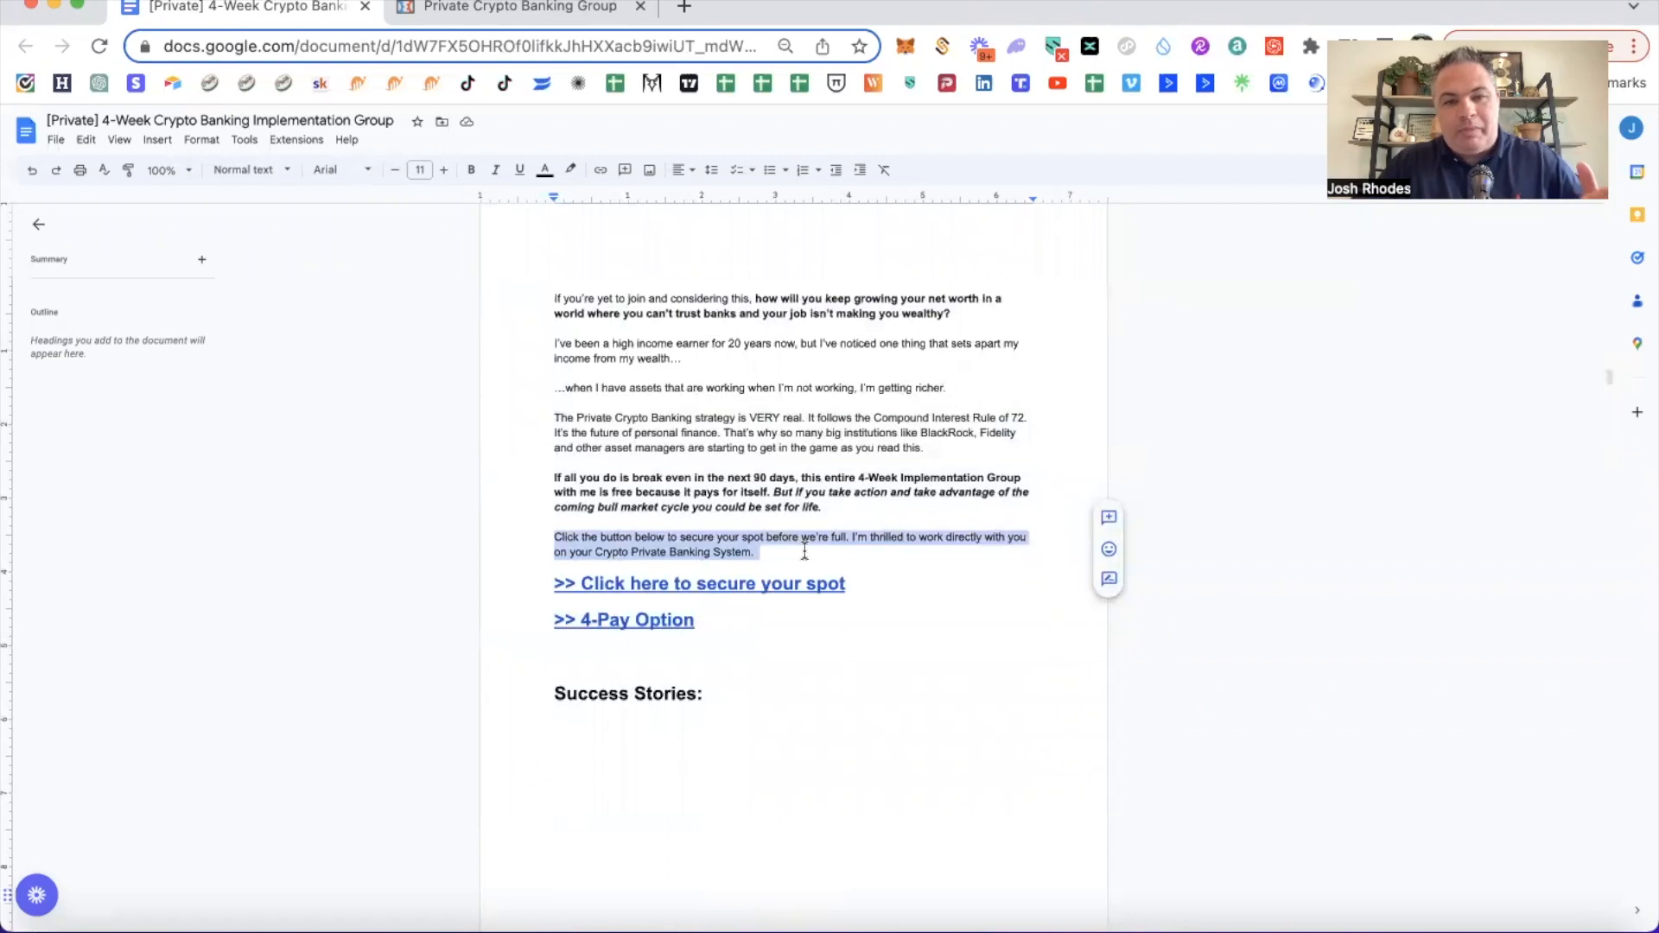
scroll(down, 3)
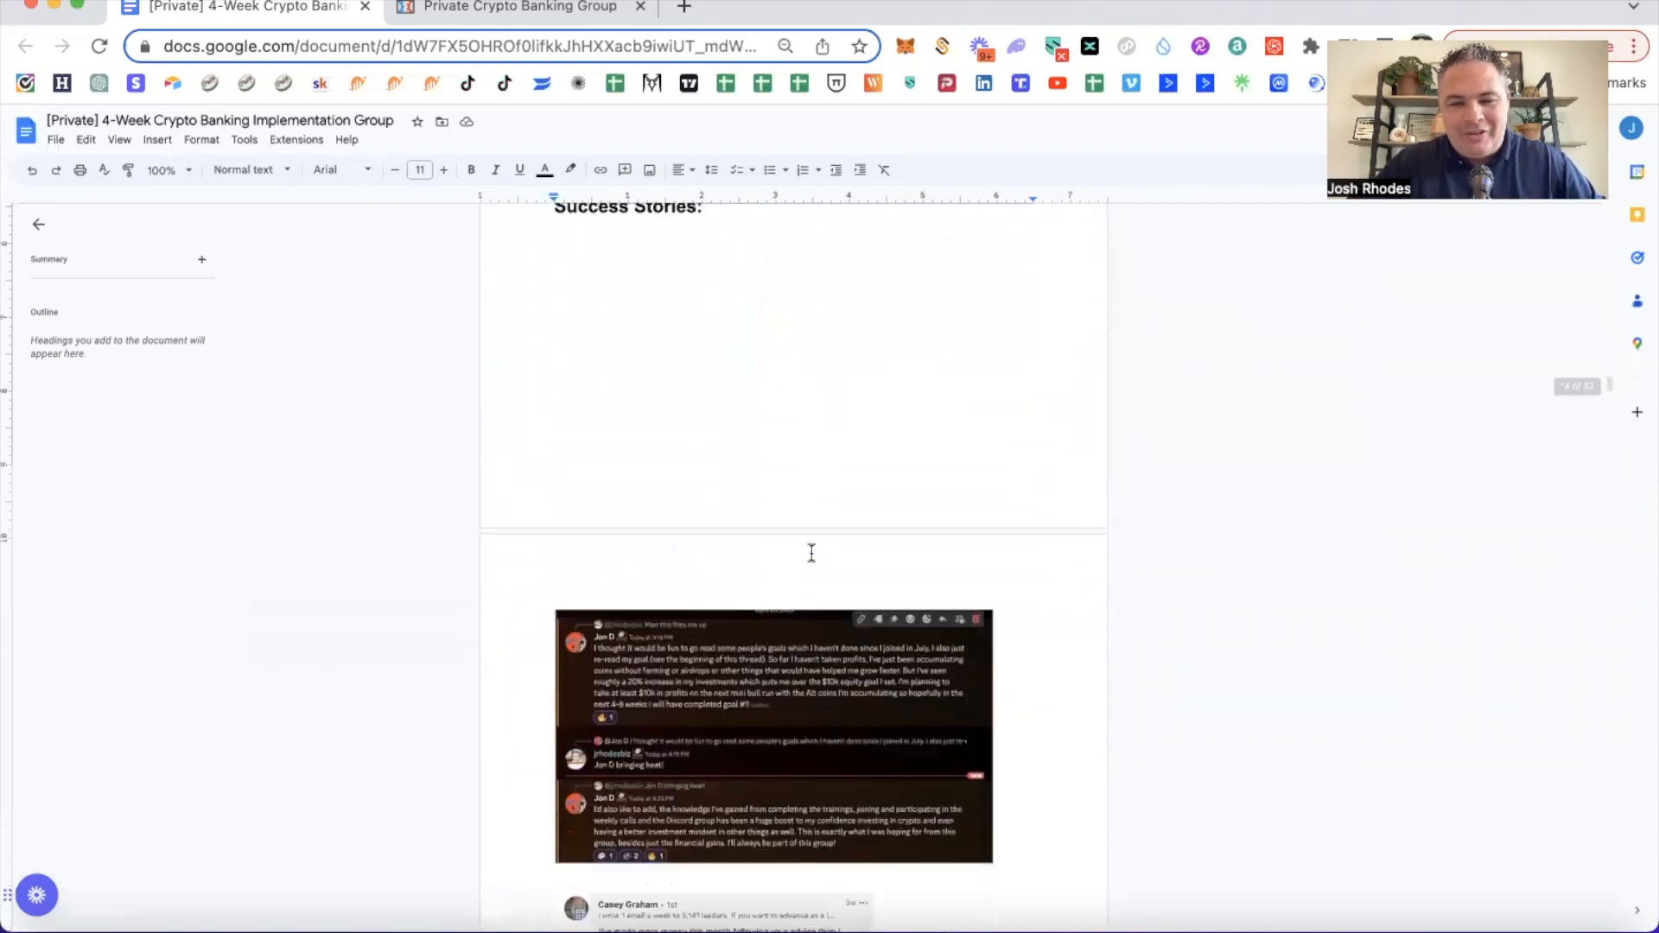
scroll(down, 3)
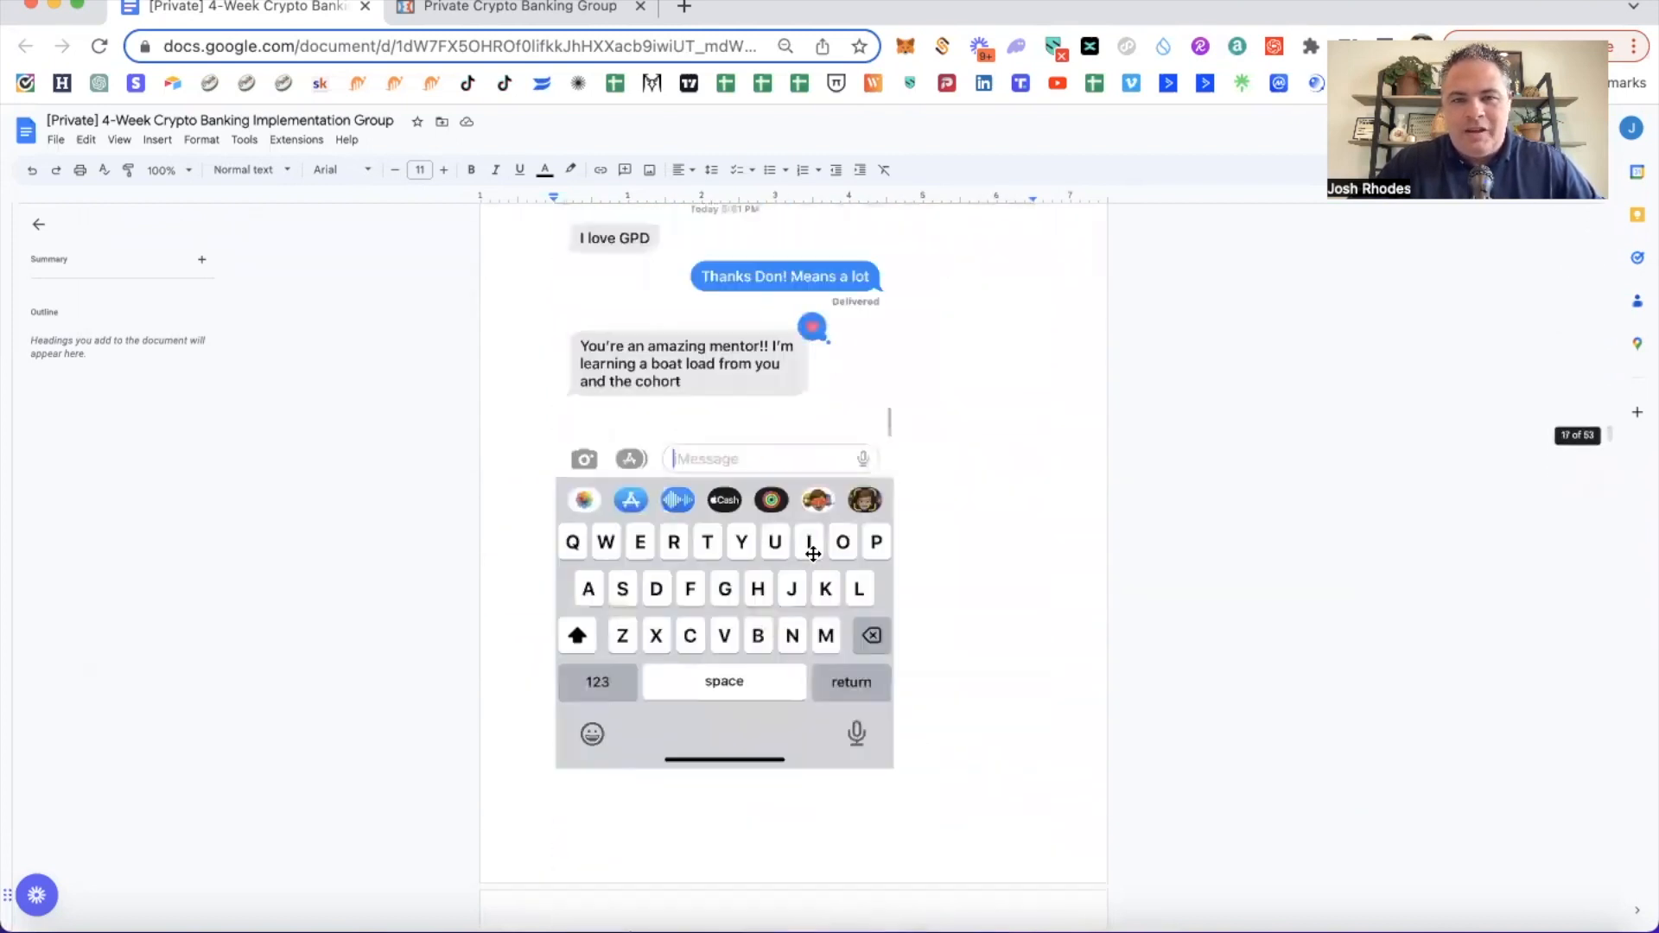
scroll(down, 3)
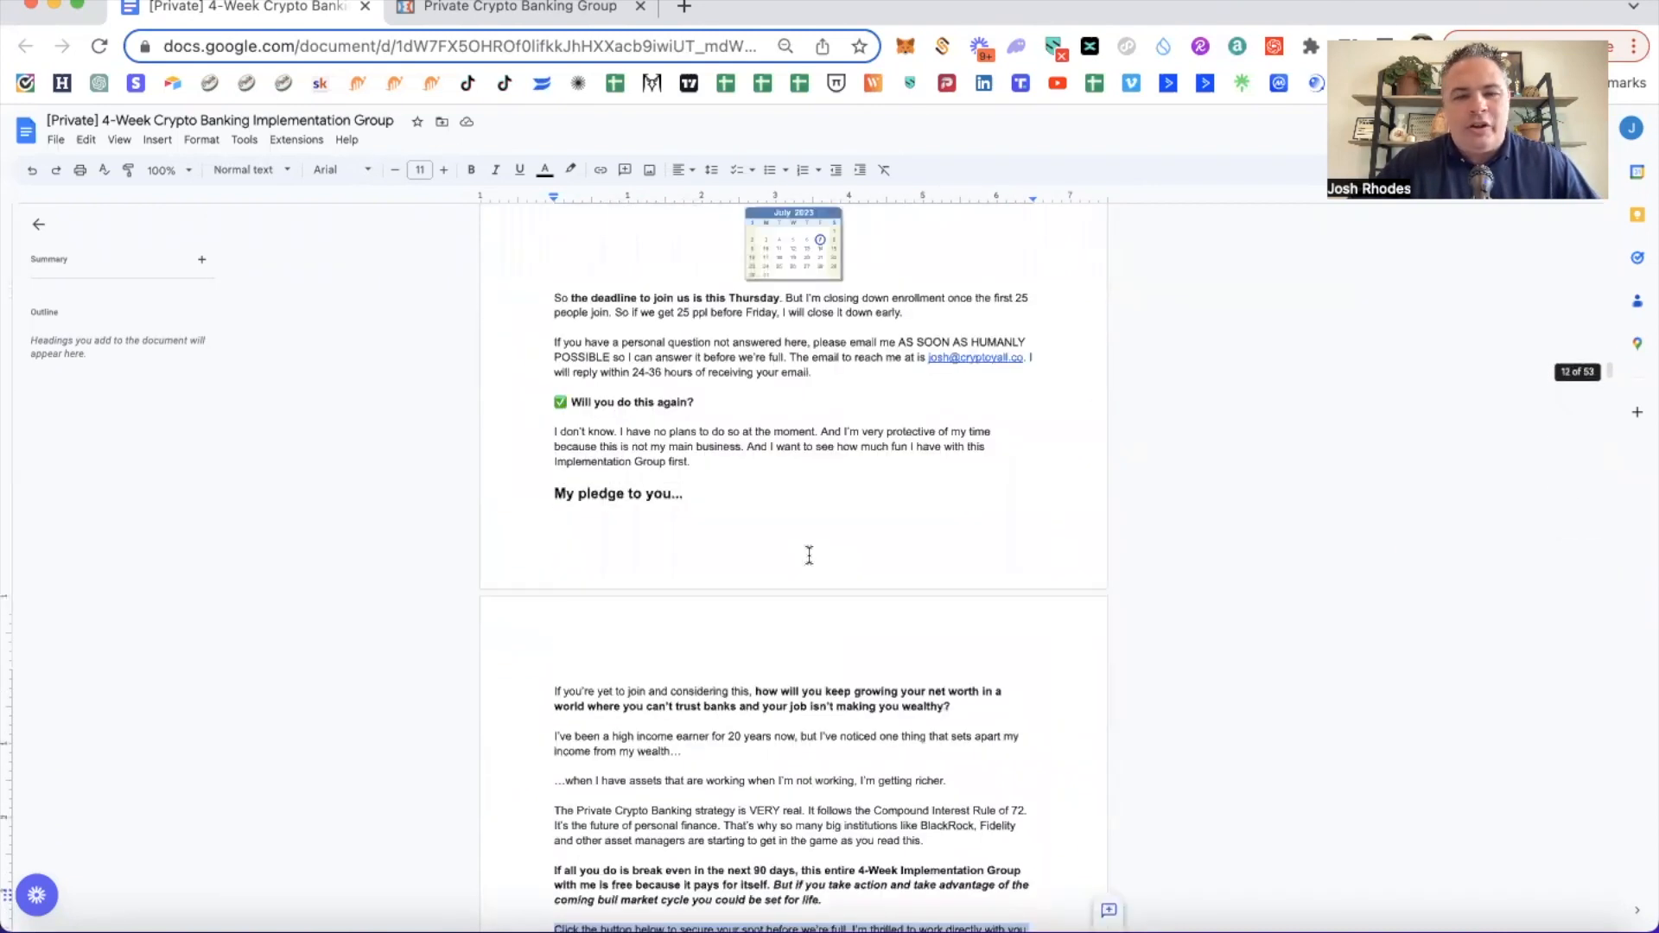
scroll(down, 3)
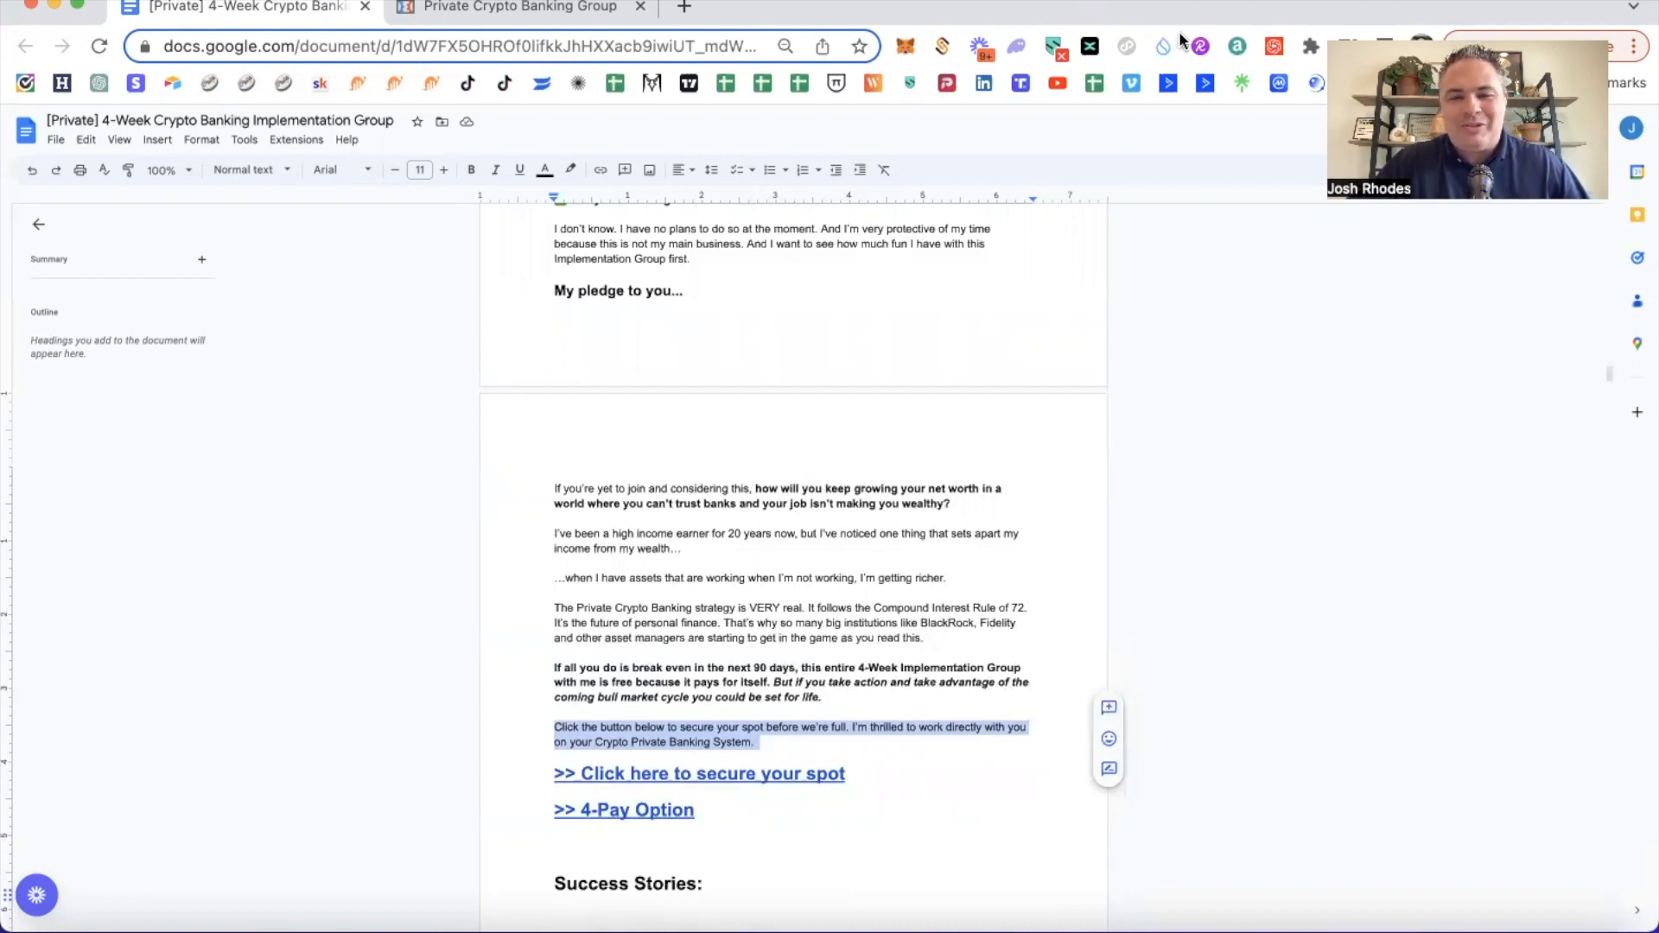
mouse_move(1251, 622)
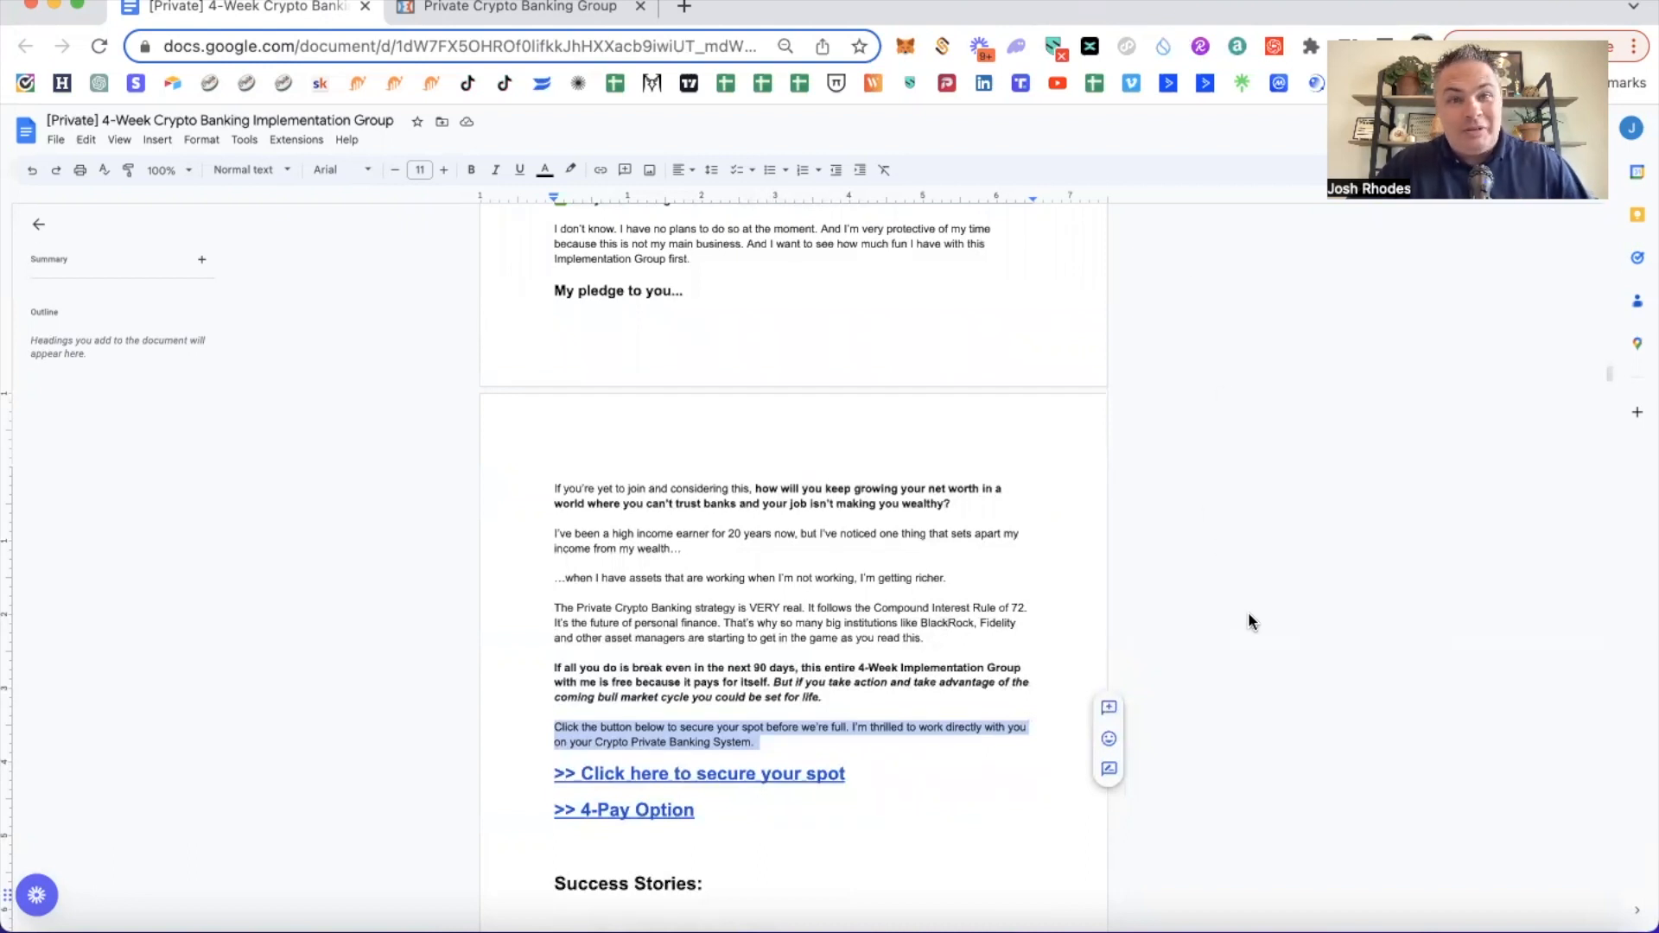